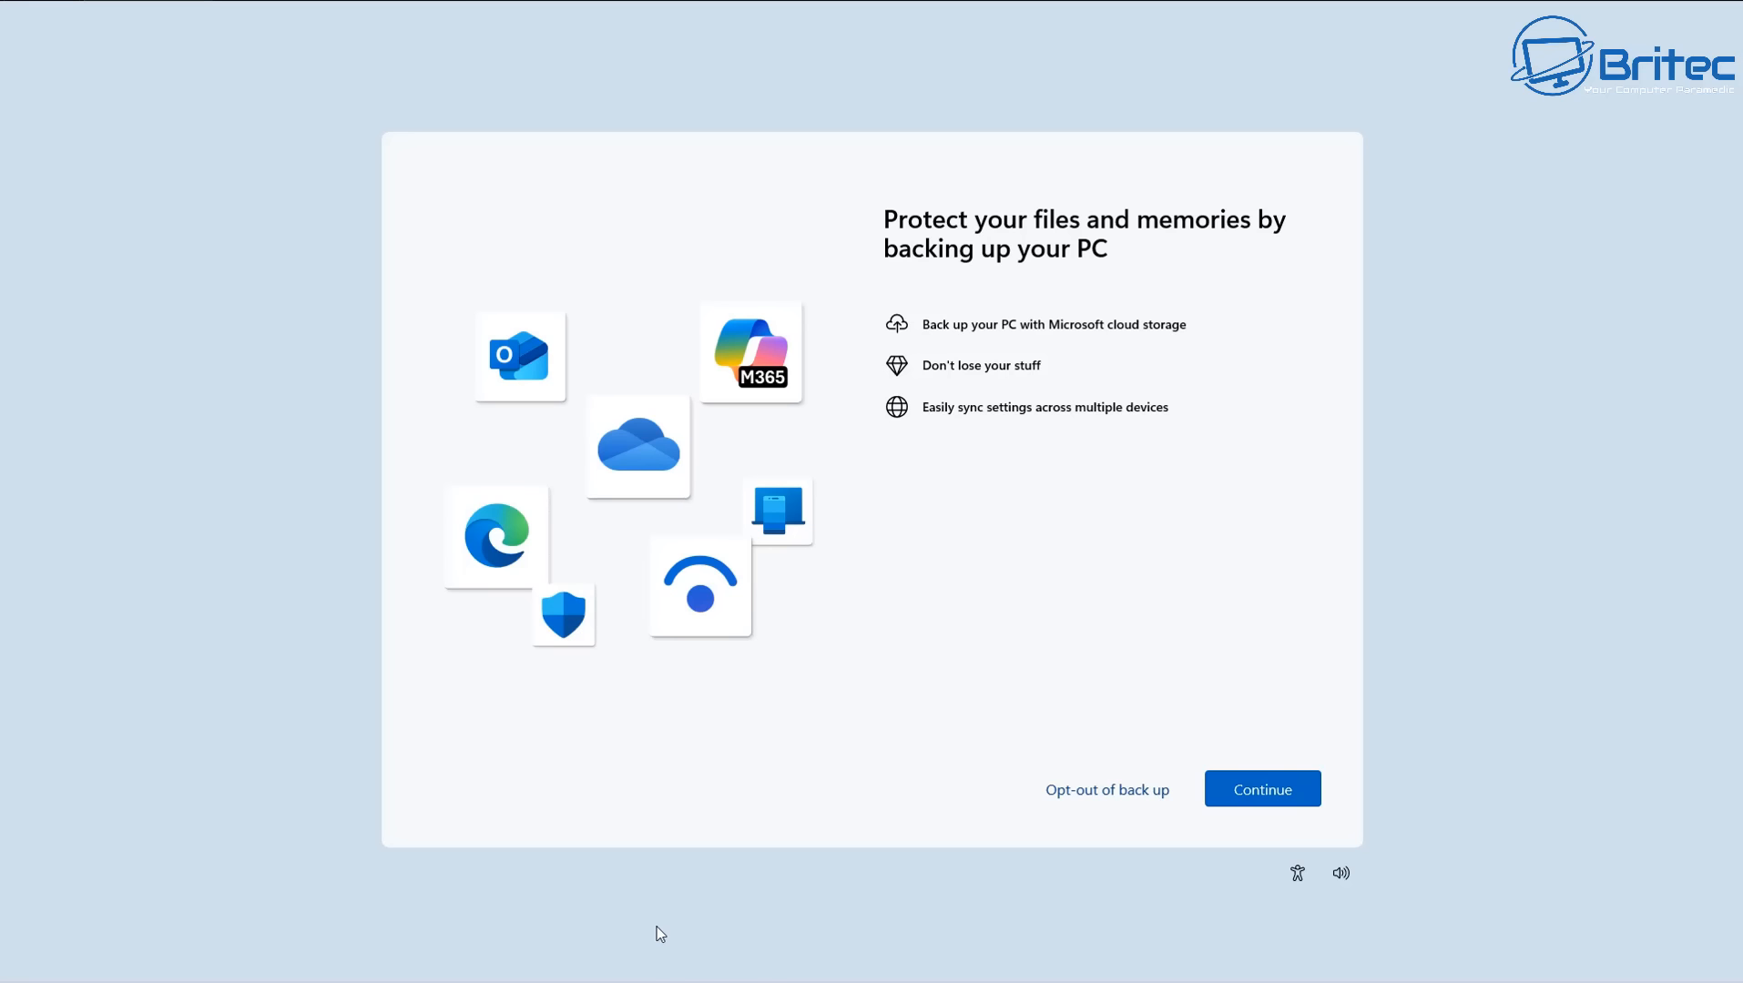
mouse_move(827, 335)
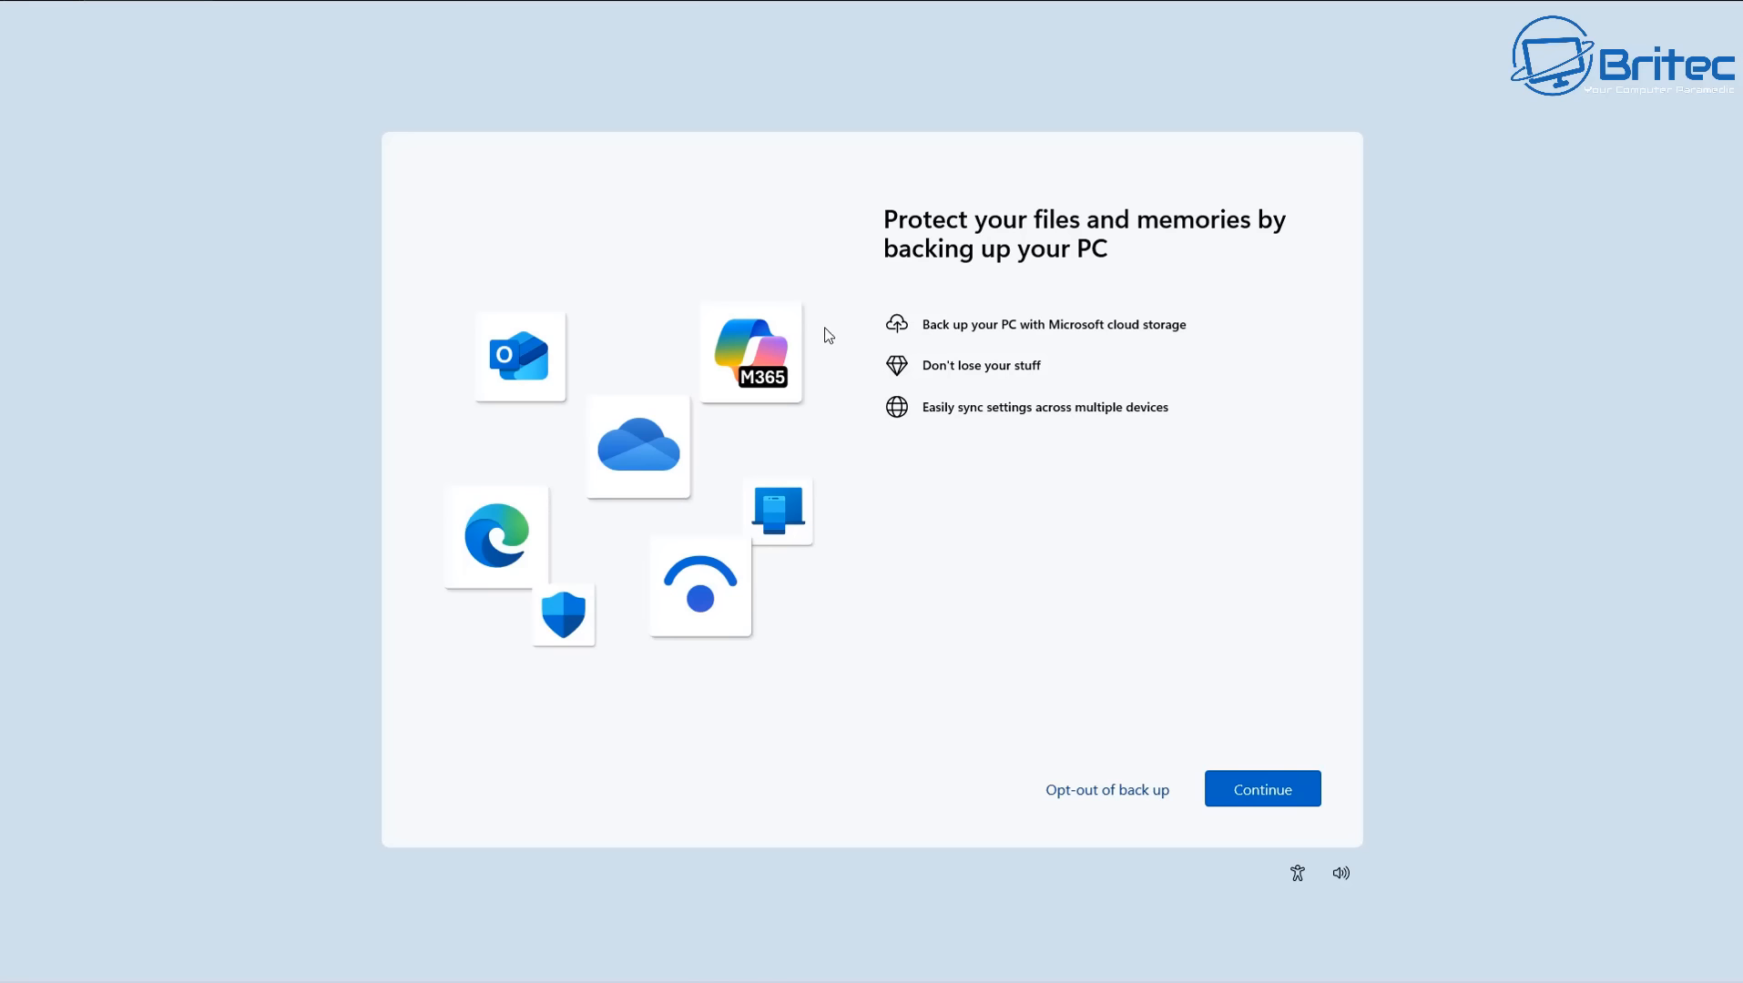
mouse_move(1083, 231)
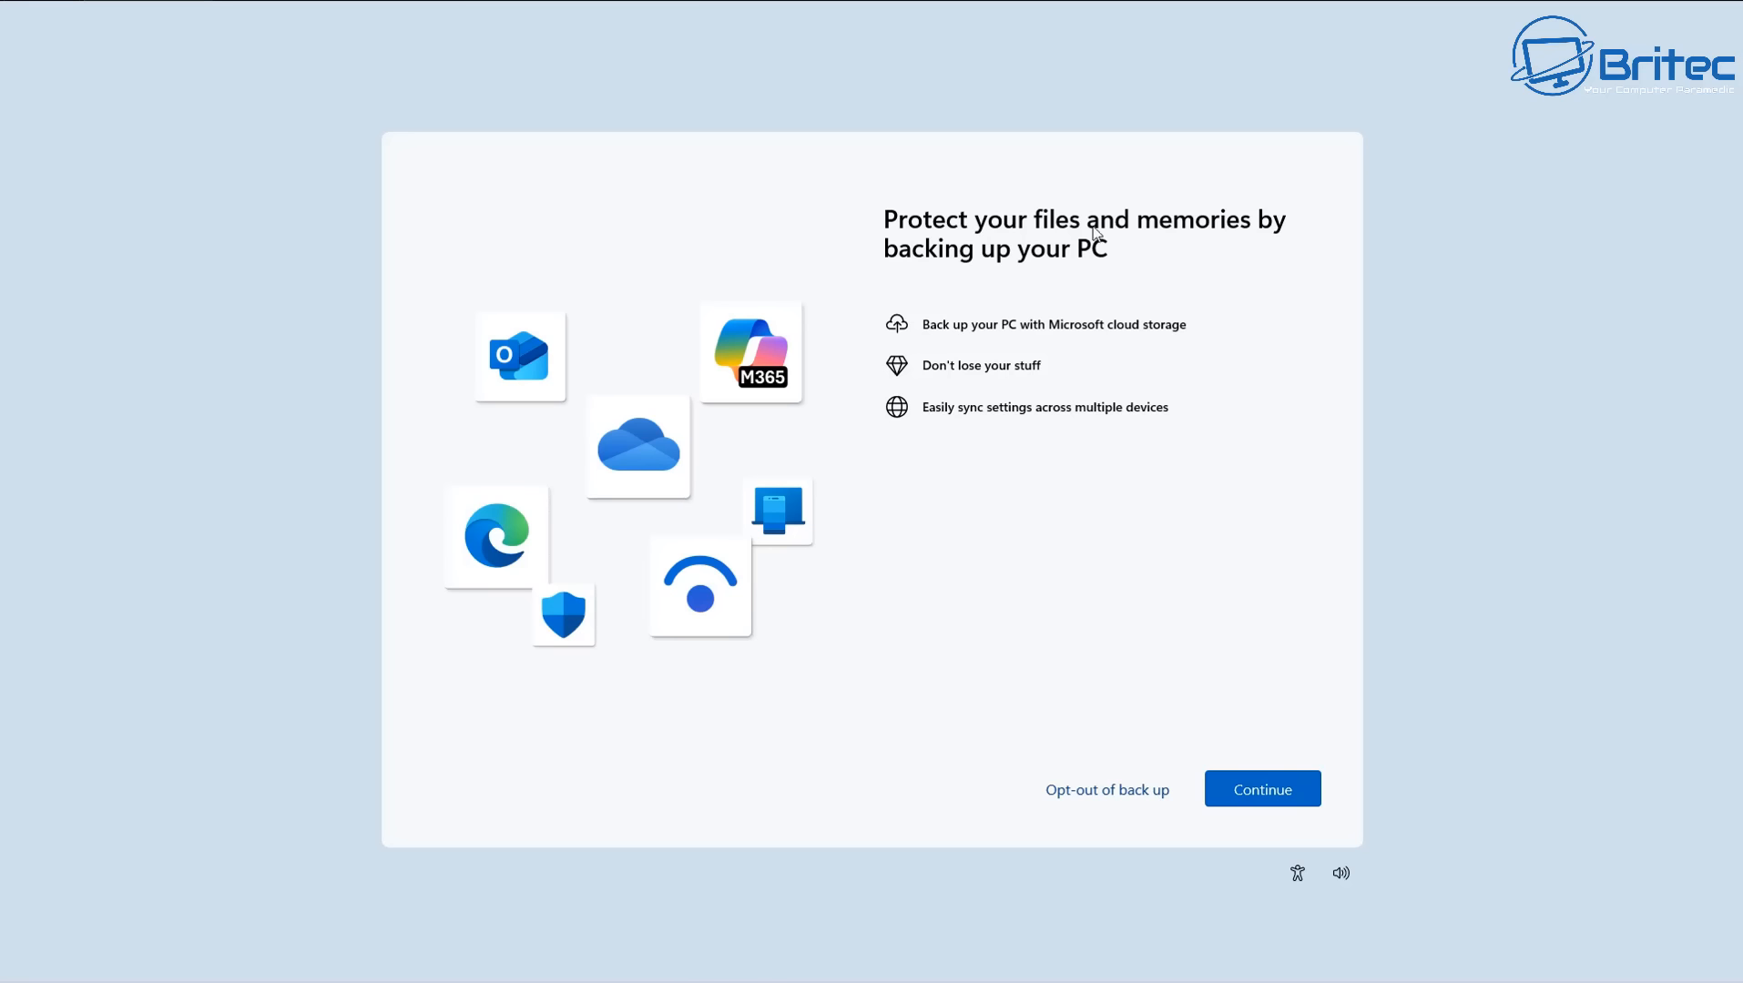
mouse_move(1285, 236)
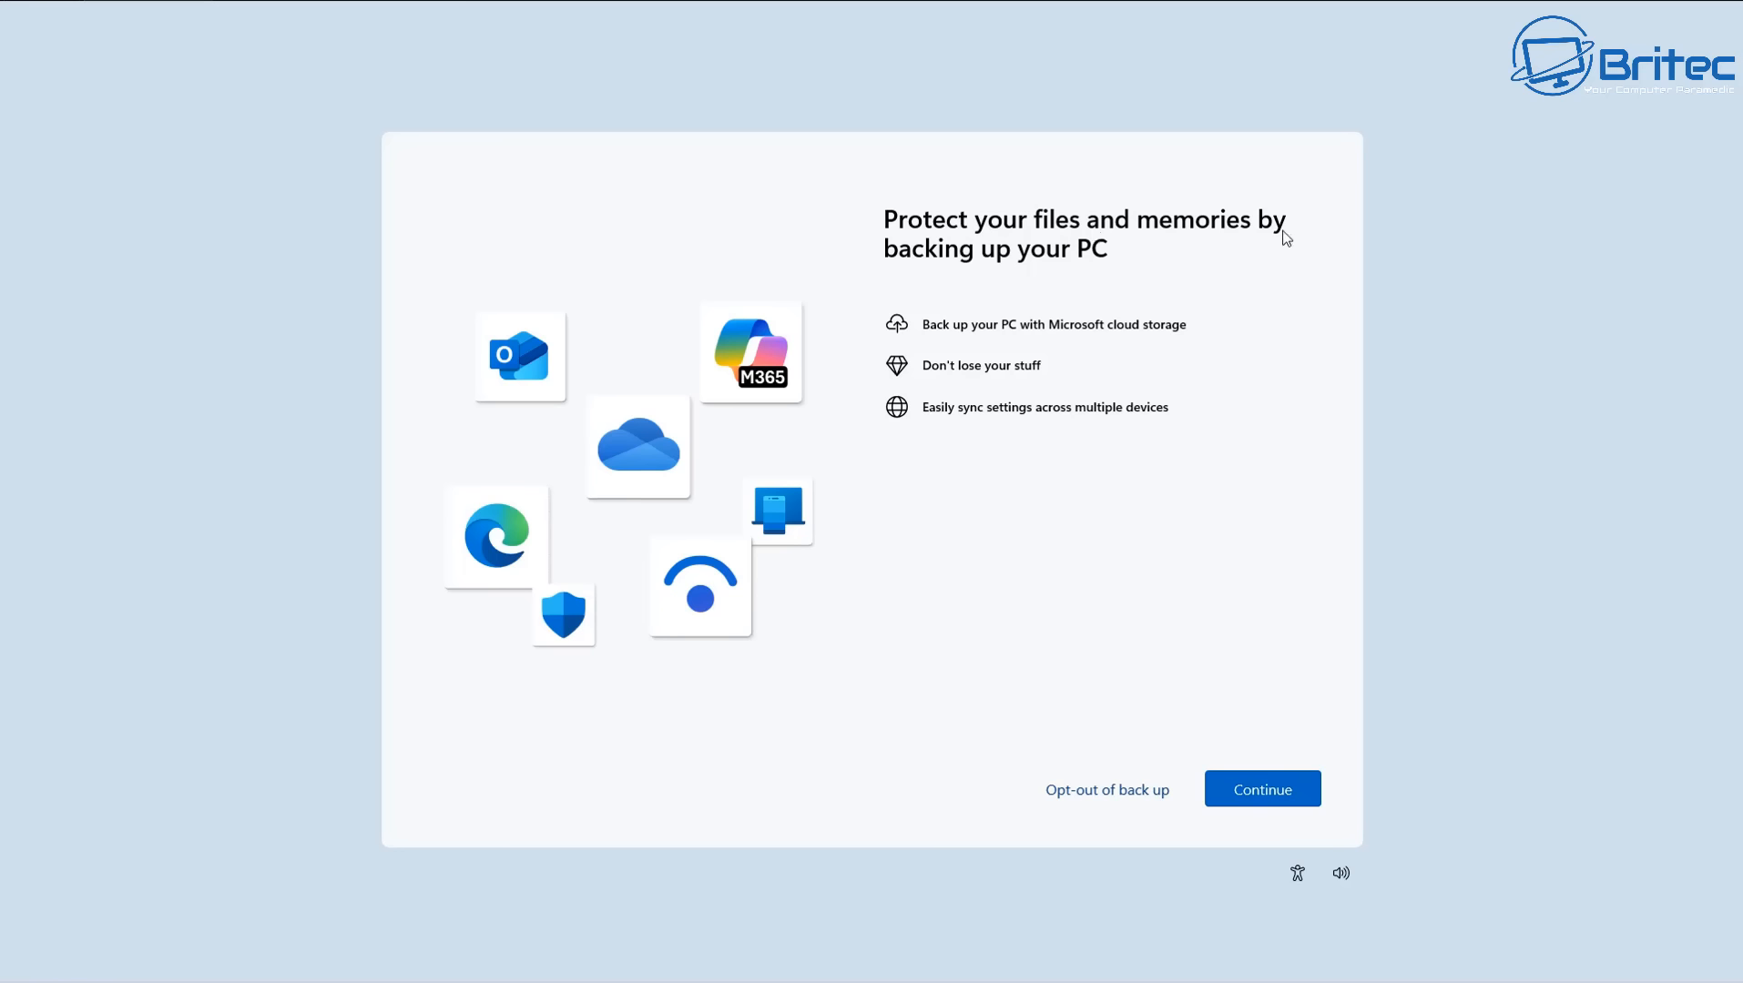
mouse_move(1121, 262)
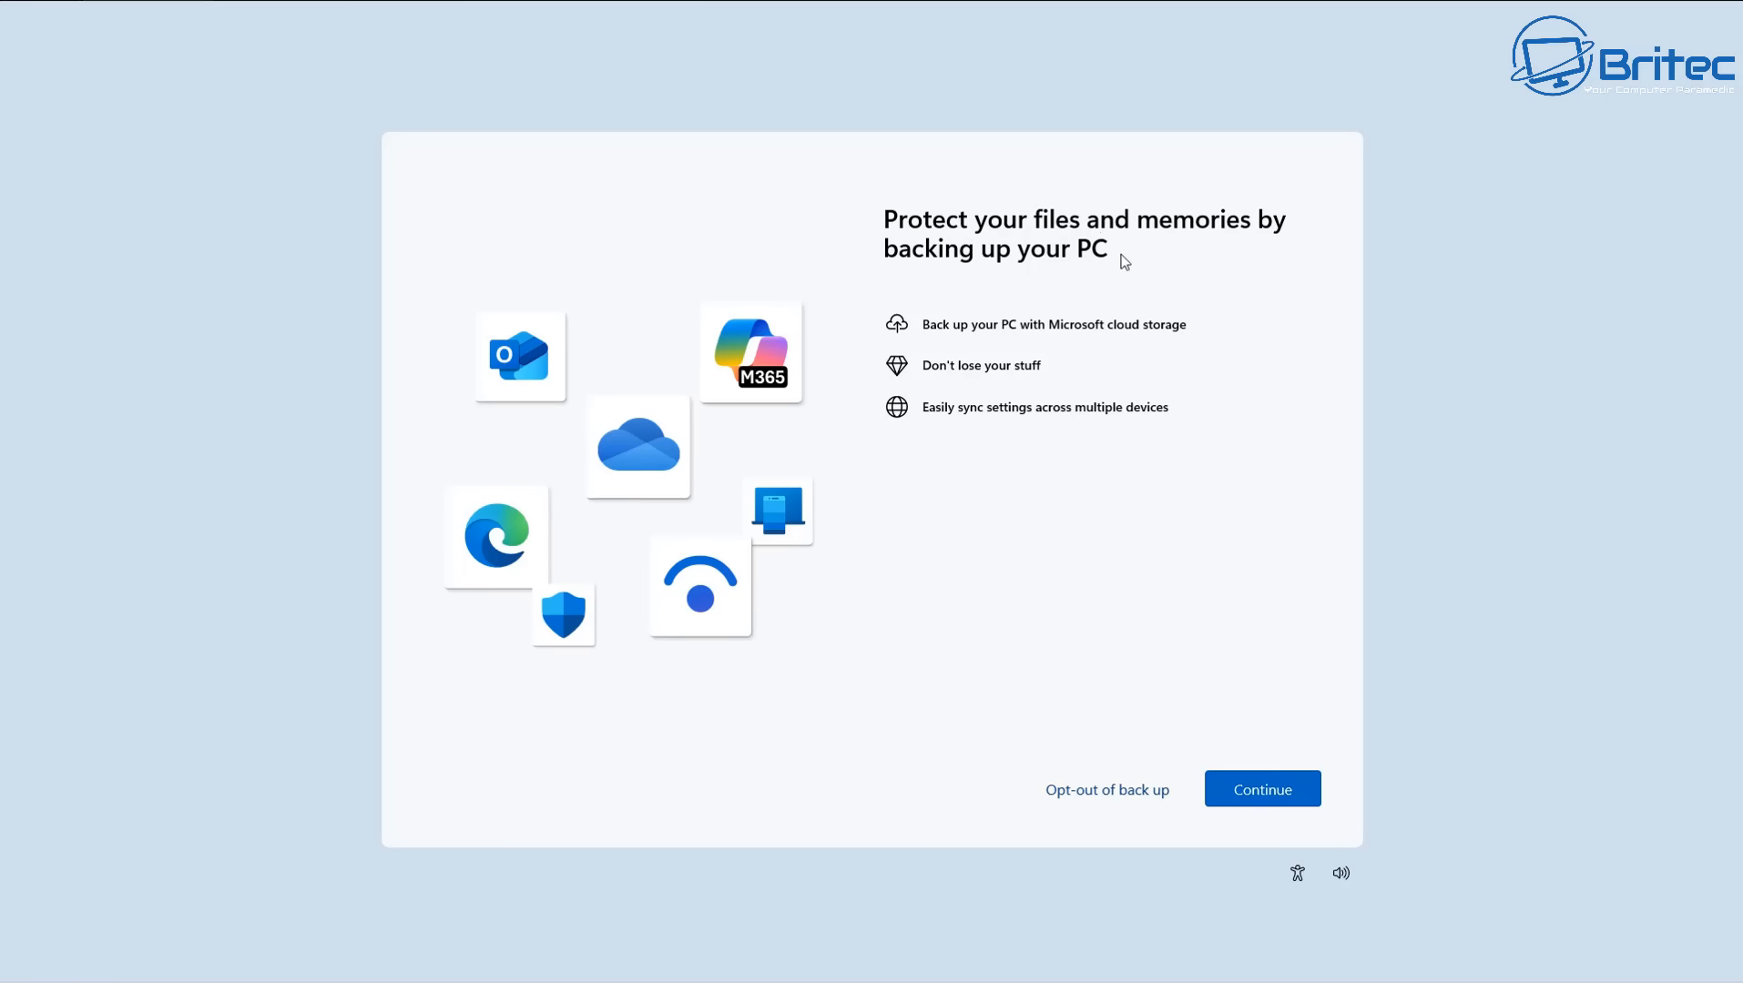
mouse_move(1035, 333)
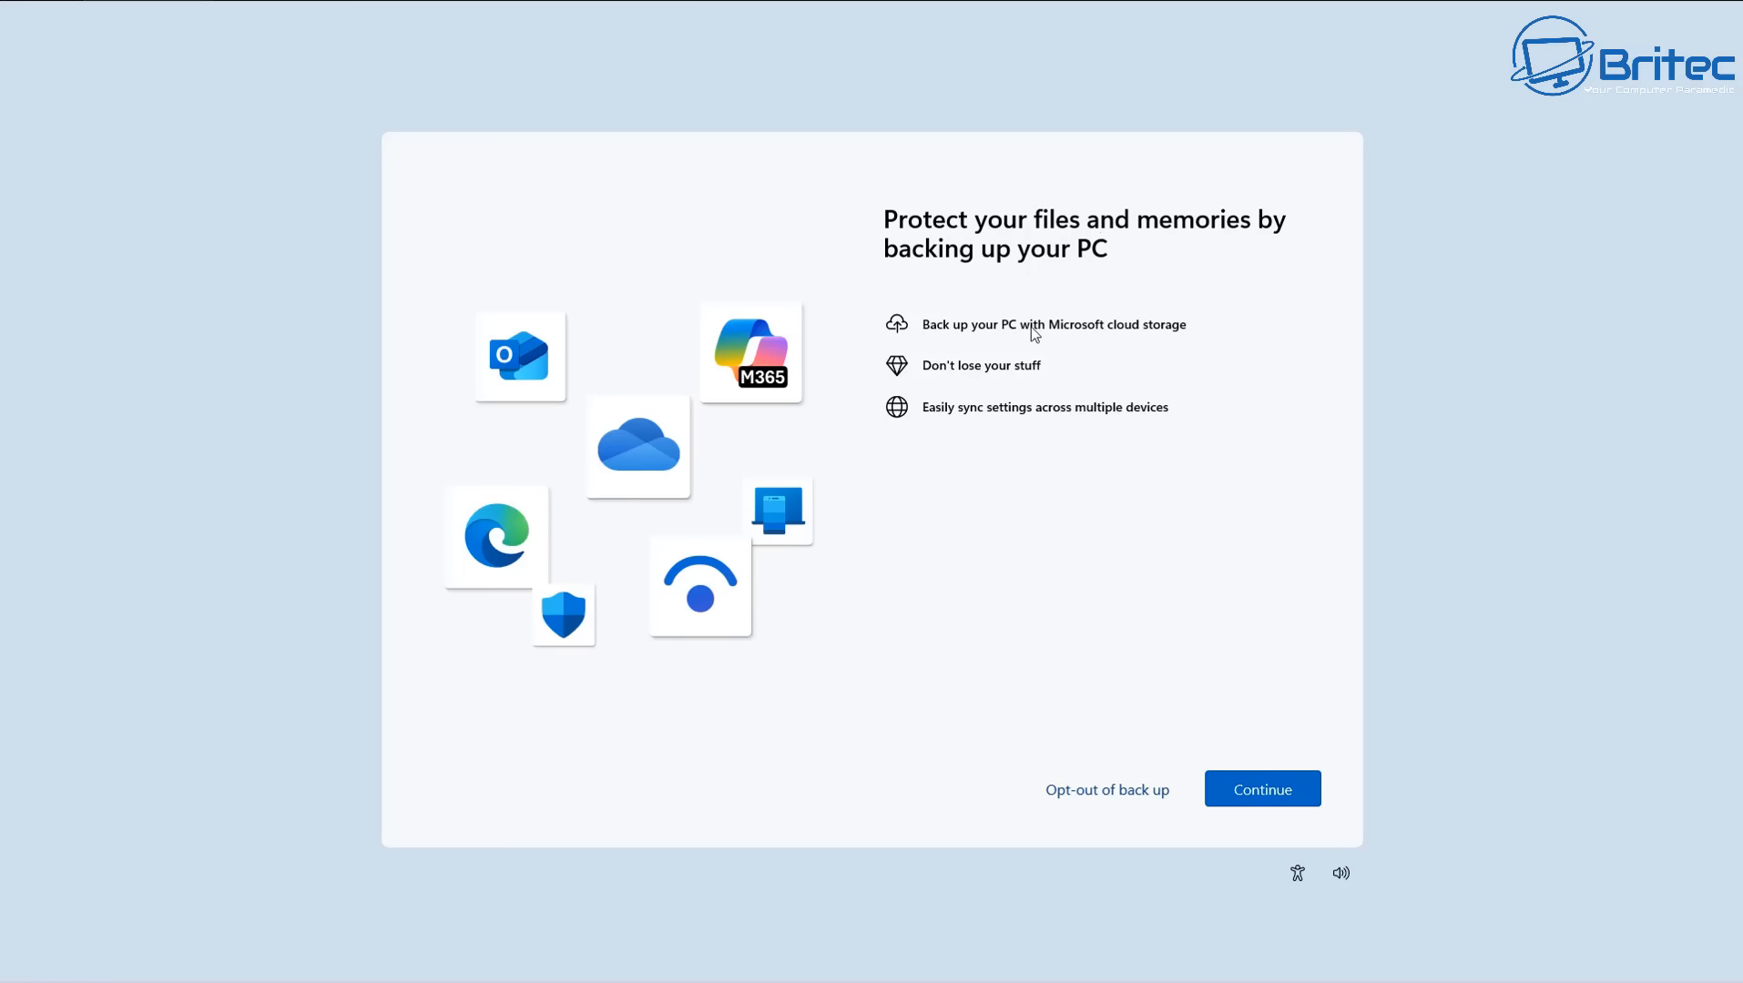
mouse_move(1163, 341)
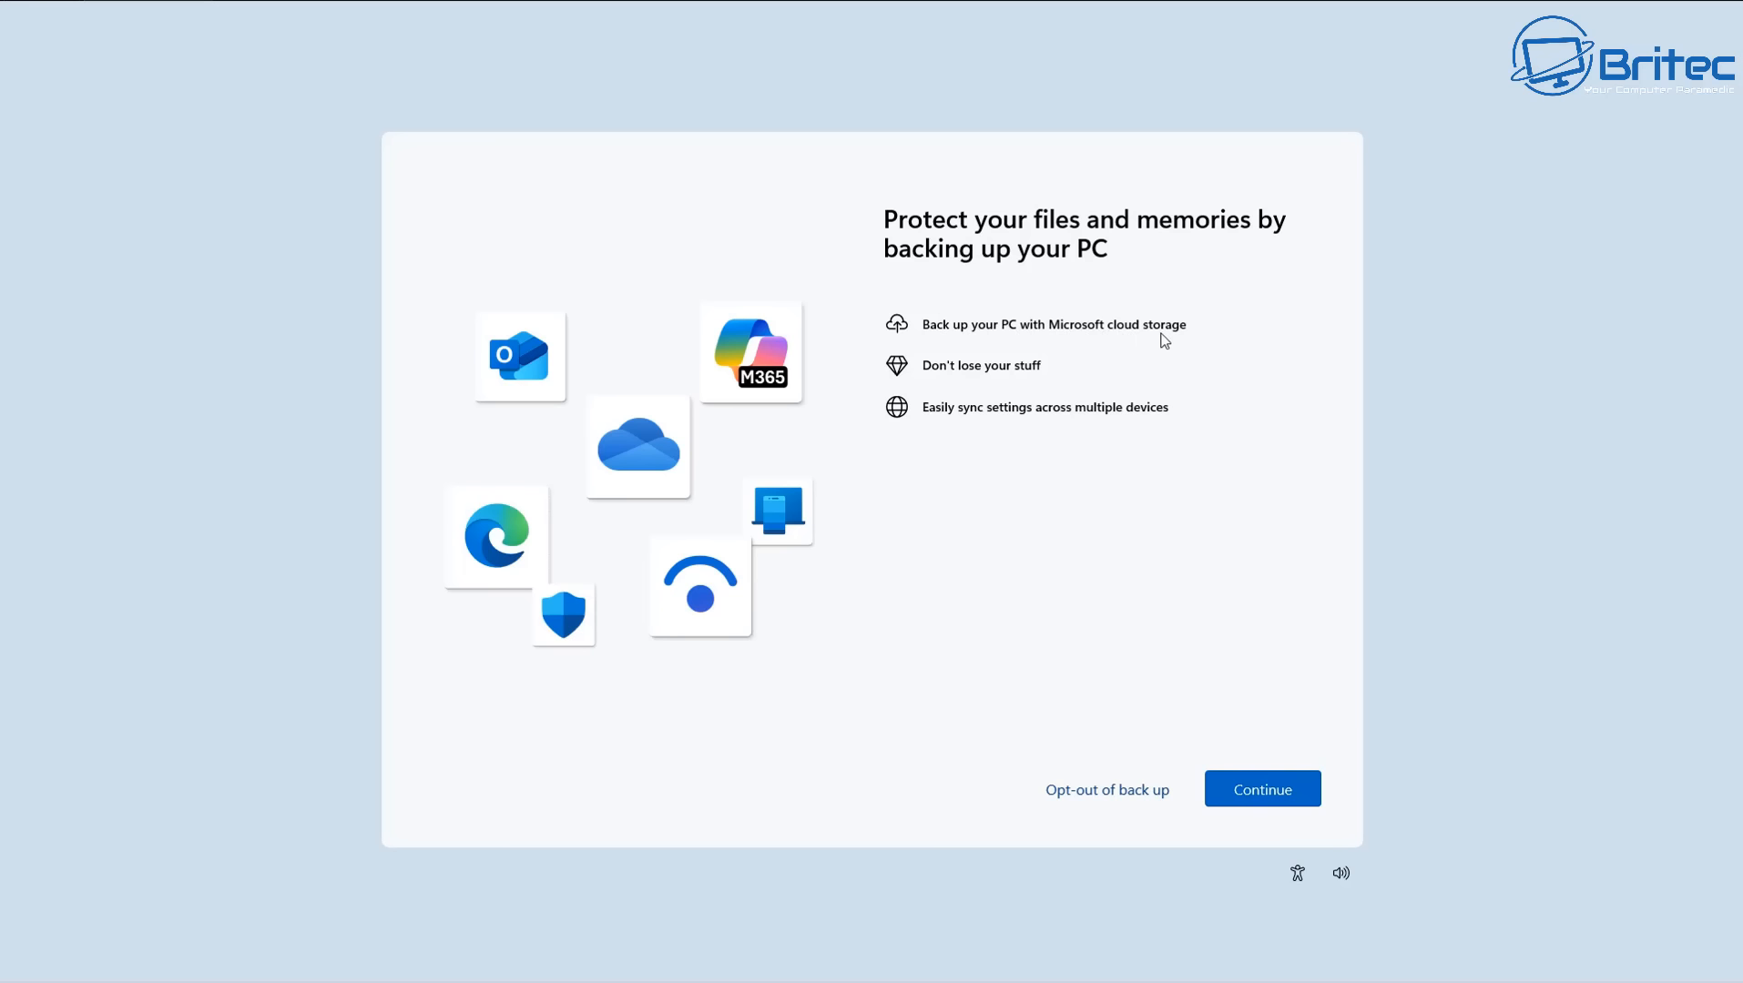
mouse_move(1041, 374)
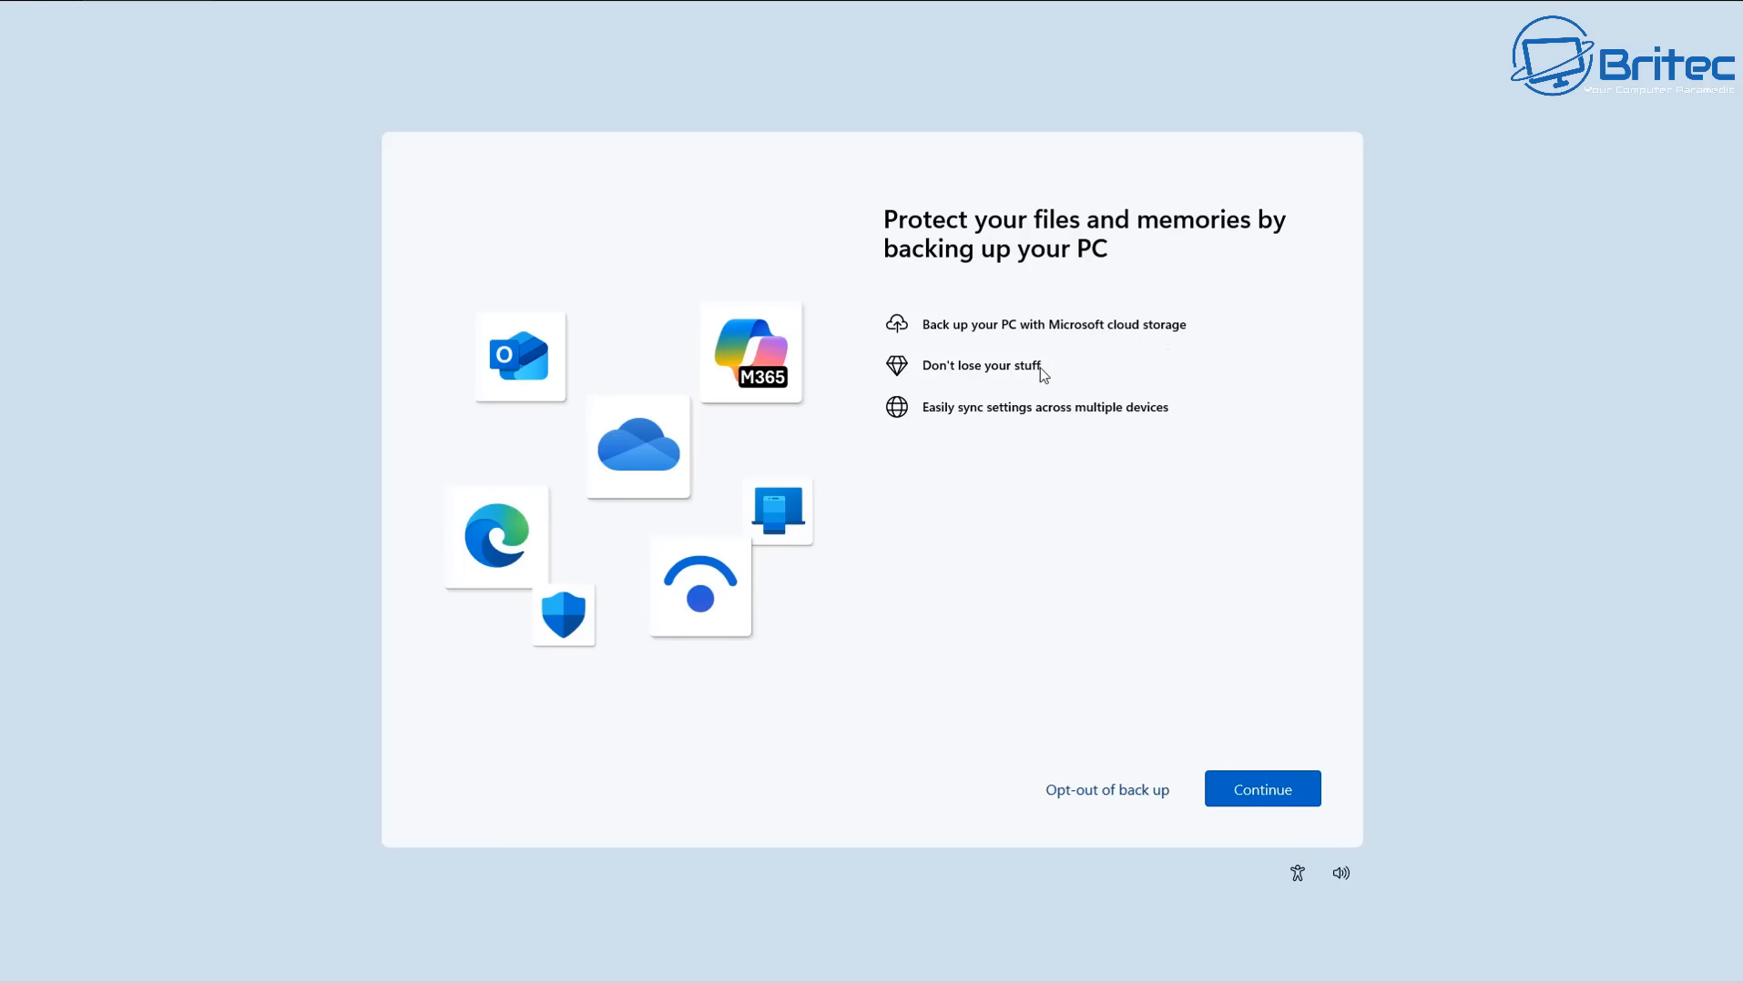
mouse_move(1016, 420)
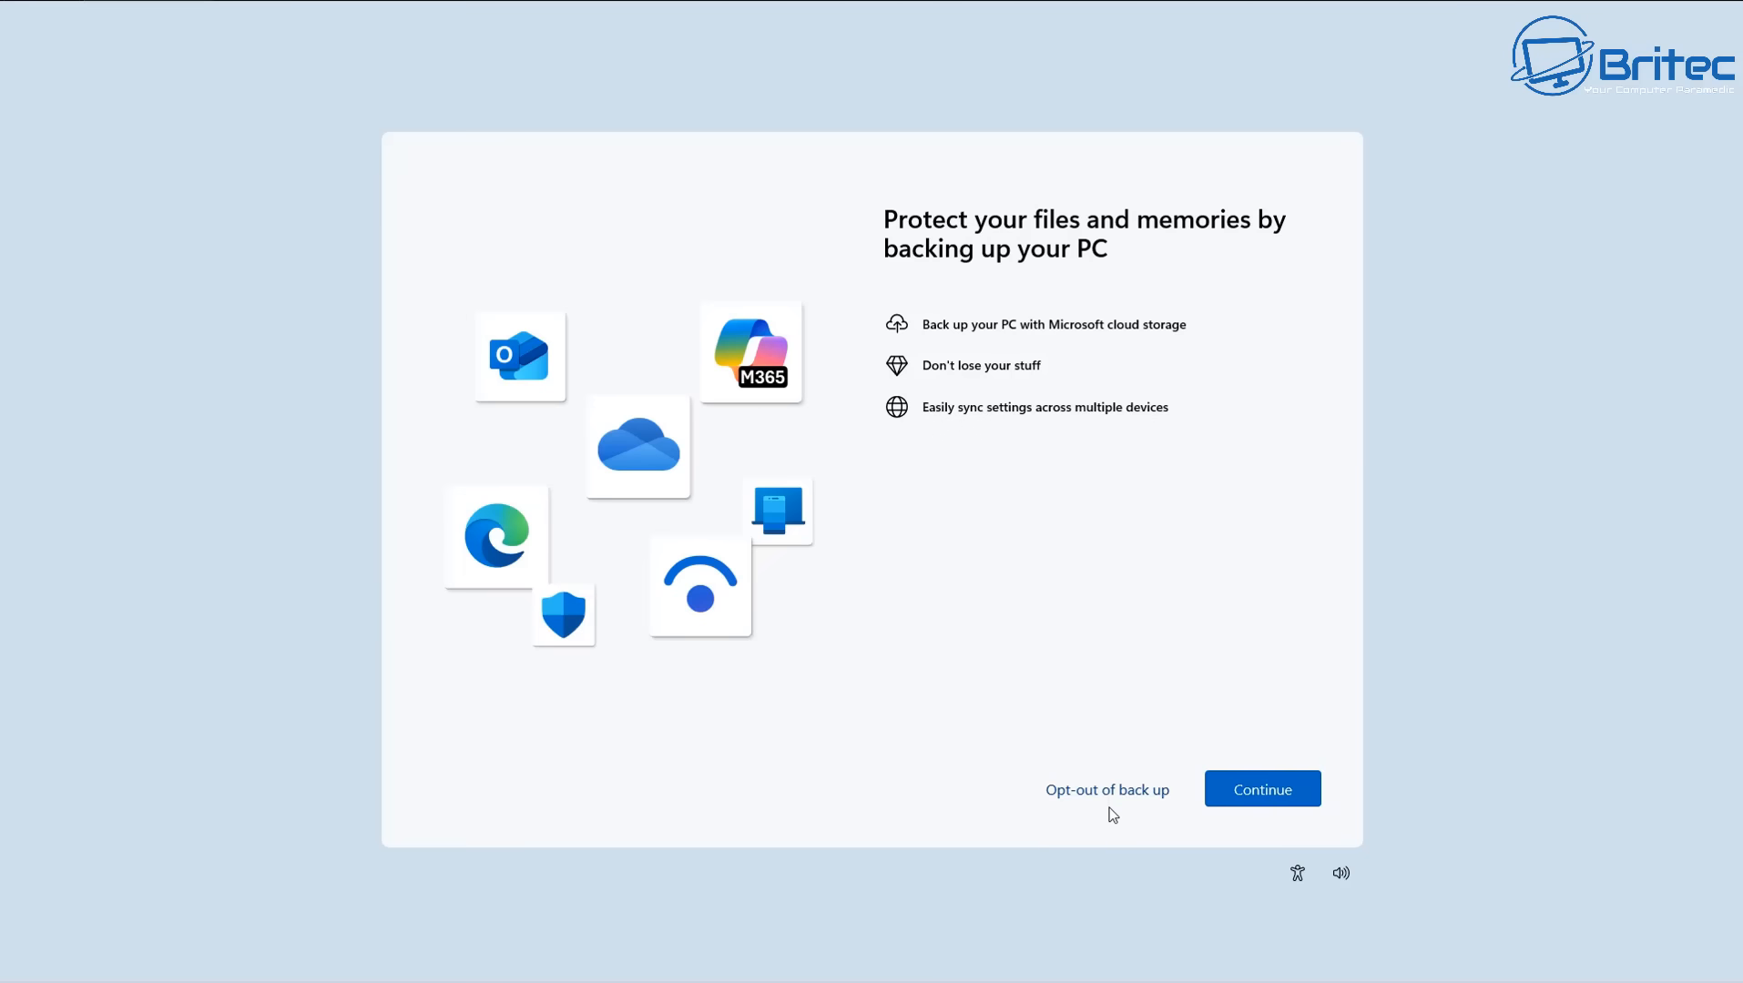
mouse_move(1111, 789)
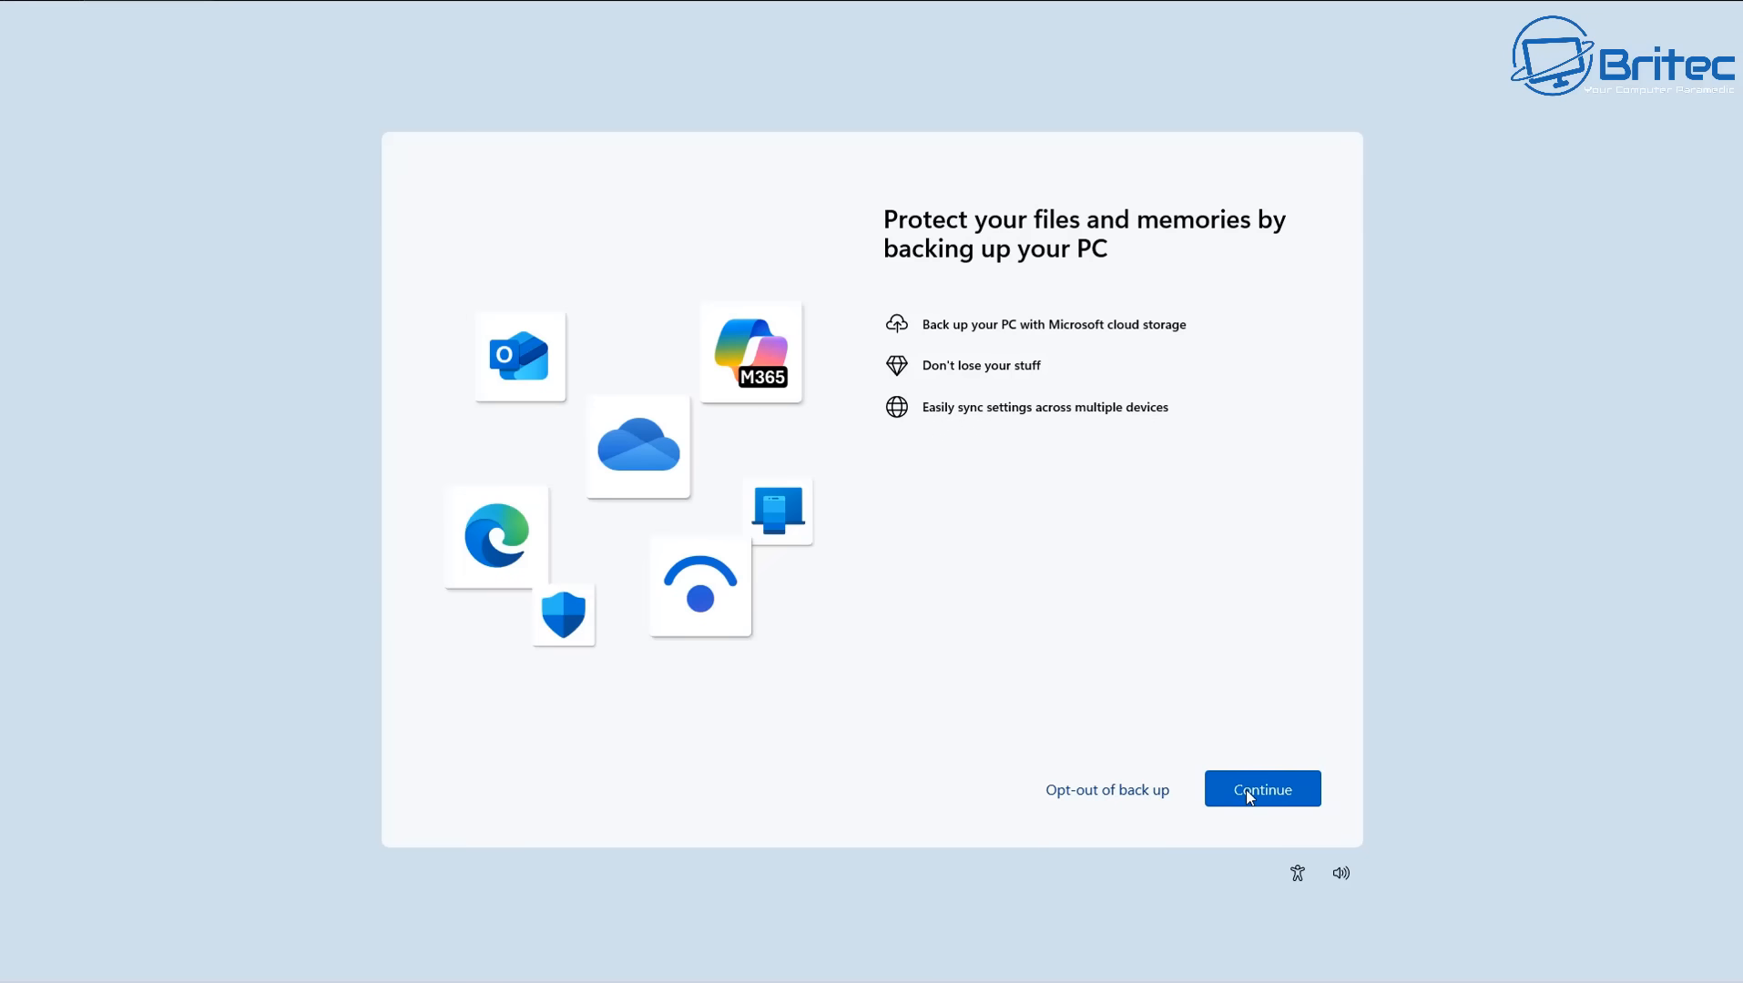
Accept the PC backup offer with Continue to reach the Microsoft account sign-in page.
click(1262, 789)
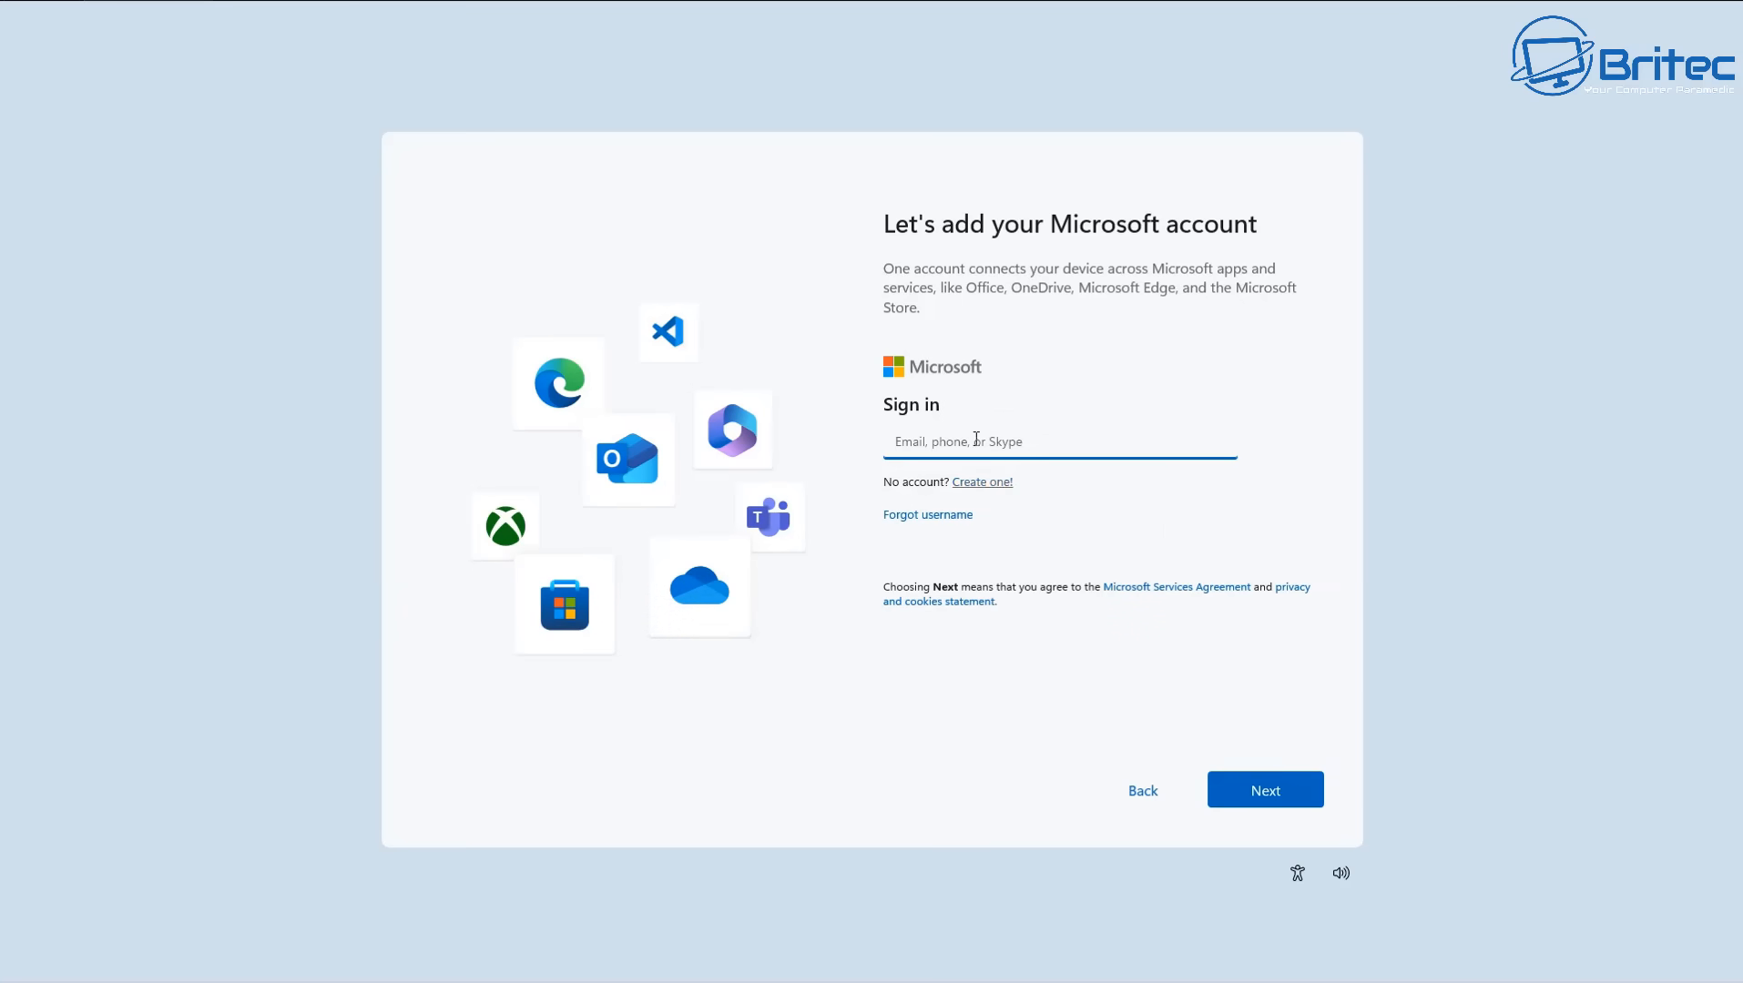
mouse_move(1145, 803)
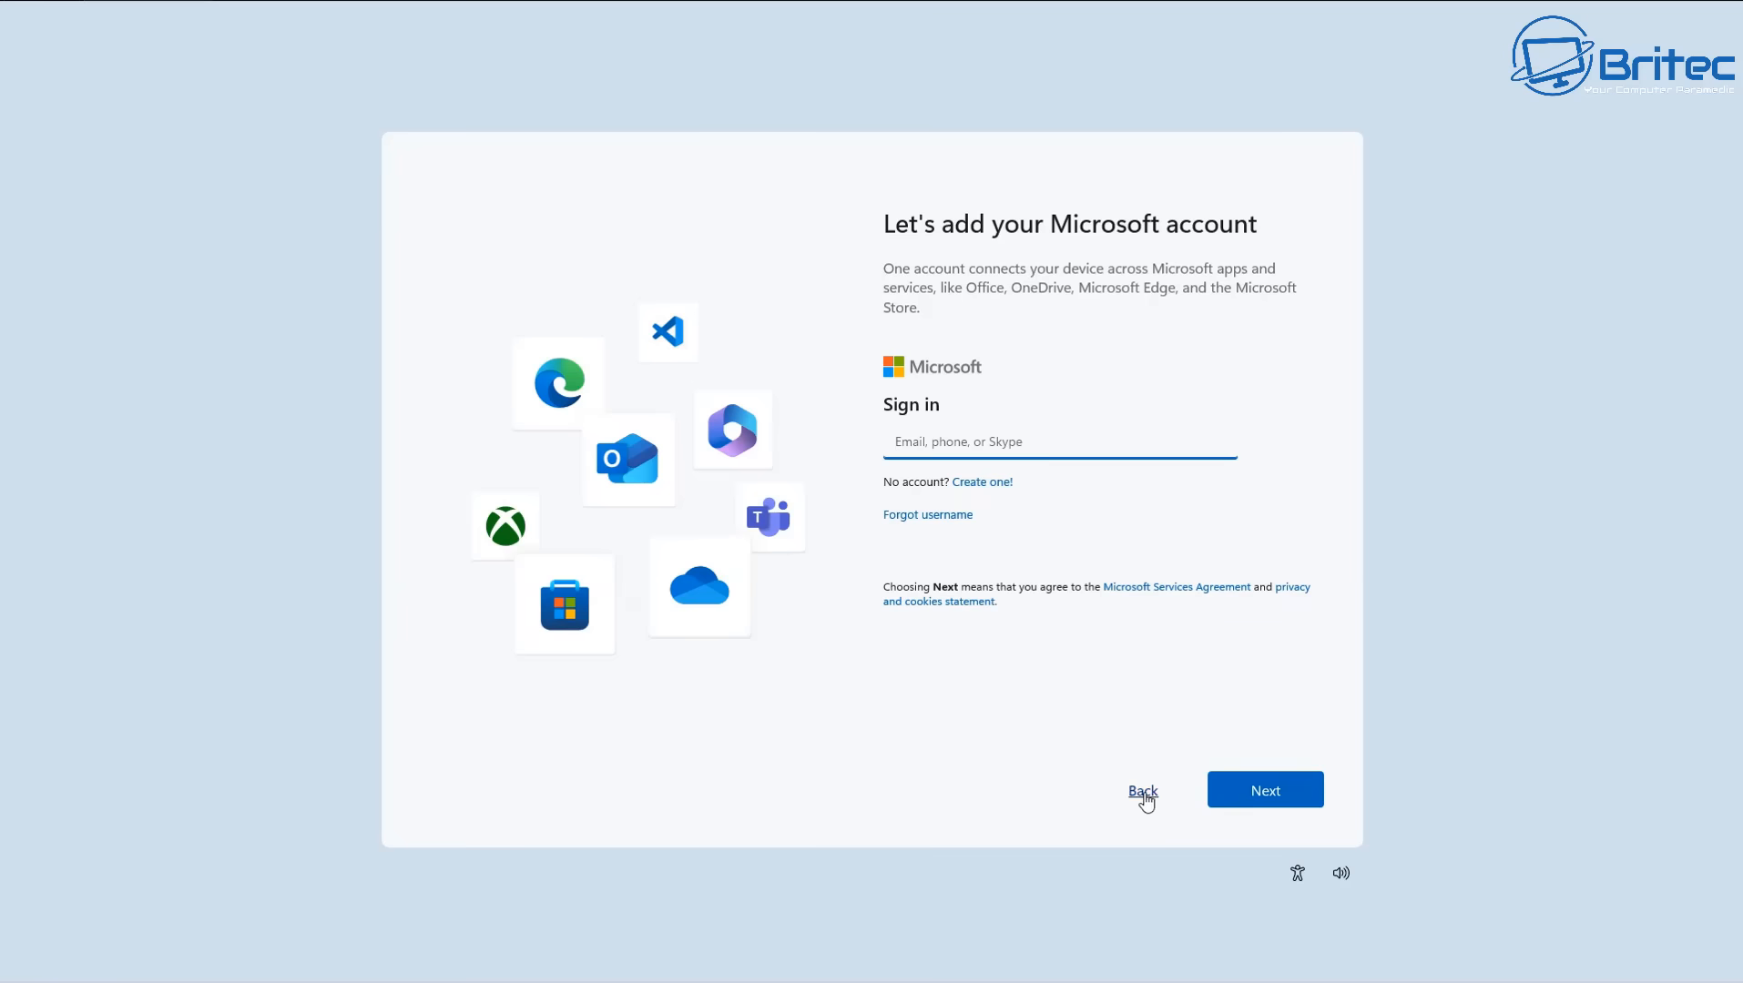
click(1143, 791)
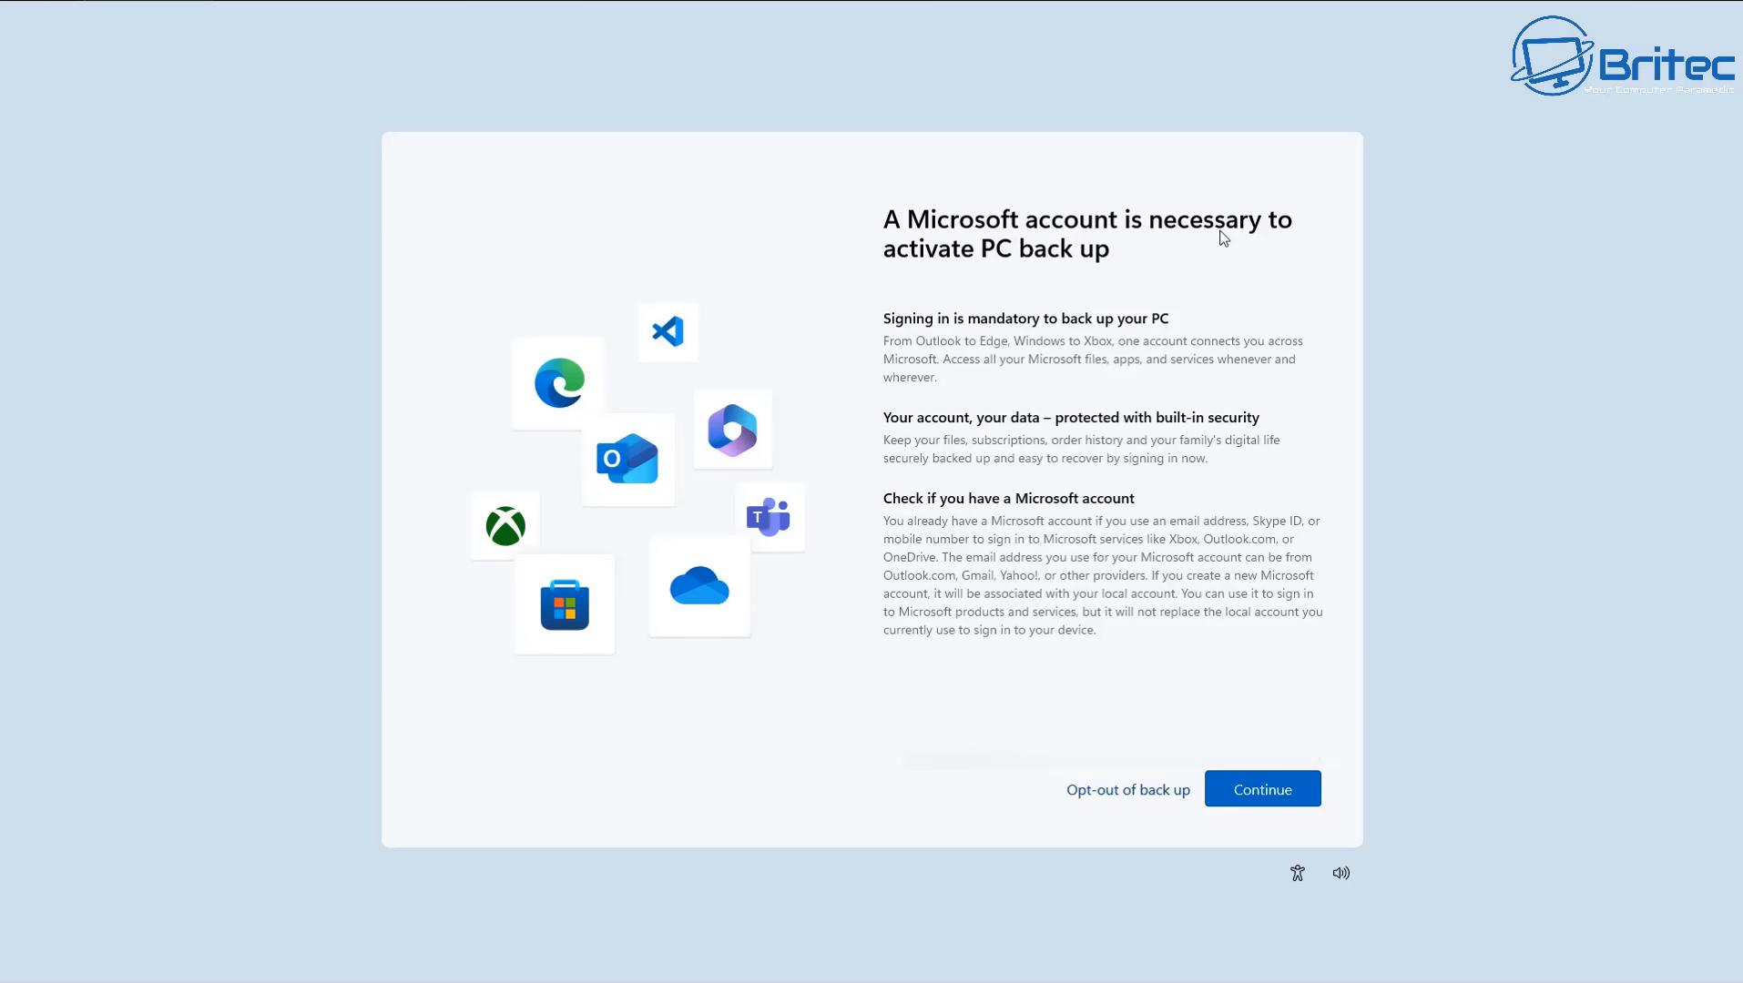
mouse_move(957, 274)
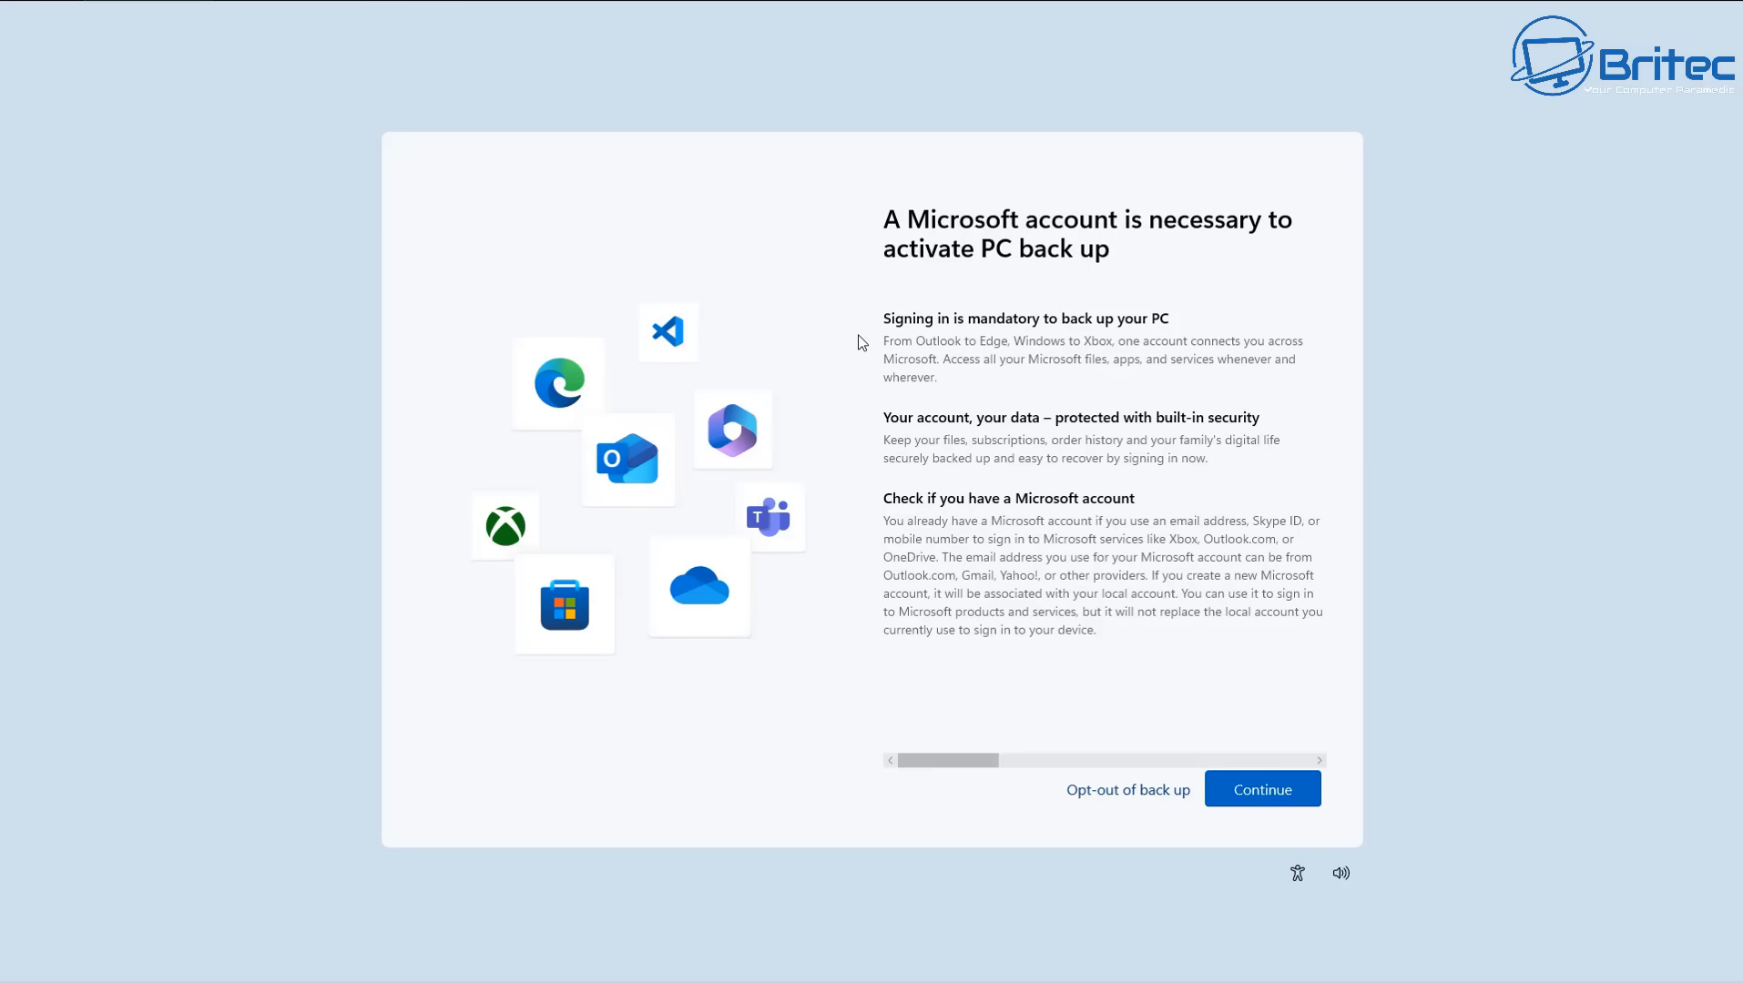
mouse_move(973, 335)
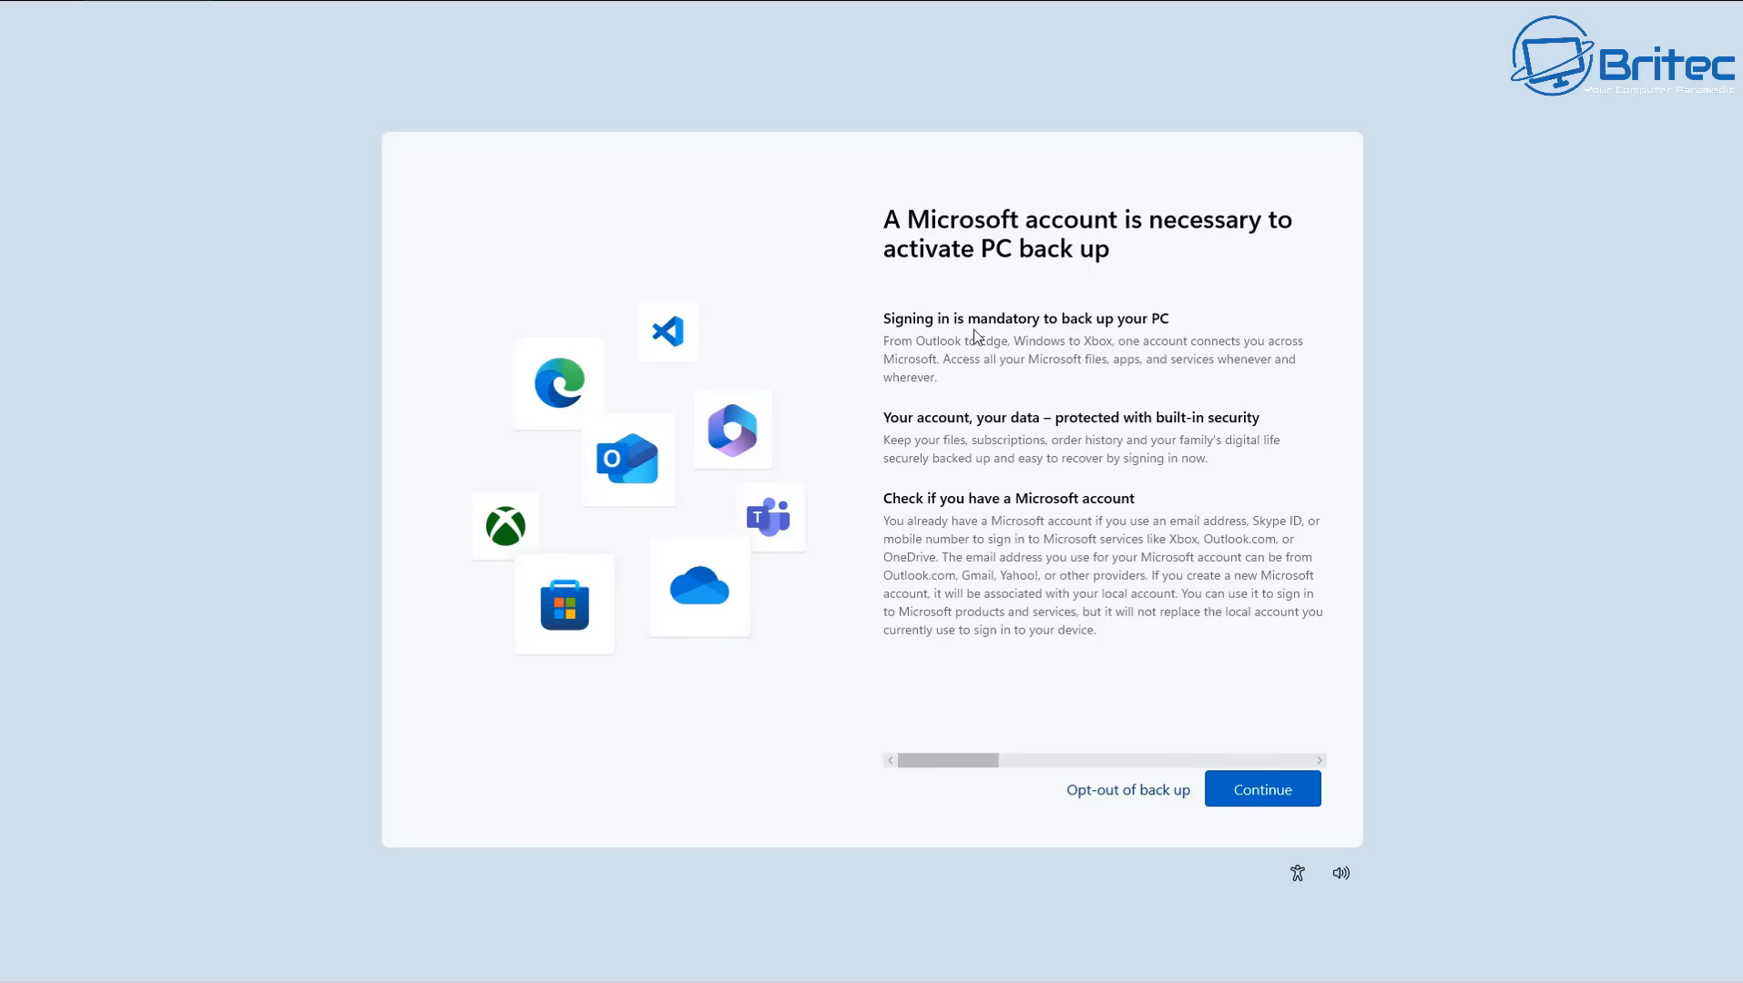
mouse_move(1136, 334)
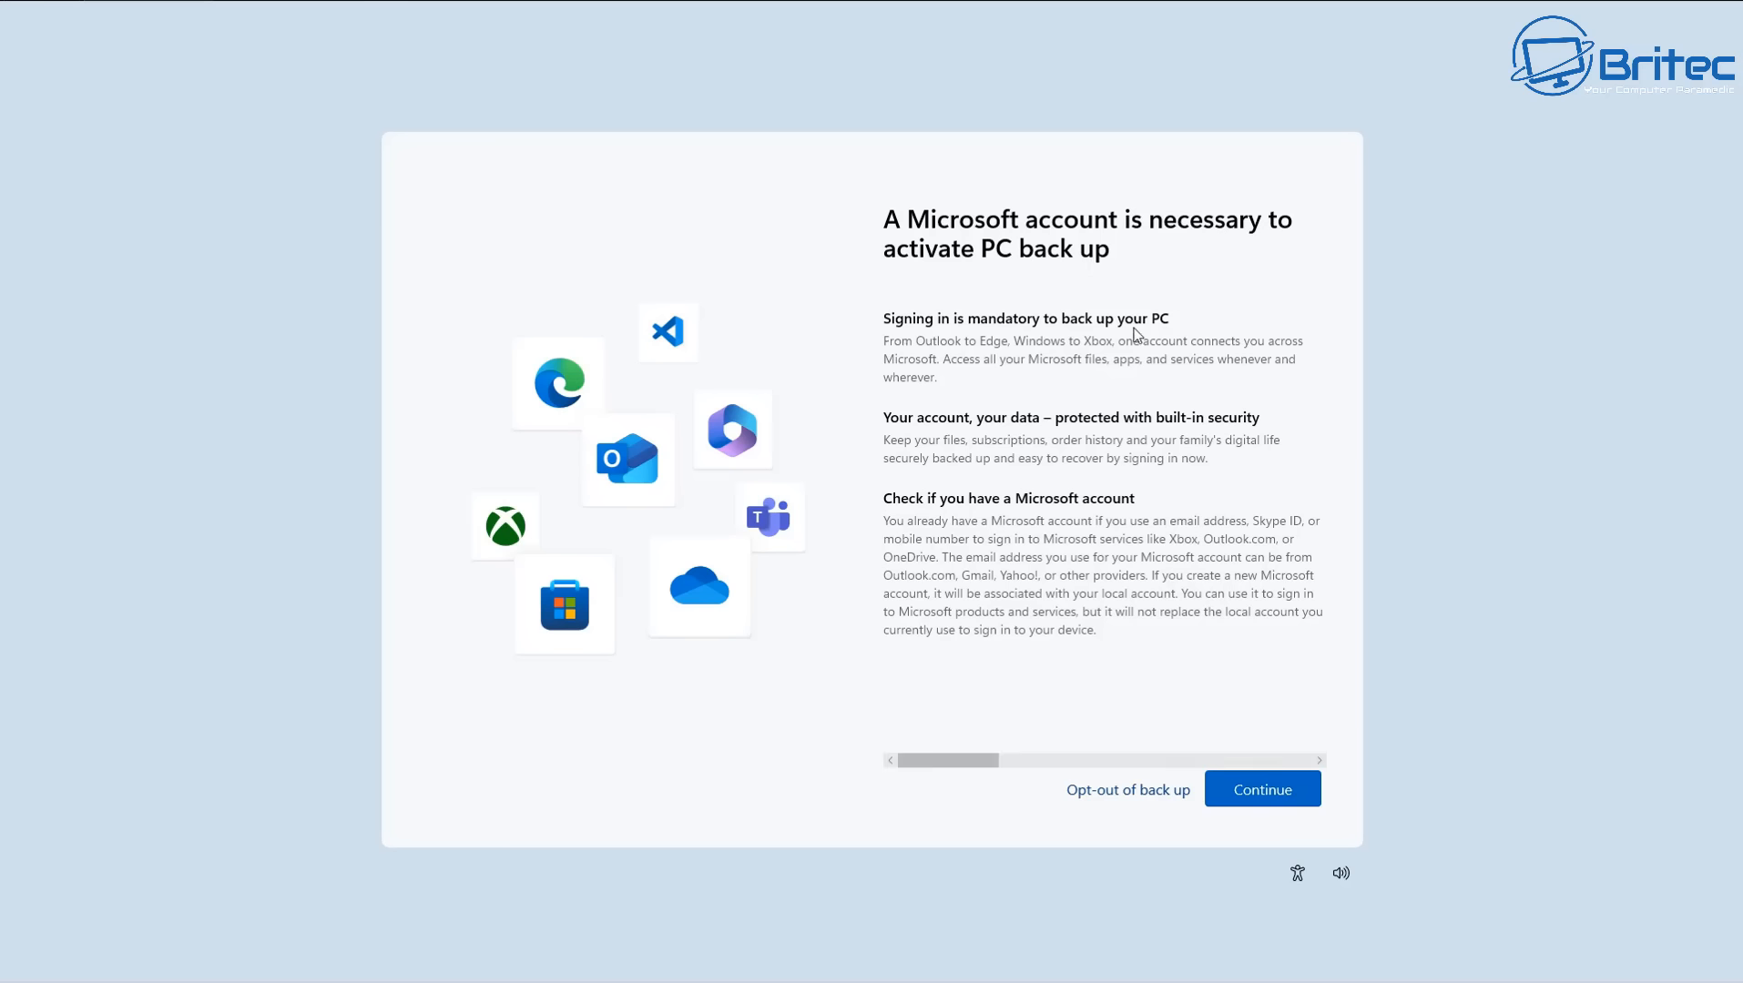
mouse_move(1106, 356)
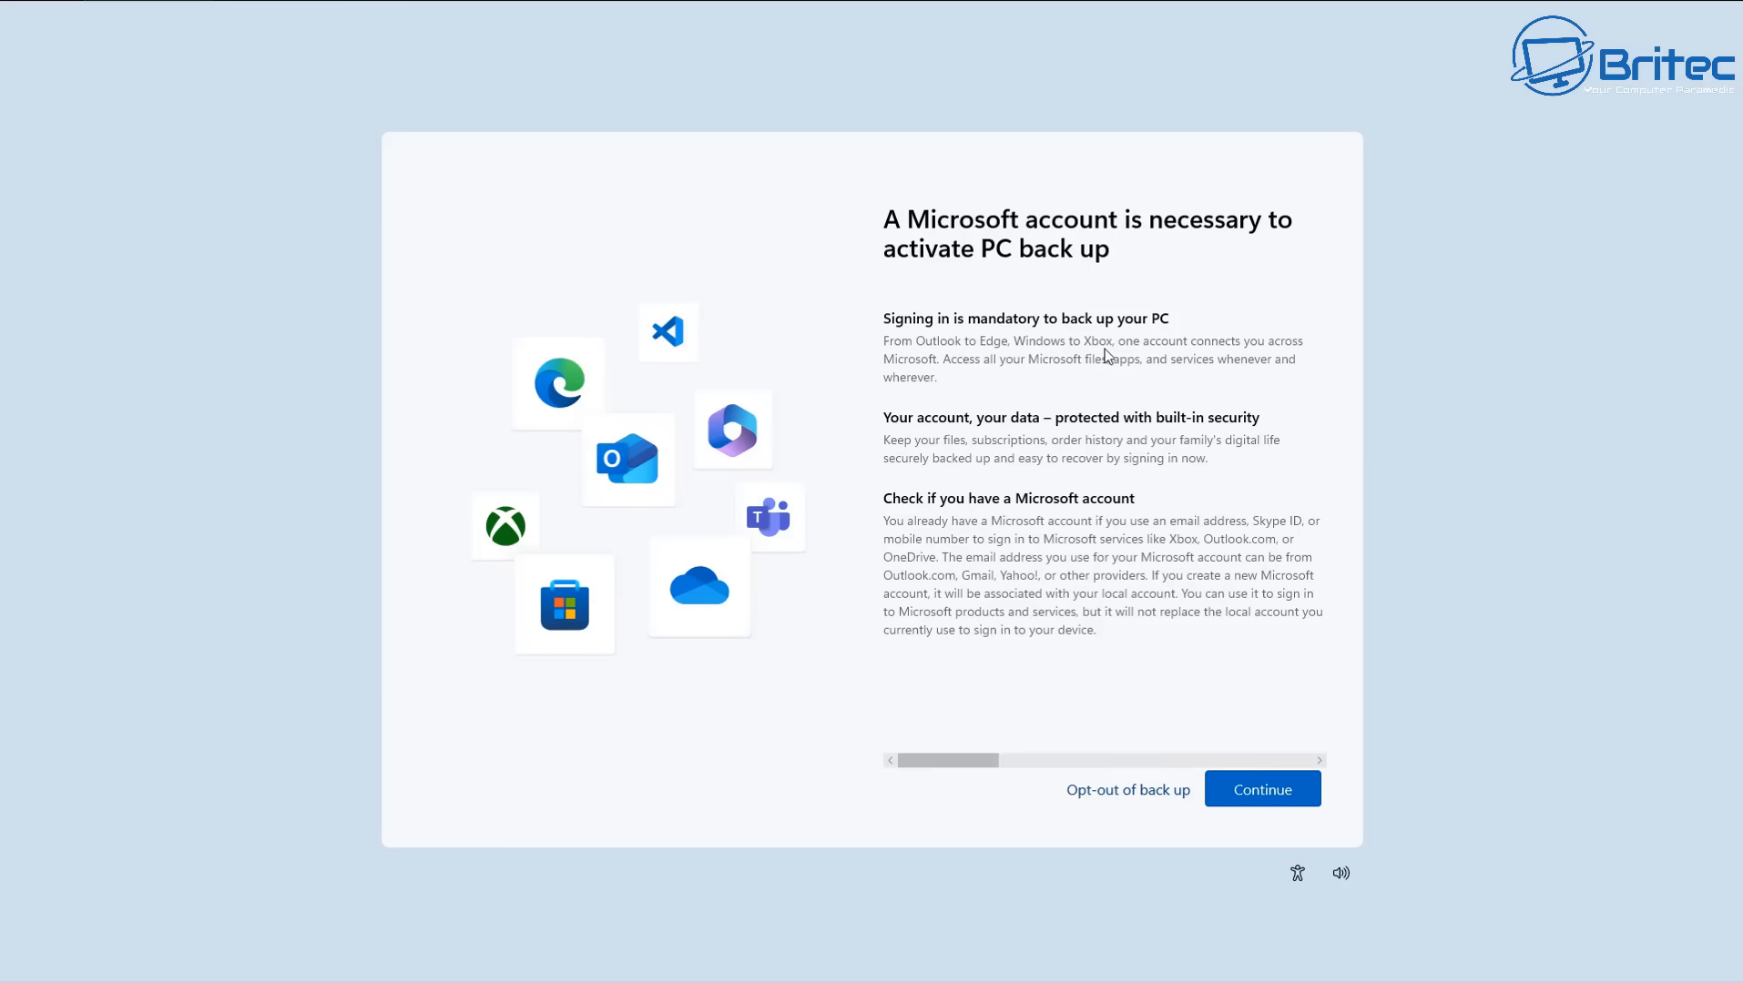
mouse_move(1104, 361)
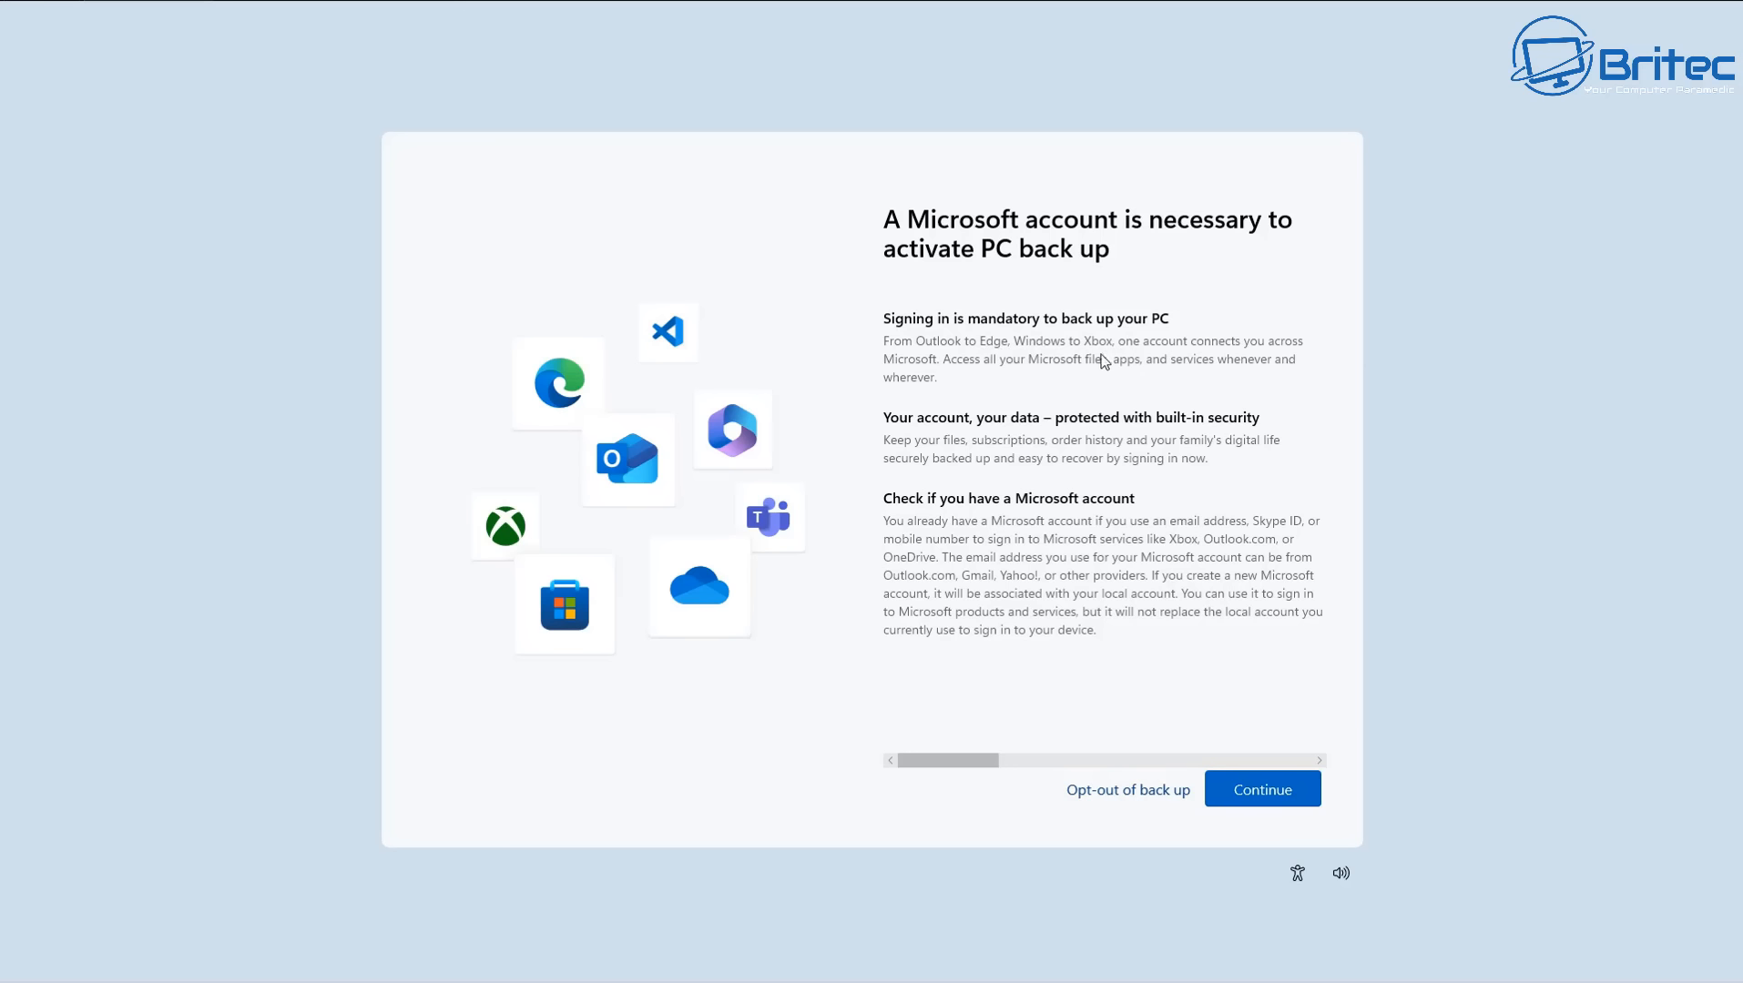
mouse_move(915, 435)
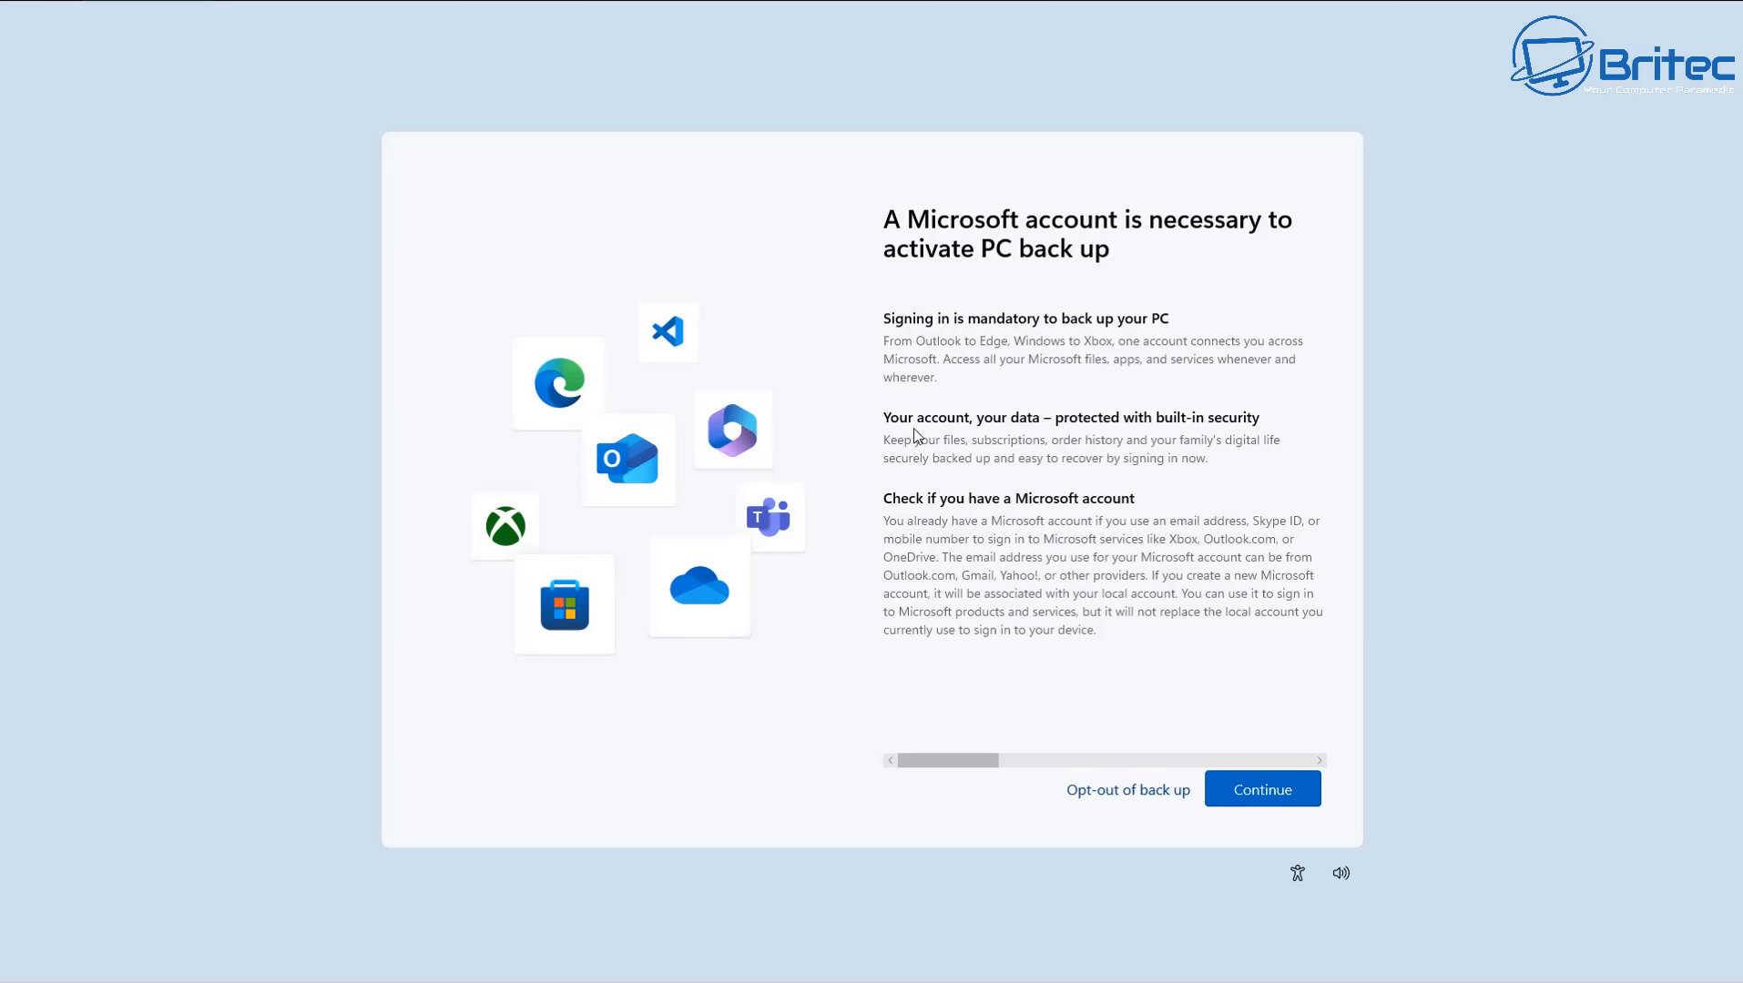
mouse_move(1238, 433)
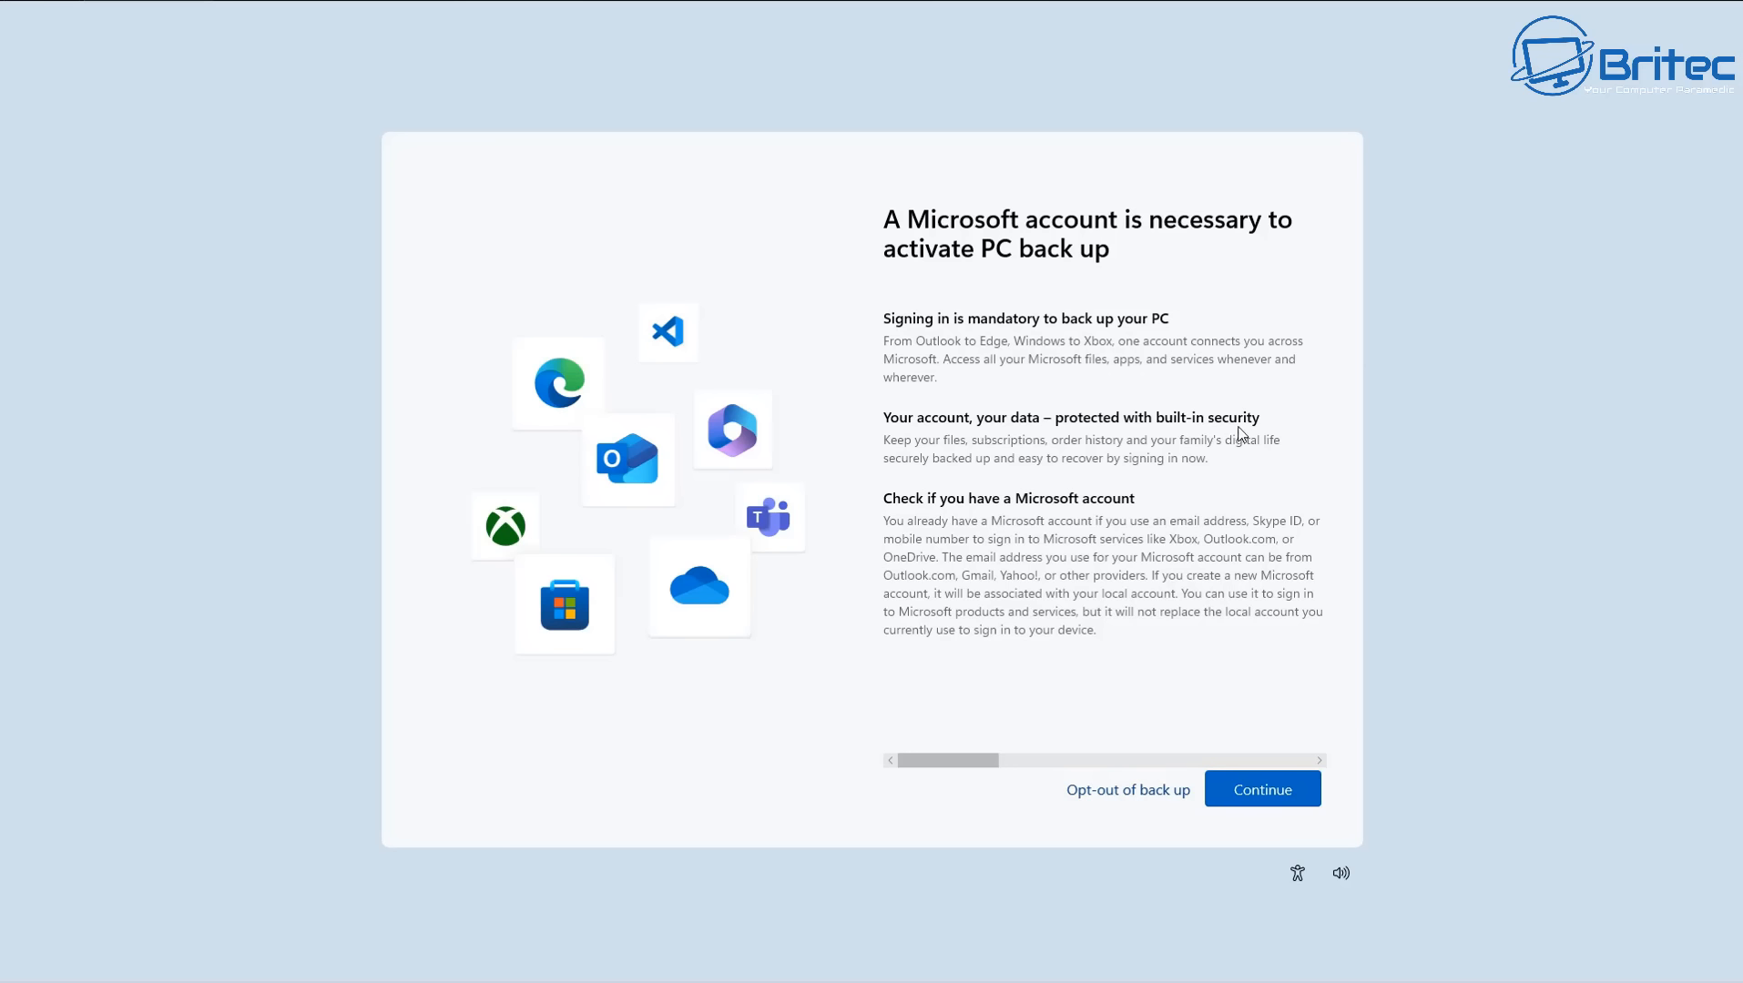
mouse_move(1247, 433)
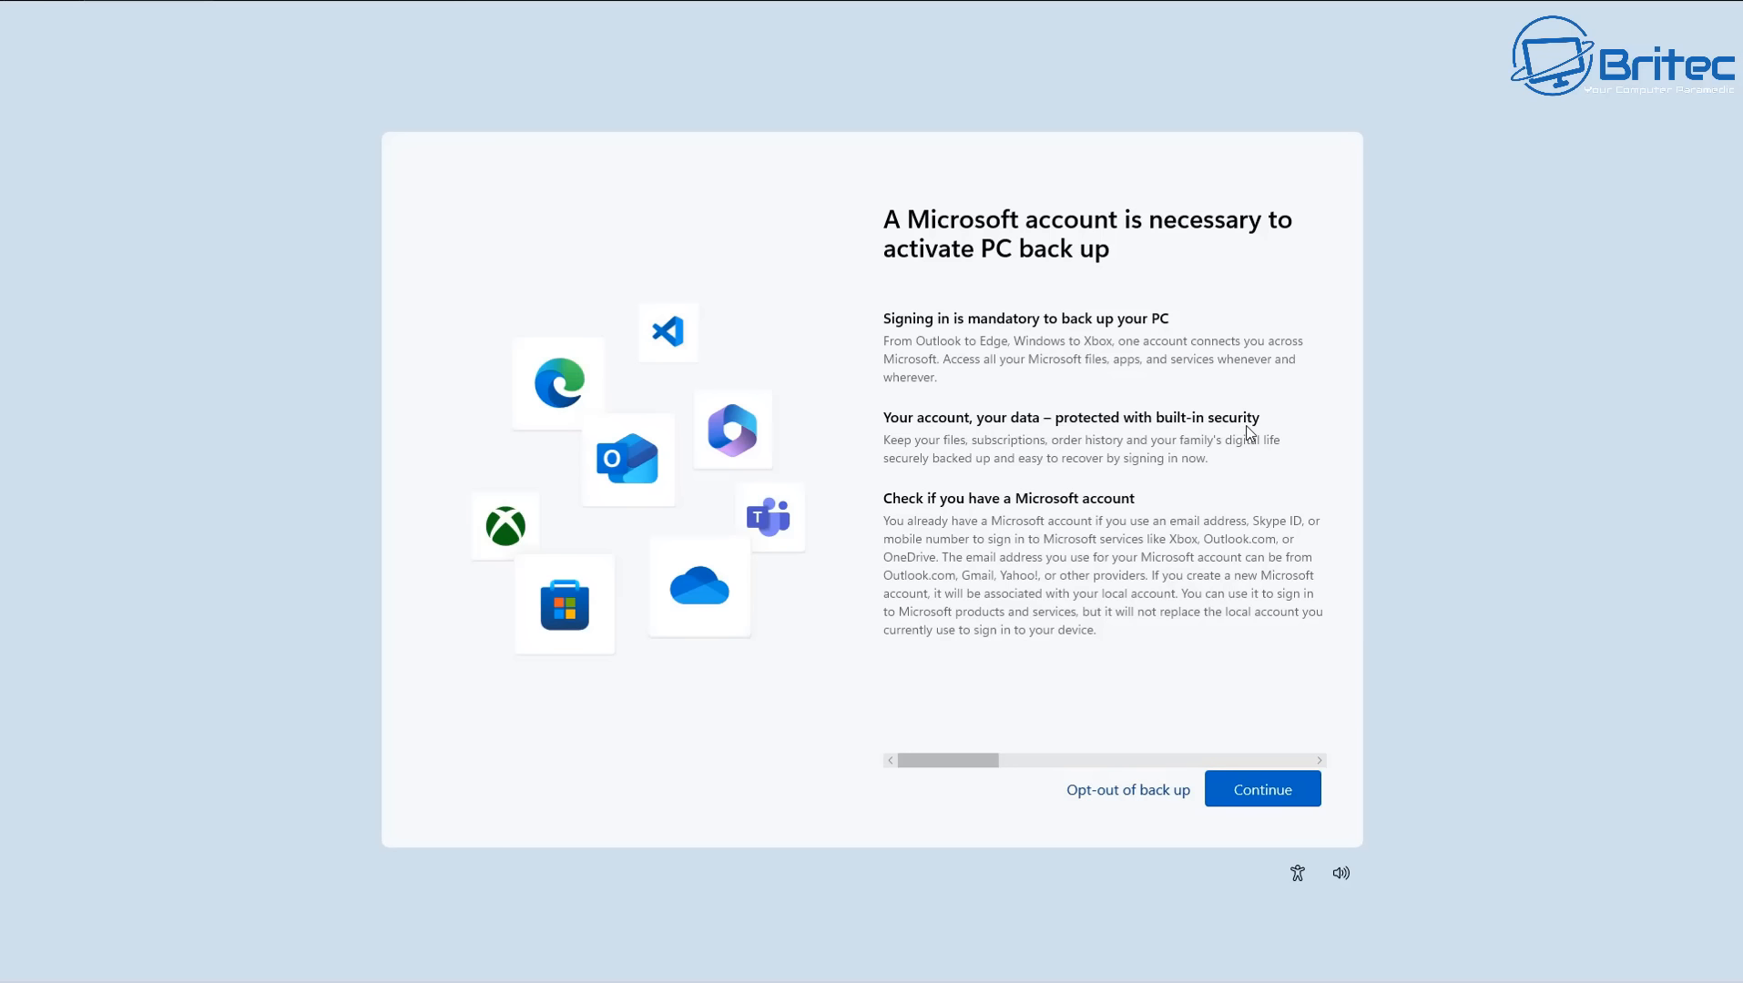
mouse_move(989, 458)
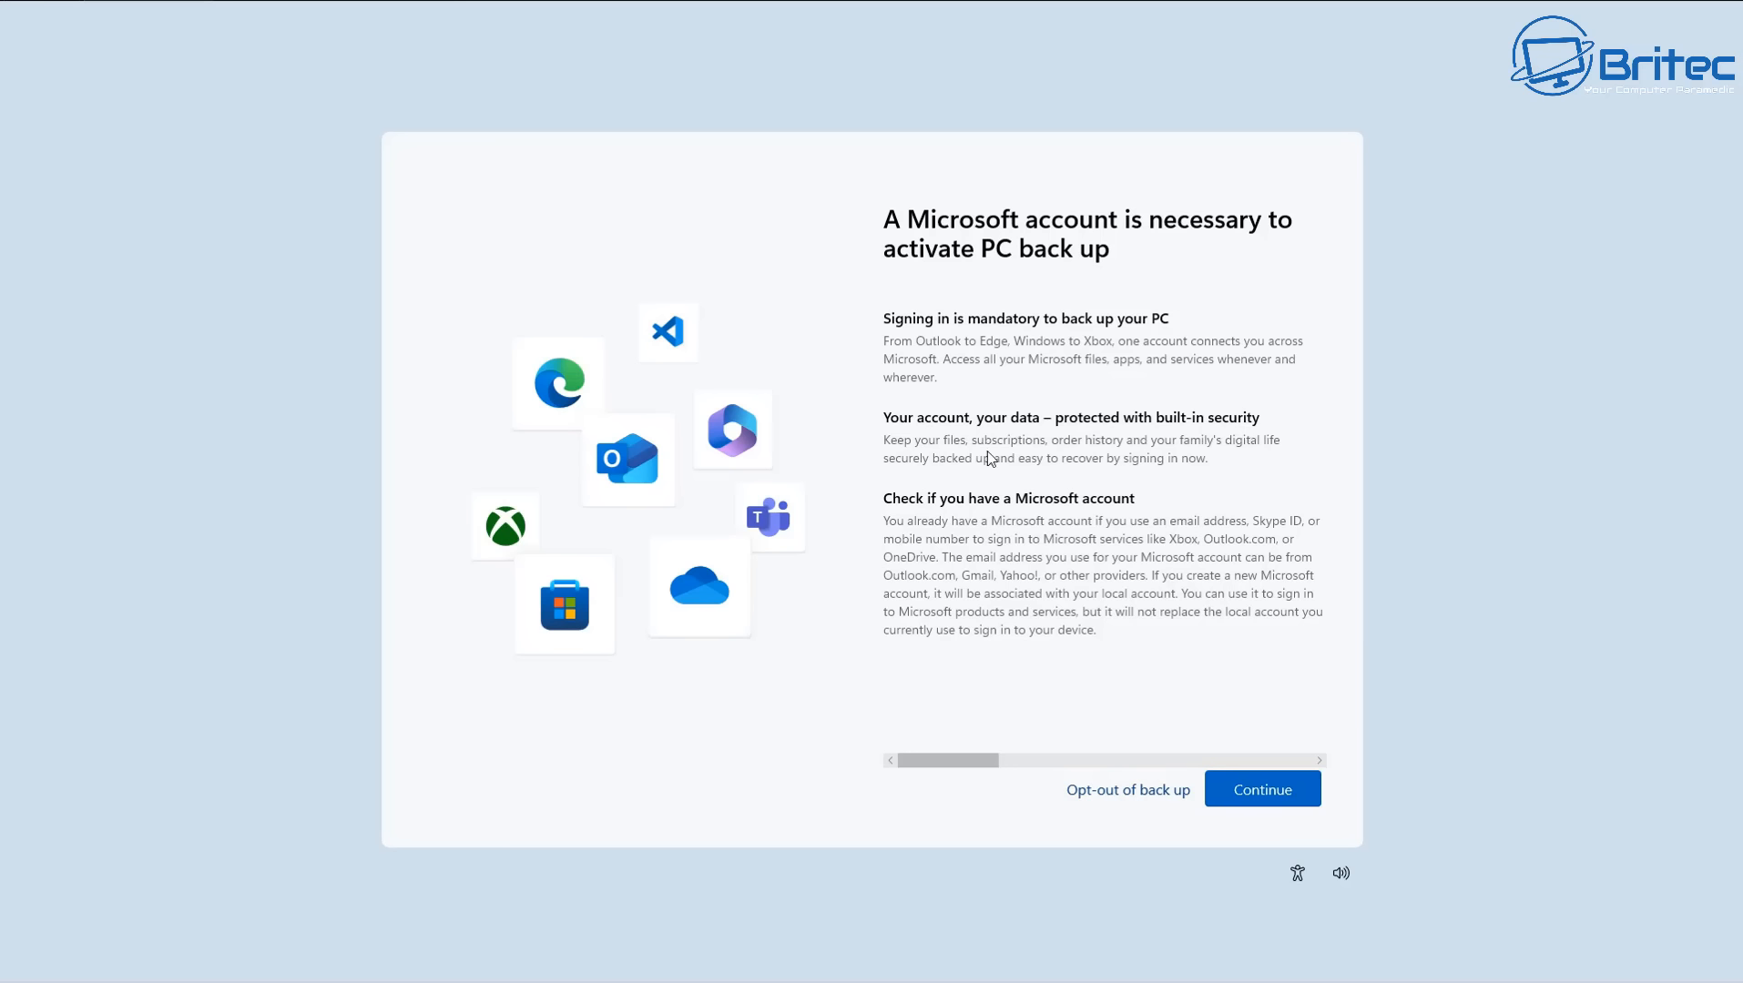
mouse_move(1220, 461)
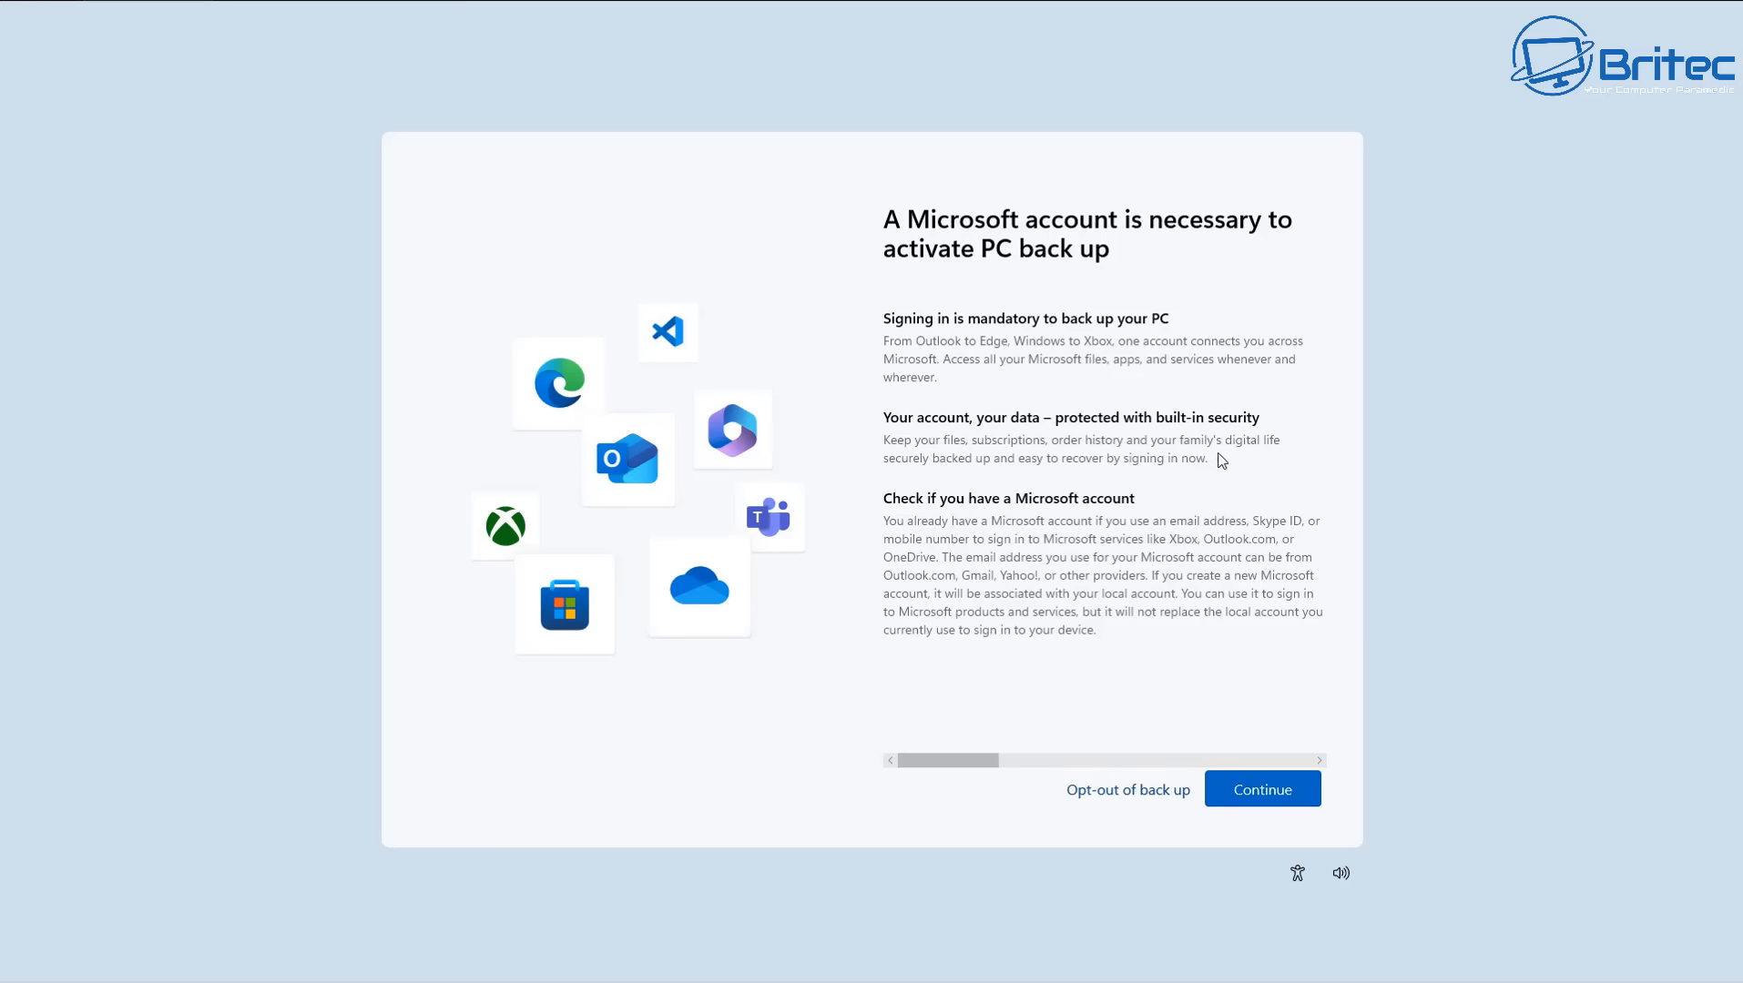
mouse_move(1273, 531)
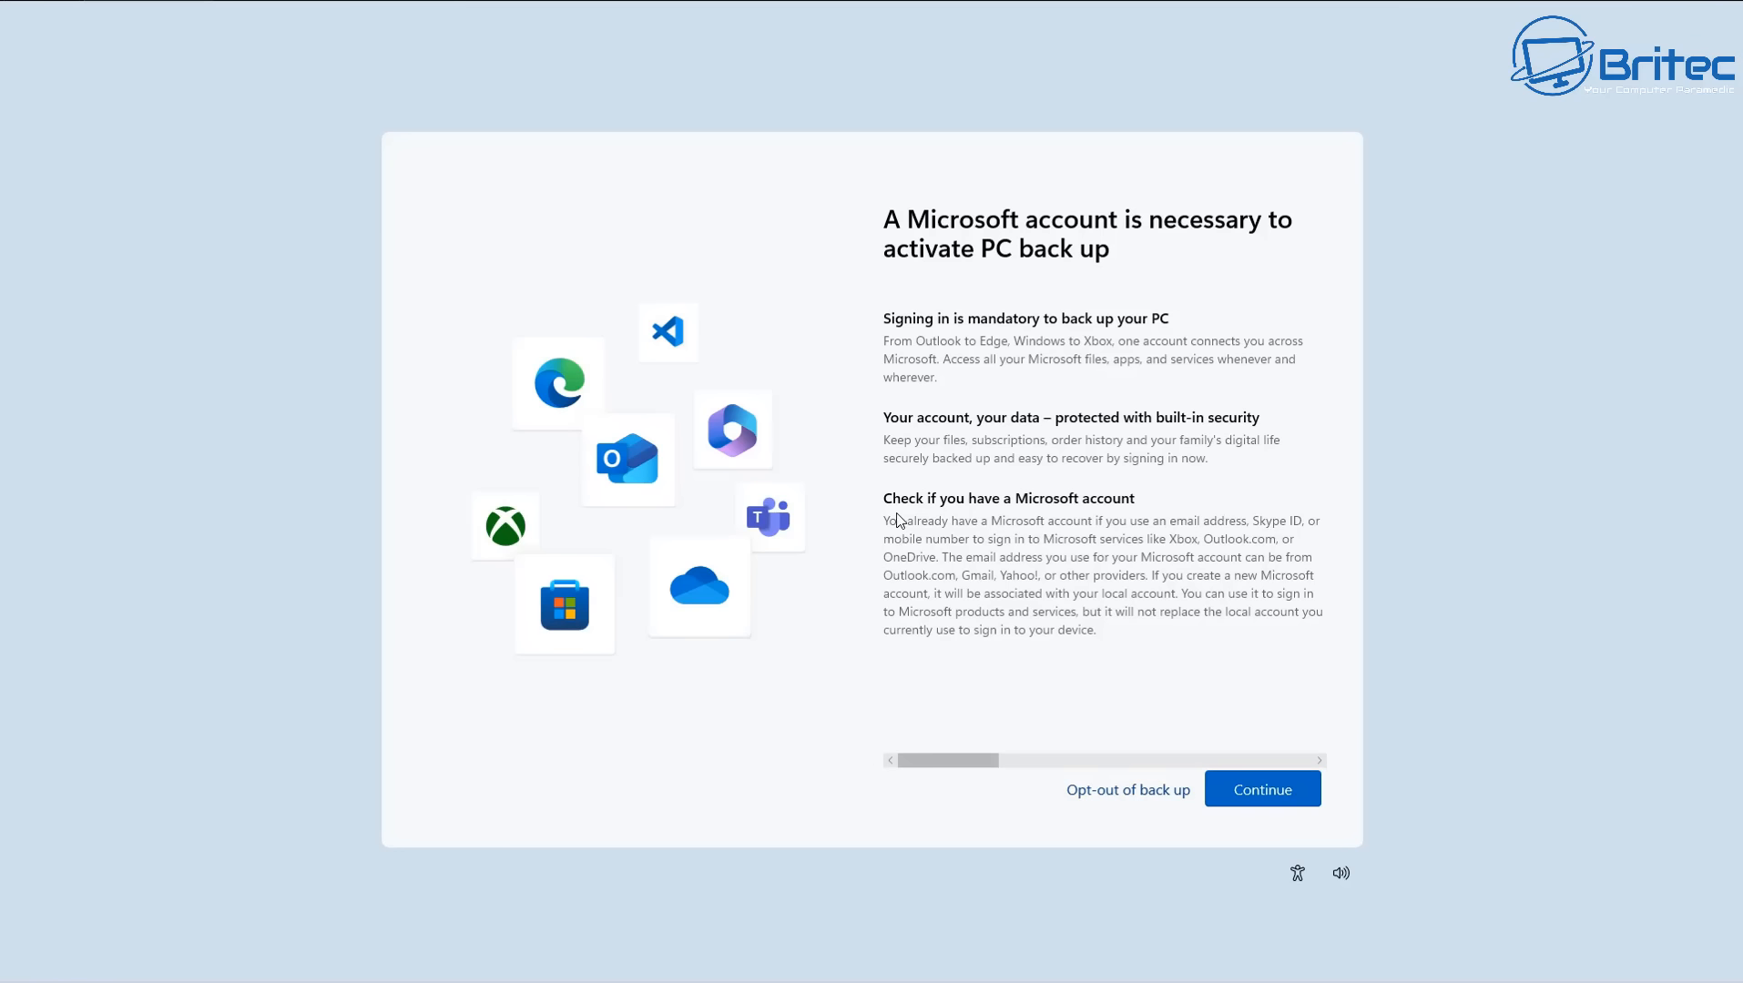
mouse_move(969, 516)
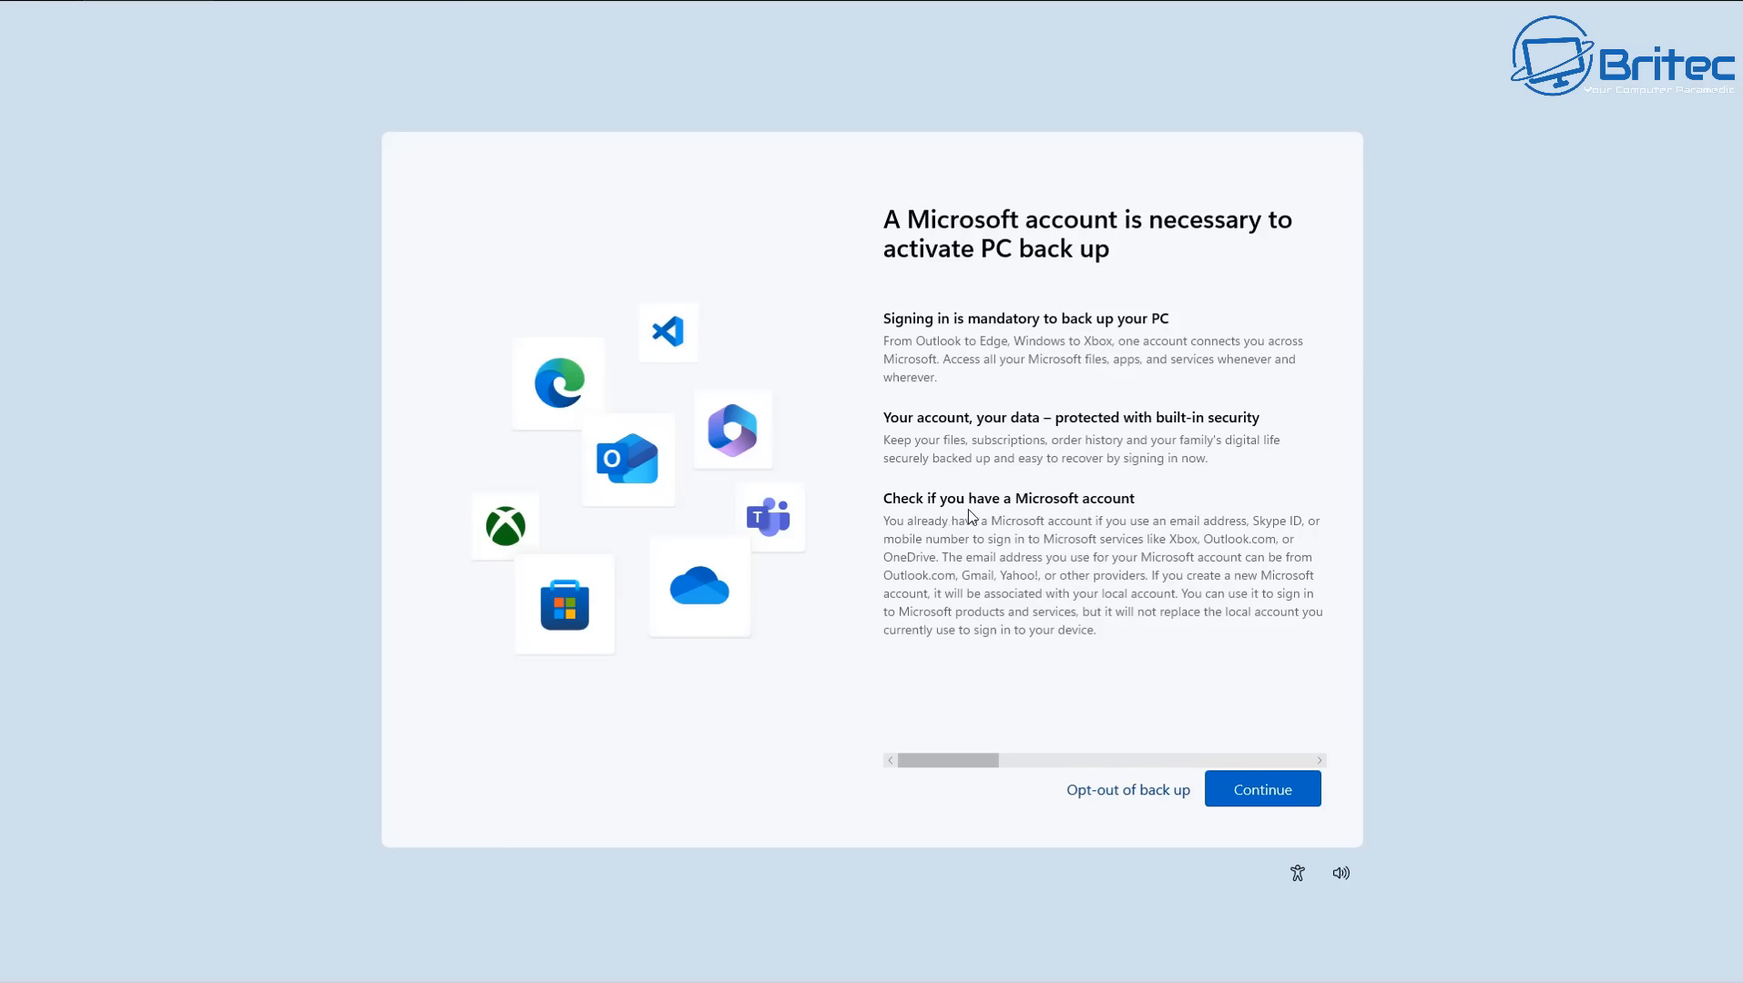
mouse_move(905, 533)
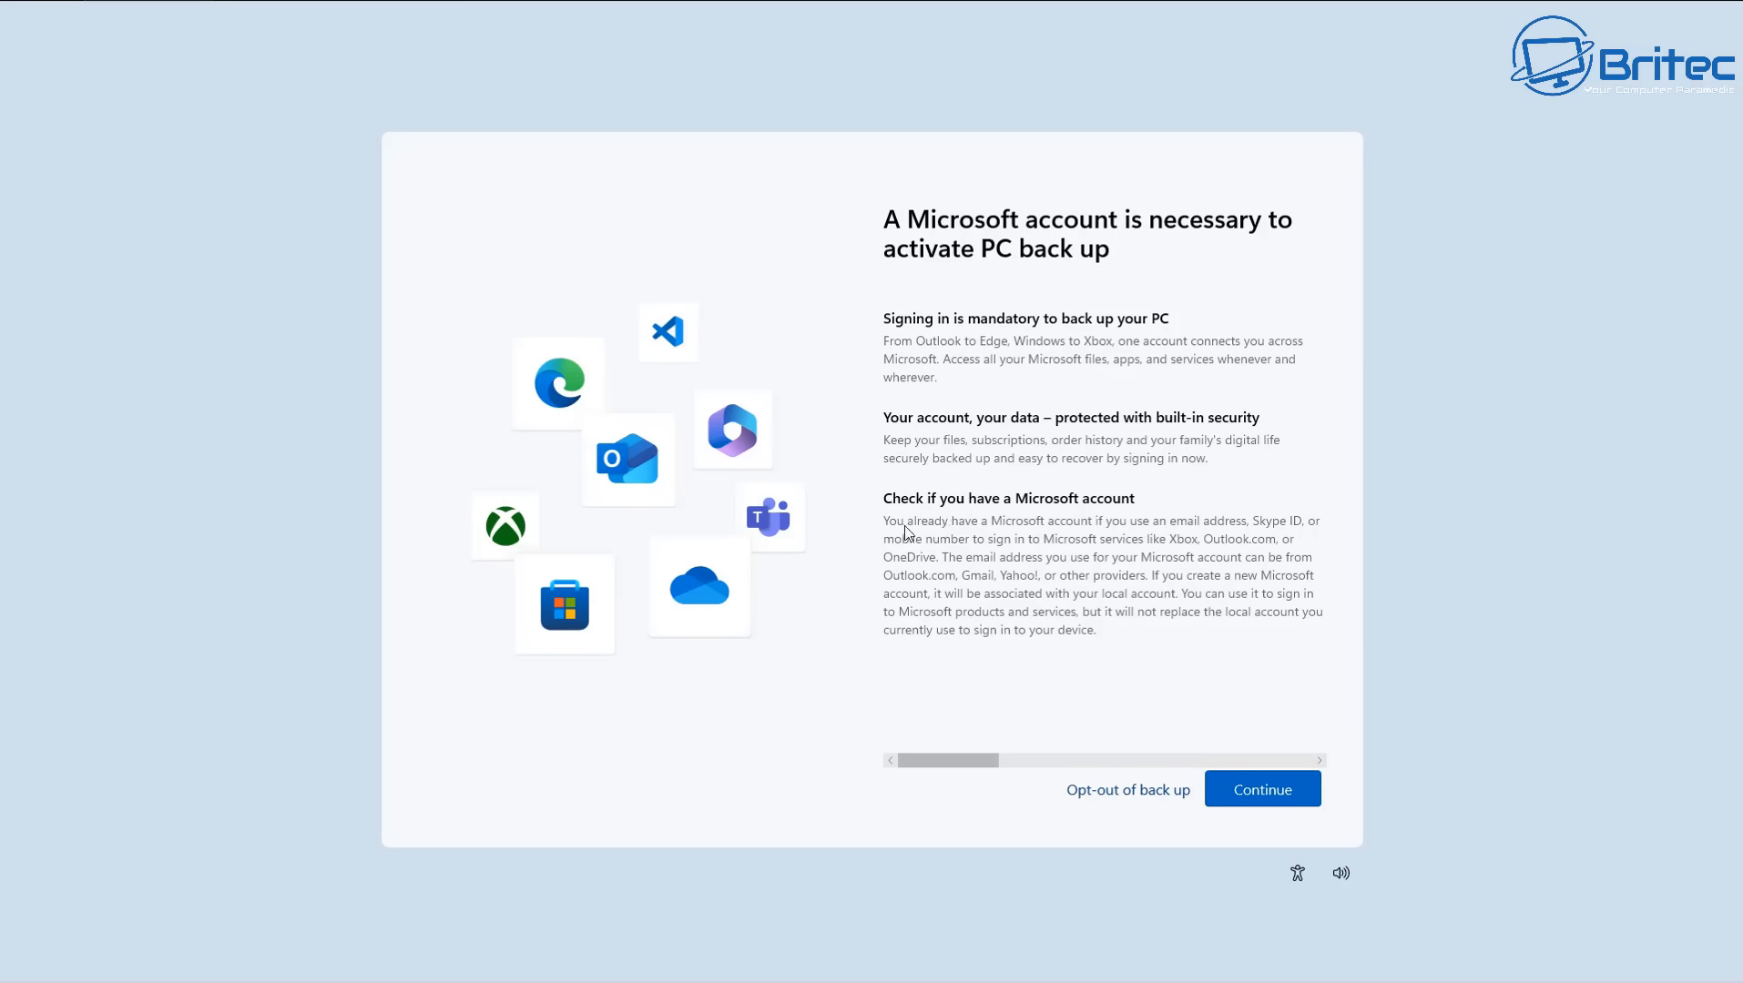
mouse_move(1144, 539)
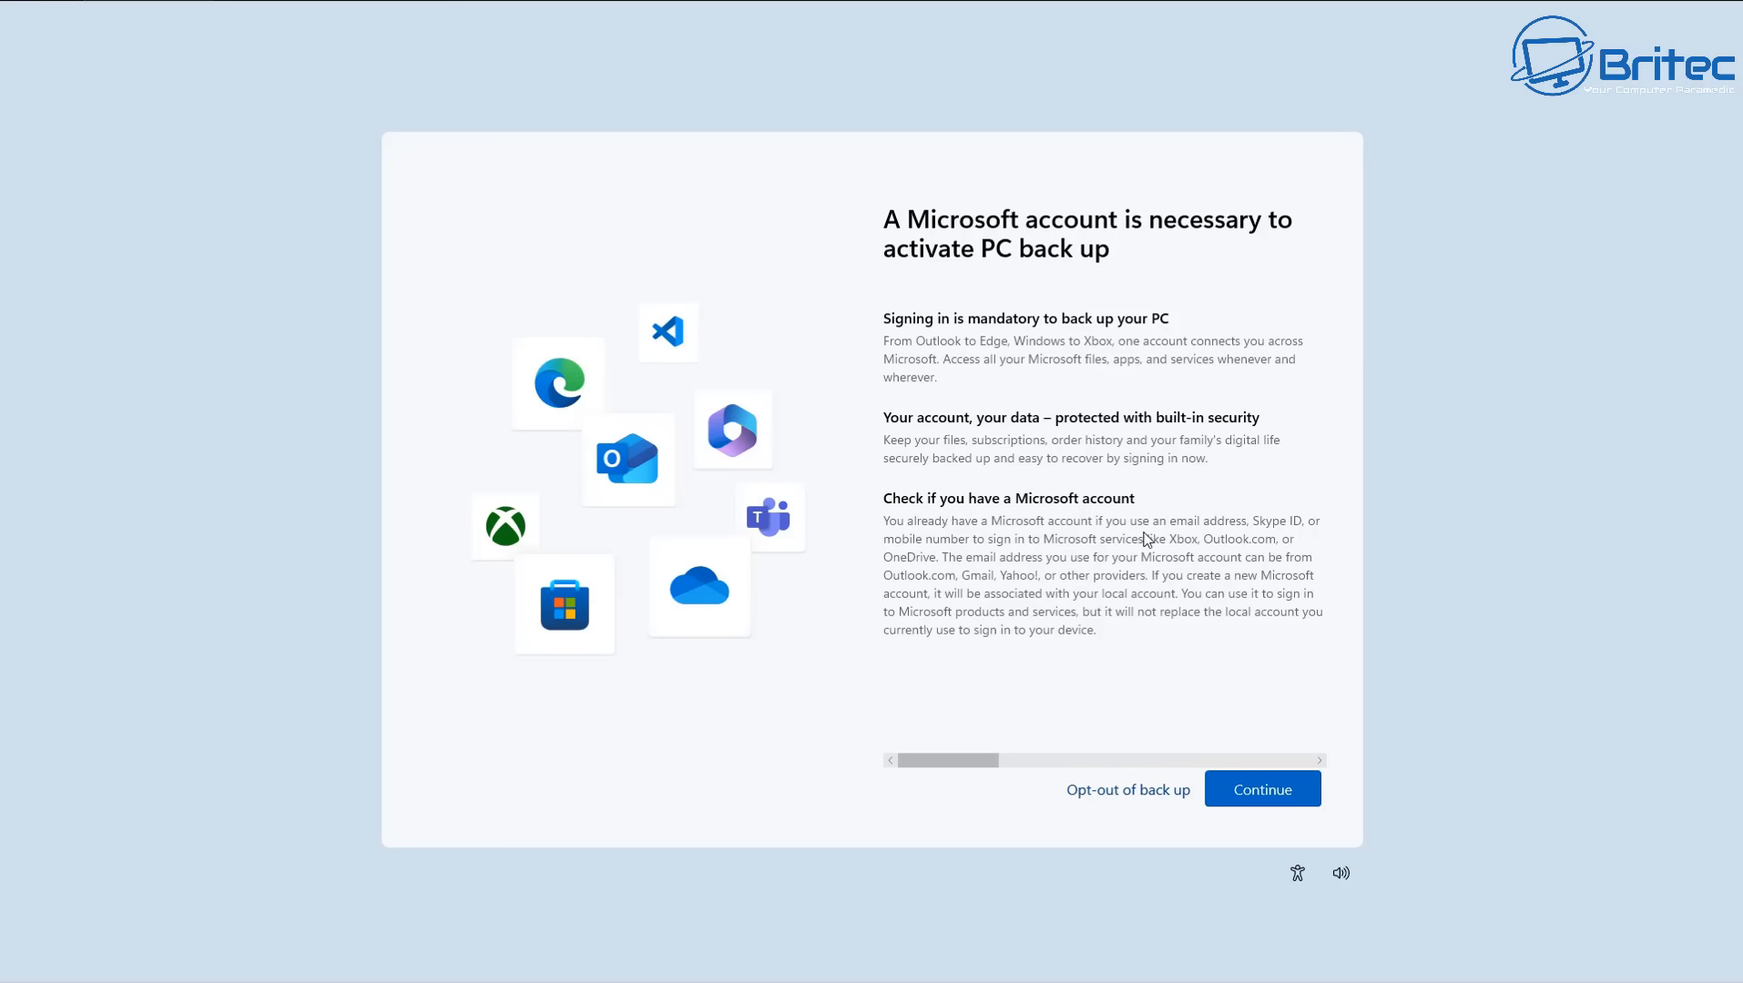
mouse_move(1222, 533)
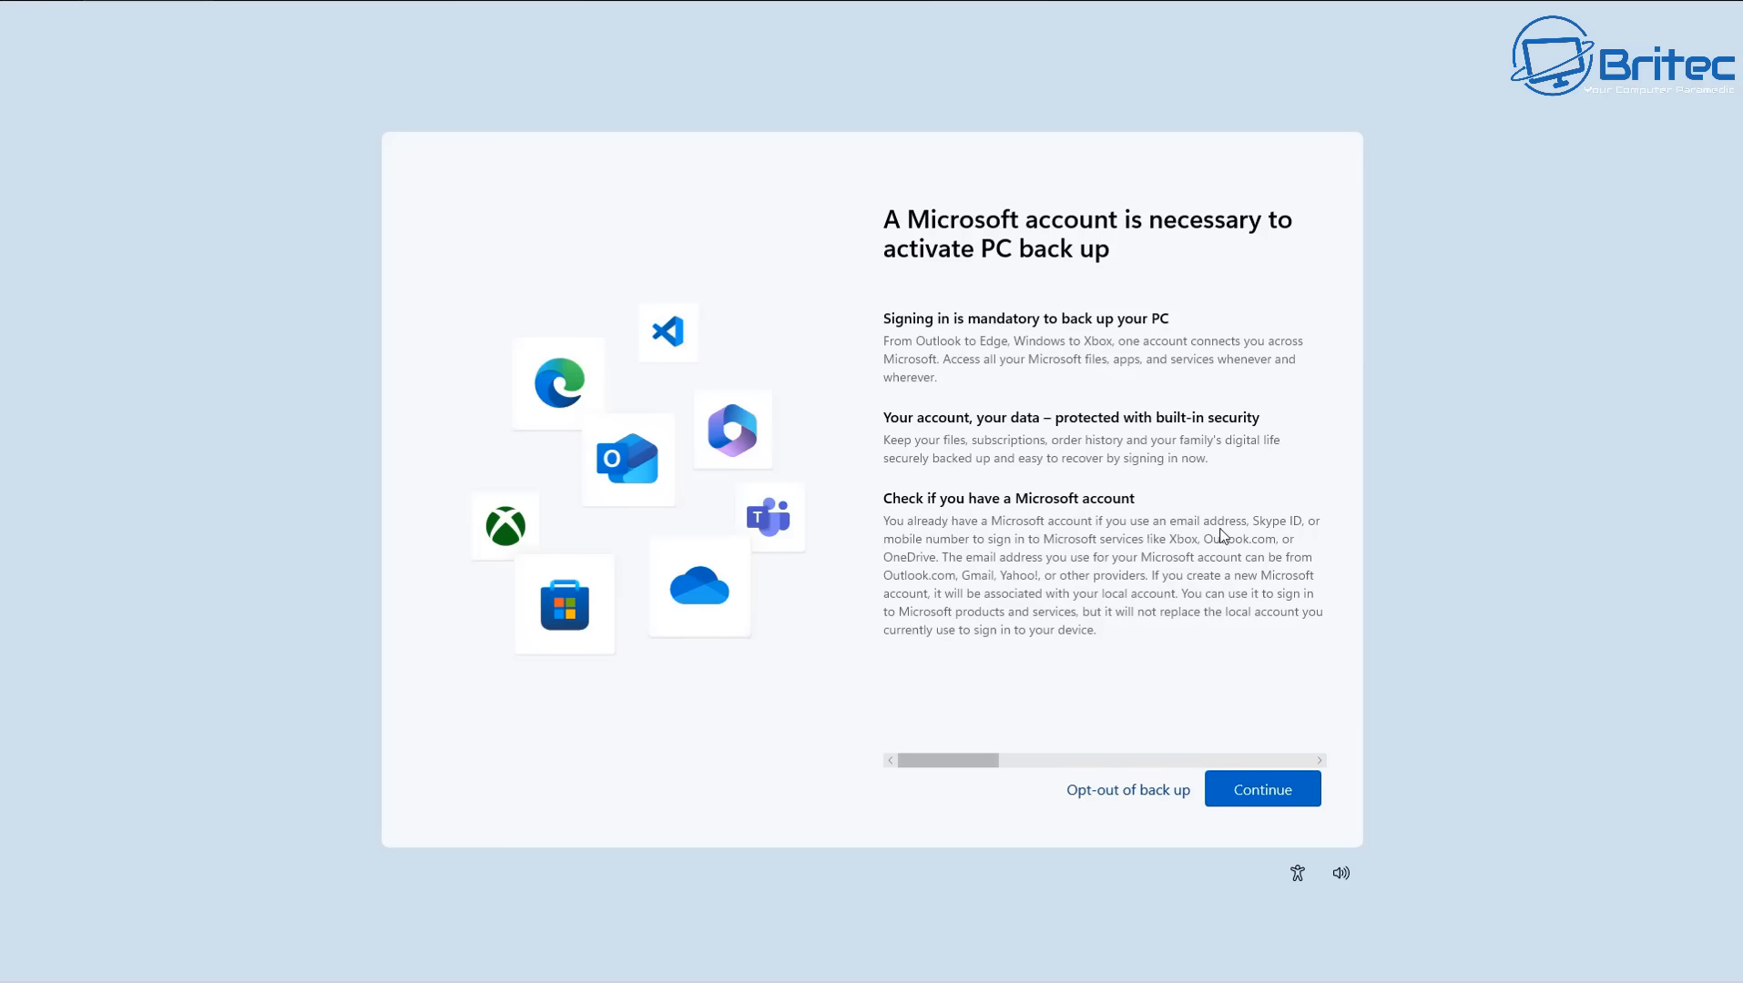
mouse_move(1319, 534)
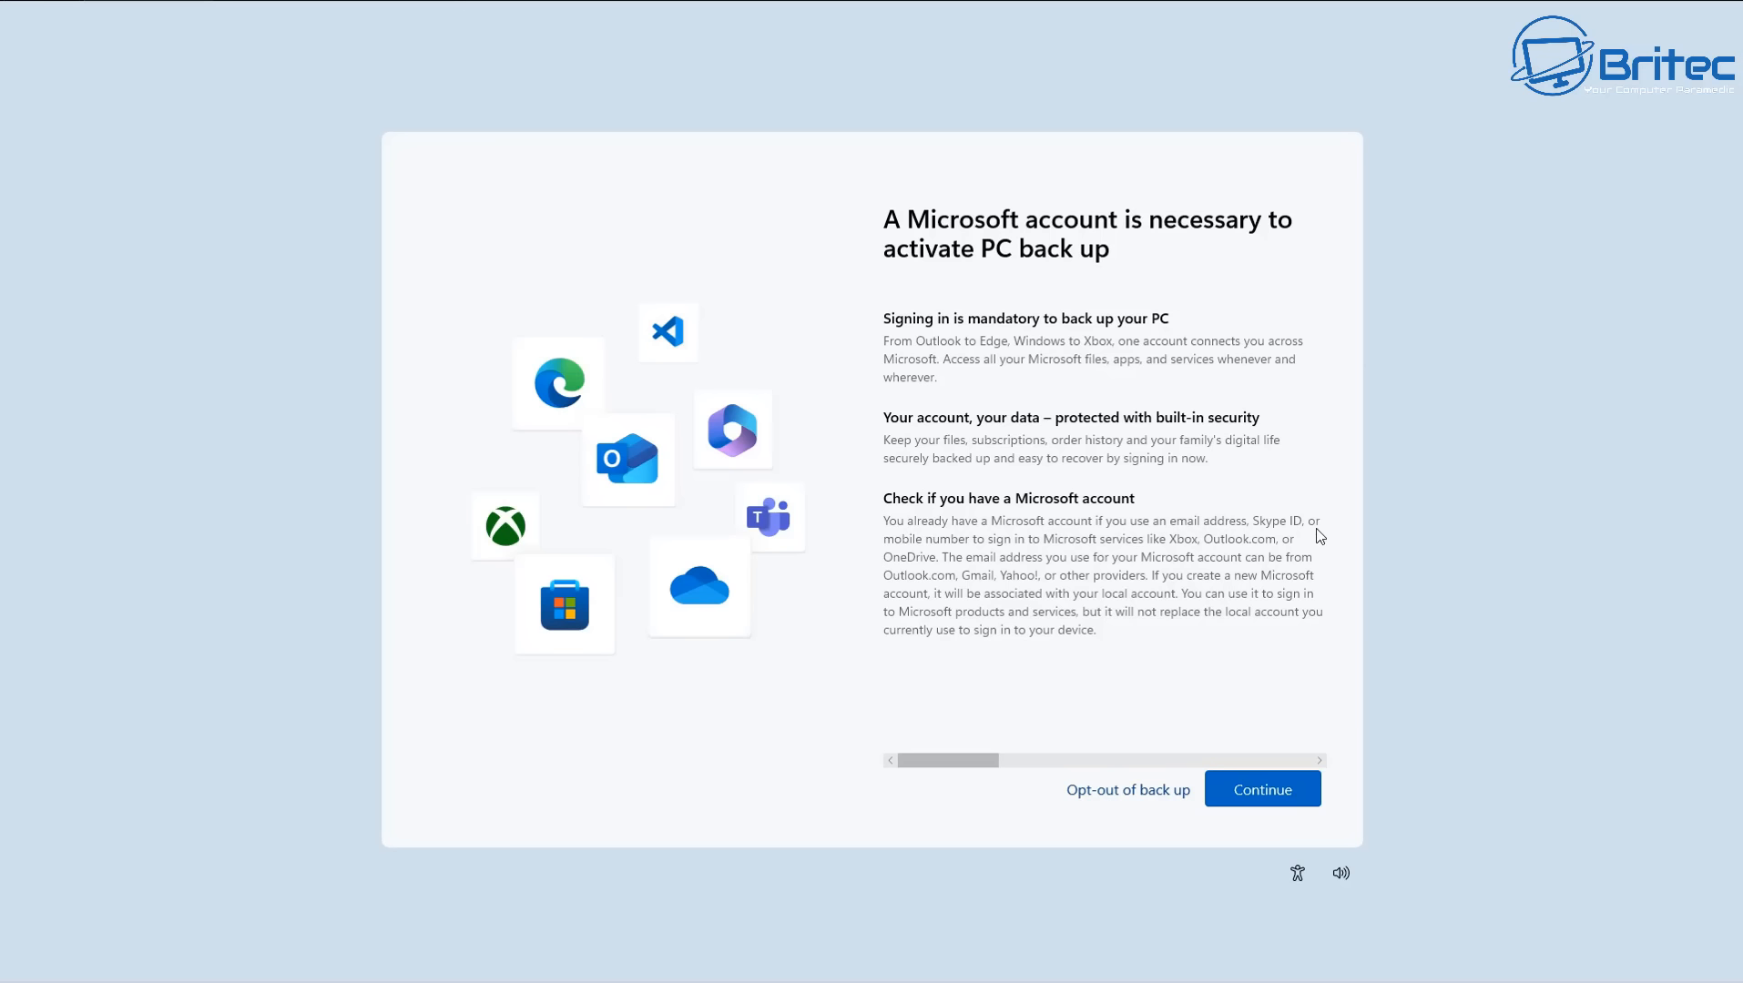
mouse_move(1115, 558)
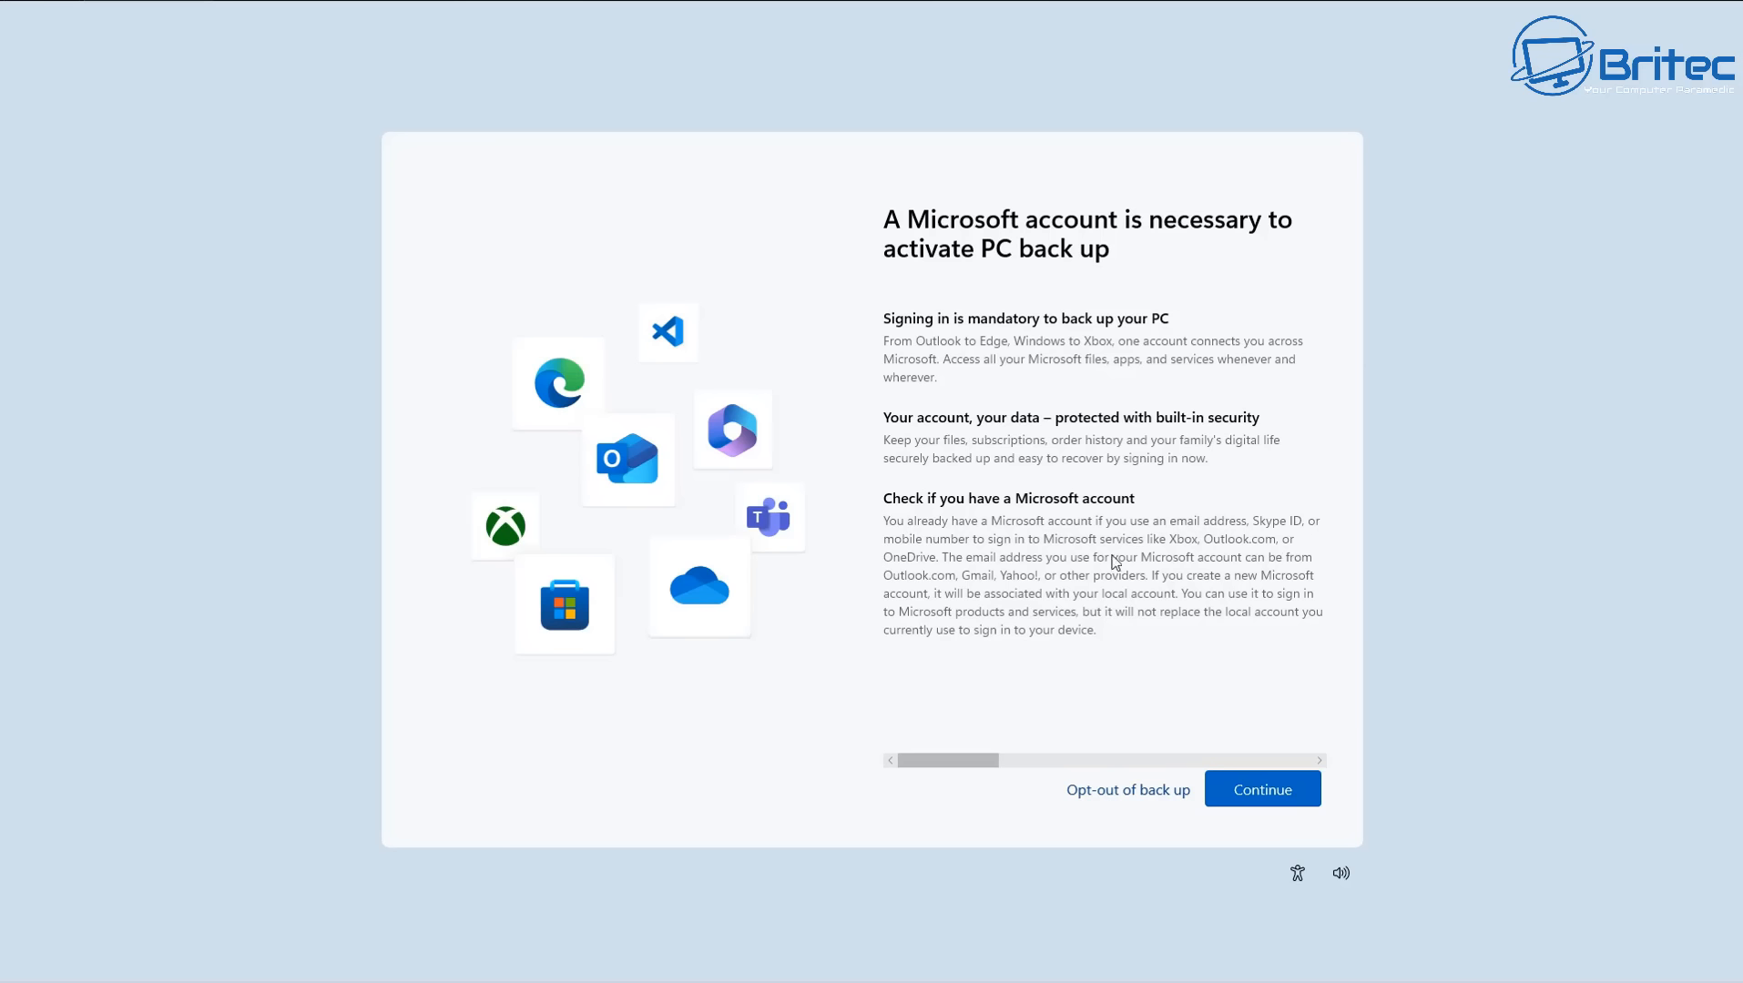
mouse_move(914, 573)
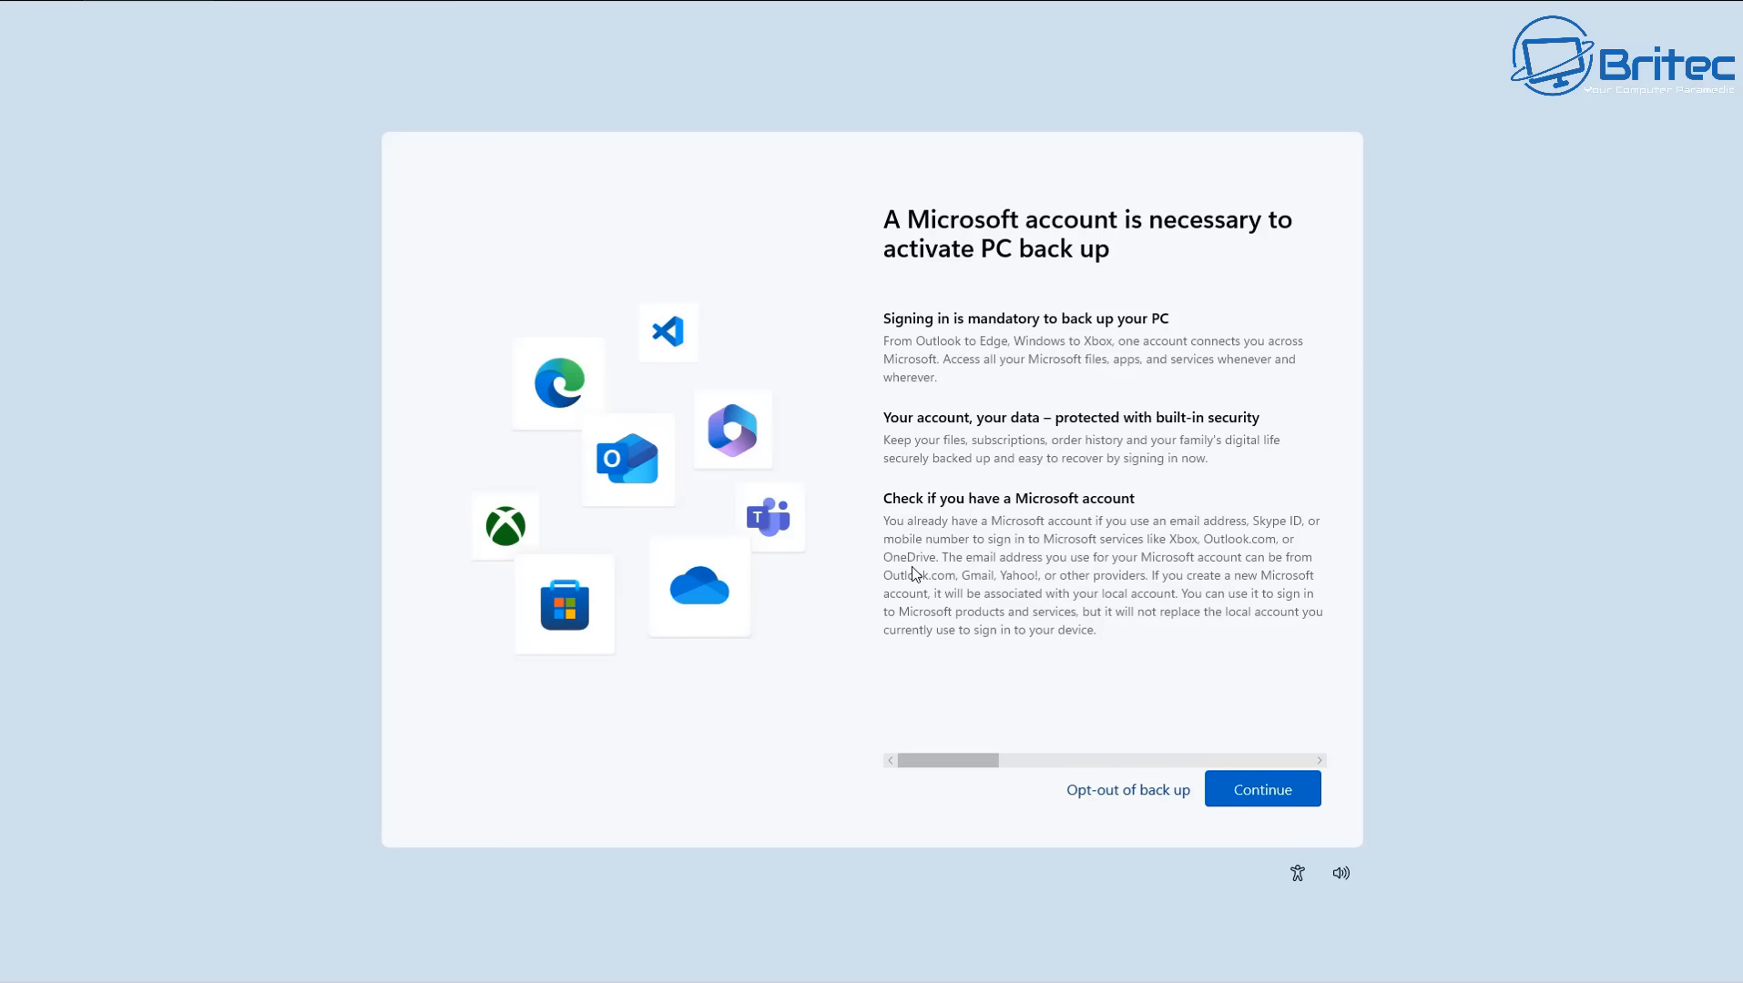
mouse_move(1162, 579)
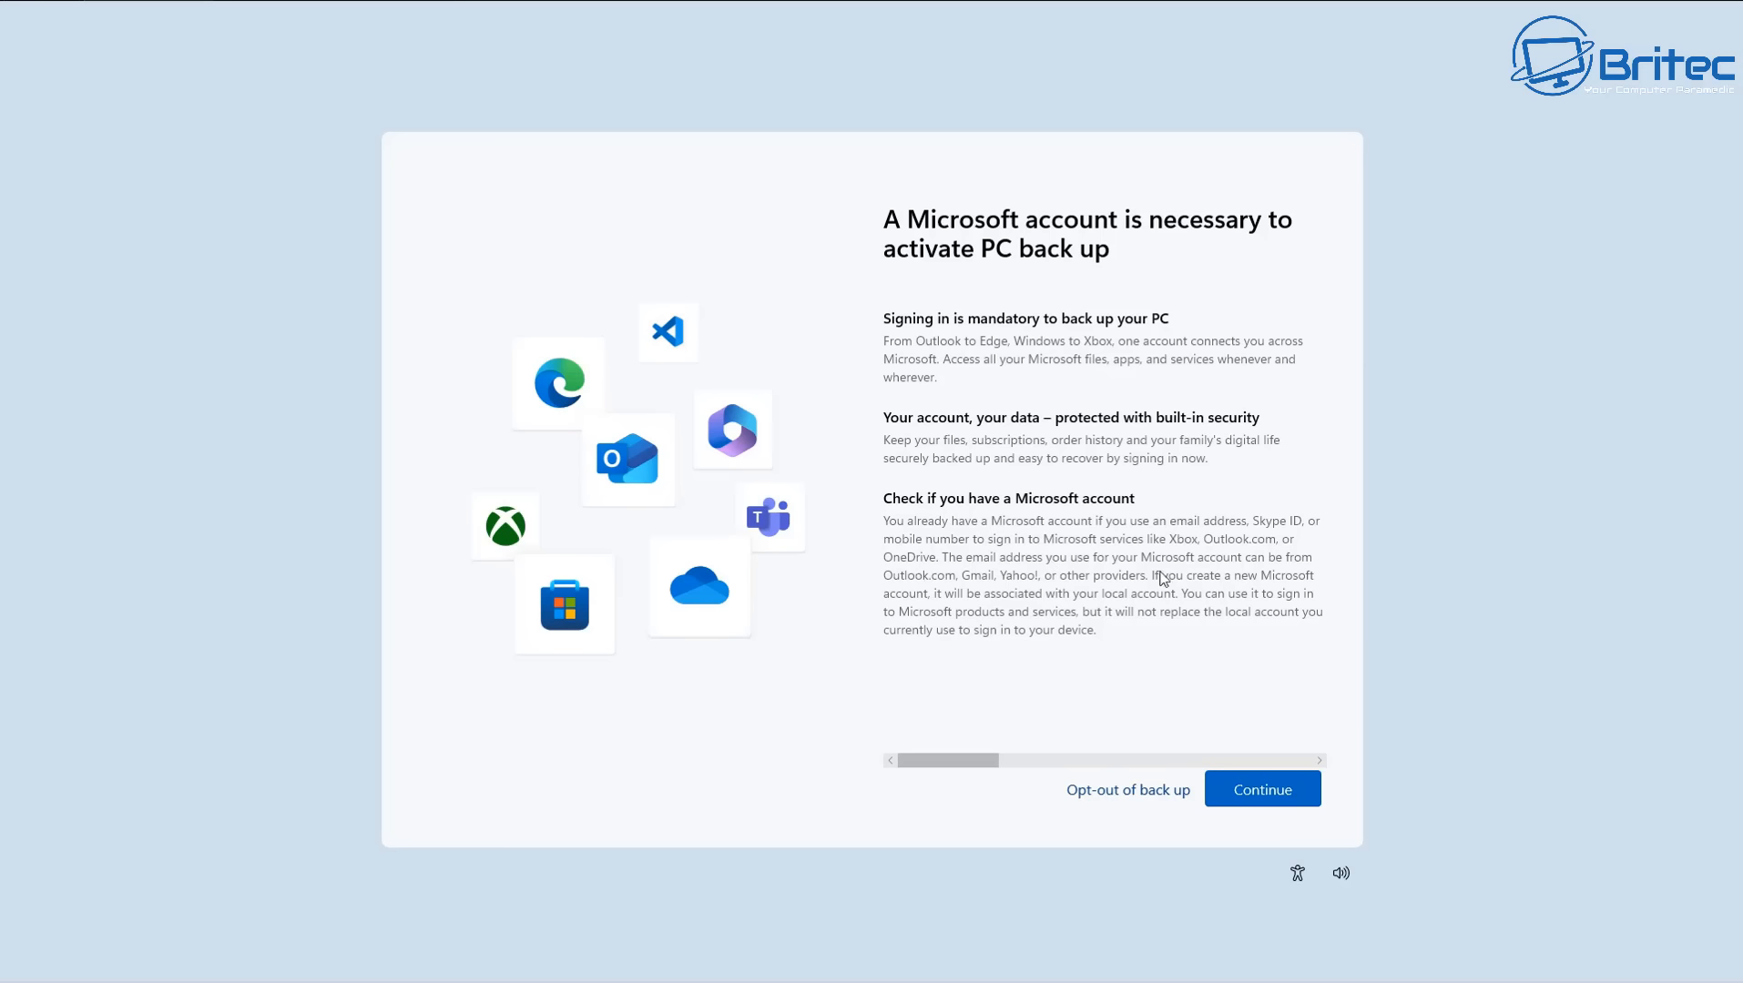
mouse_move(1313, 575)
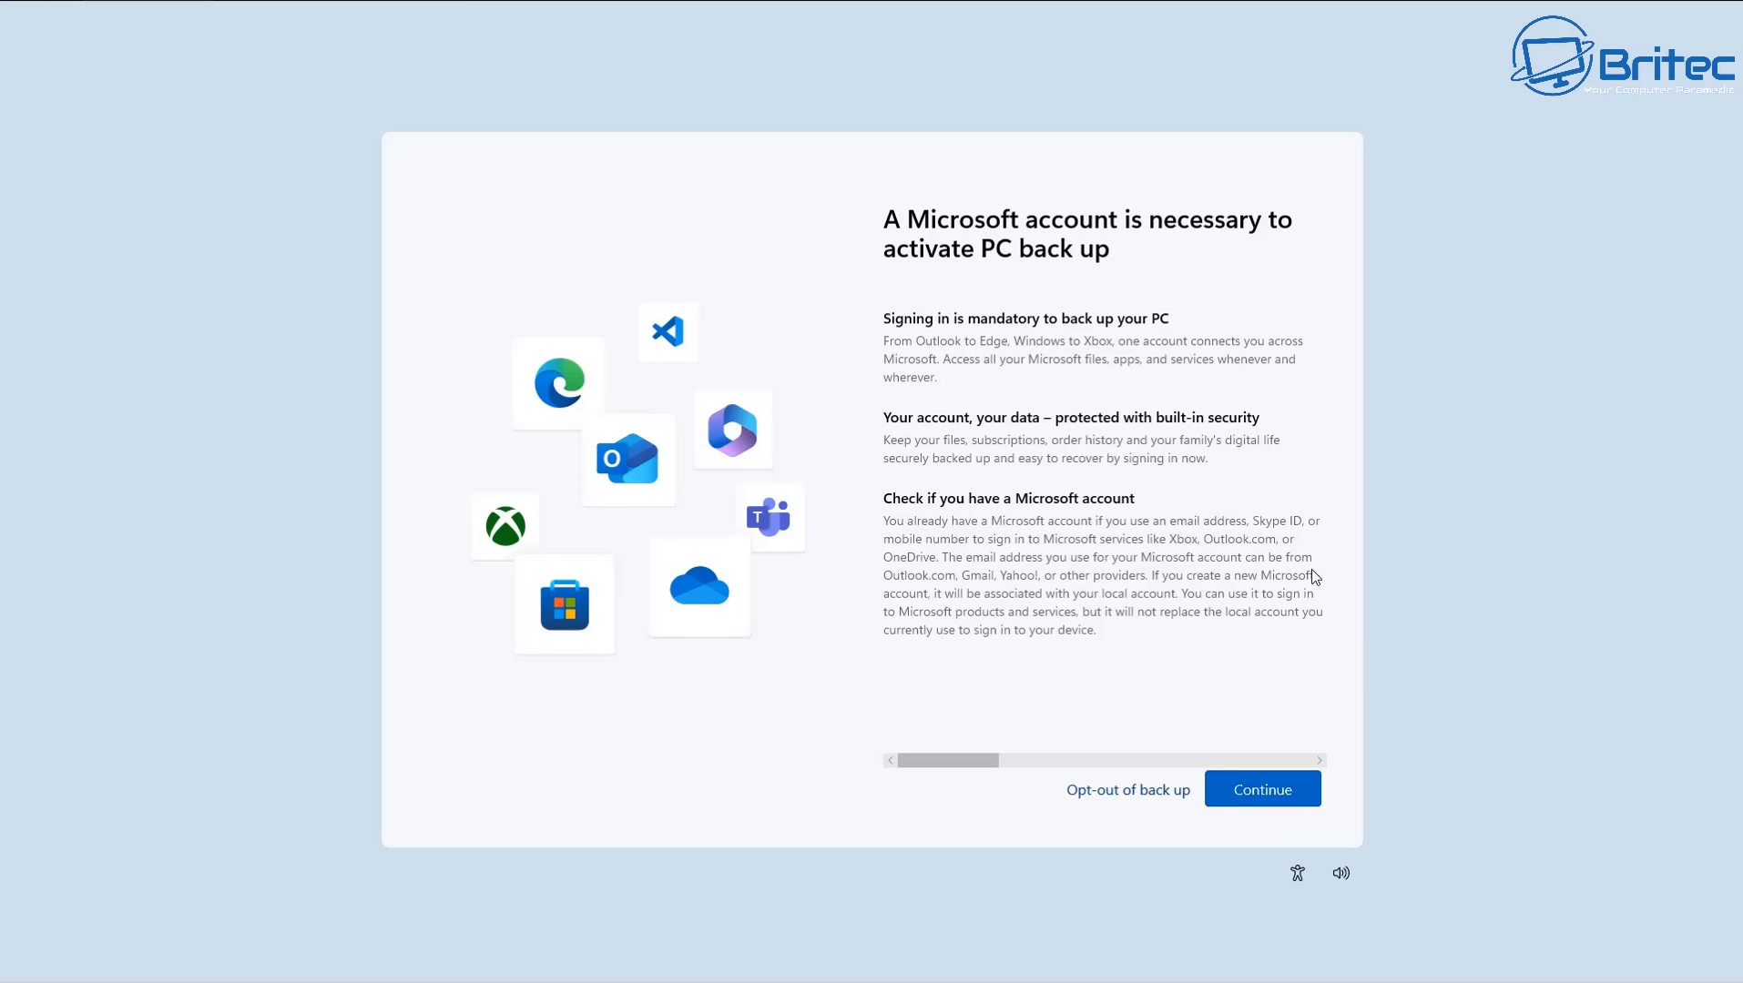
mouse_move(1291, 614)
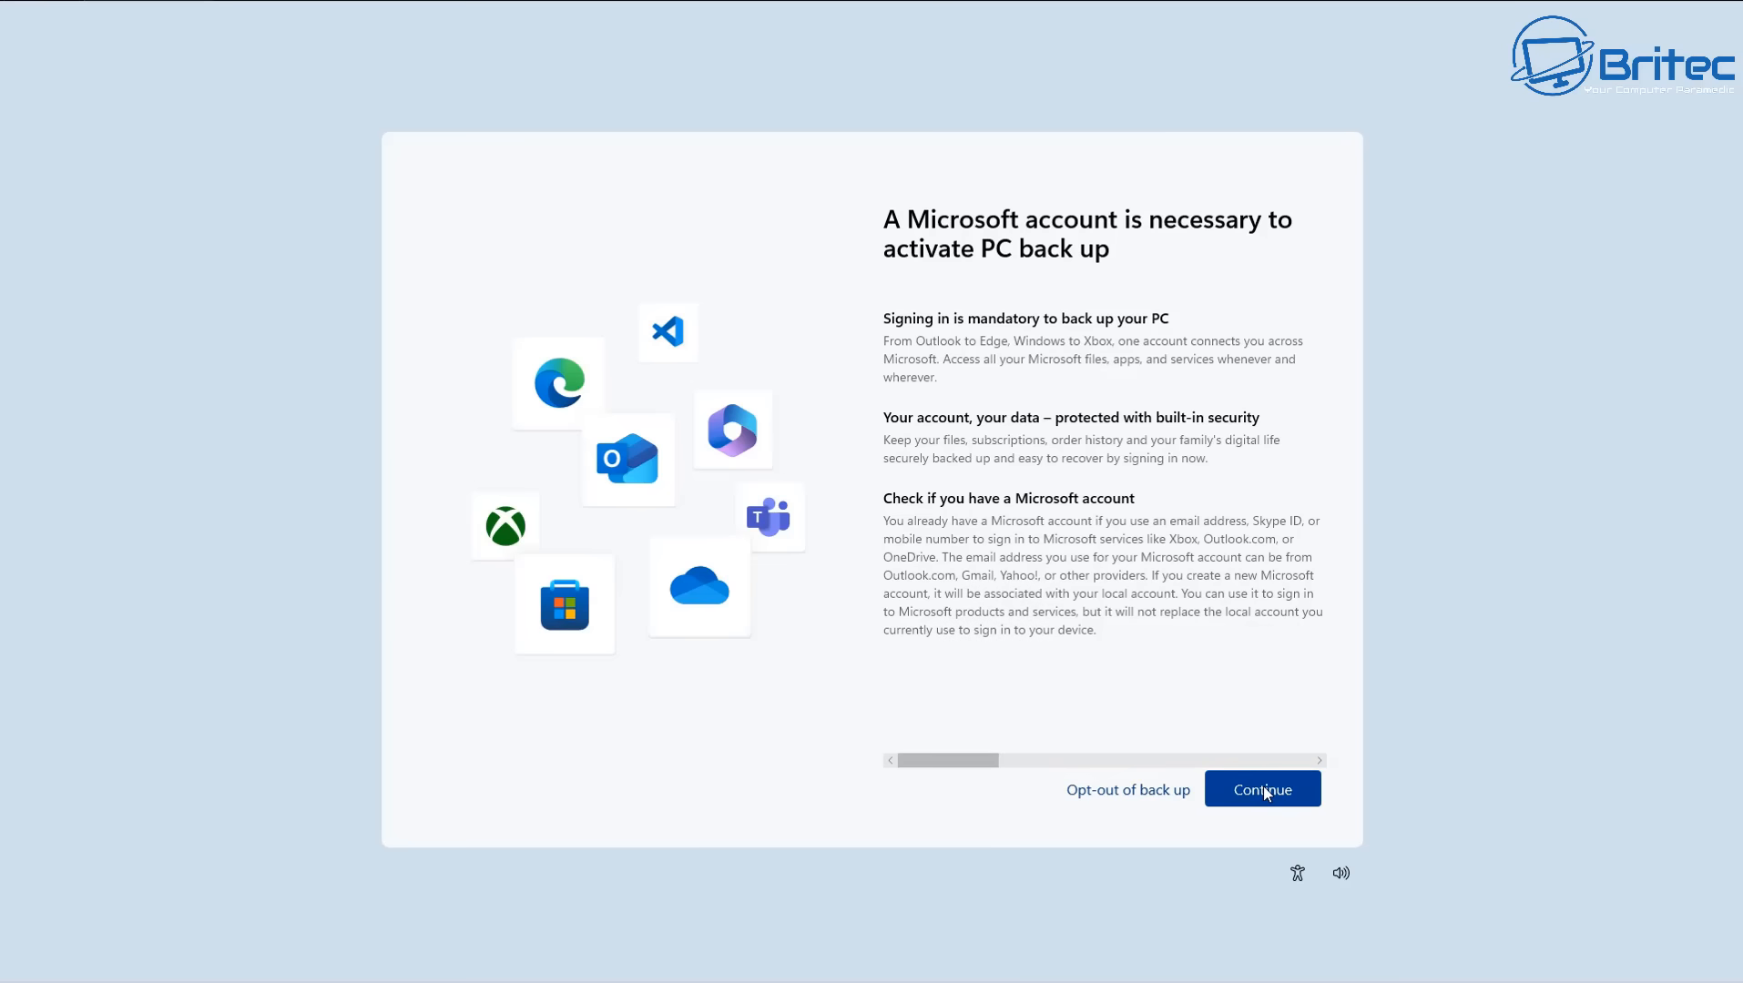
click(1262, 788)
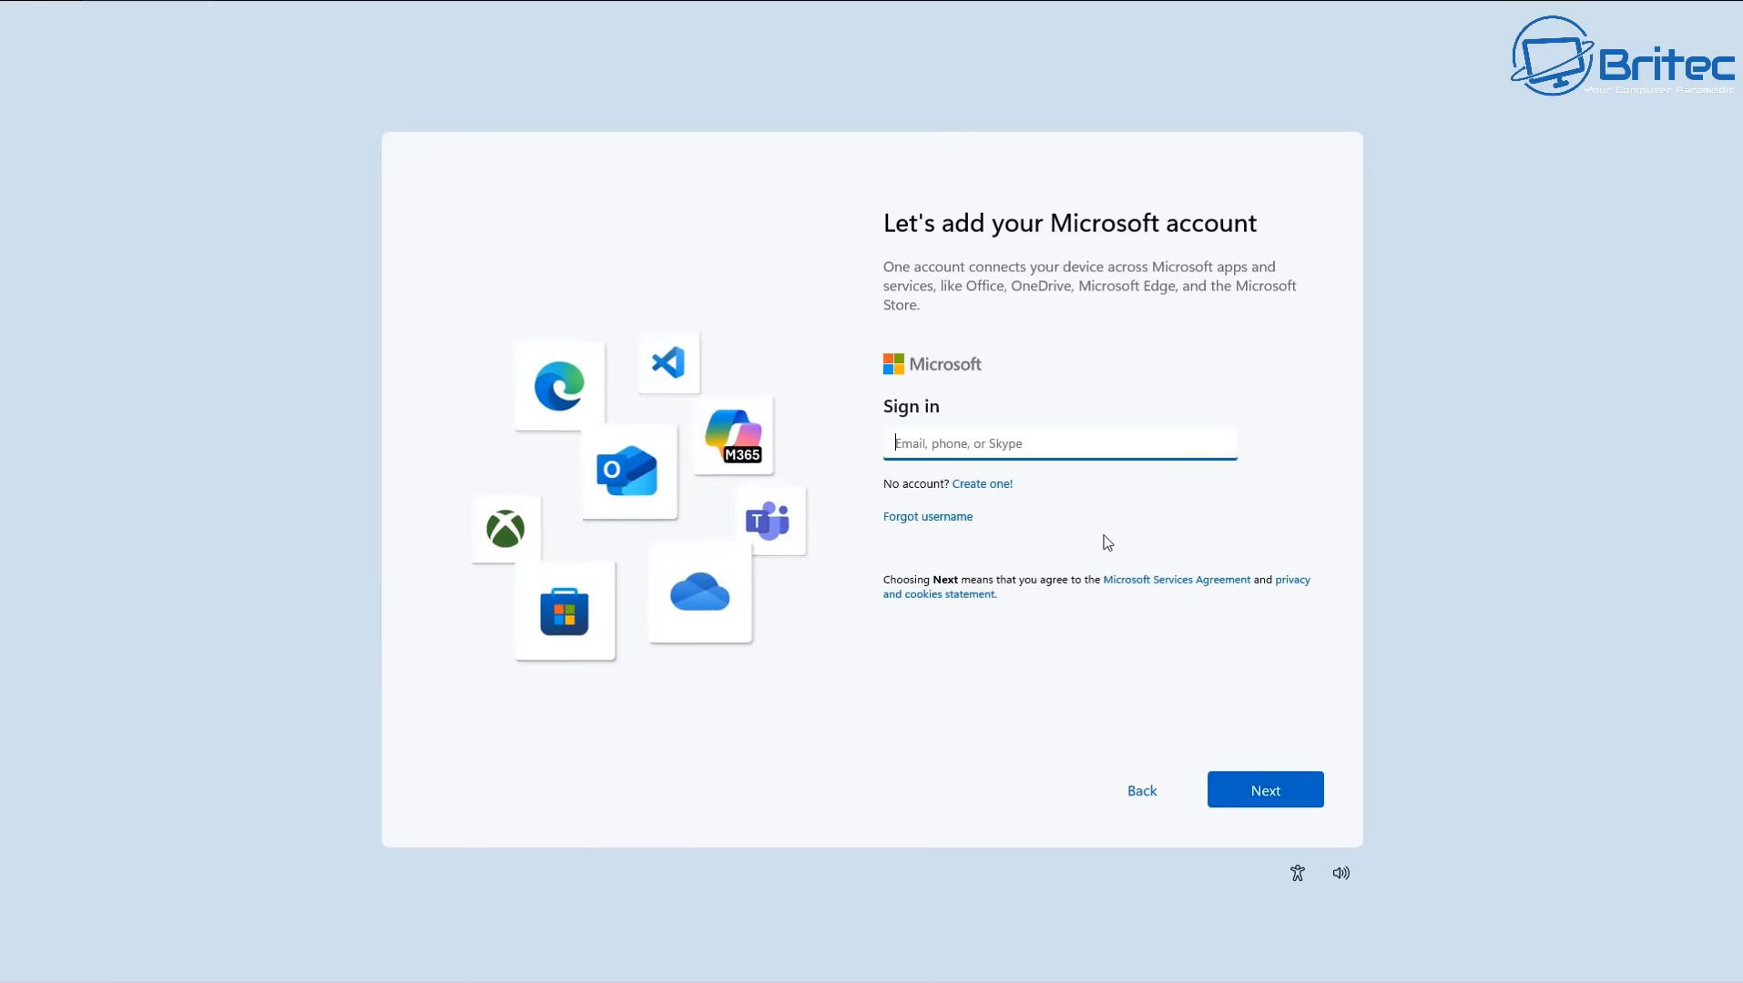
mouse_move(1139, 802)
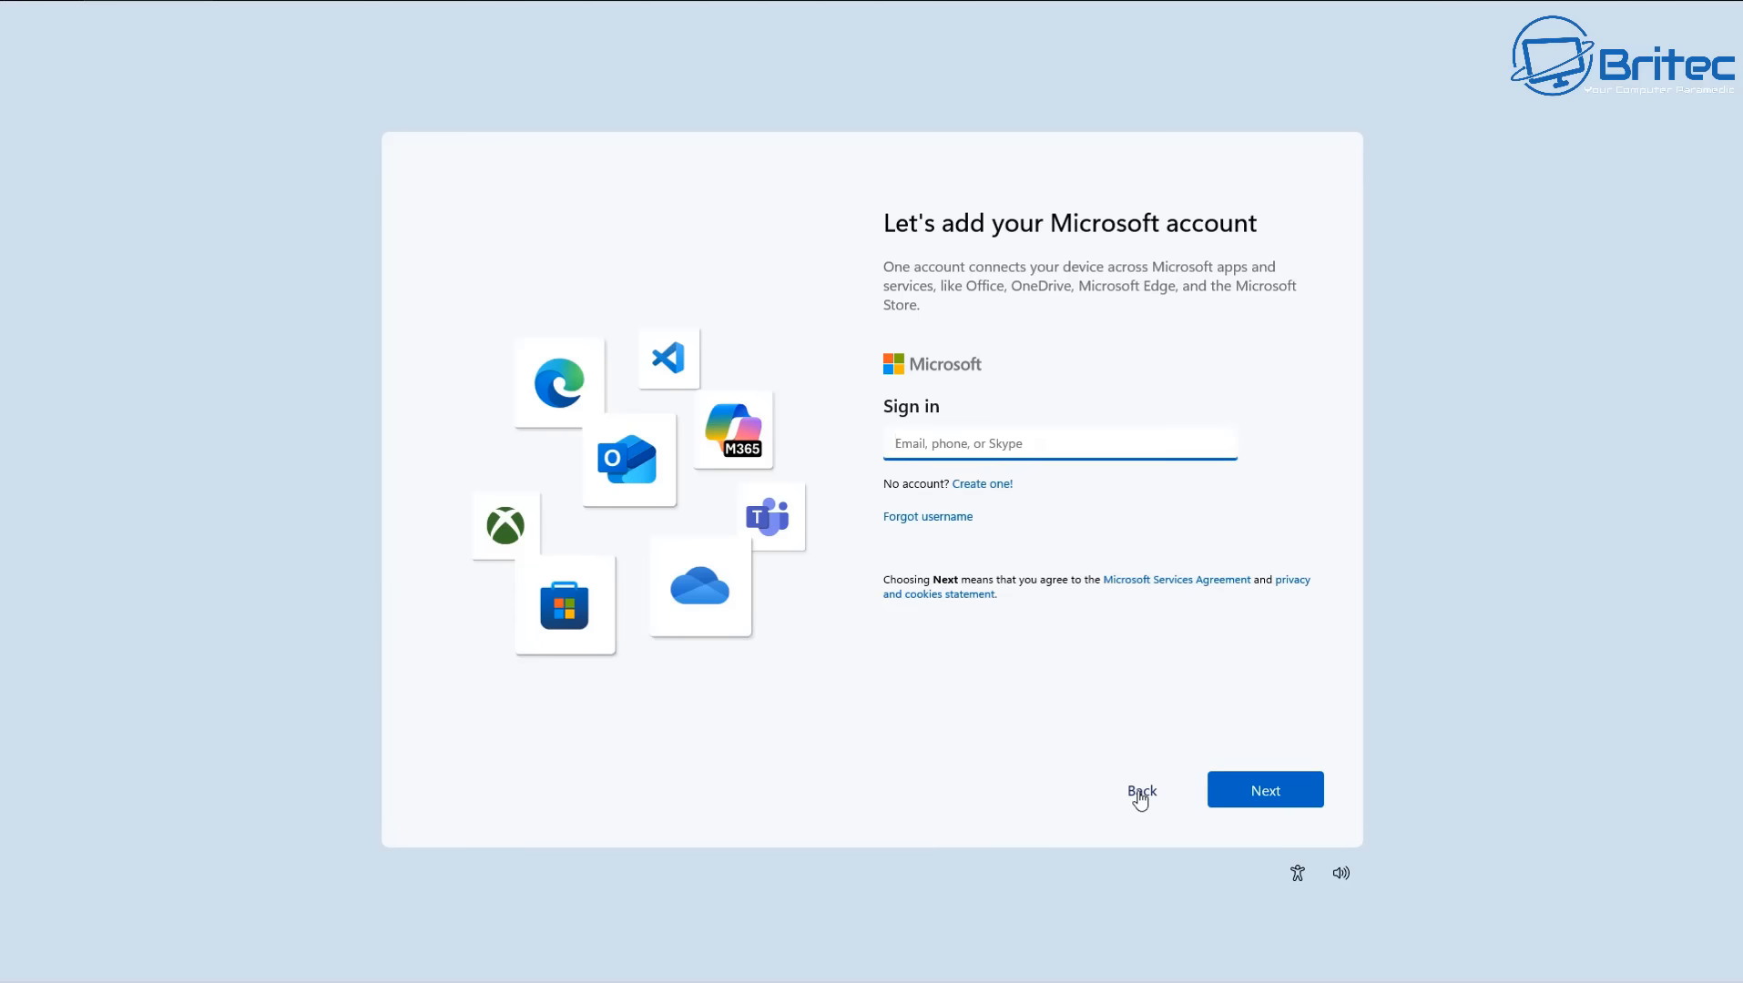
click(1140, 790)
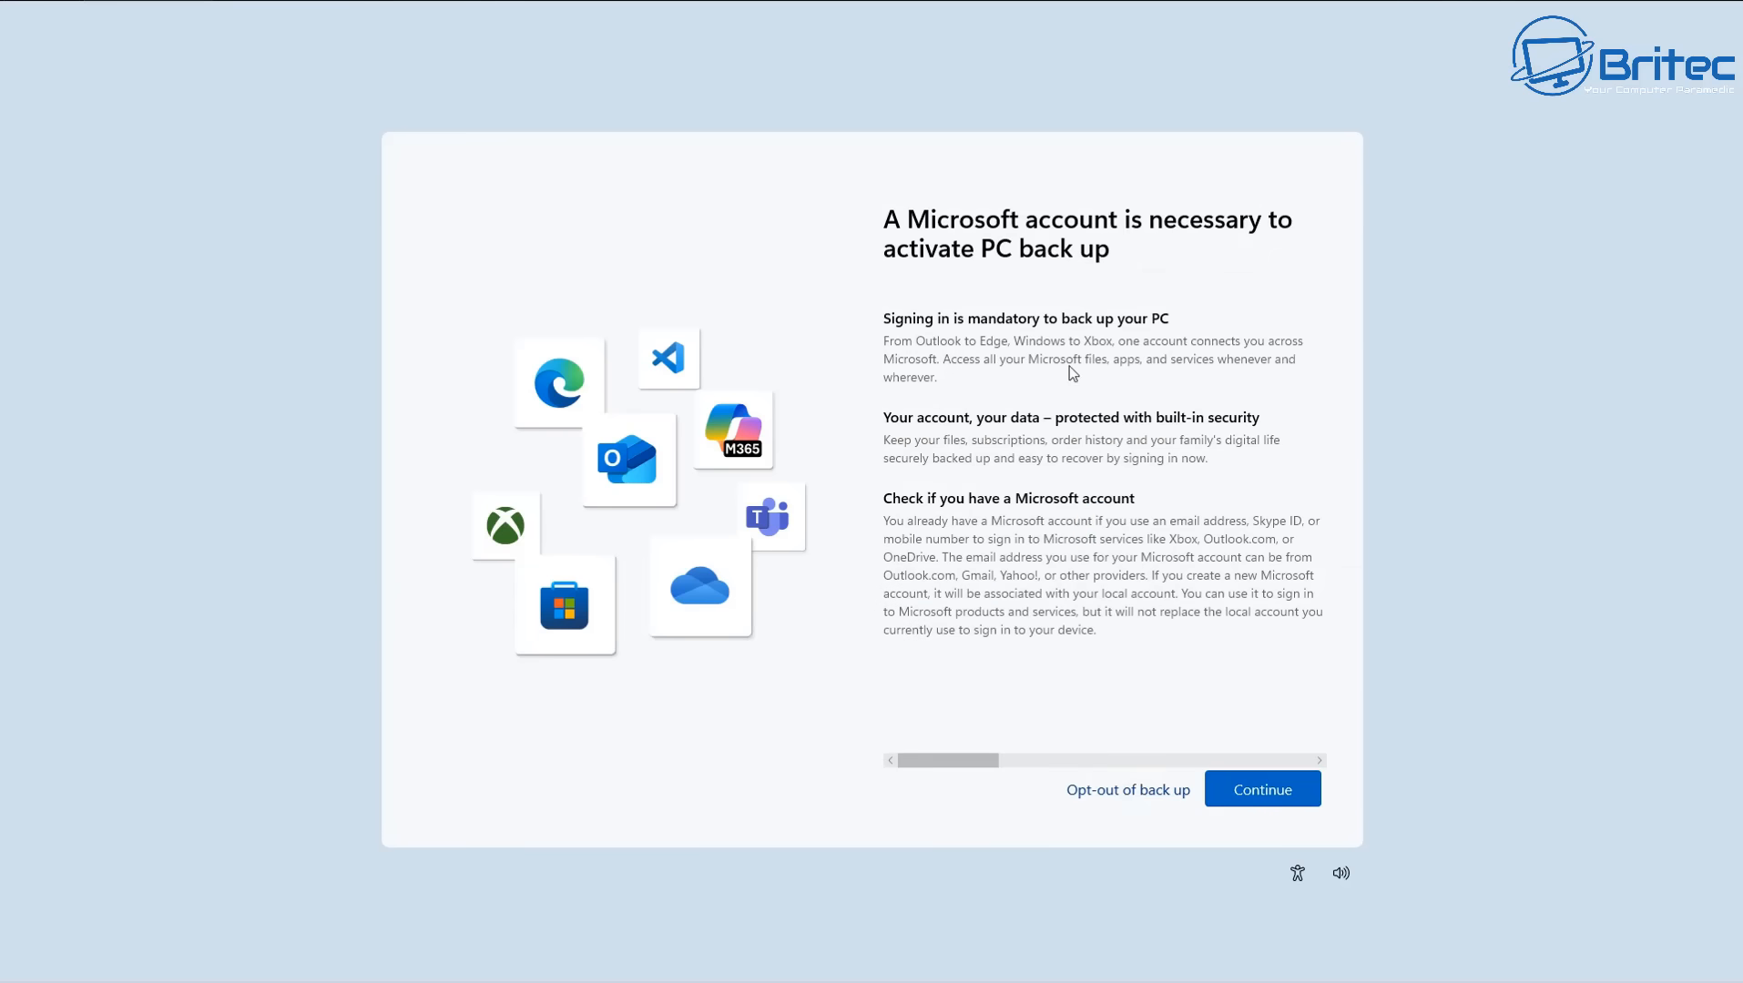
mouse_move(1126, 802)
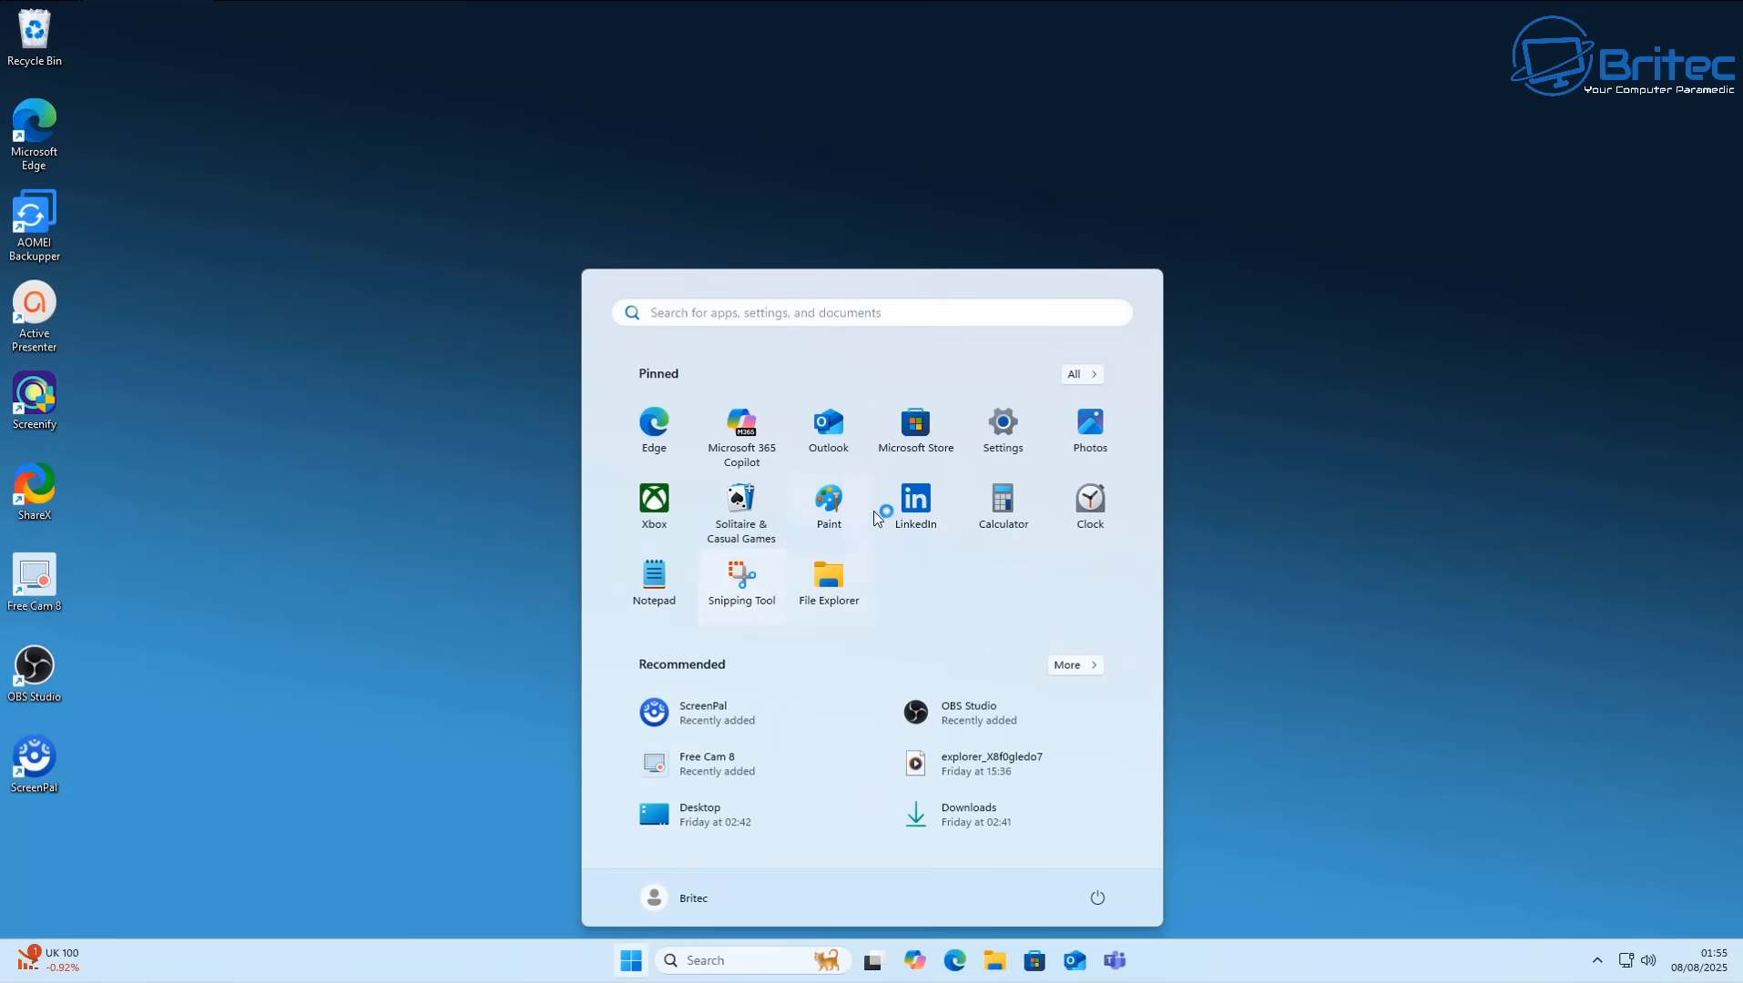
click(1002, 421)
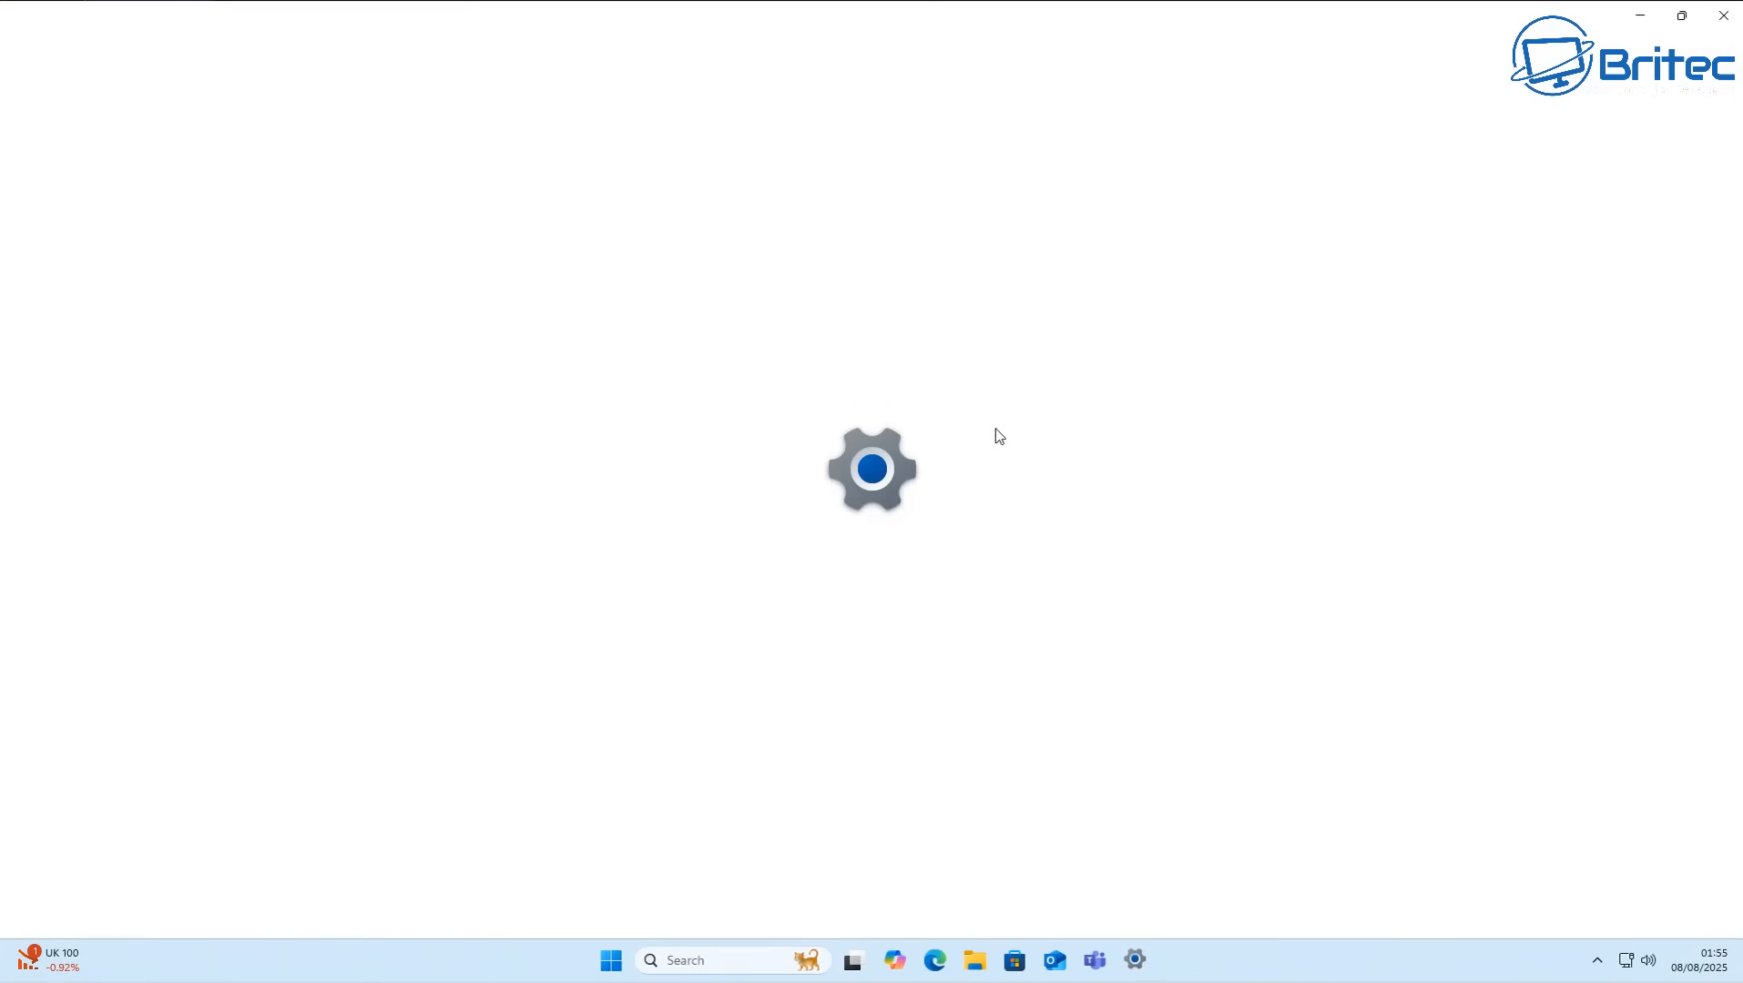
click(1134, 960)
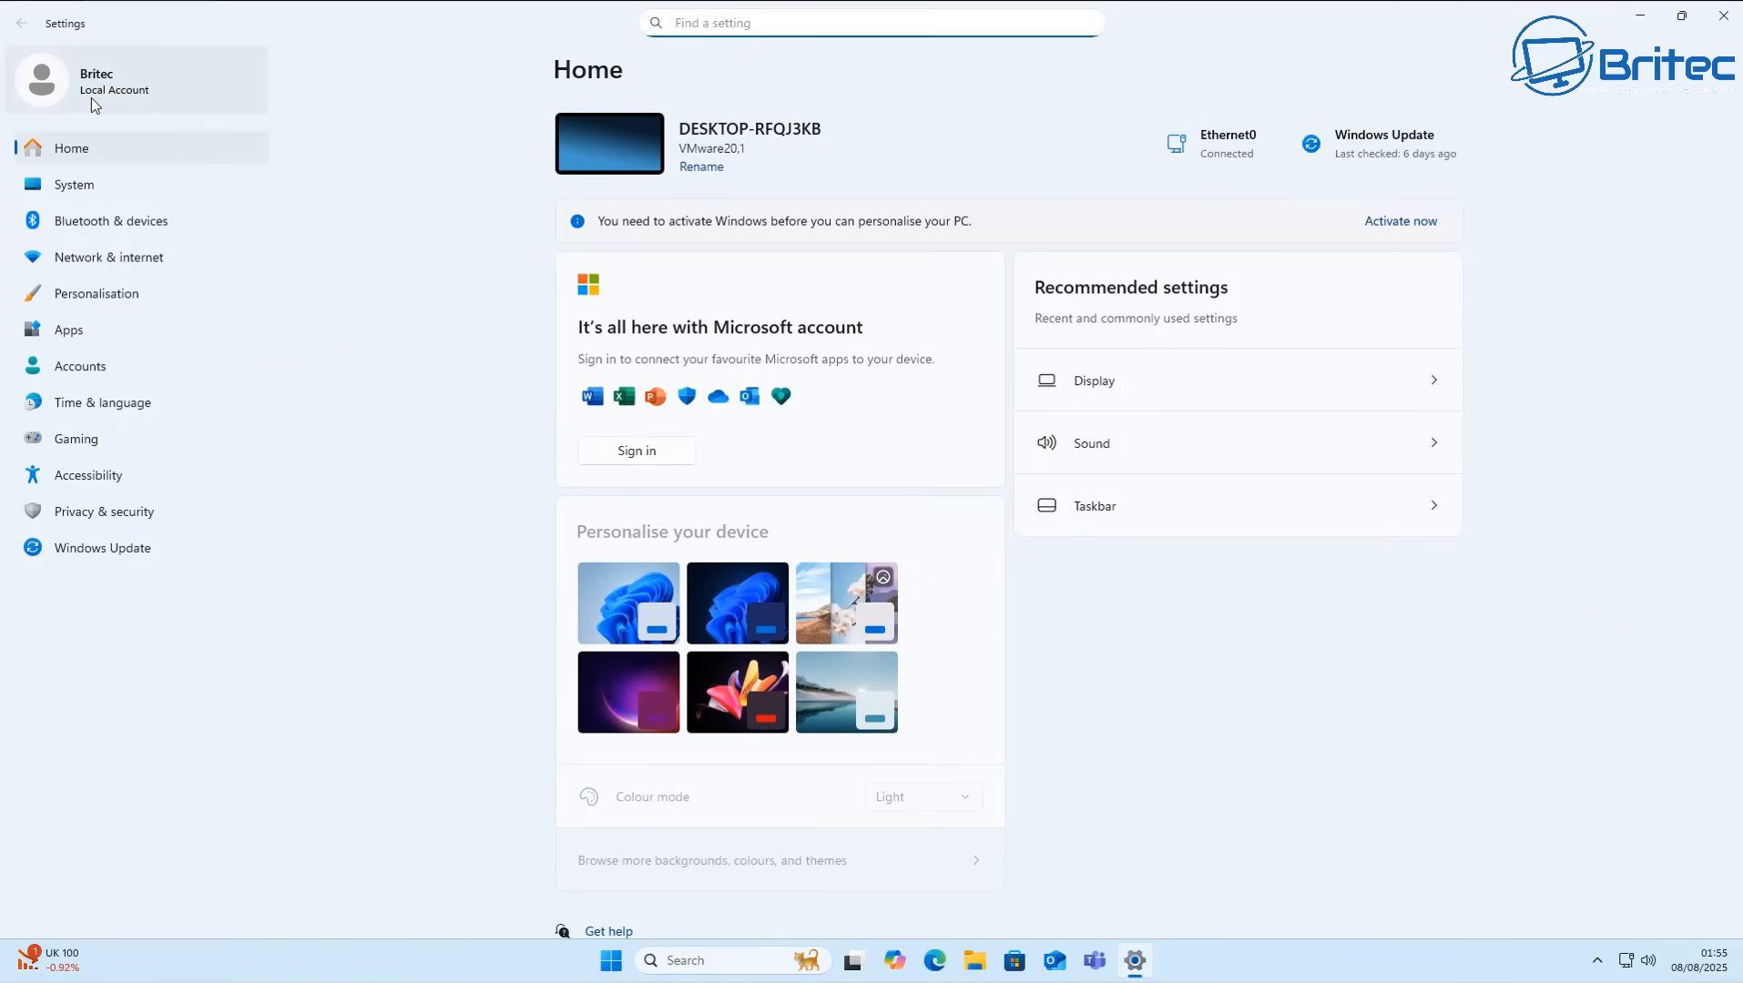
mouse_move(155, 100)
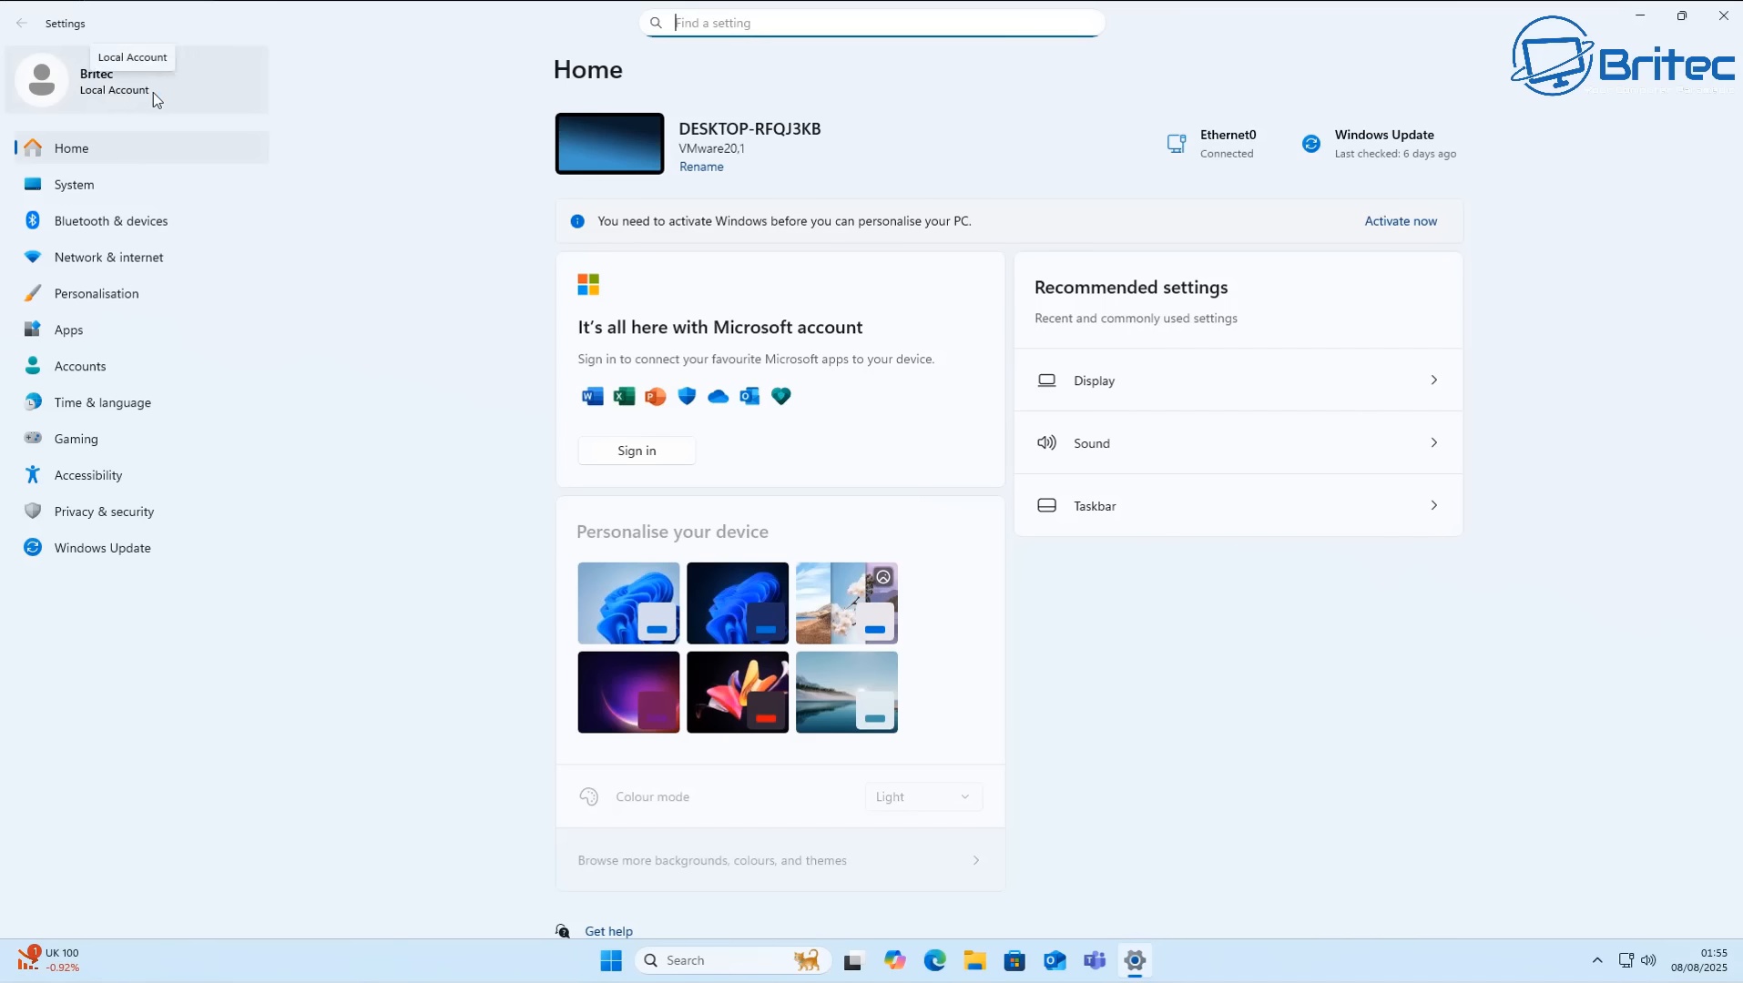
mouse_move(198, 89)
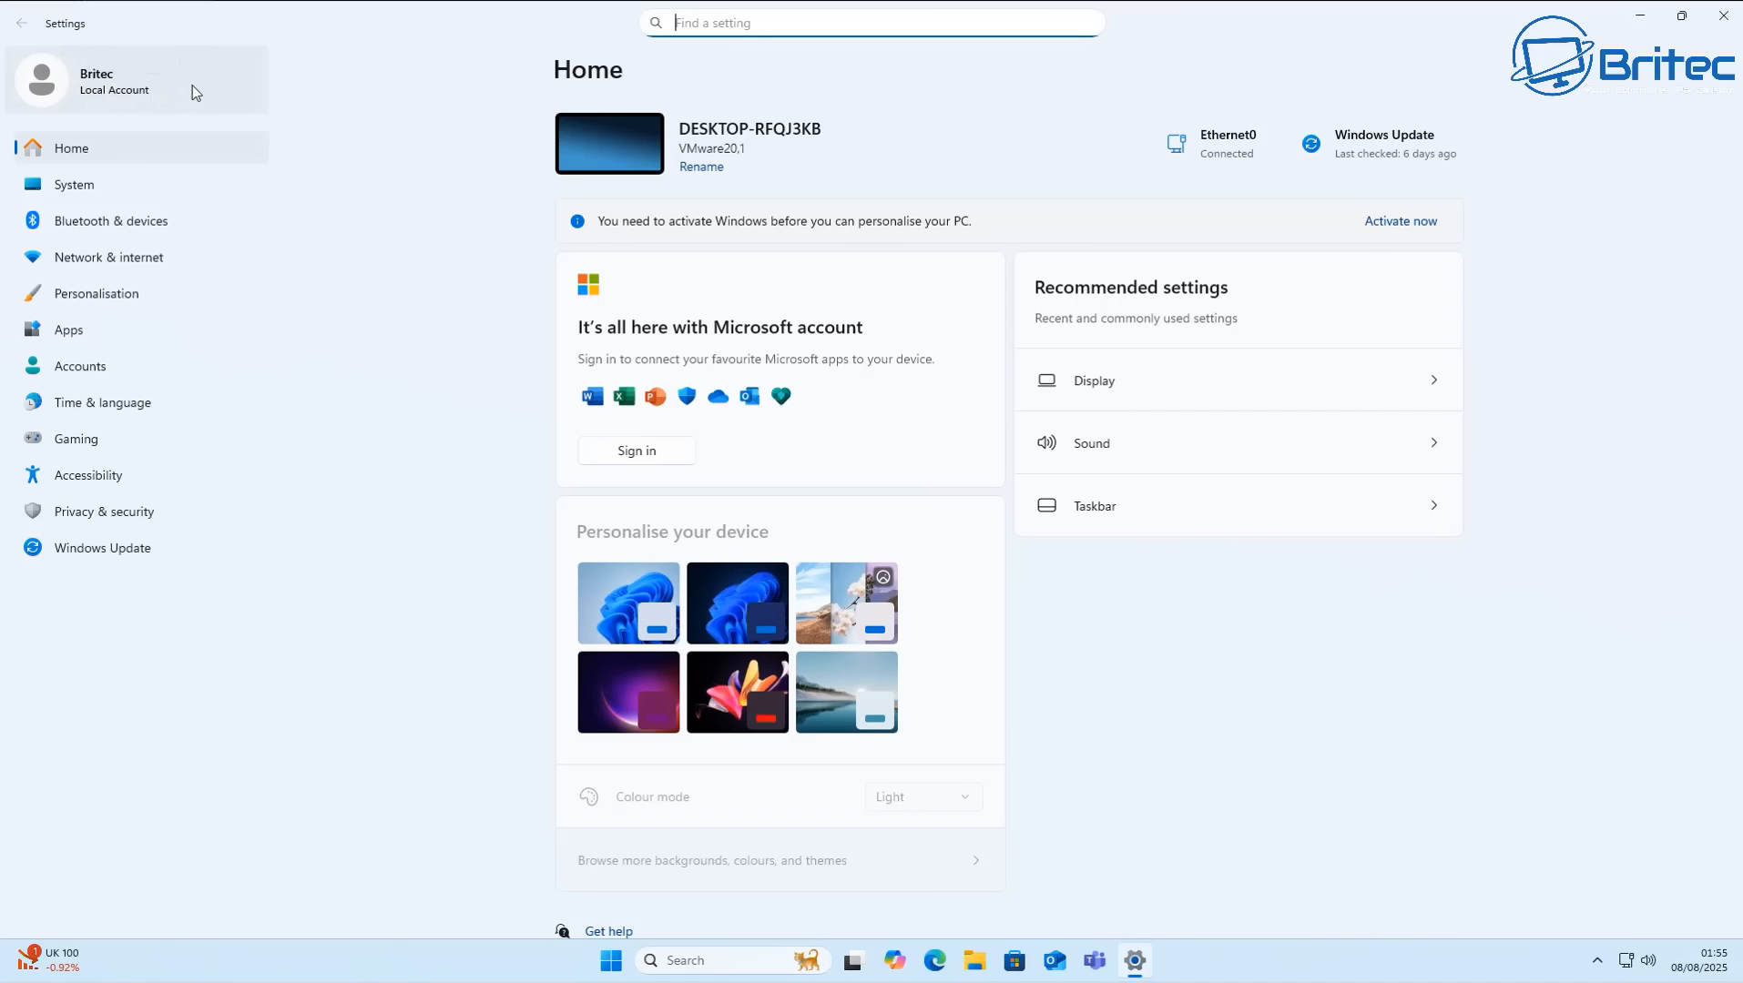
mouse_move(135, 87)
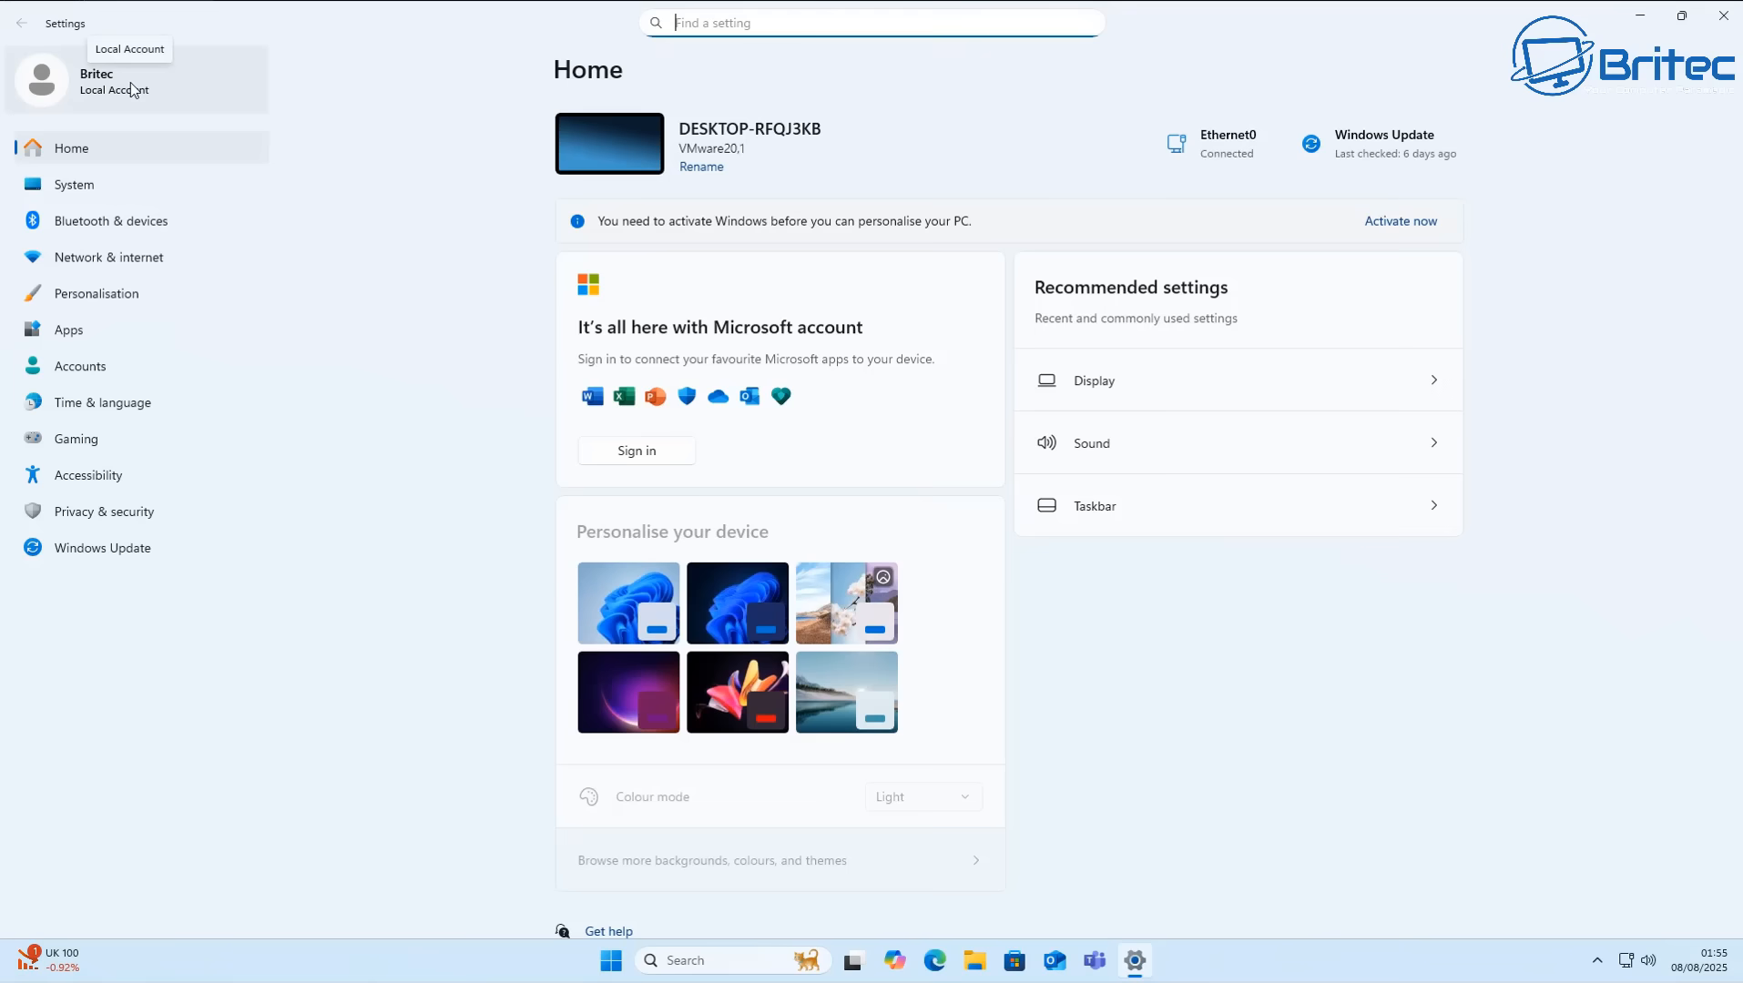
mouse_move(179, 98)
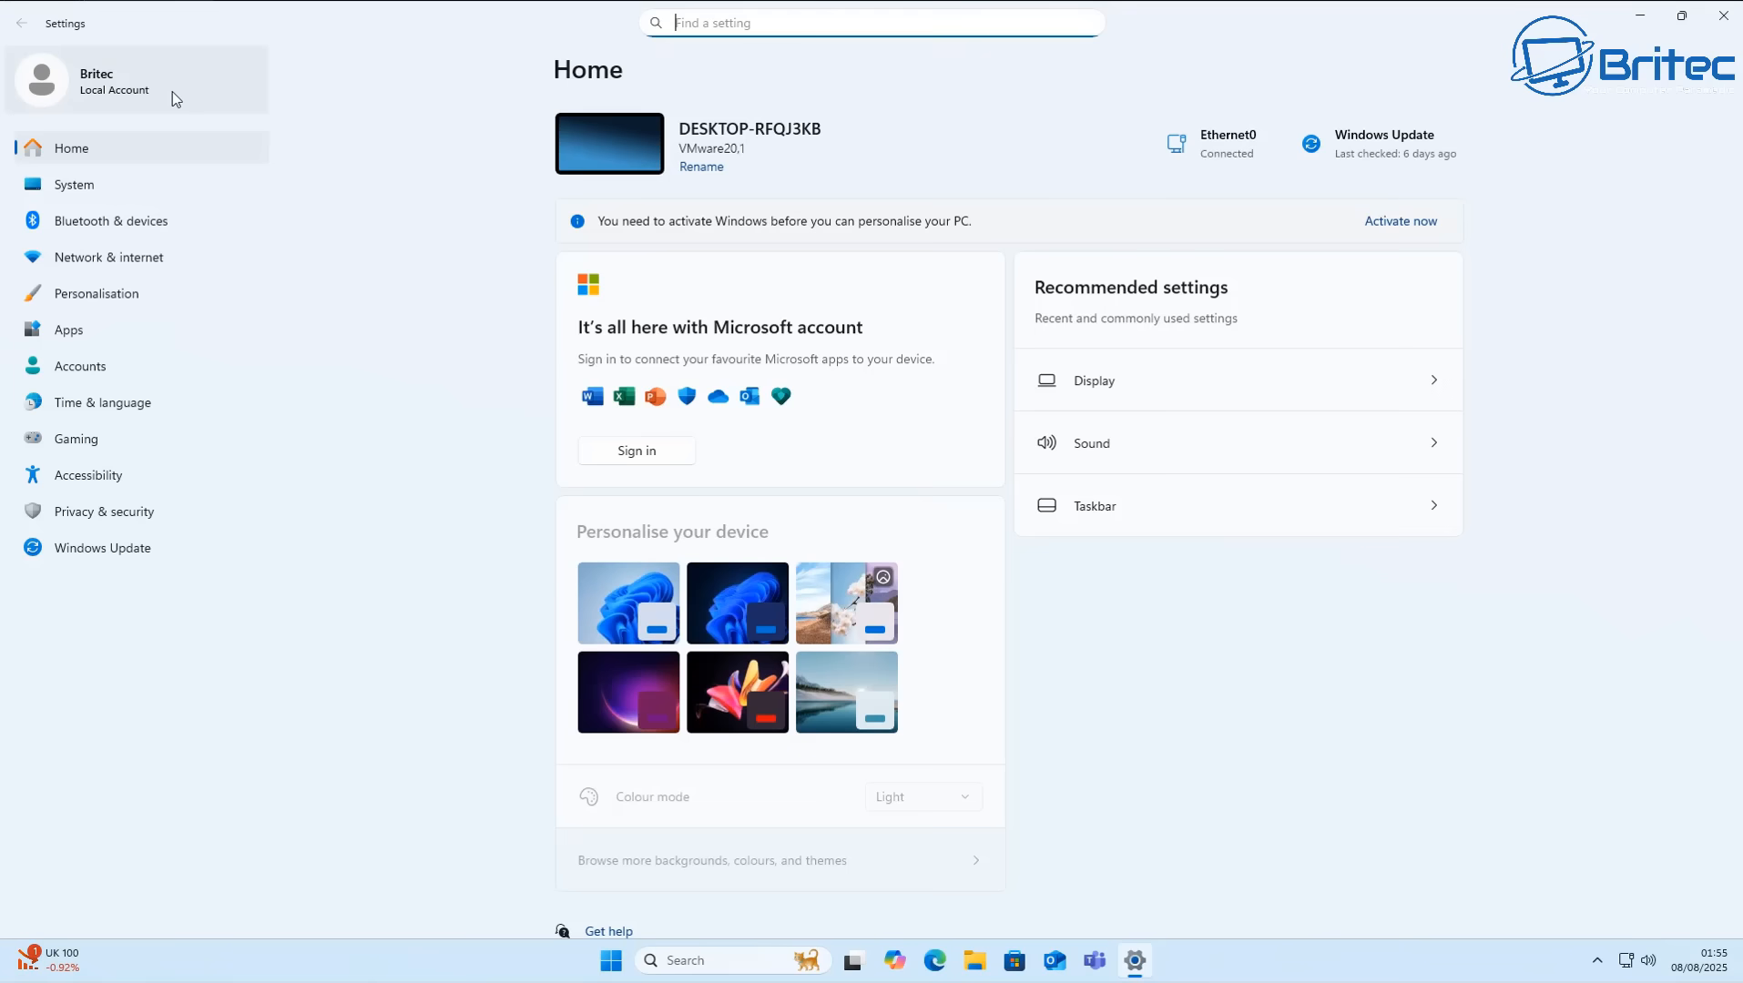
mouse_move(1333, 542)
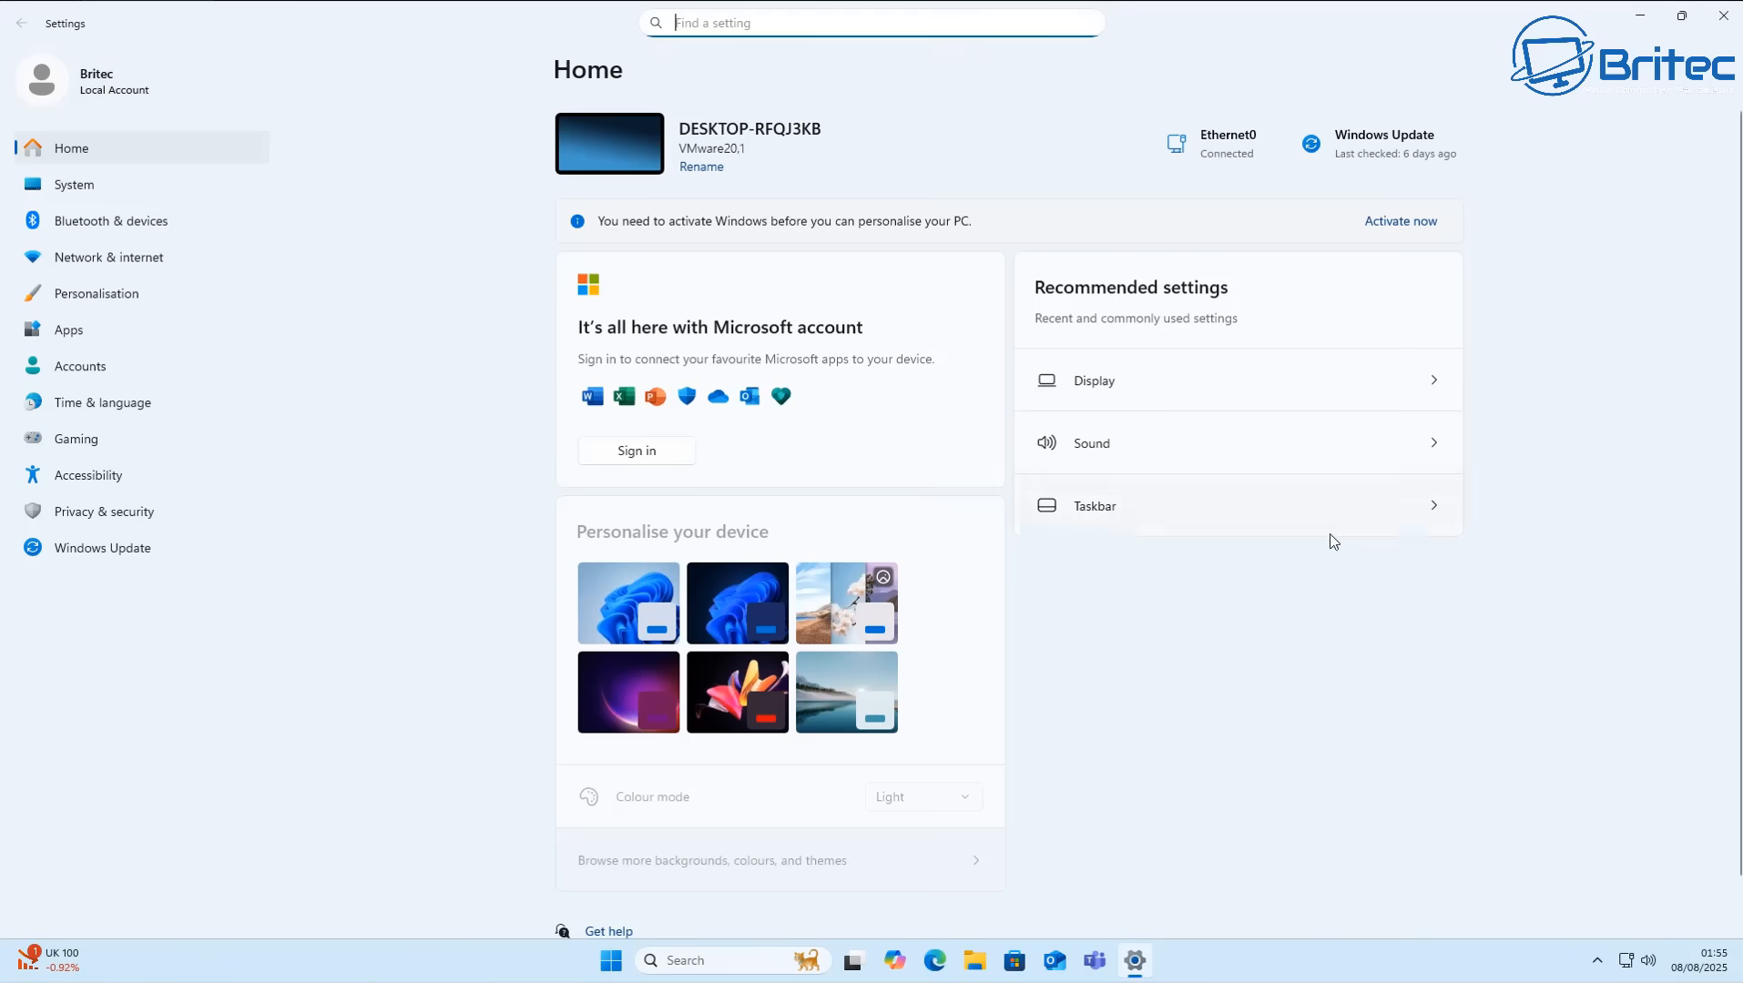
mouse_move(1072, 557)
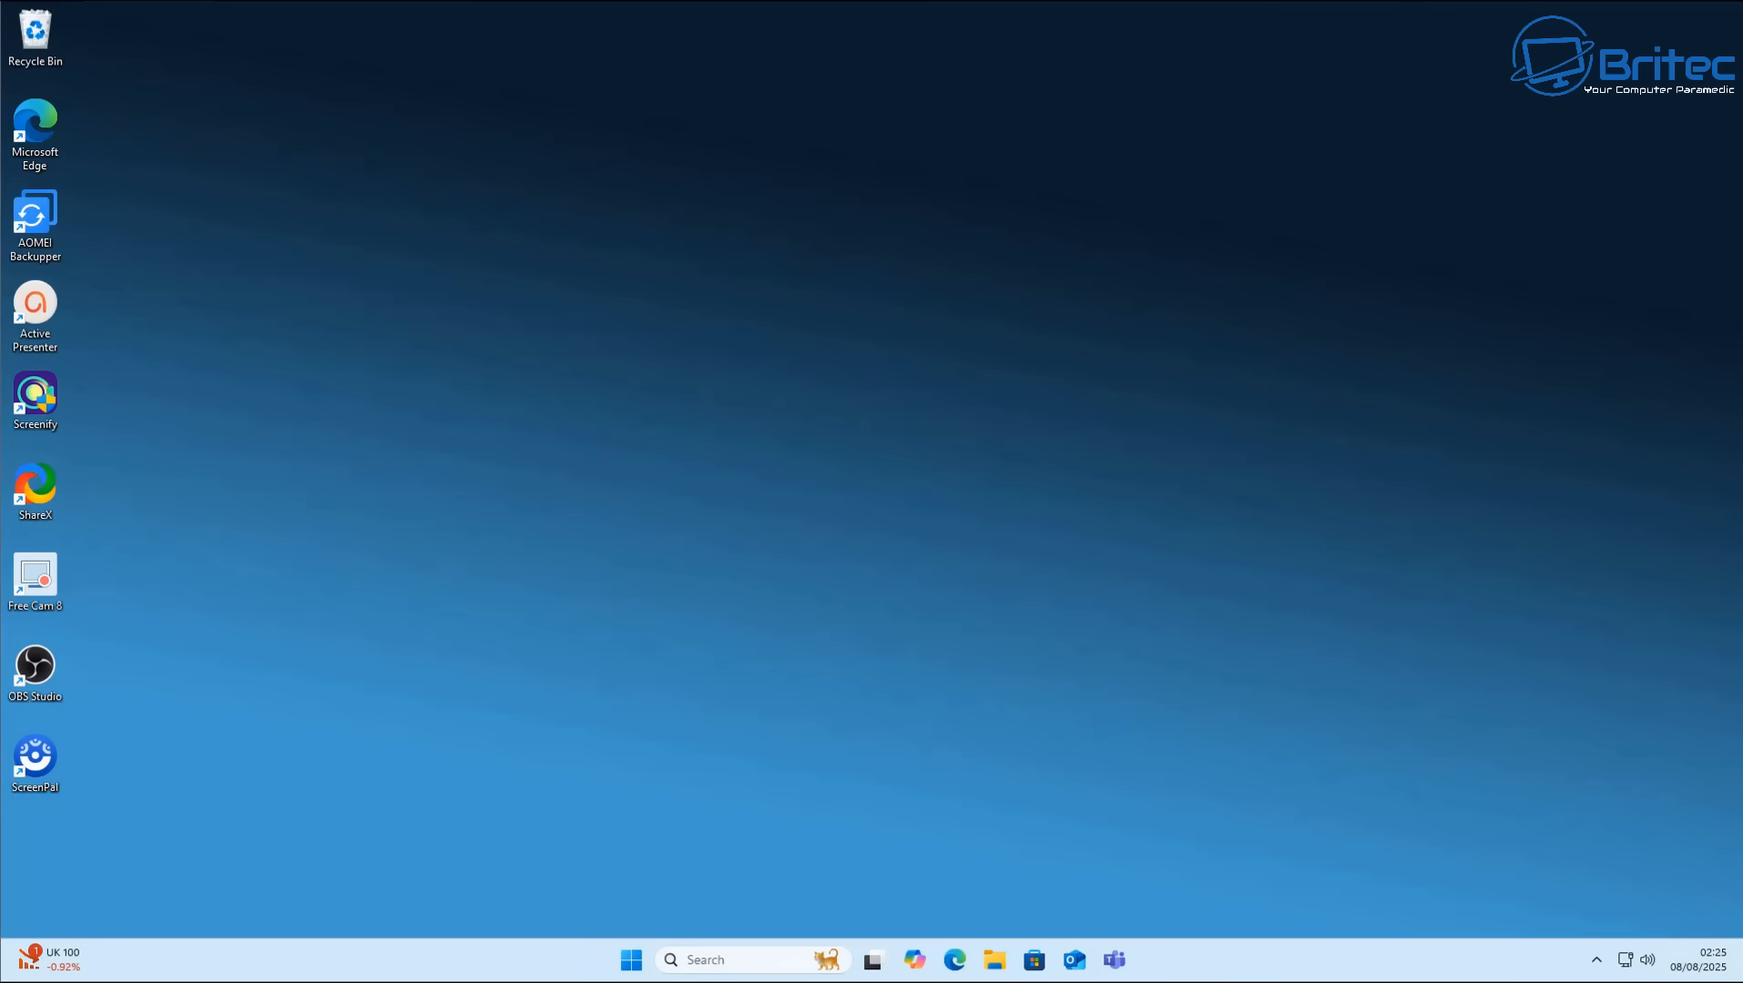
mouse_move(1291, 675)
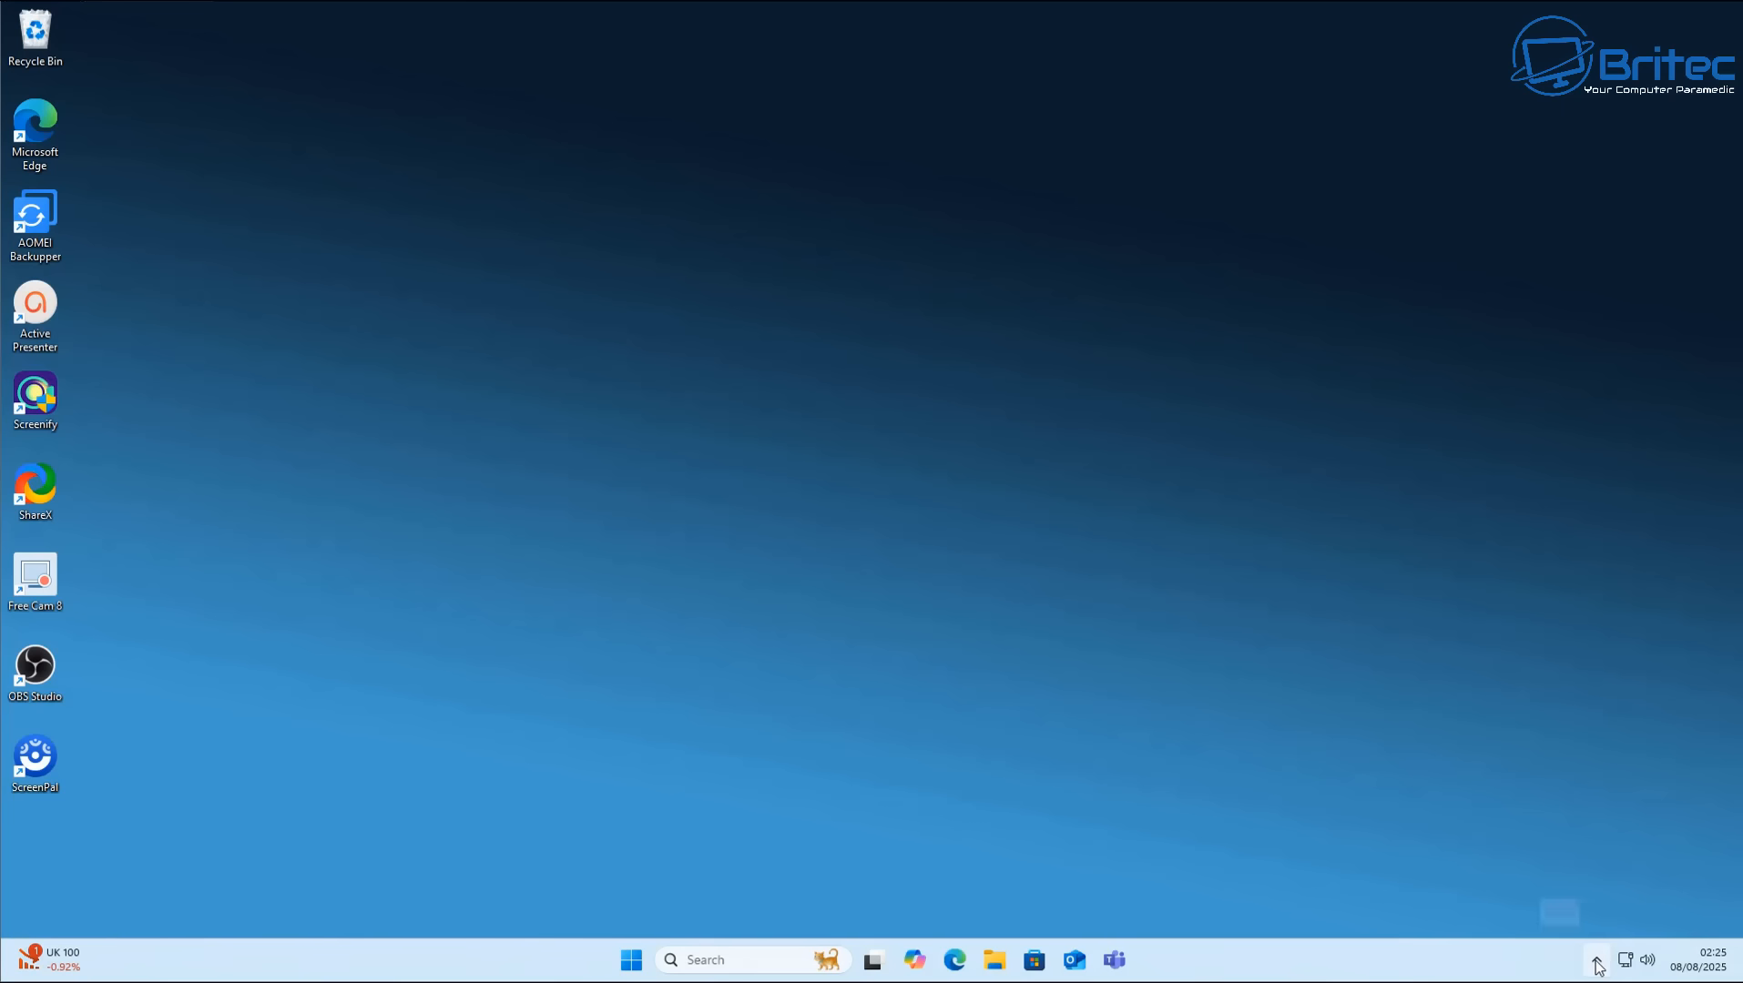
Open OneDrive Settings on the Account page from the OneDrive icon in the hidden tray icons.
click(1594, 966)
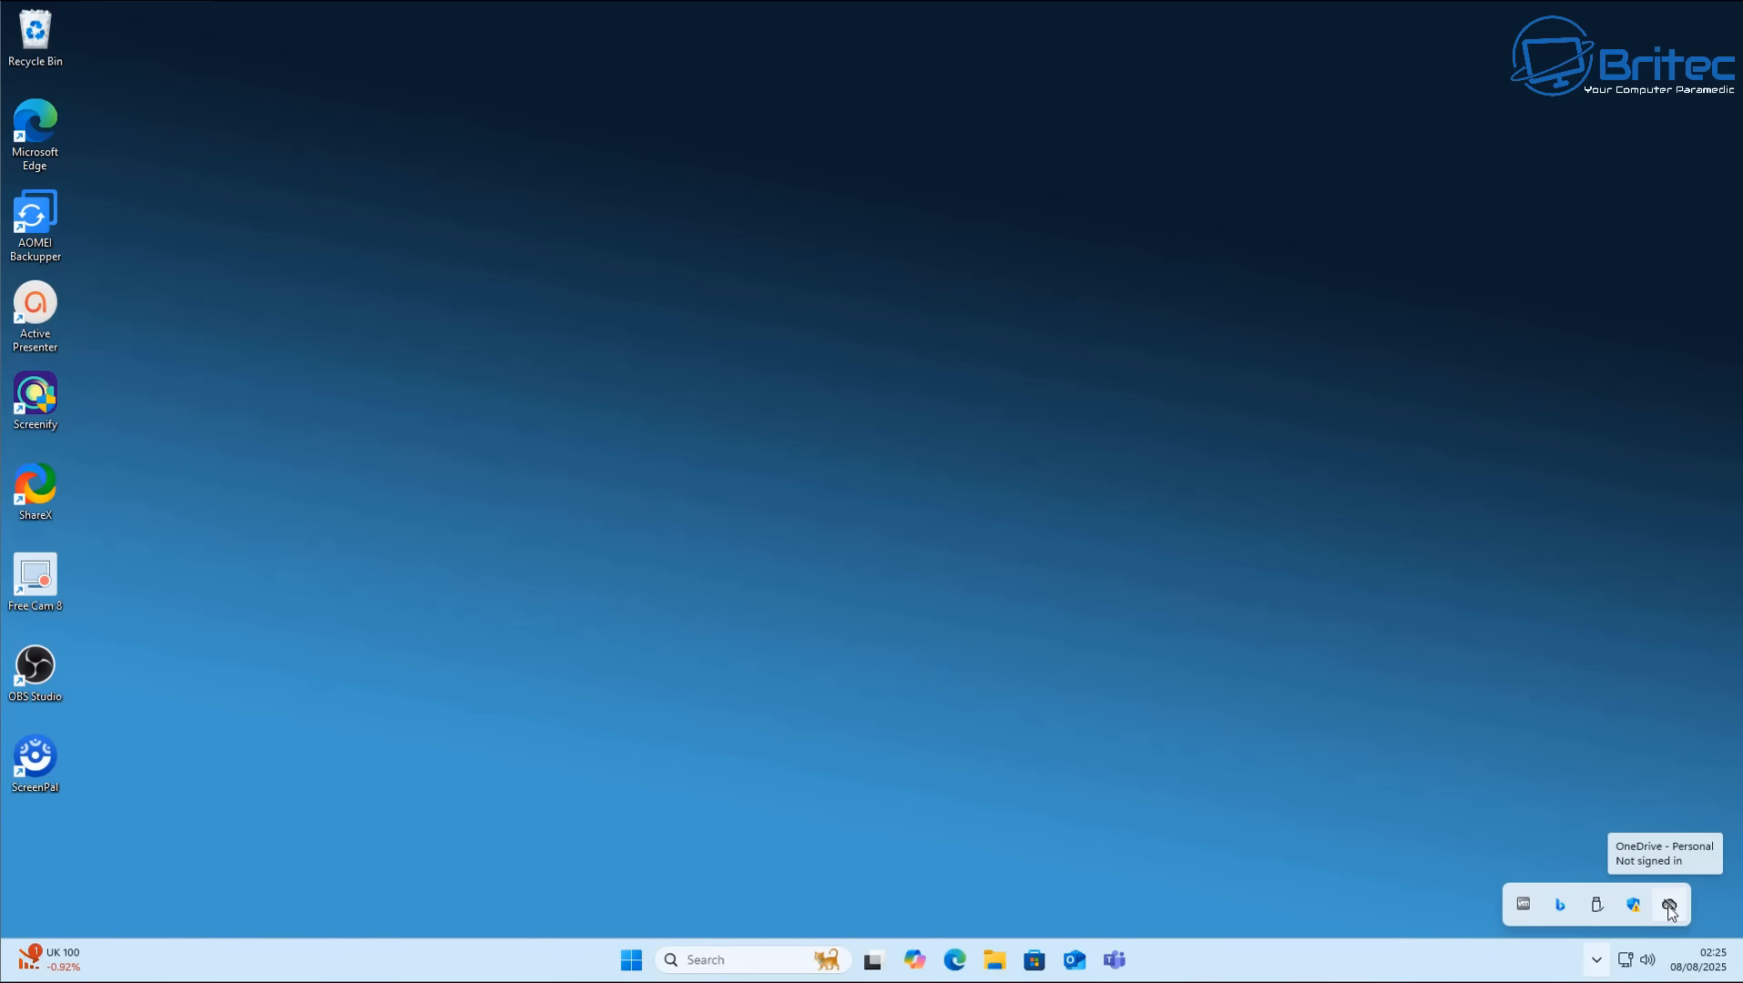
click(1667, 907)
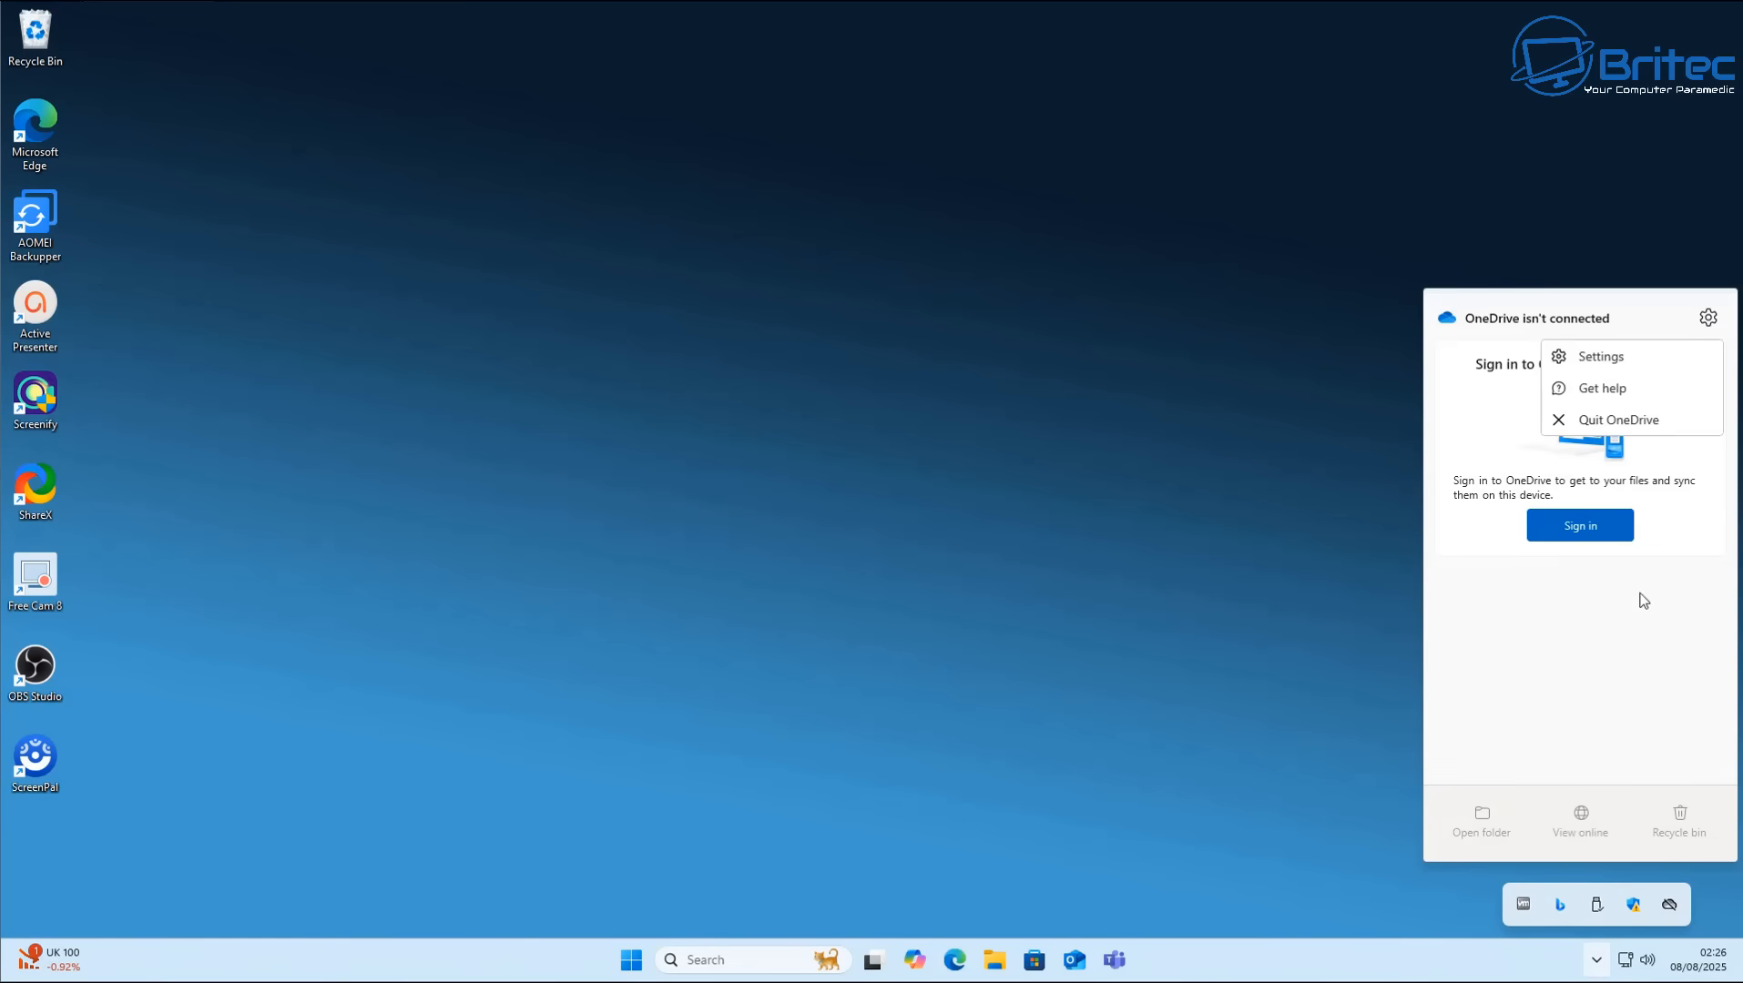
mouse_move(1600, 367)
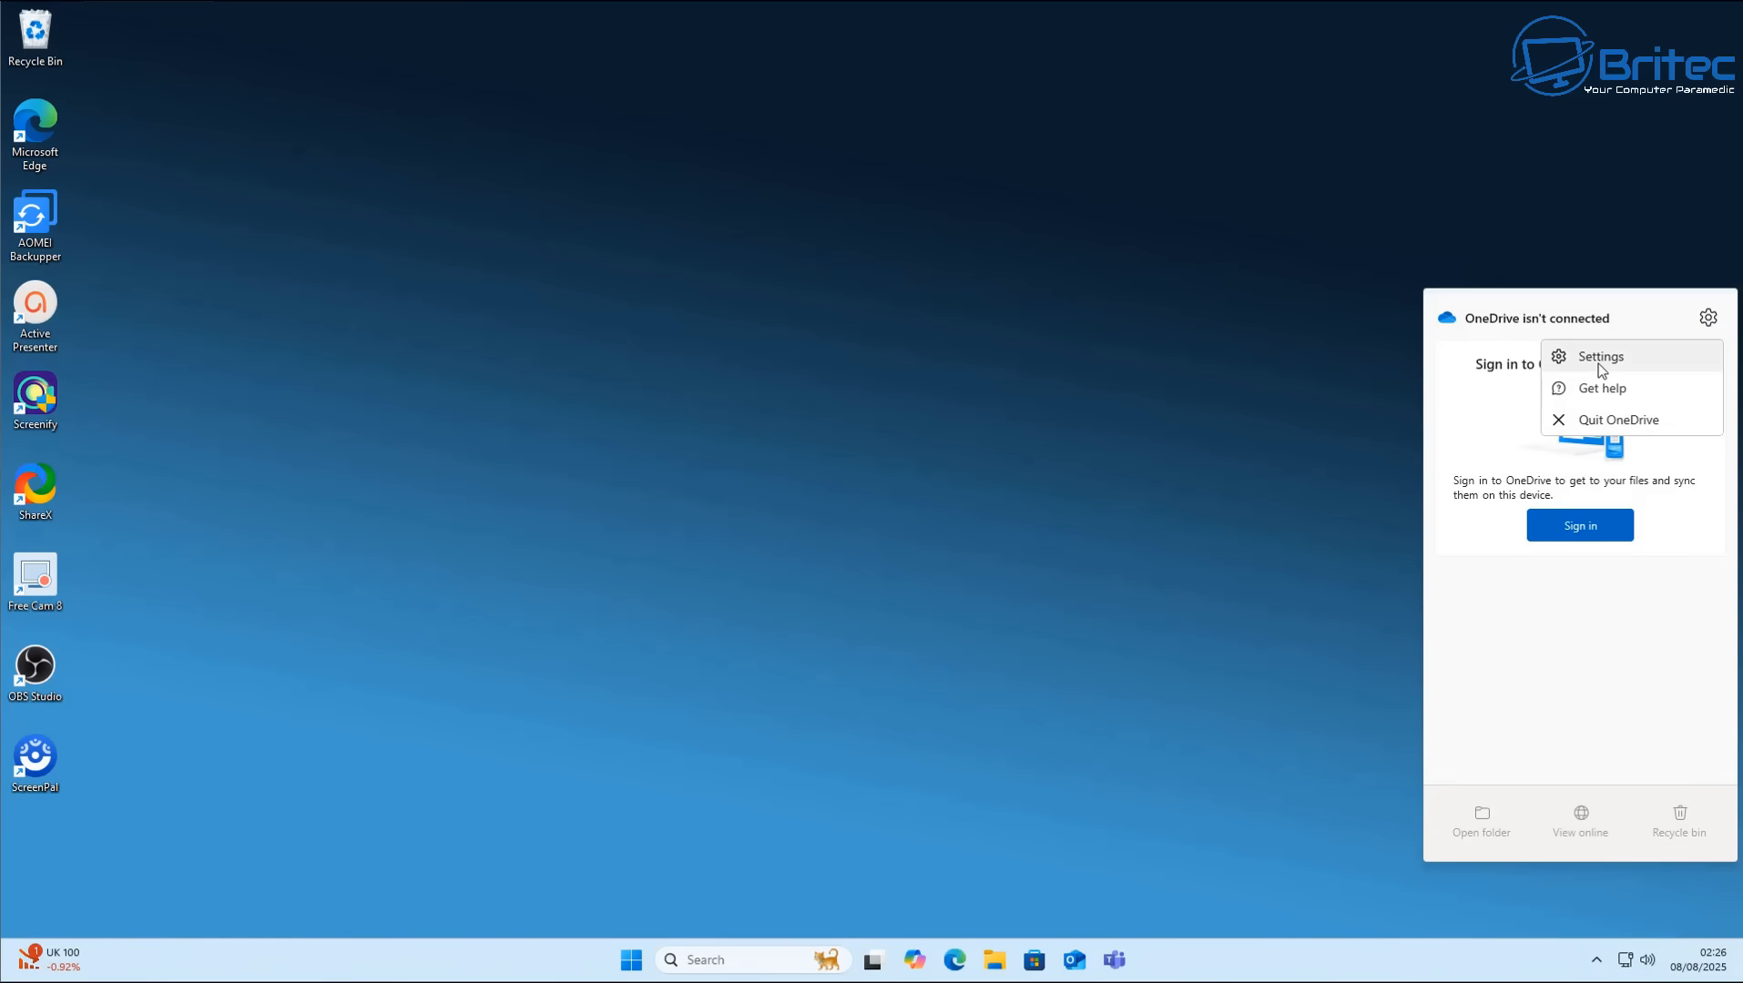
click(1601, 356)
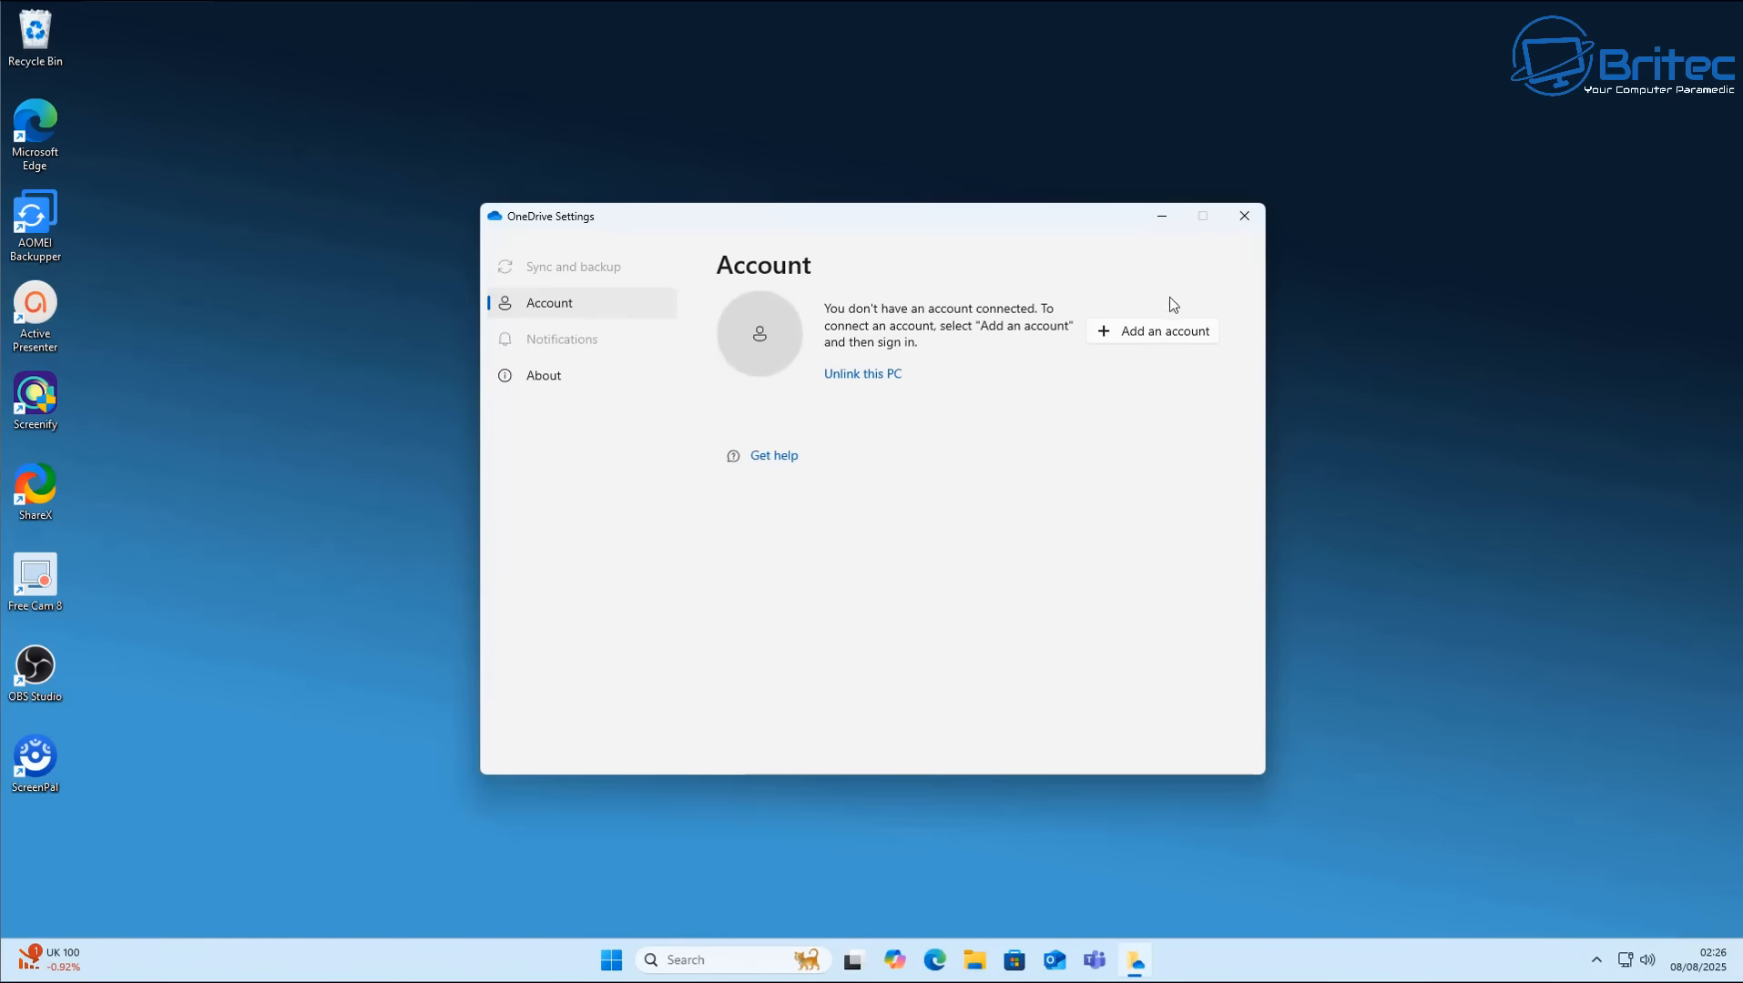
mouse_move(1134, 460)
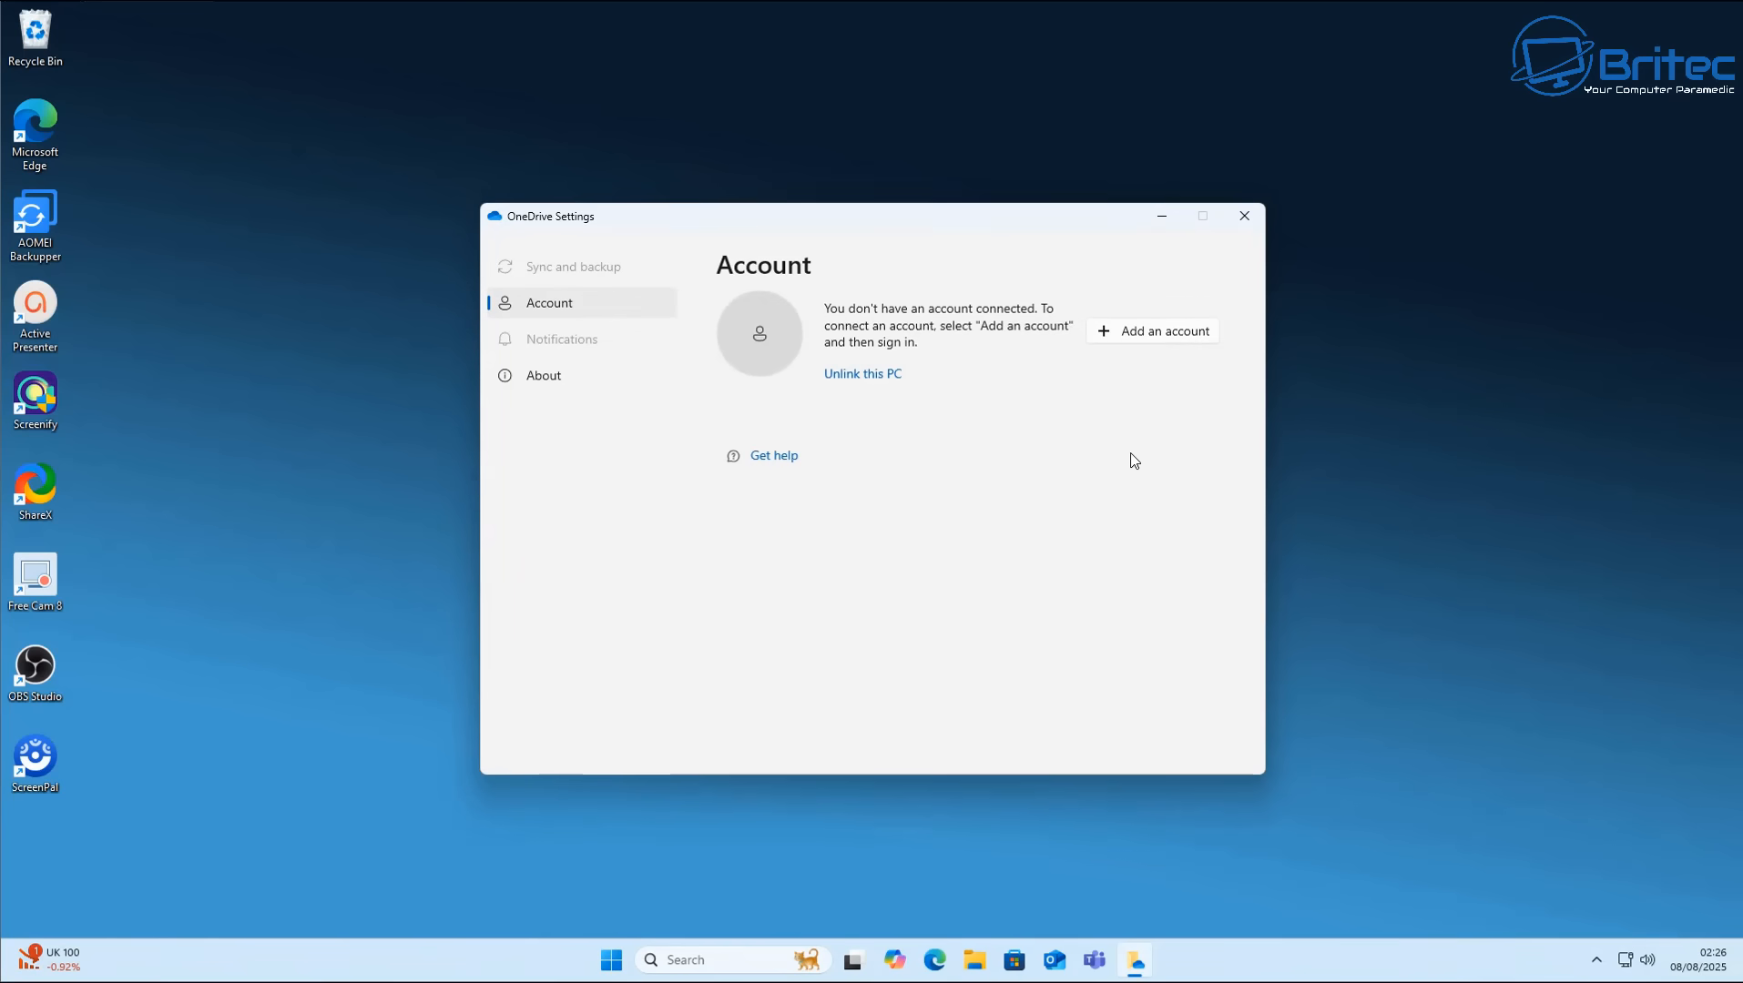
mouse_move(1123, 459)
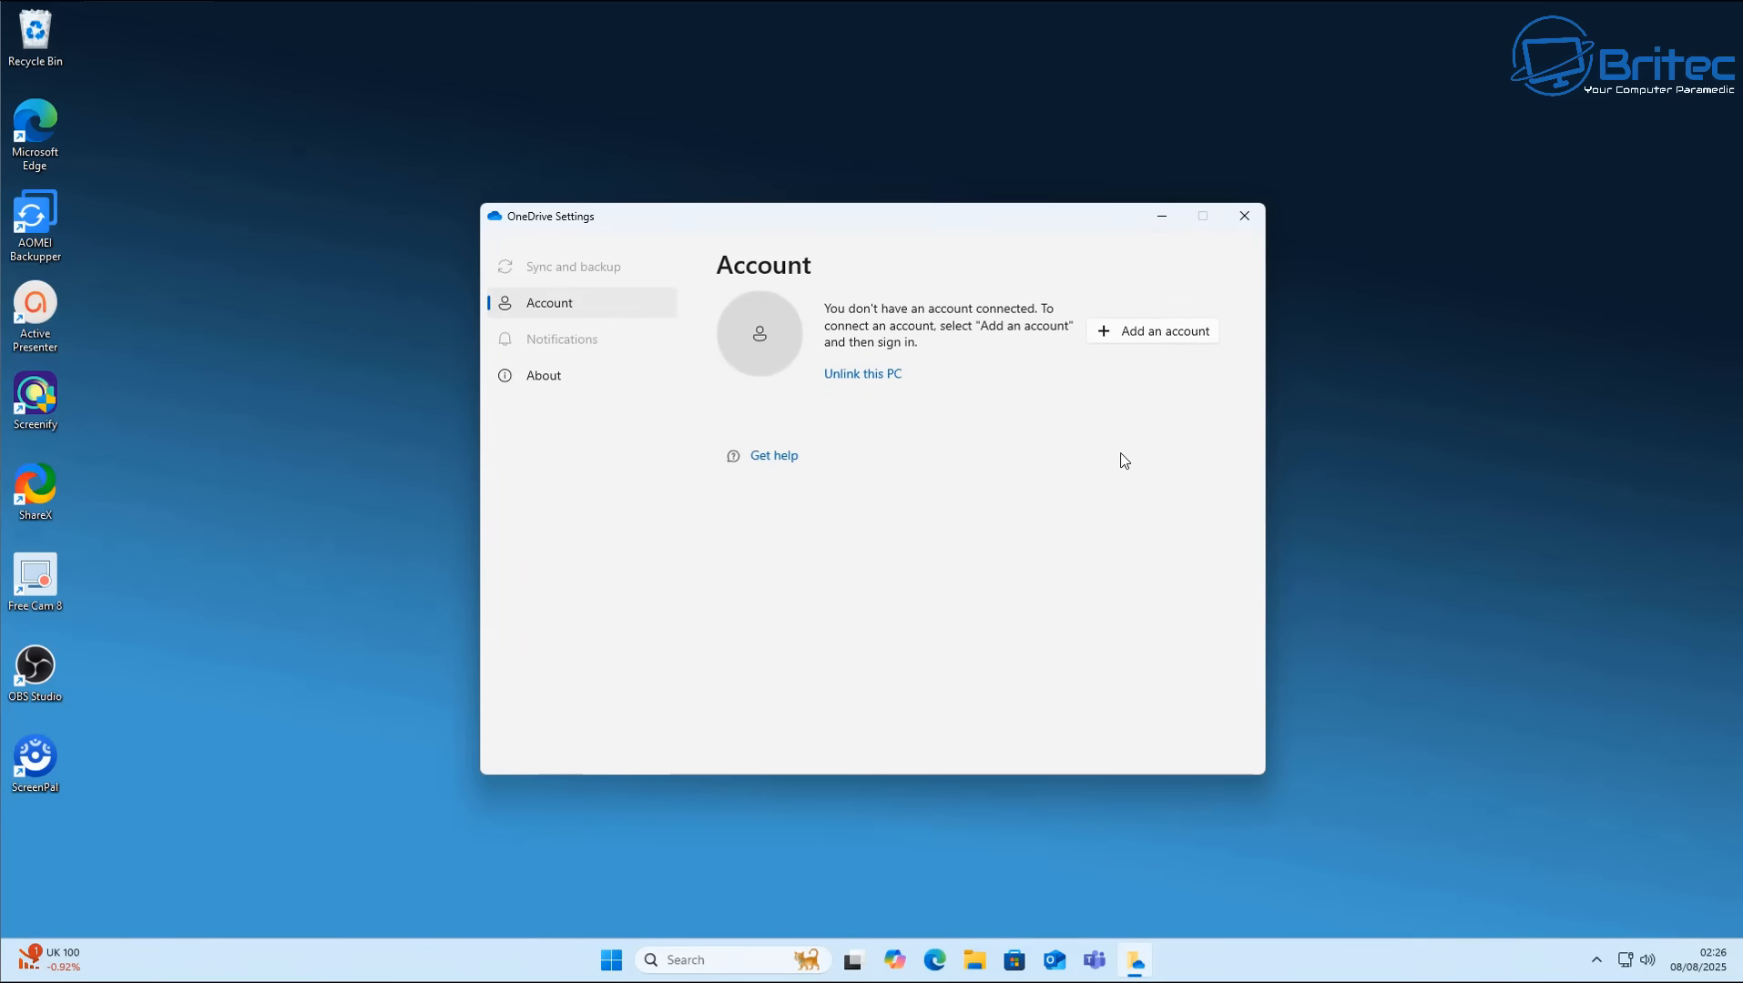
mouse_move(1081, 365)
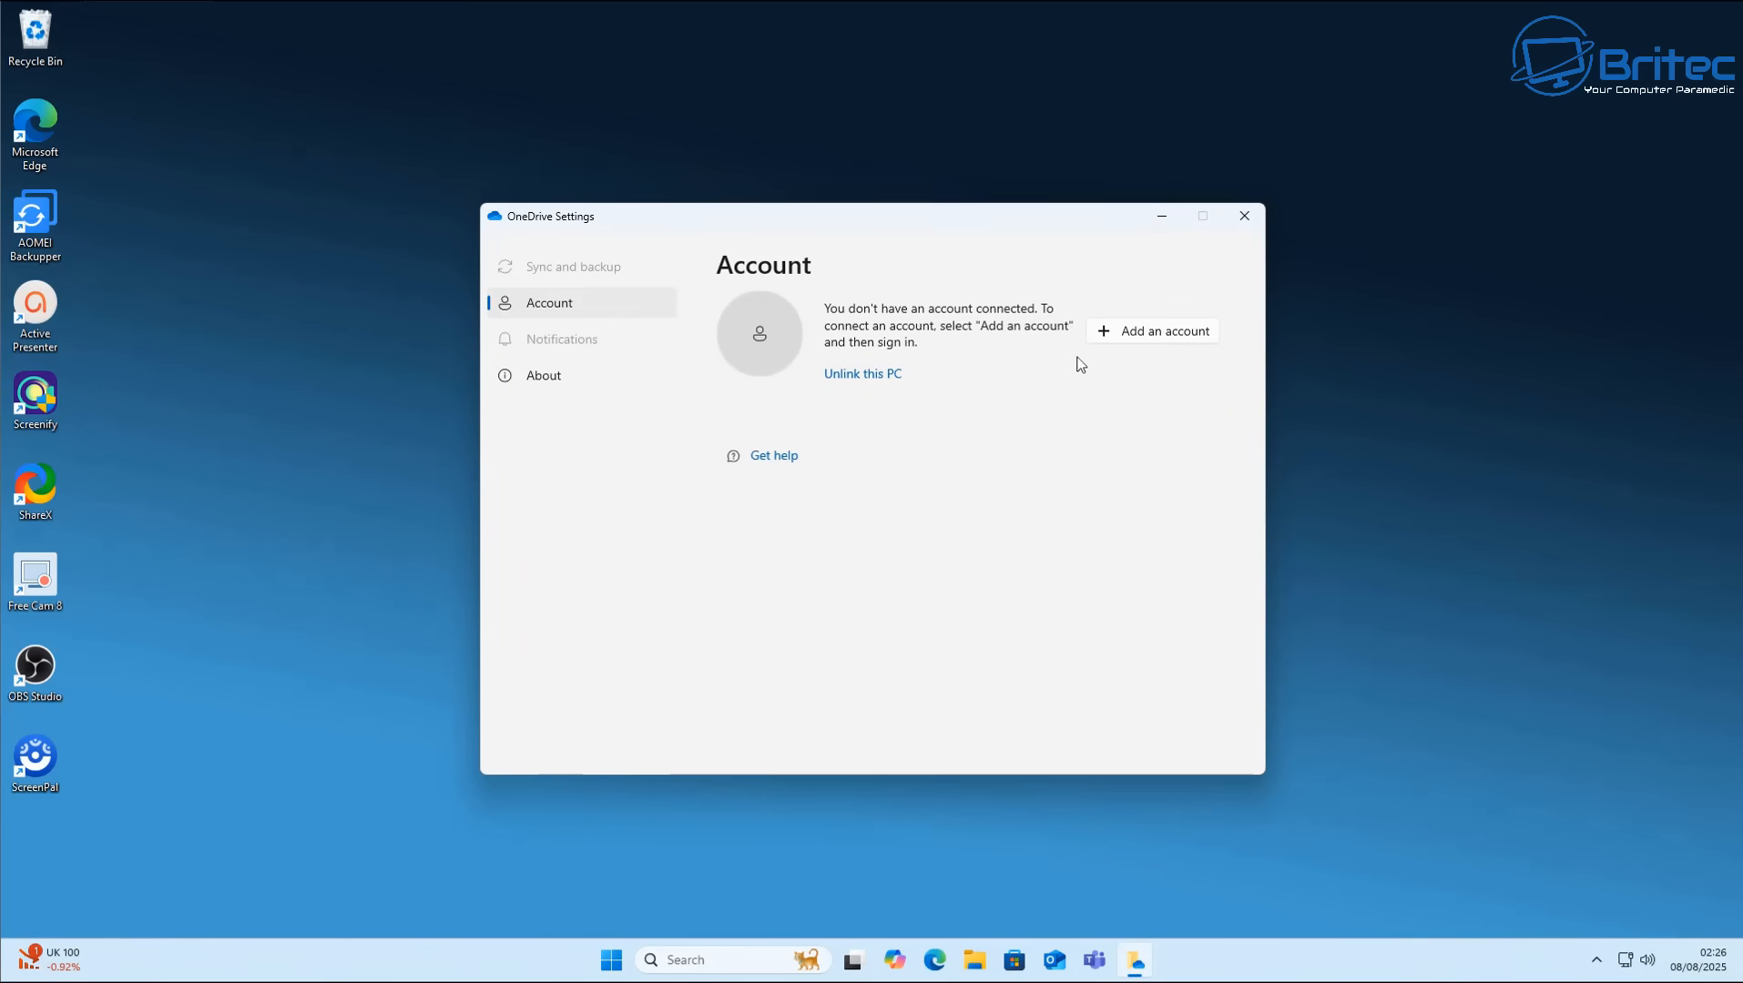
mouse_move(883, 473)
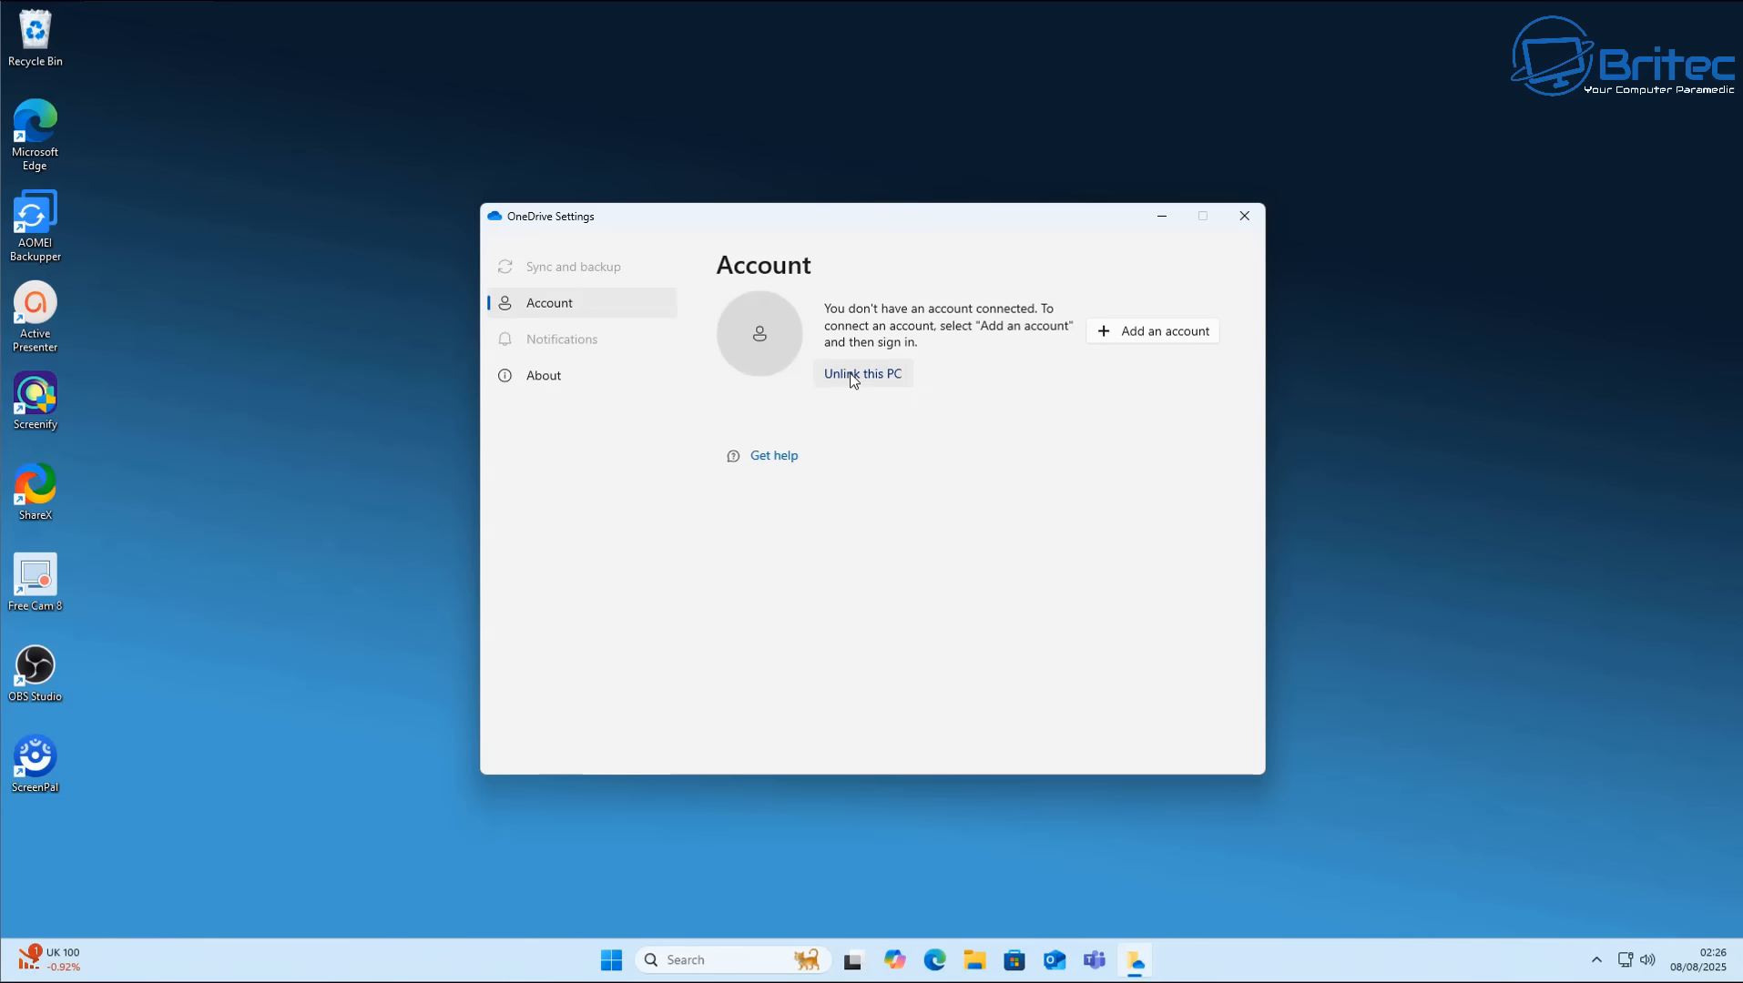
Unlink OneDrive from this PC, confirm, and close the OneDrive setup window without signing in.
click(862, 374)
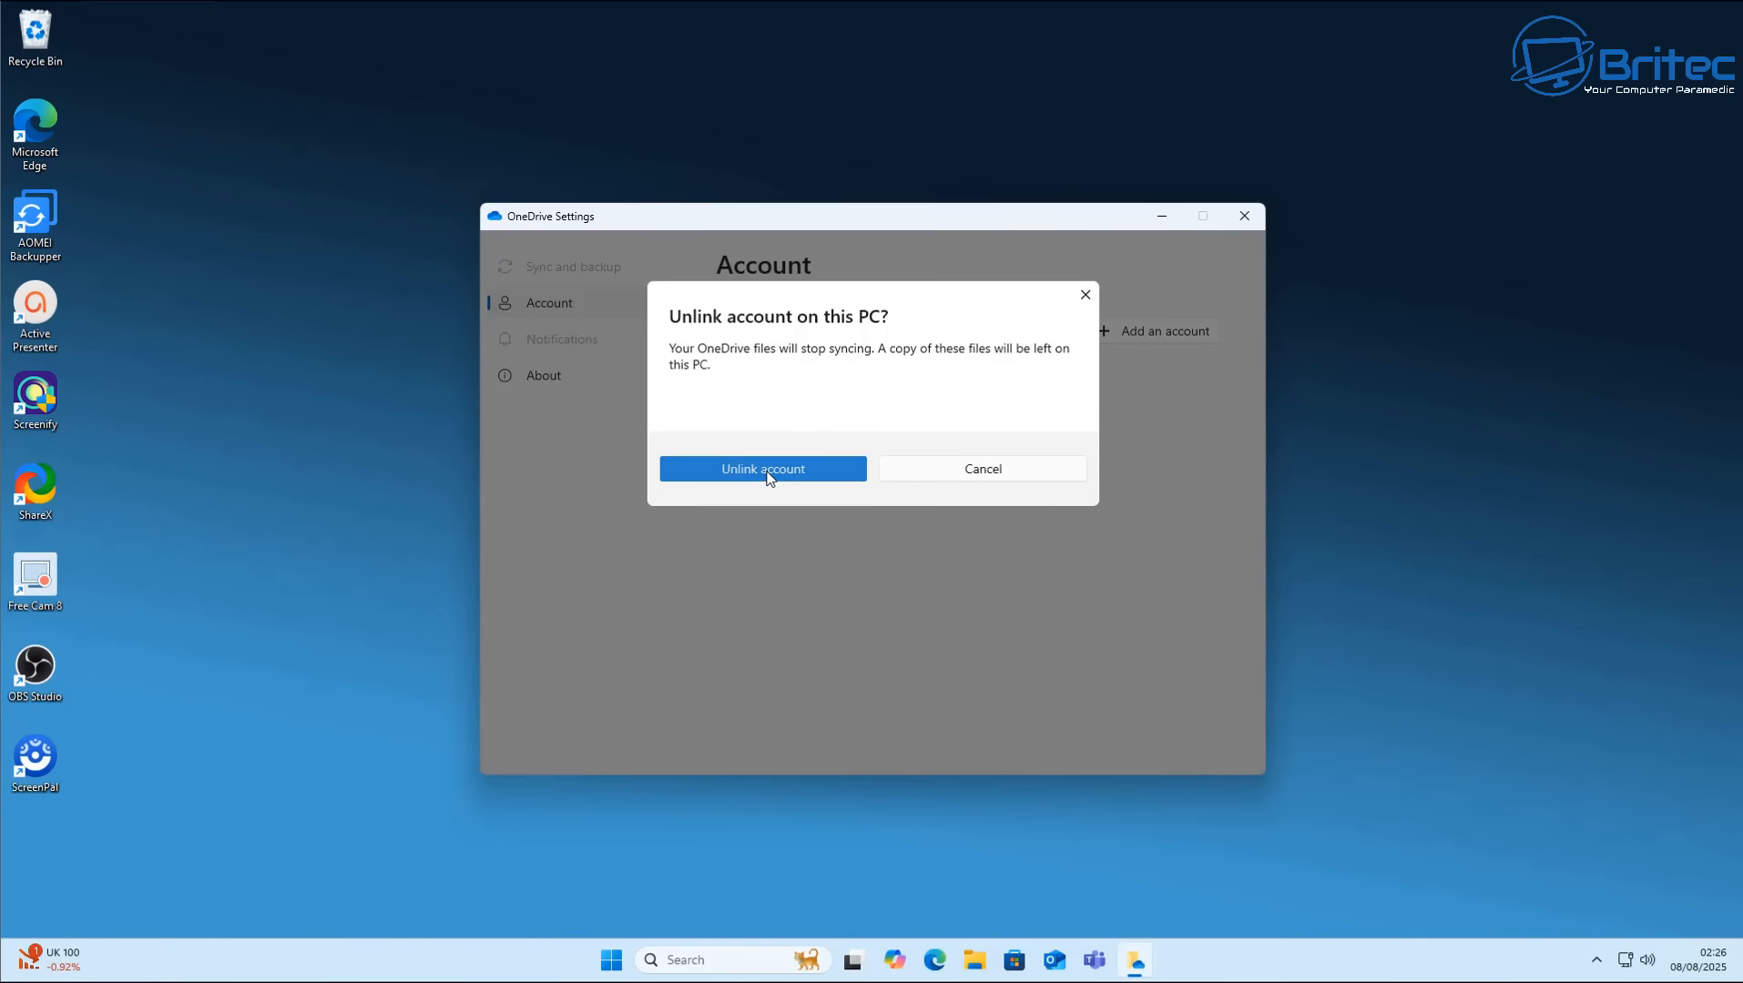
click(762, 469)
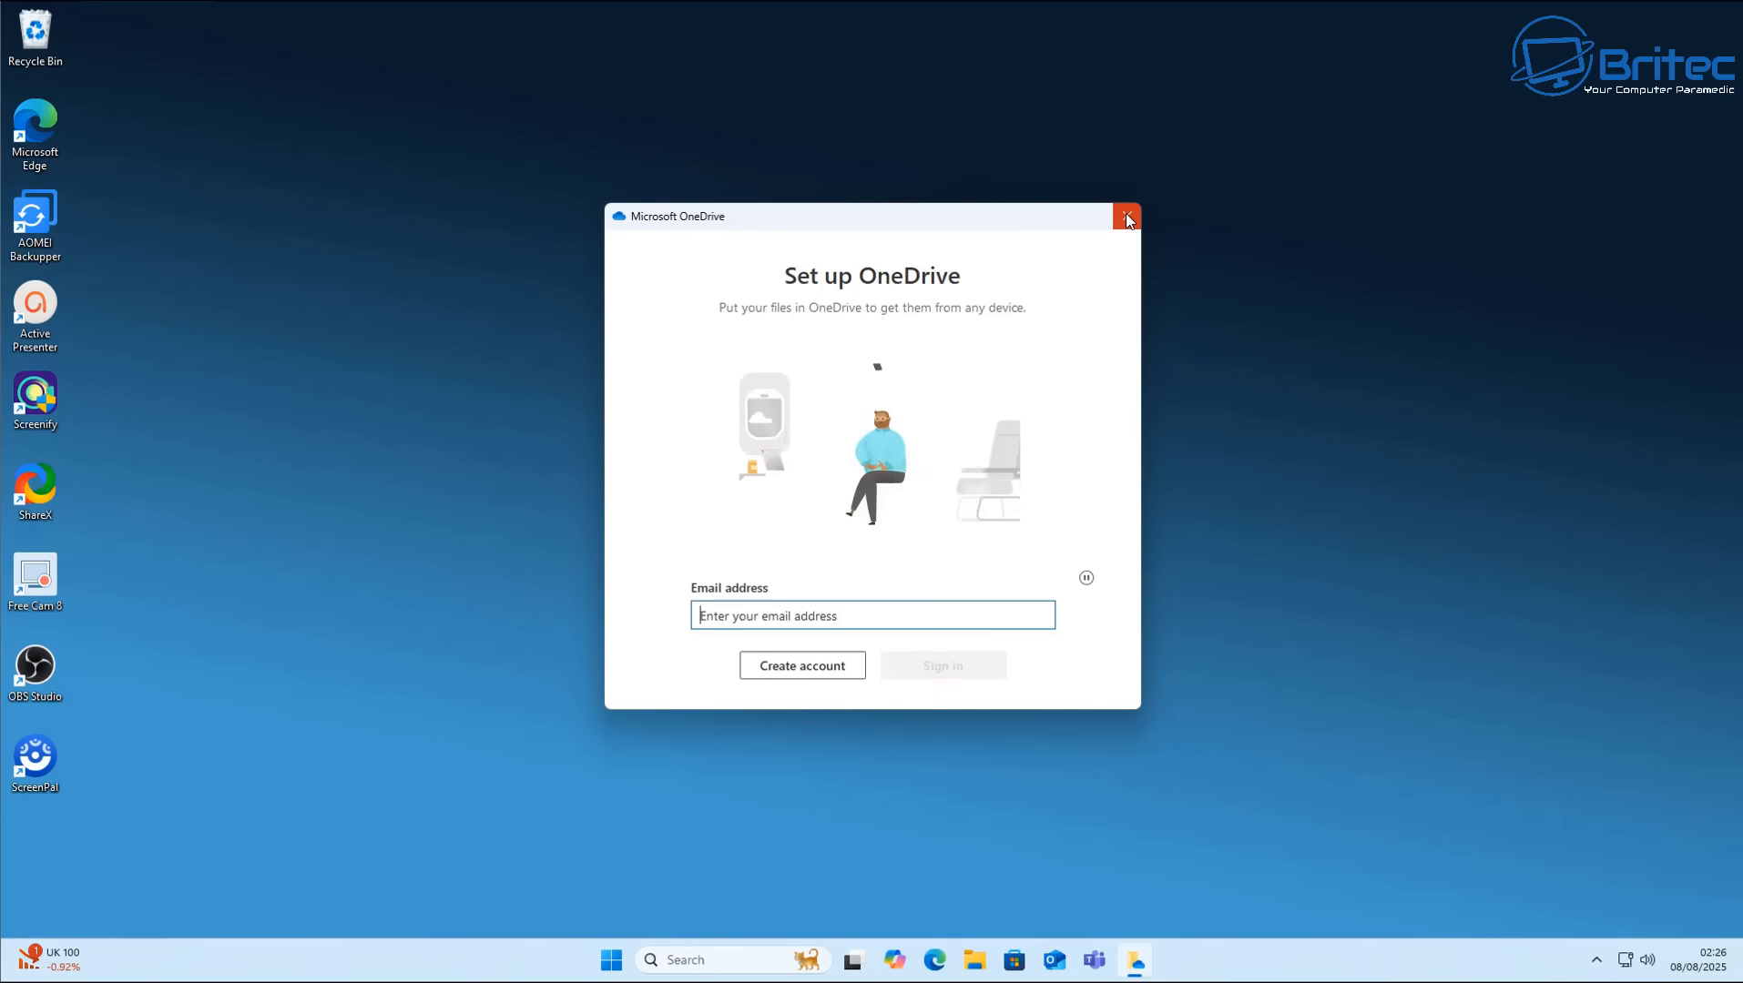
click(1125, 217)
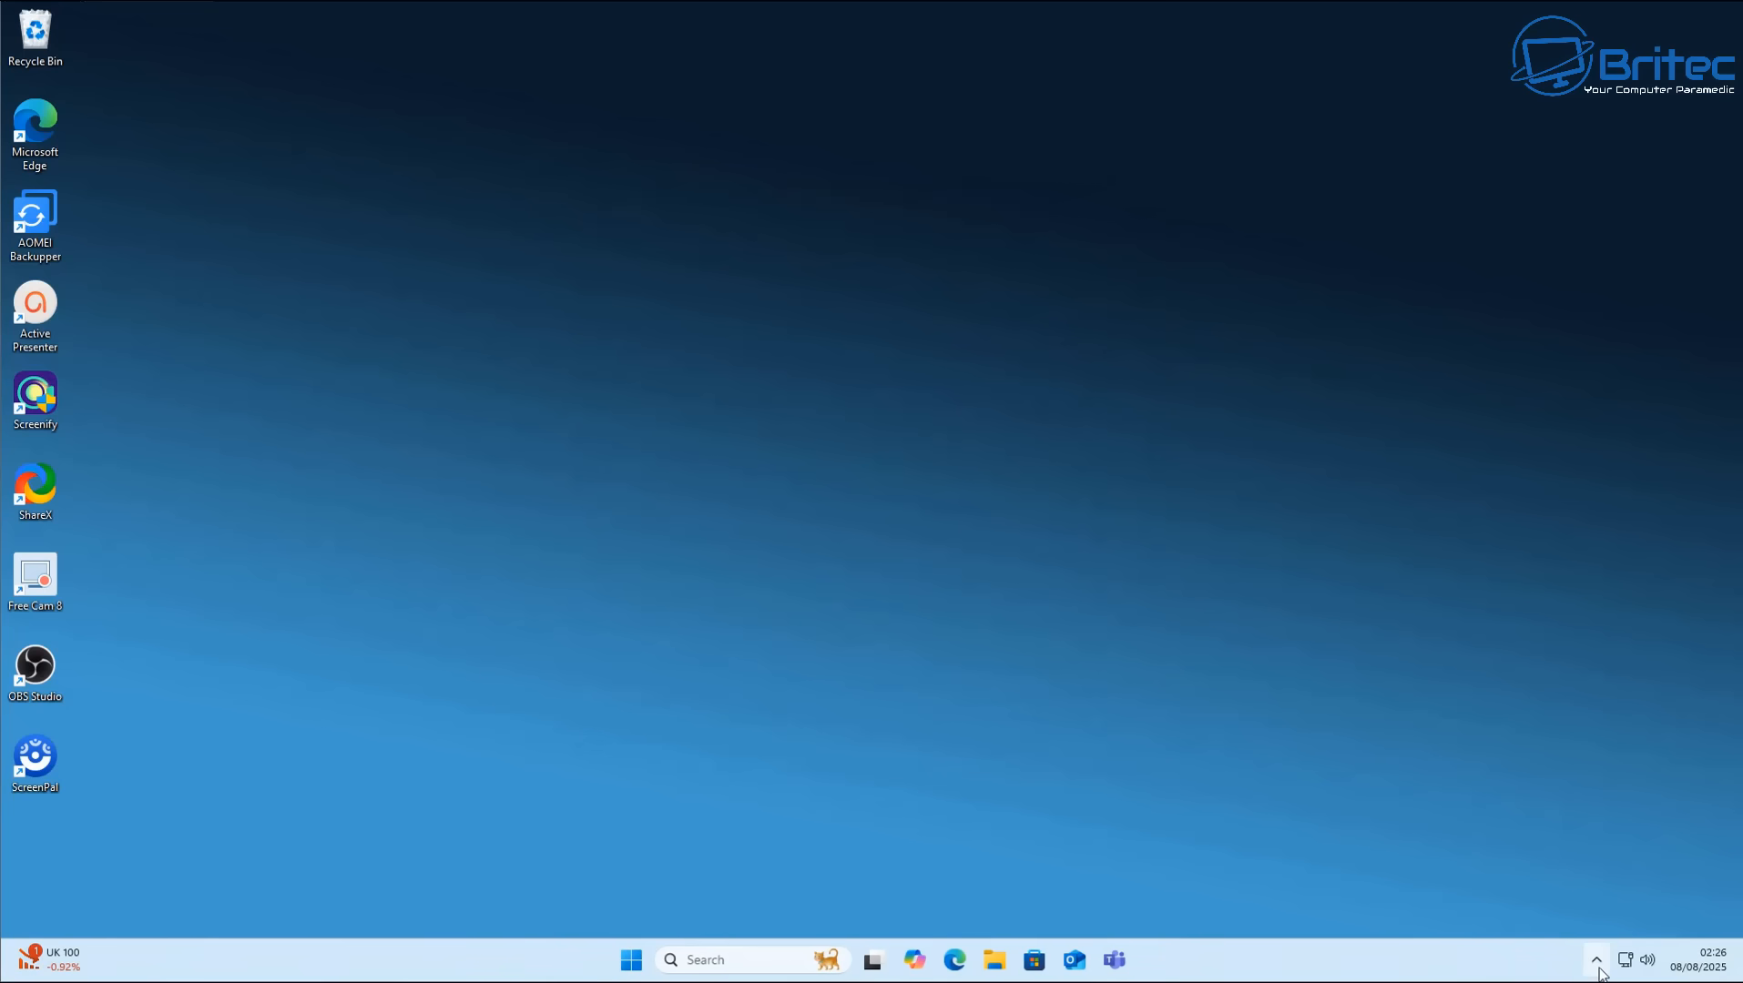
Launch the Settings app from the Start menu's Pinned apps.
click(630, 959)
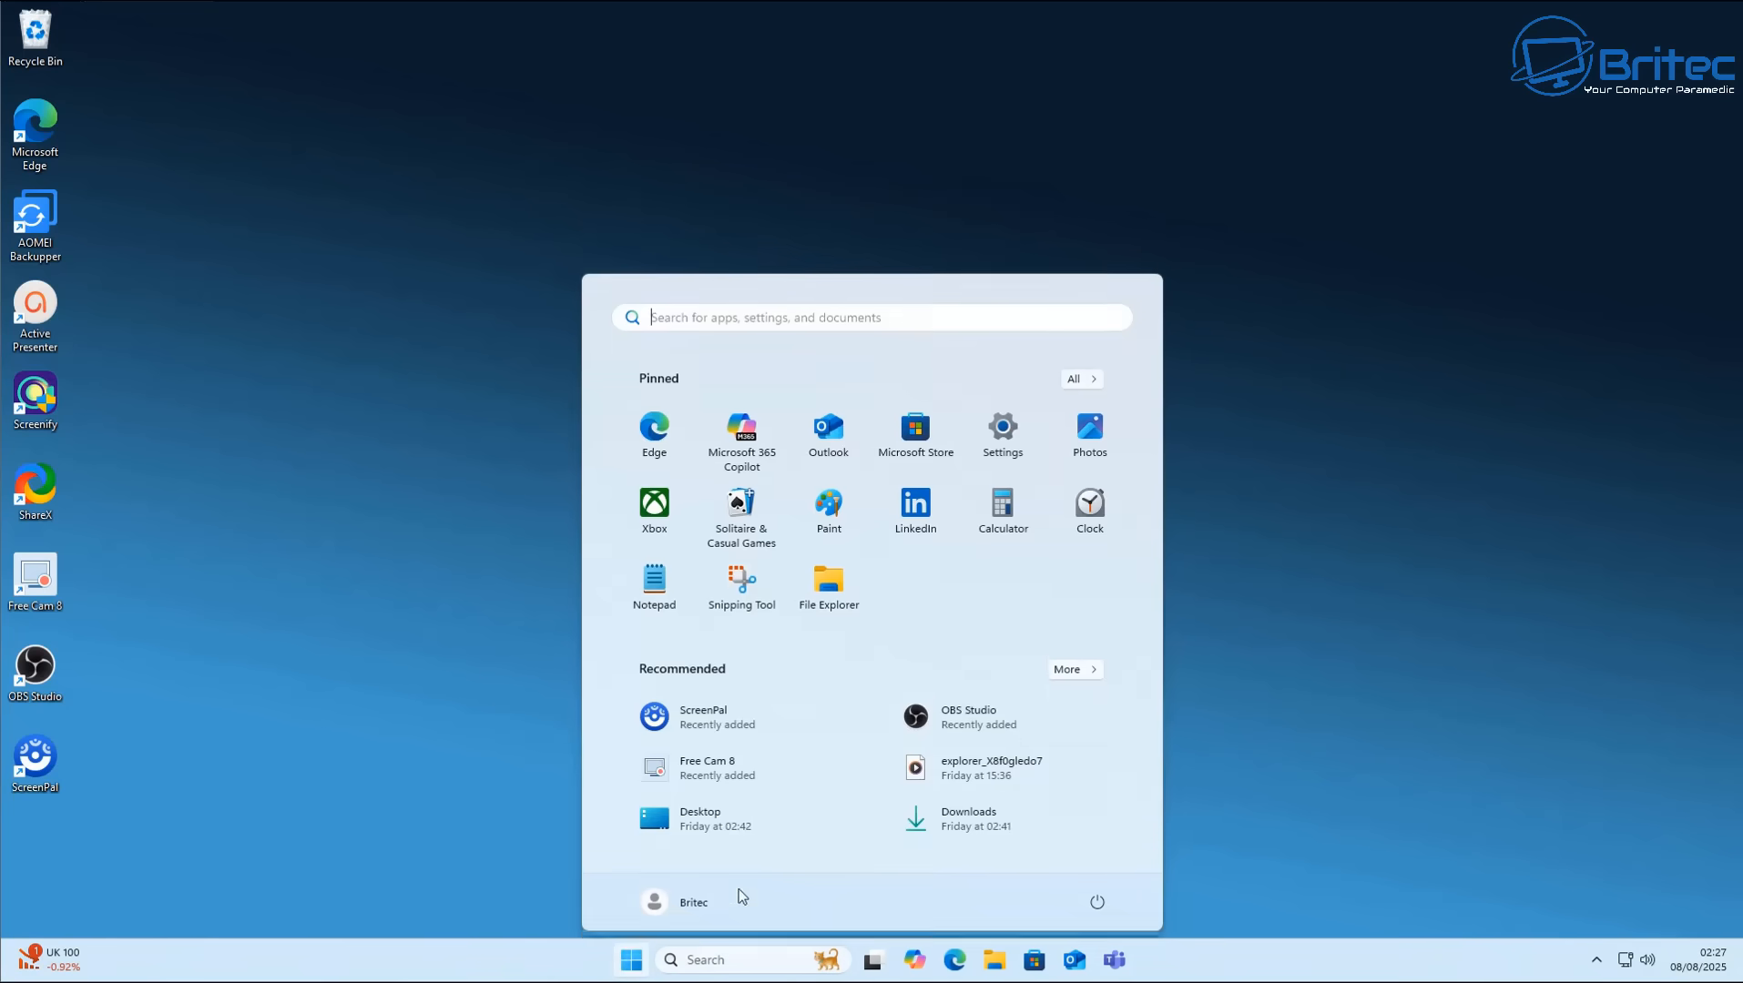
click(1002, 426)
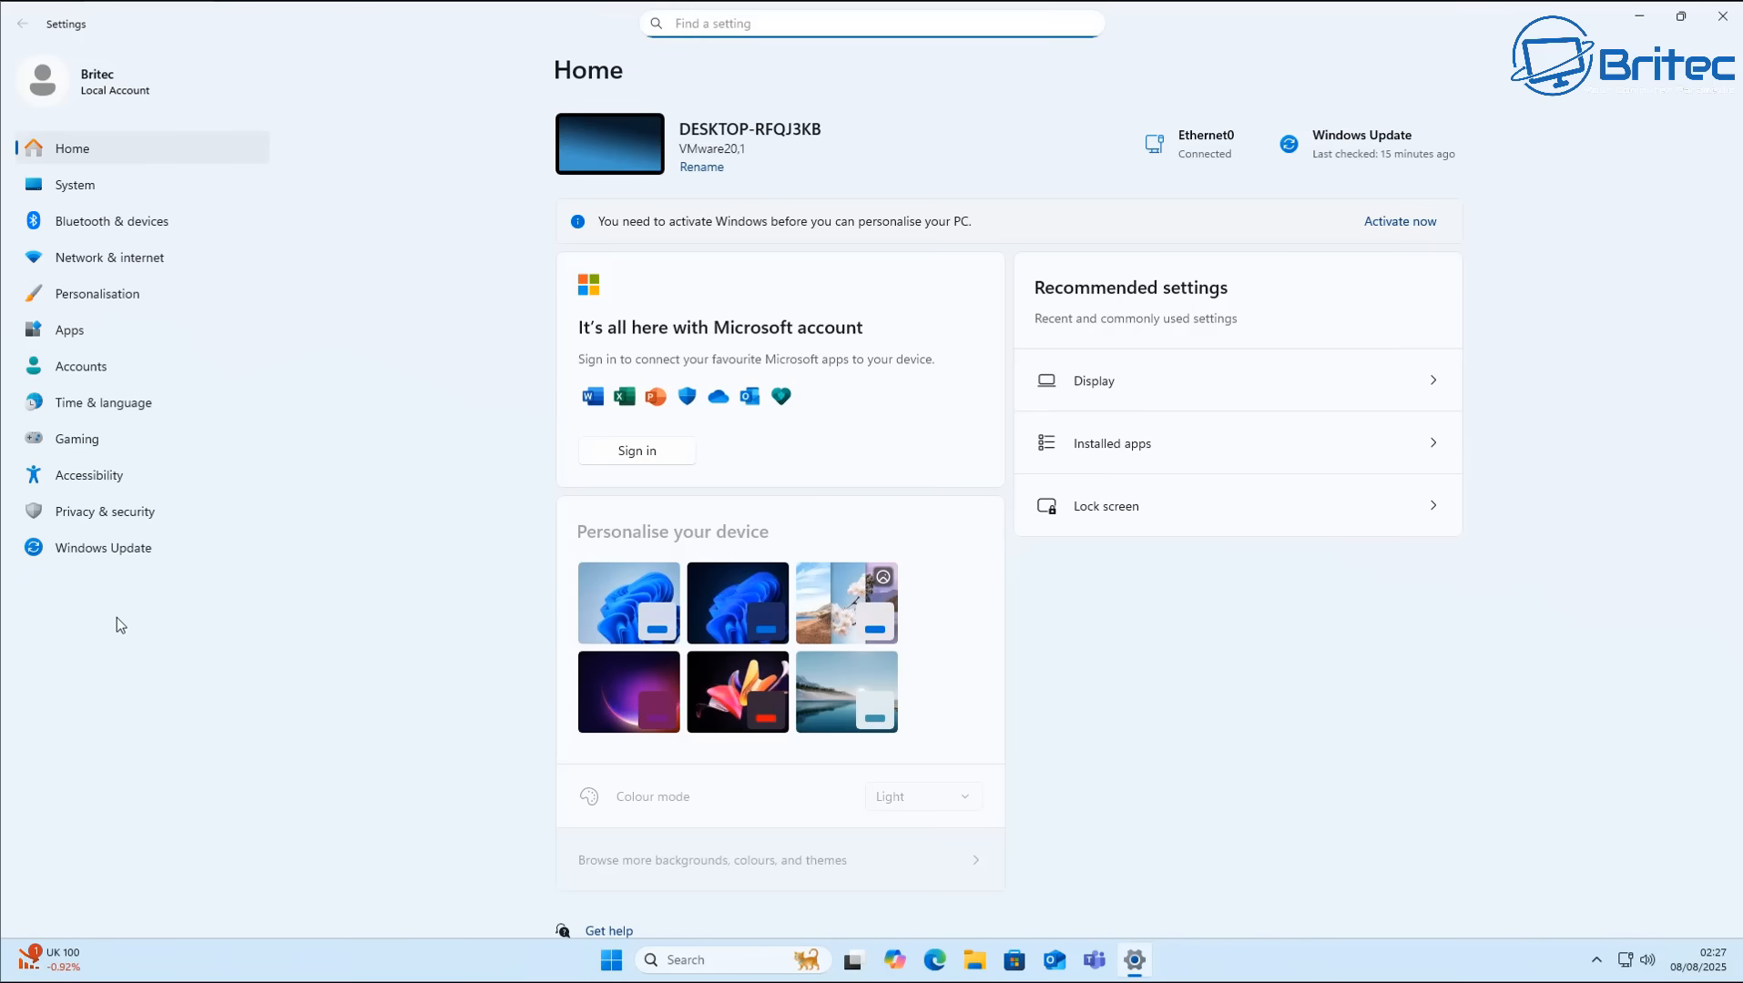
Uninstall Microsoft OneDrive from the Installed apps list via its options menu.
click(69, 329)
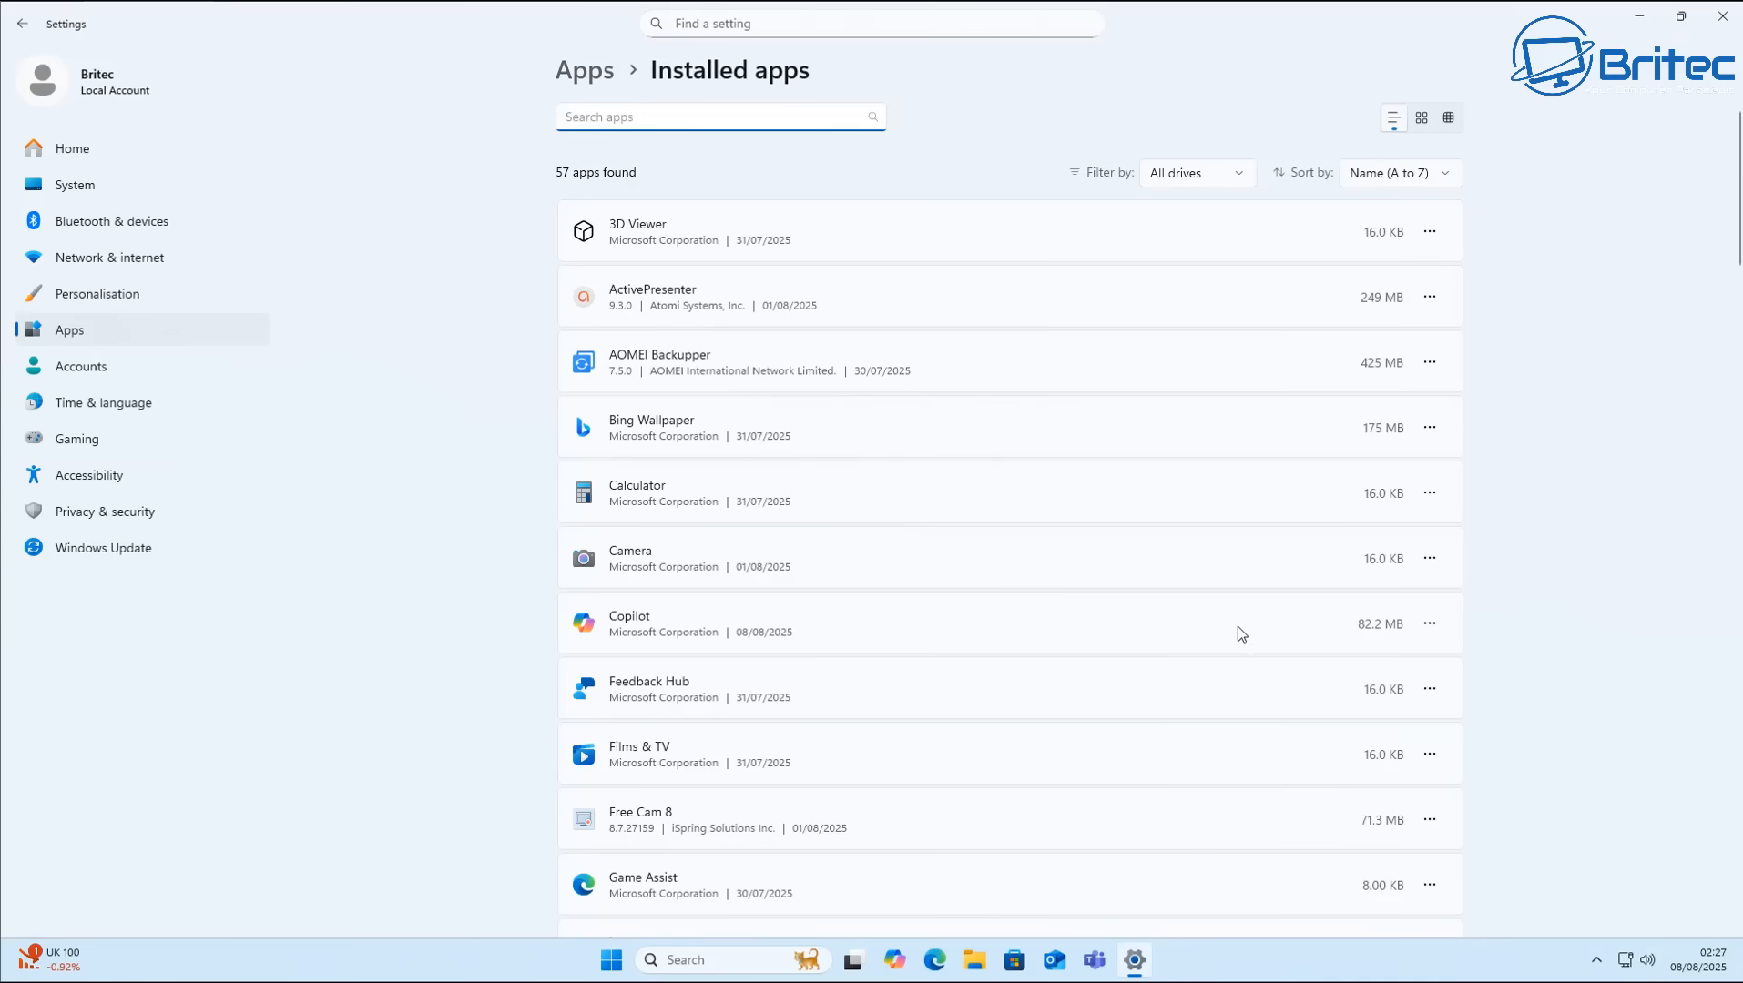
scroll(down, 3)
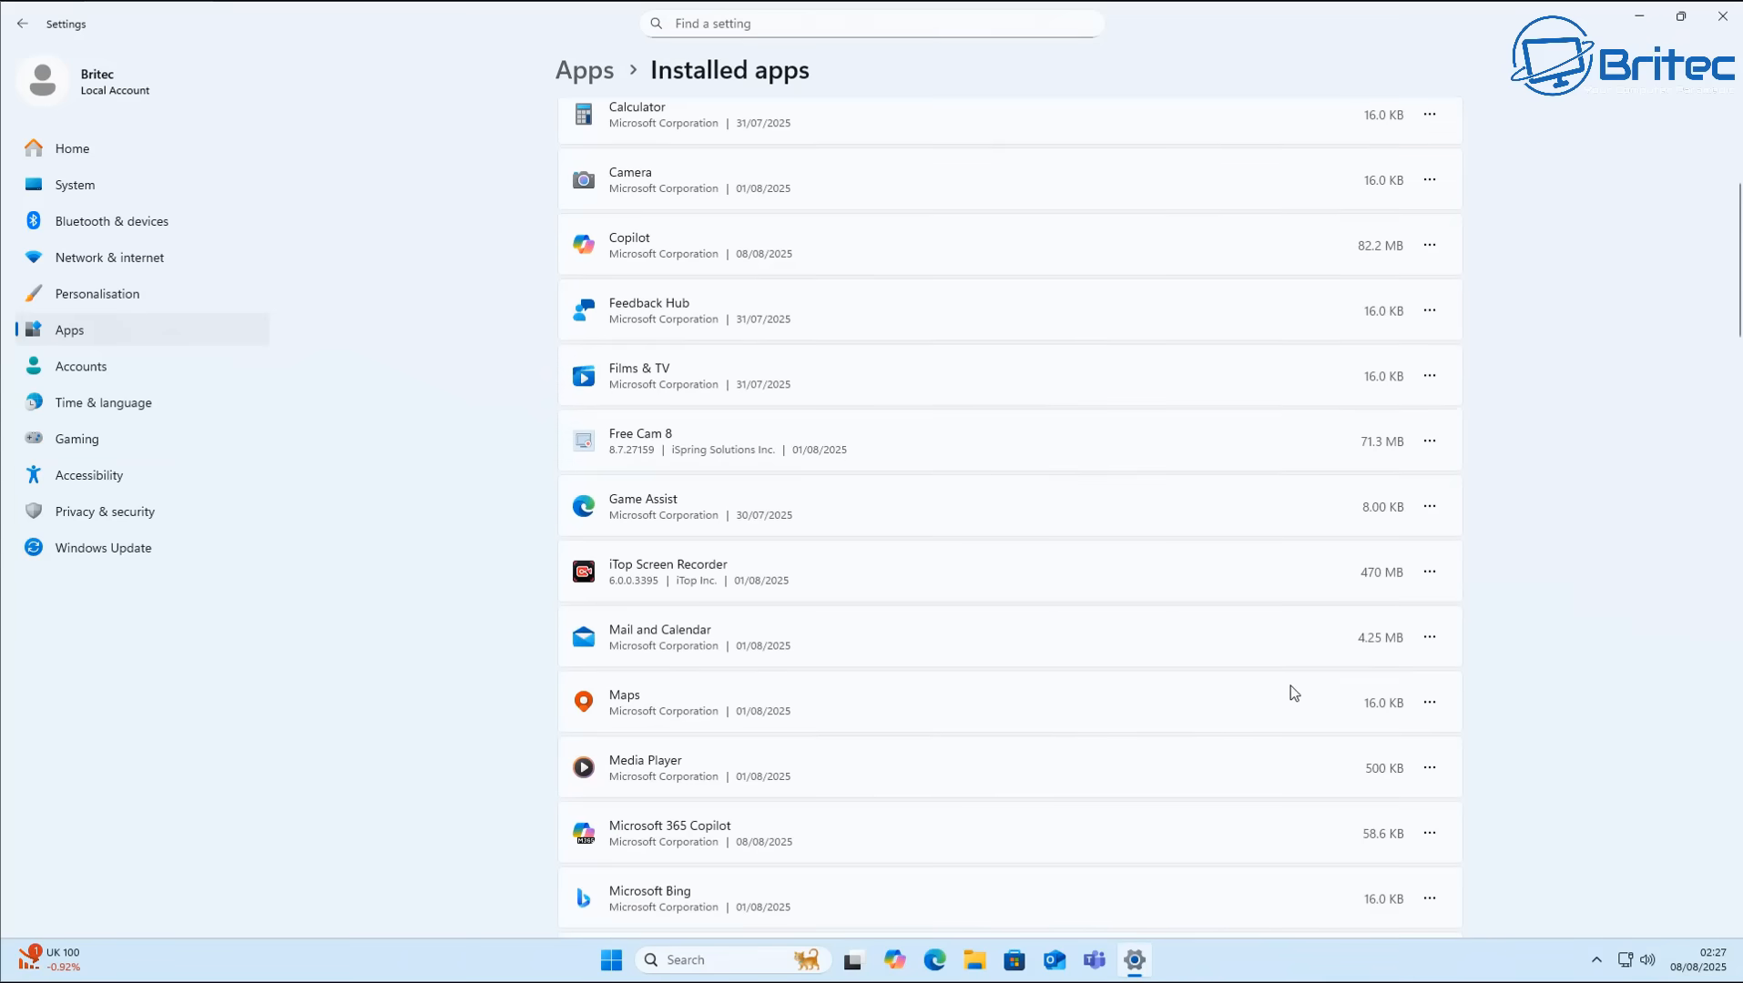
scroll(down, 3)
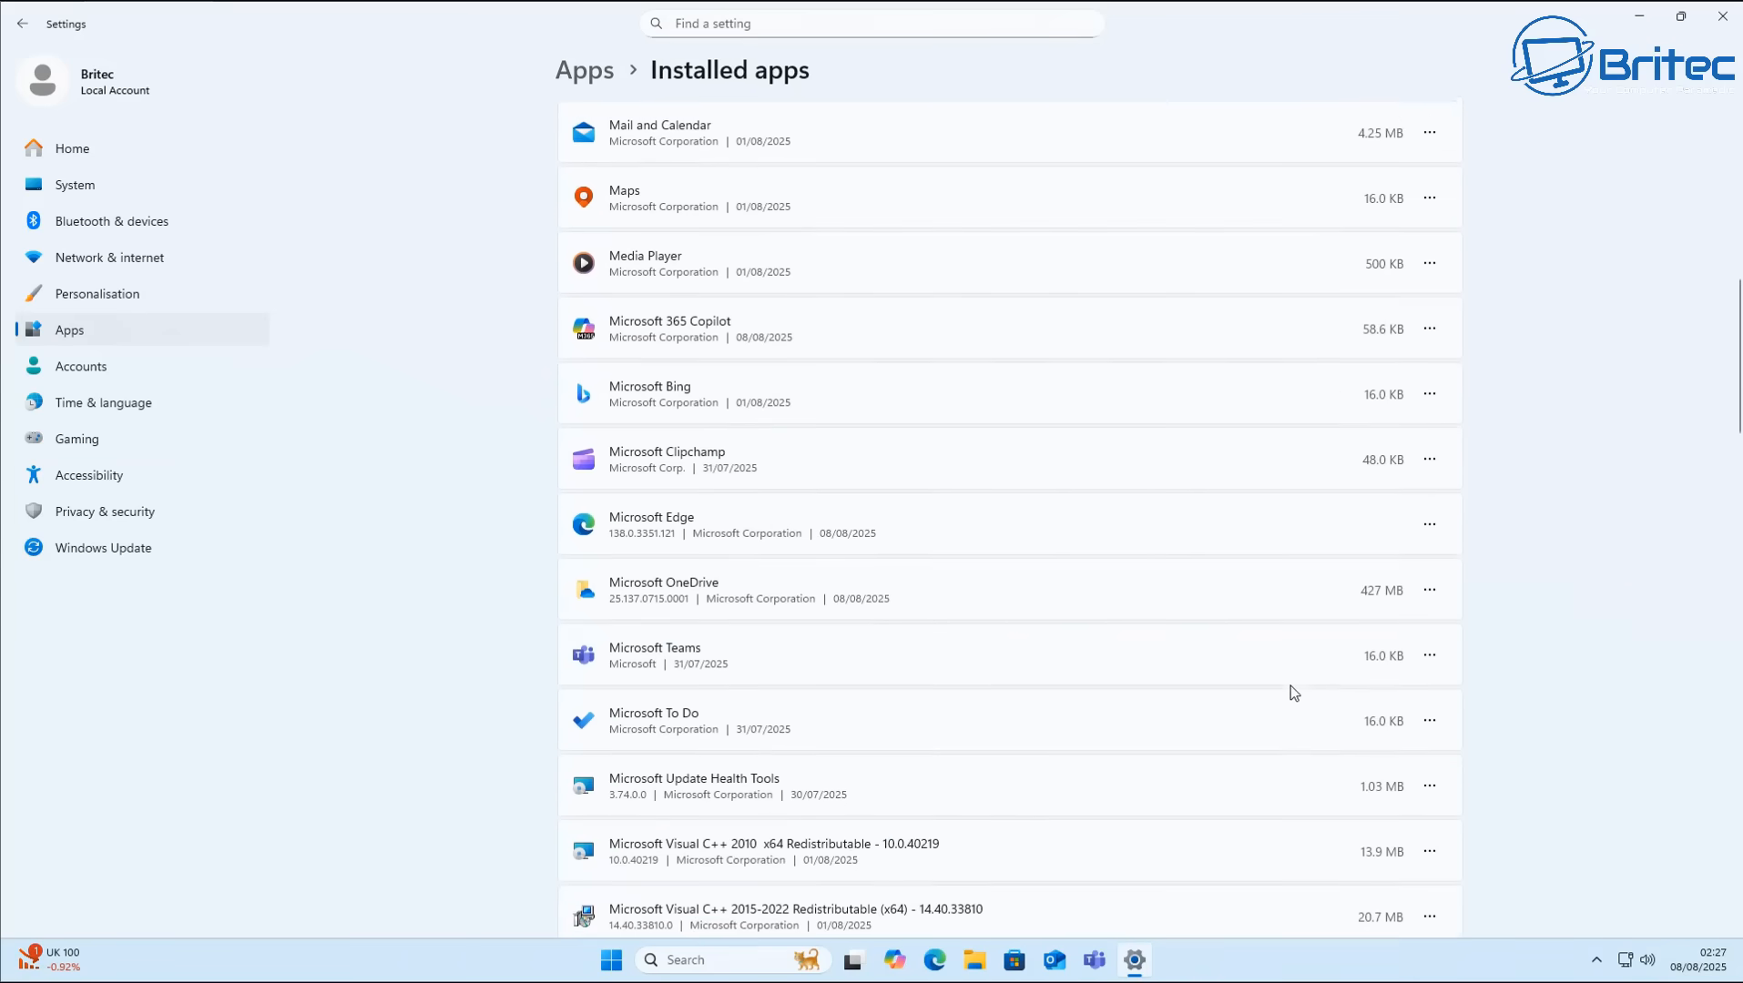
scroll(down, 3)
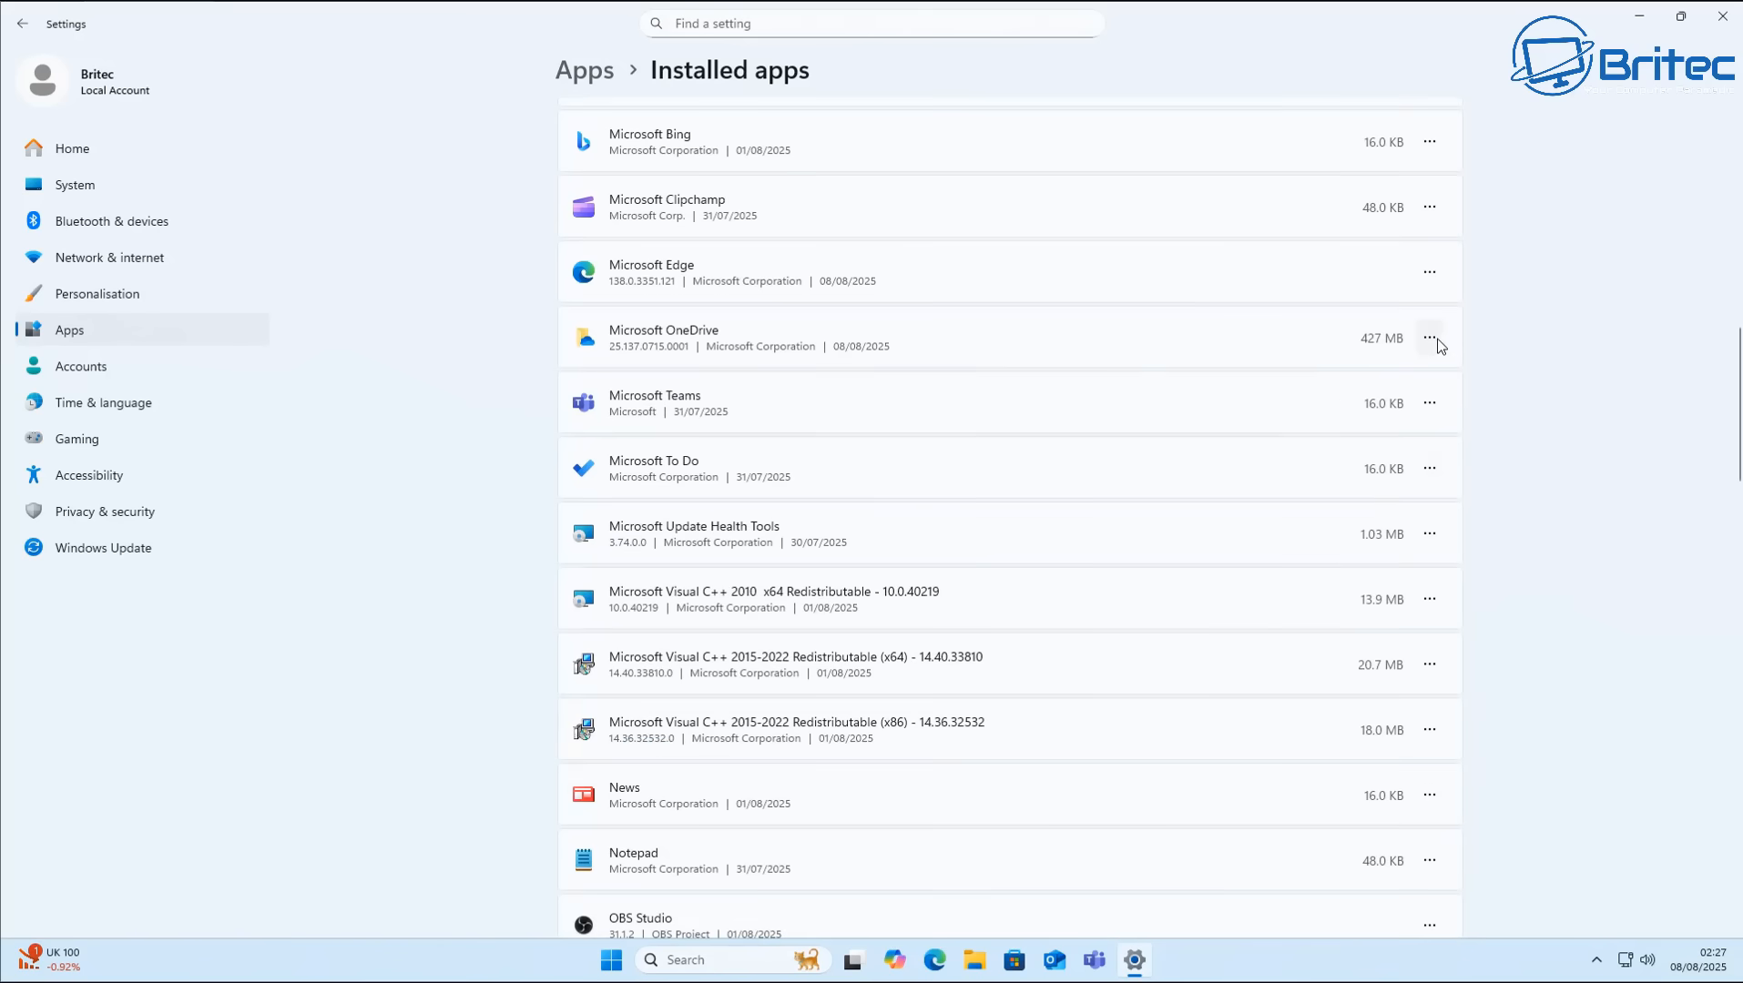
click(1429, 338)
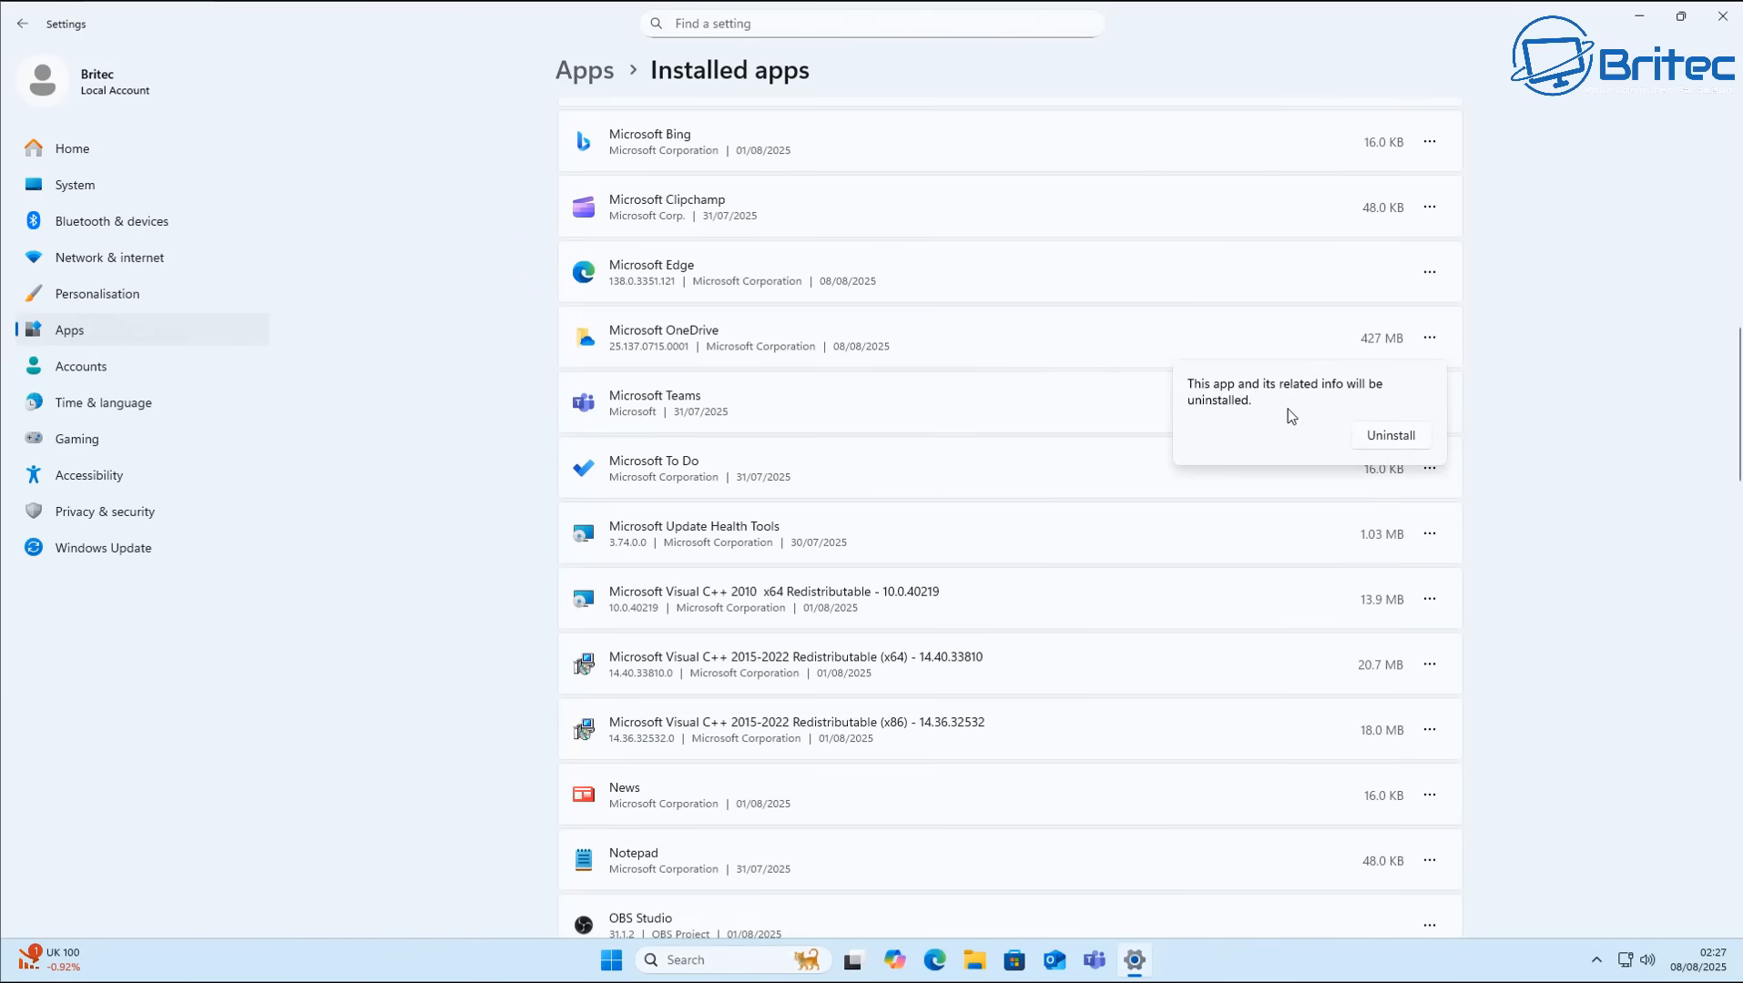
click(1388, 439)
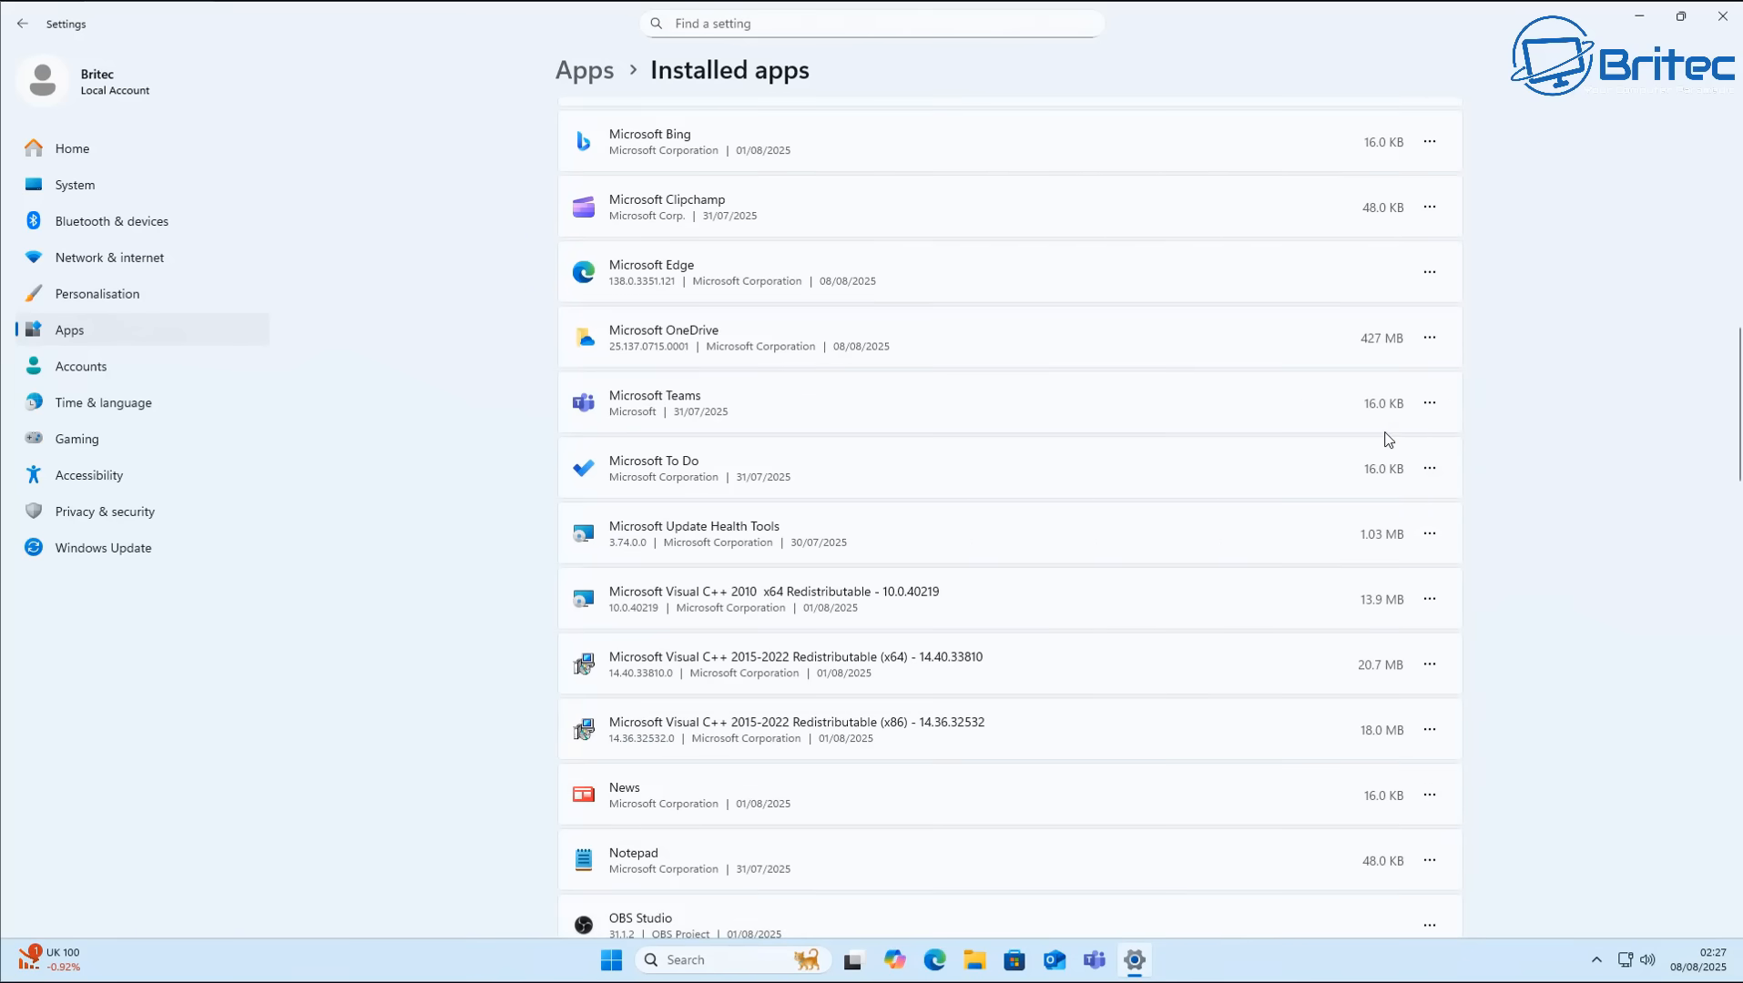
mouse_move(777, 644)
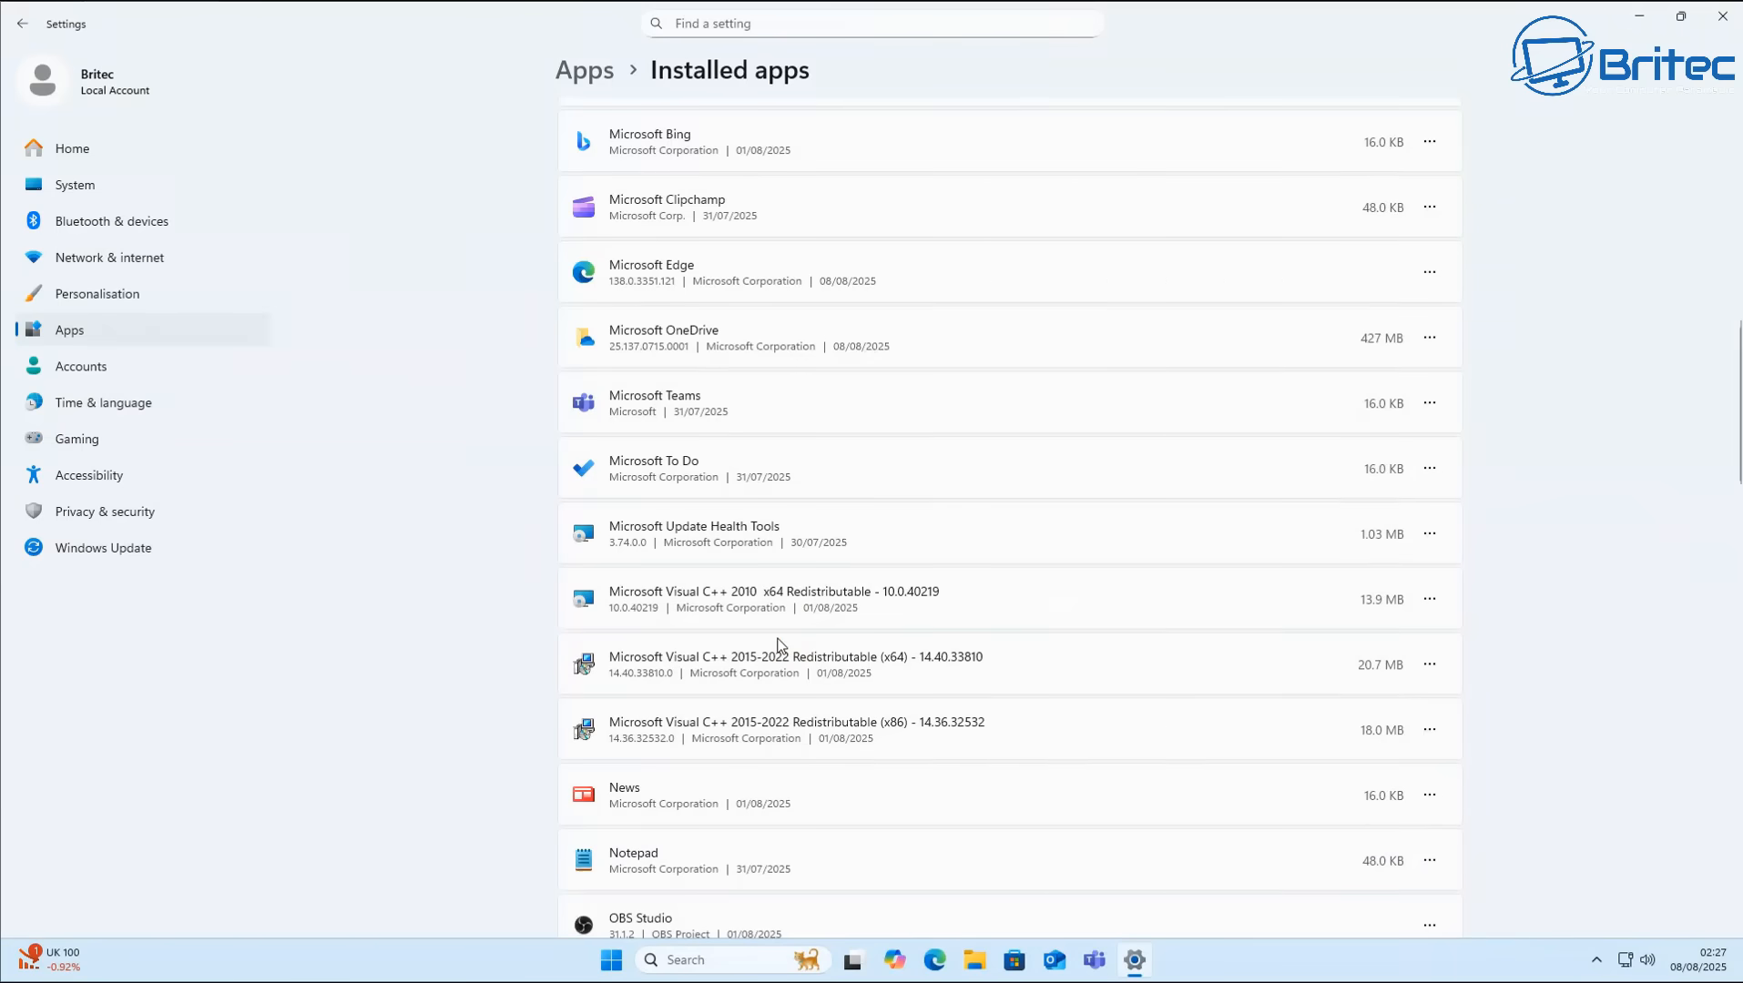
mouse_move(1394, 385)
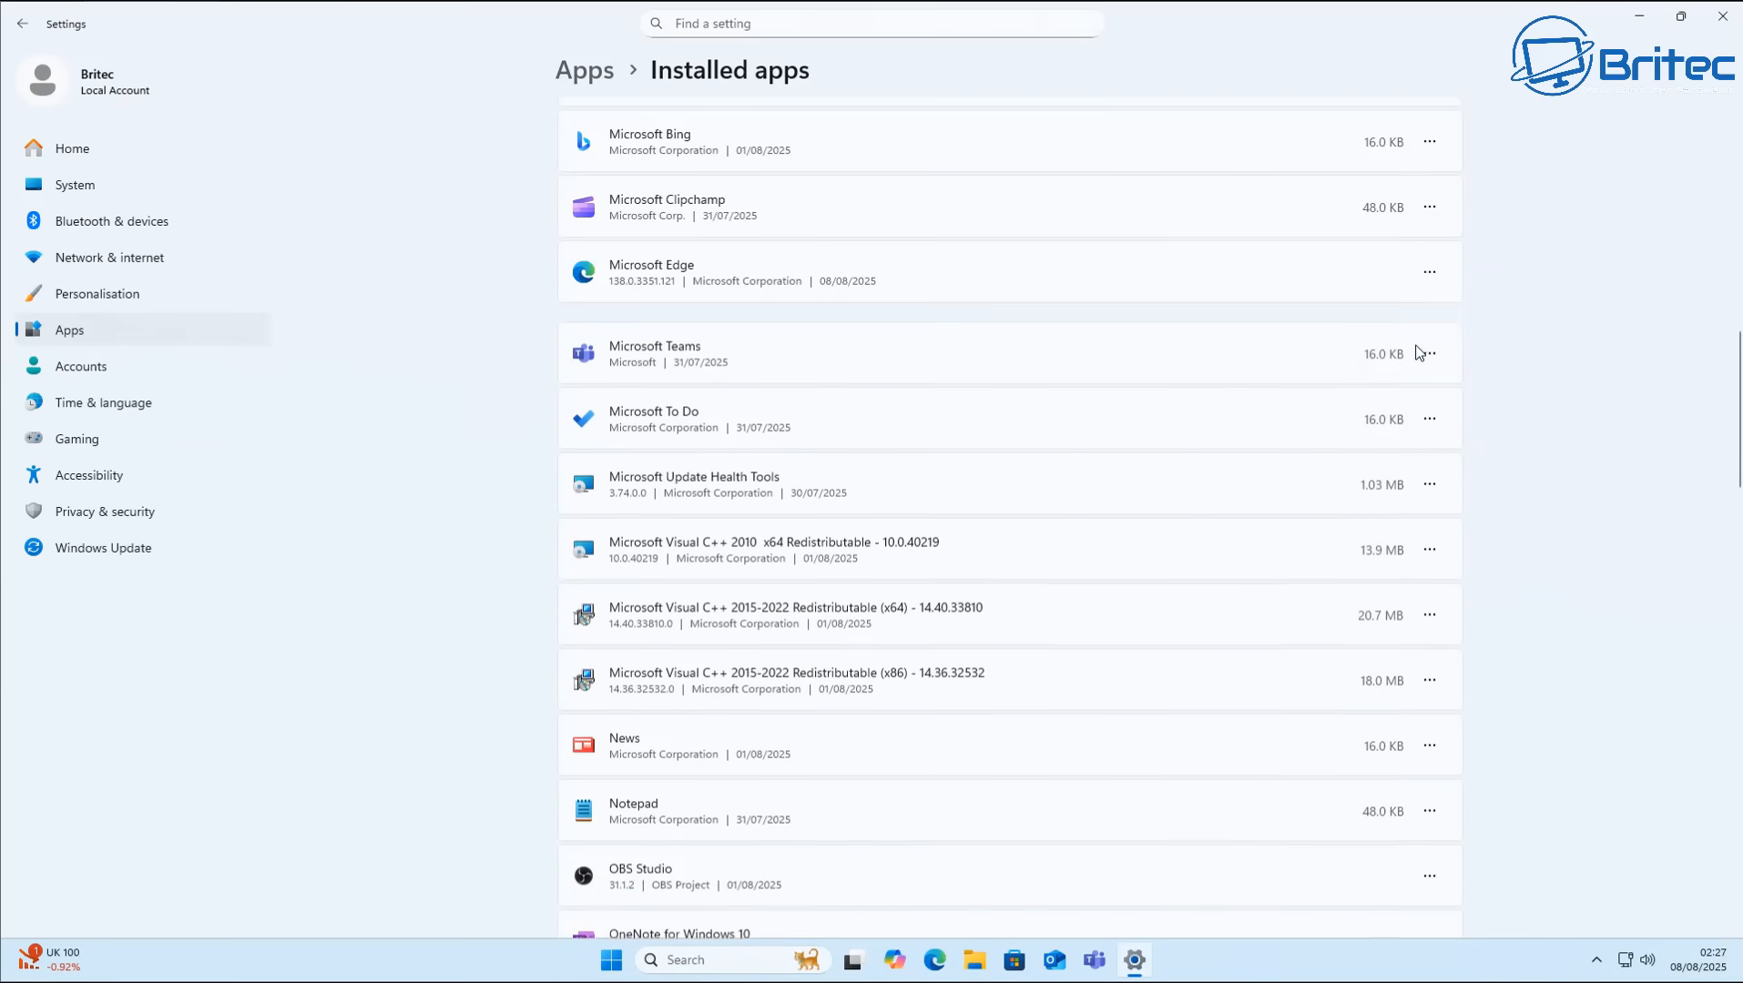
scroll(down, 3)
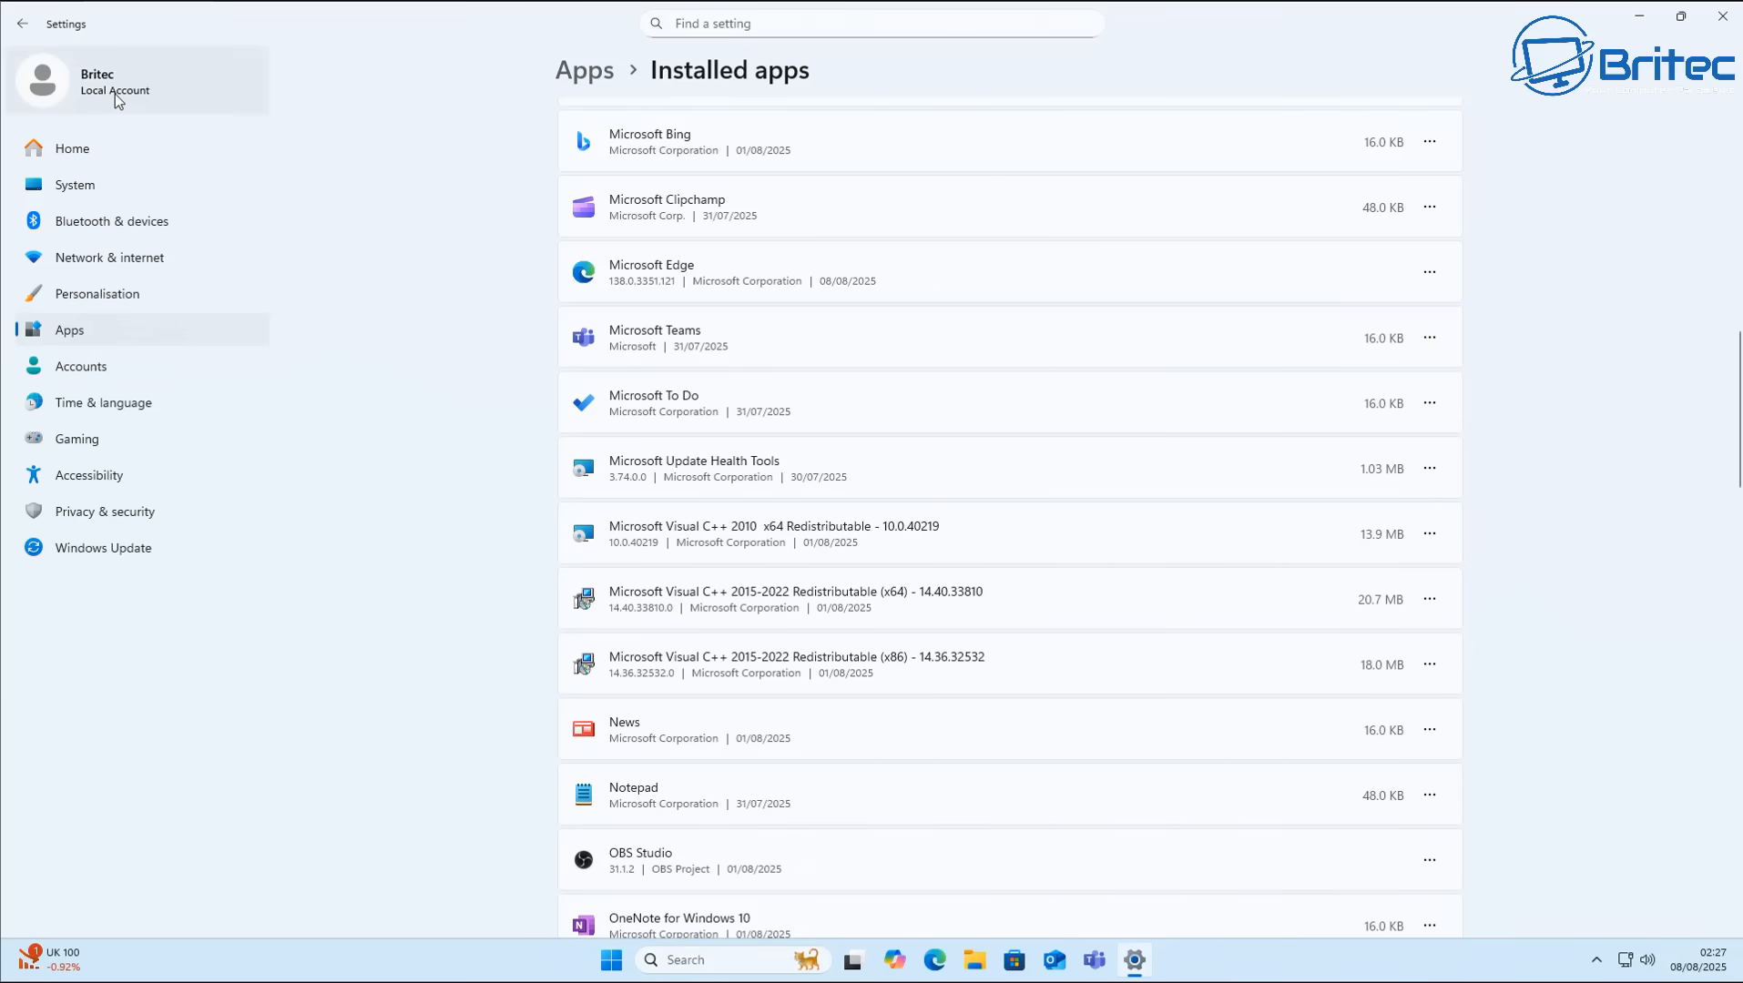
Visit the account page, then go to System settings for Notifications.
click(82, 366)
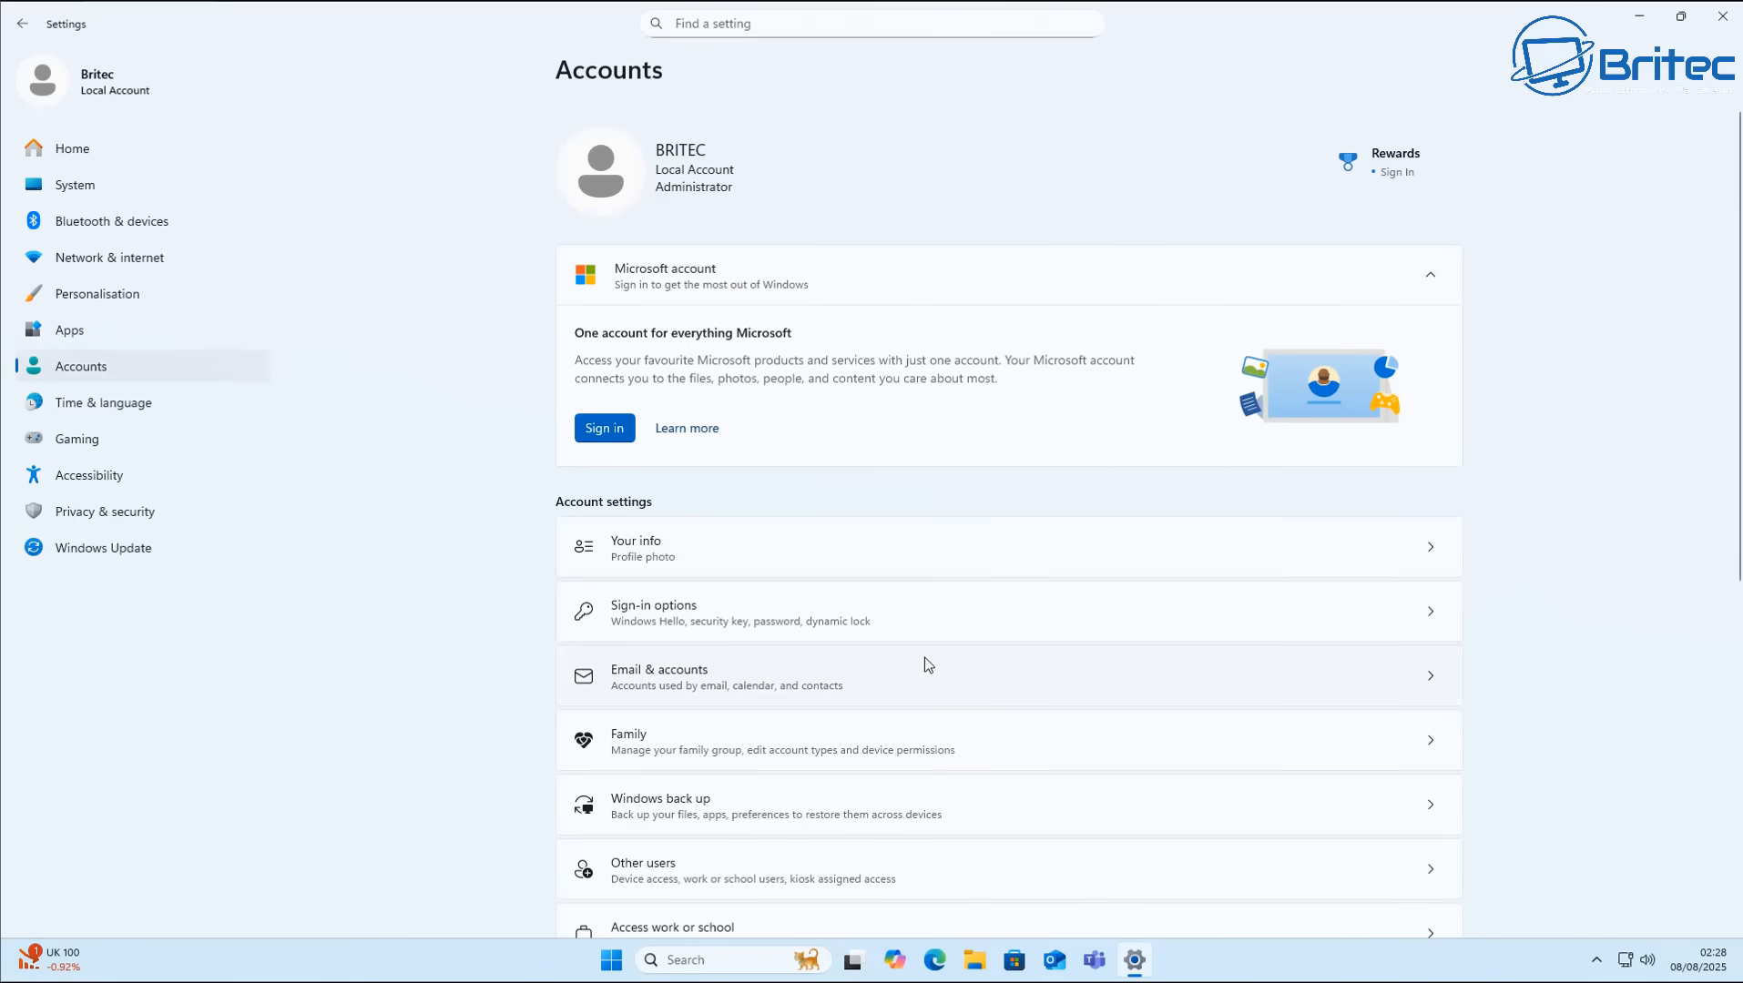
mouse_move(78, 198)
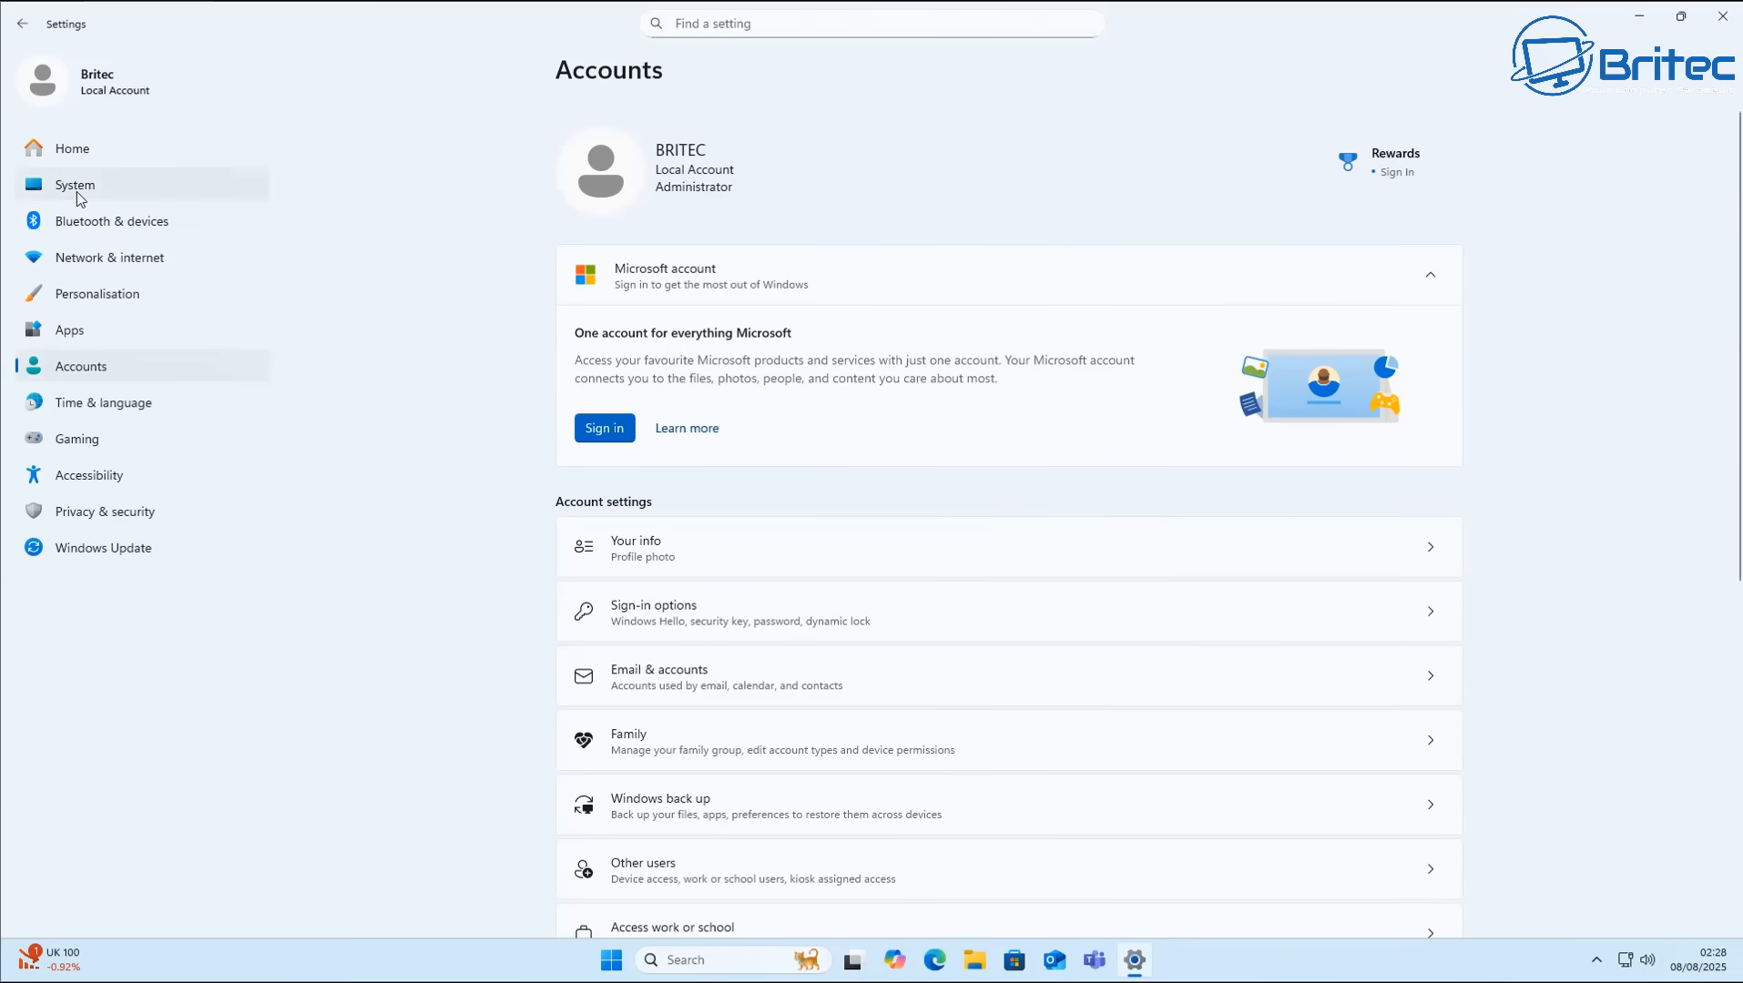
click(73, 184)
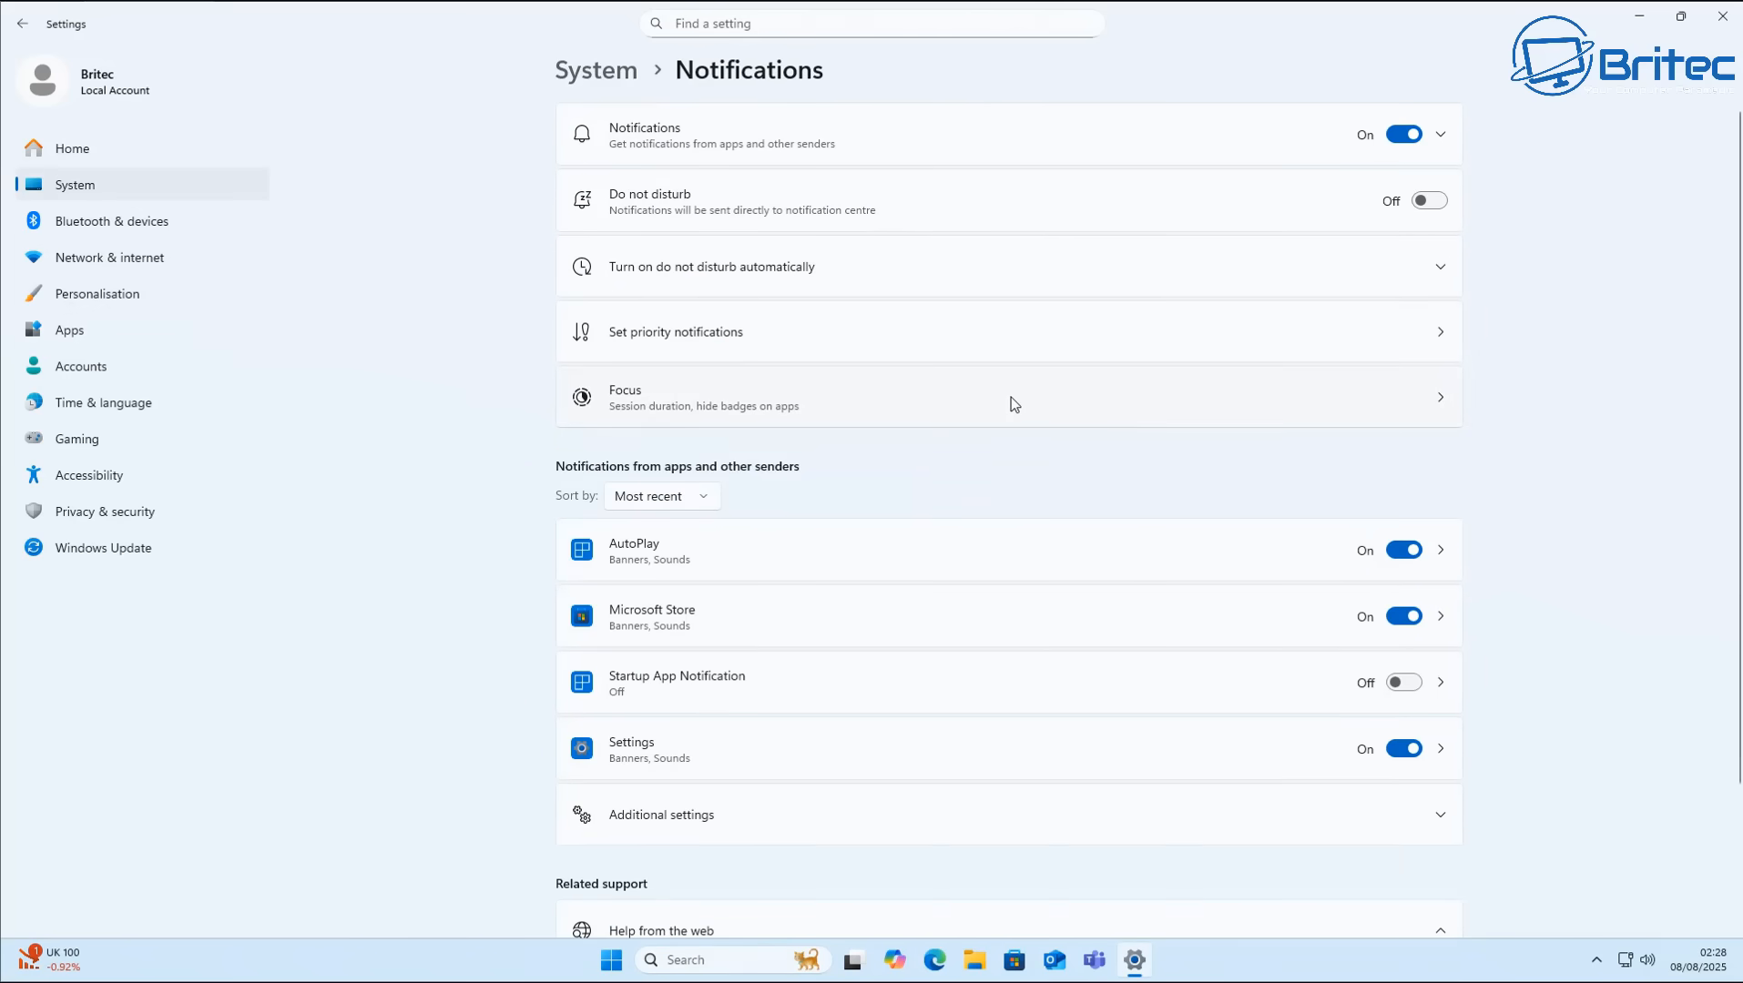
mouse_move(1435, 736)
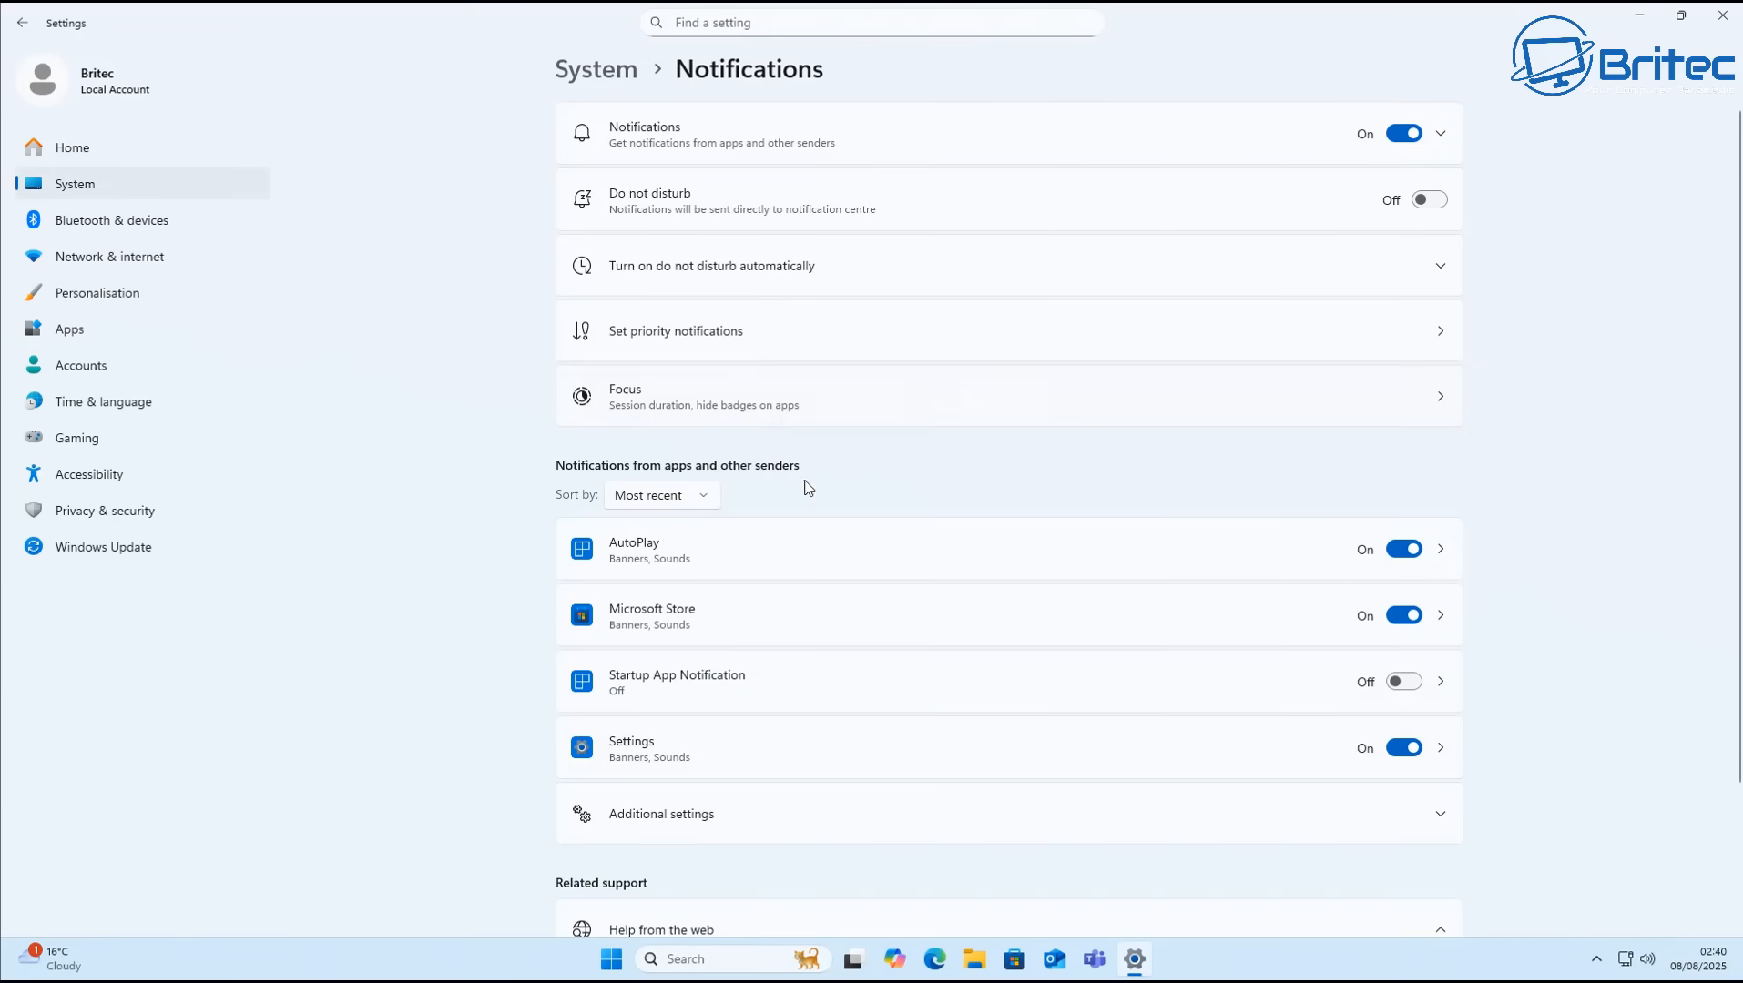
mouse_move(1193, 666)
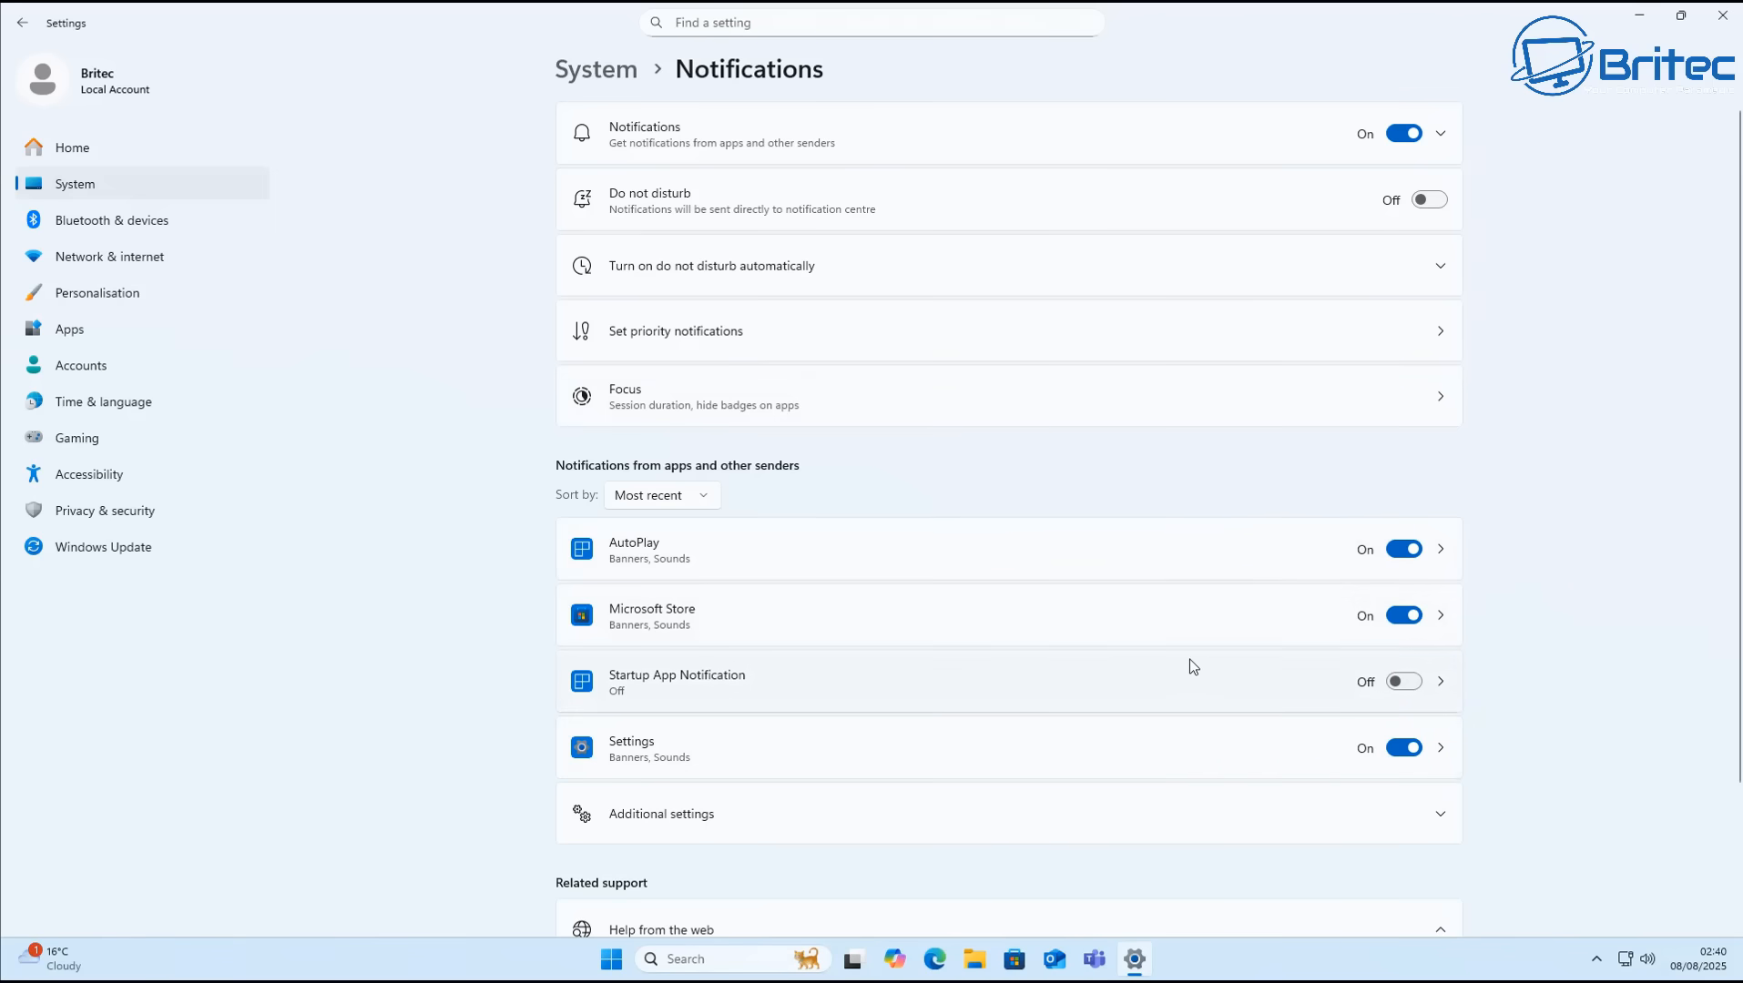
Untick the welcome experience, device setup suggestions and tips checkboxes under Additional settings, then close Settings.
scroll(down, 3)
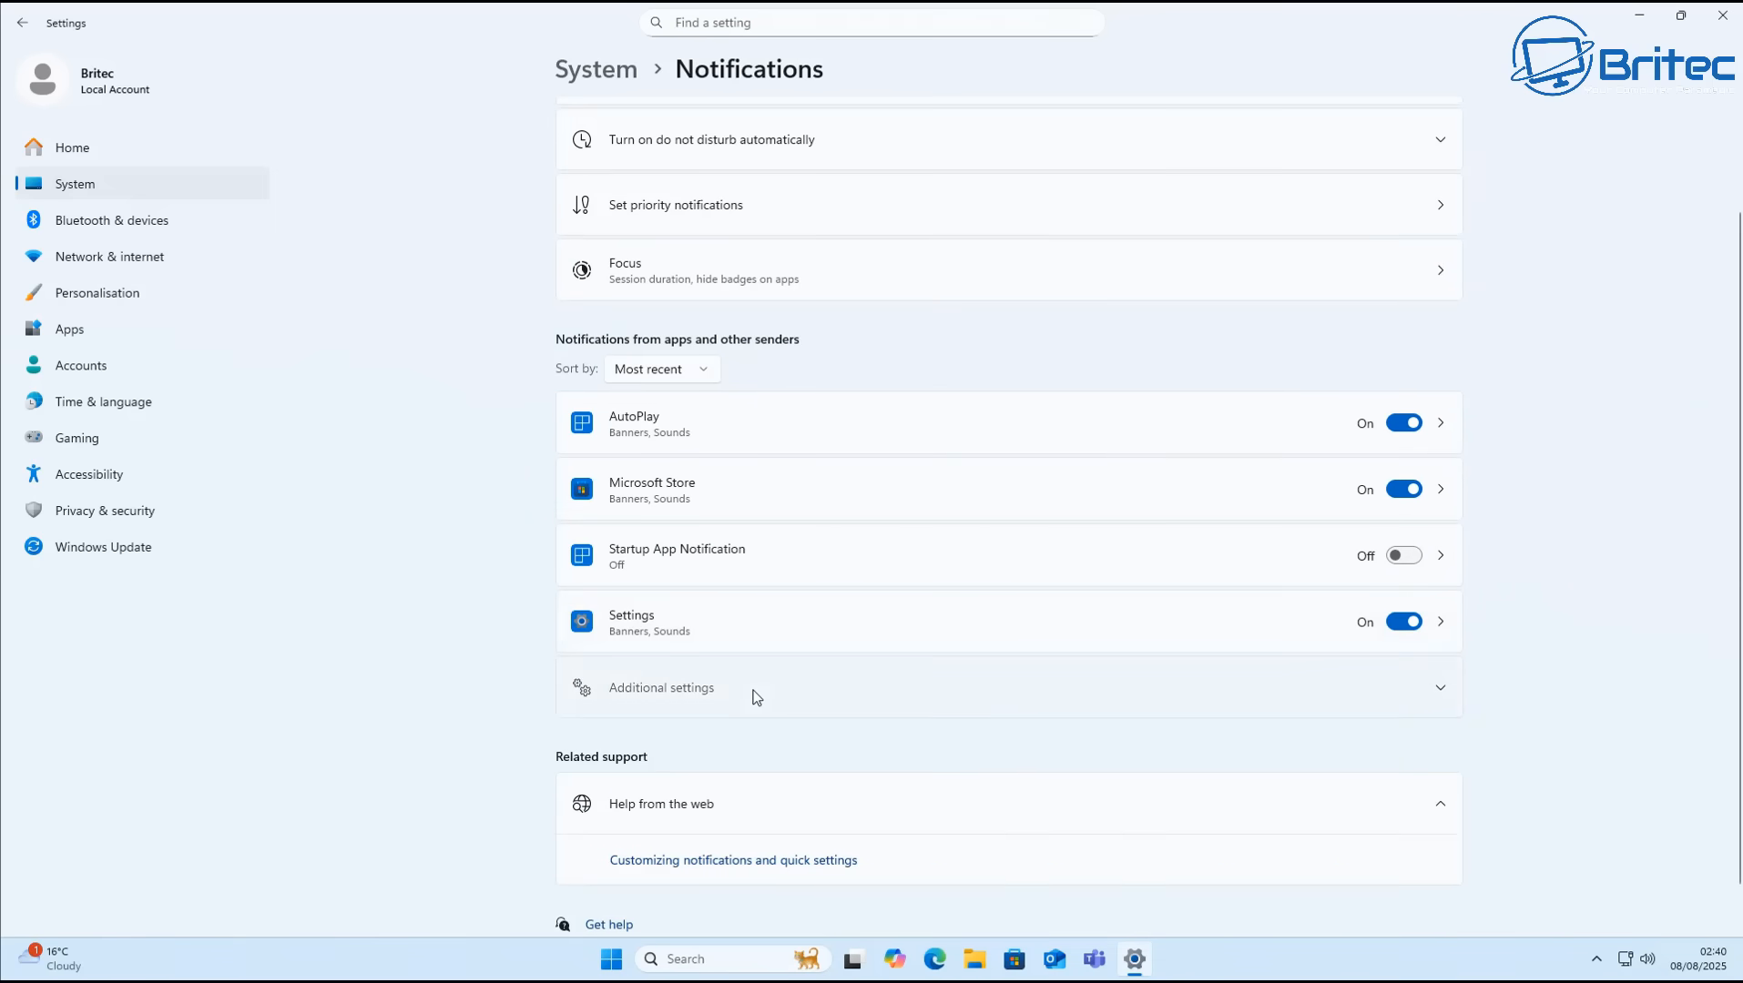
click(696, 688)
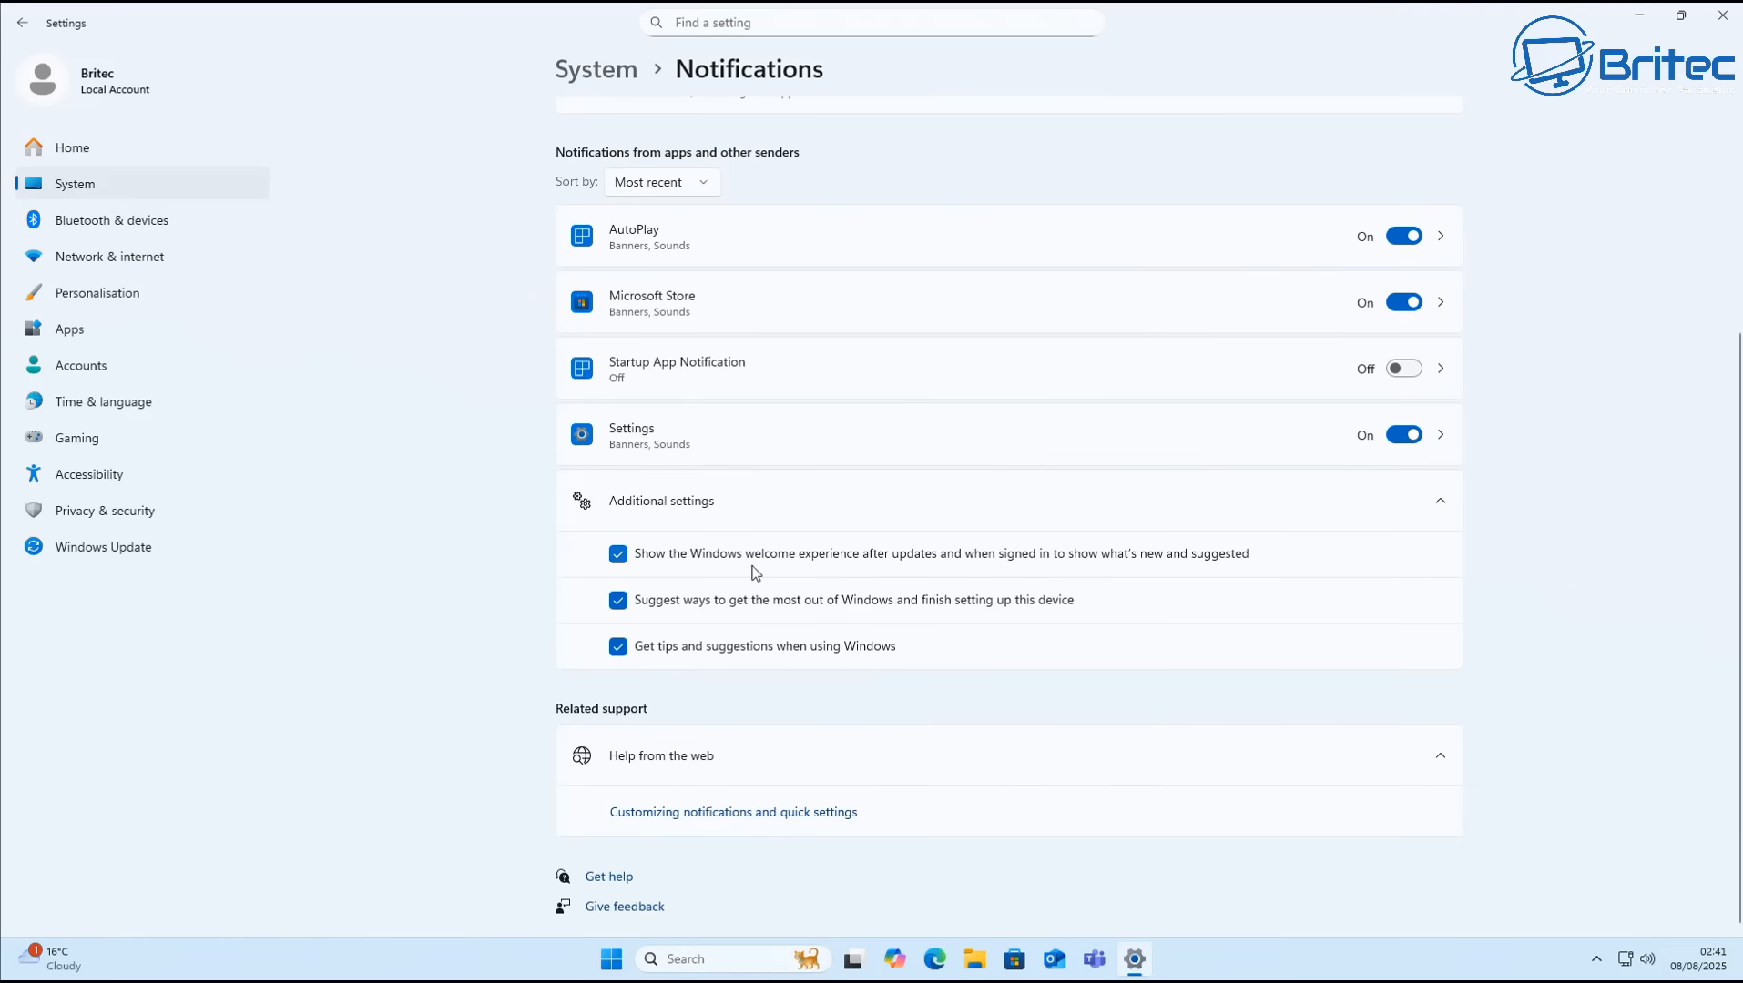
mouse_move(1044, 570)
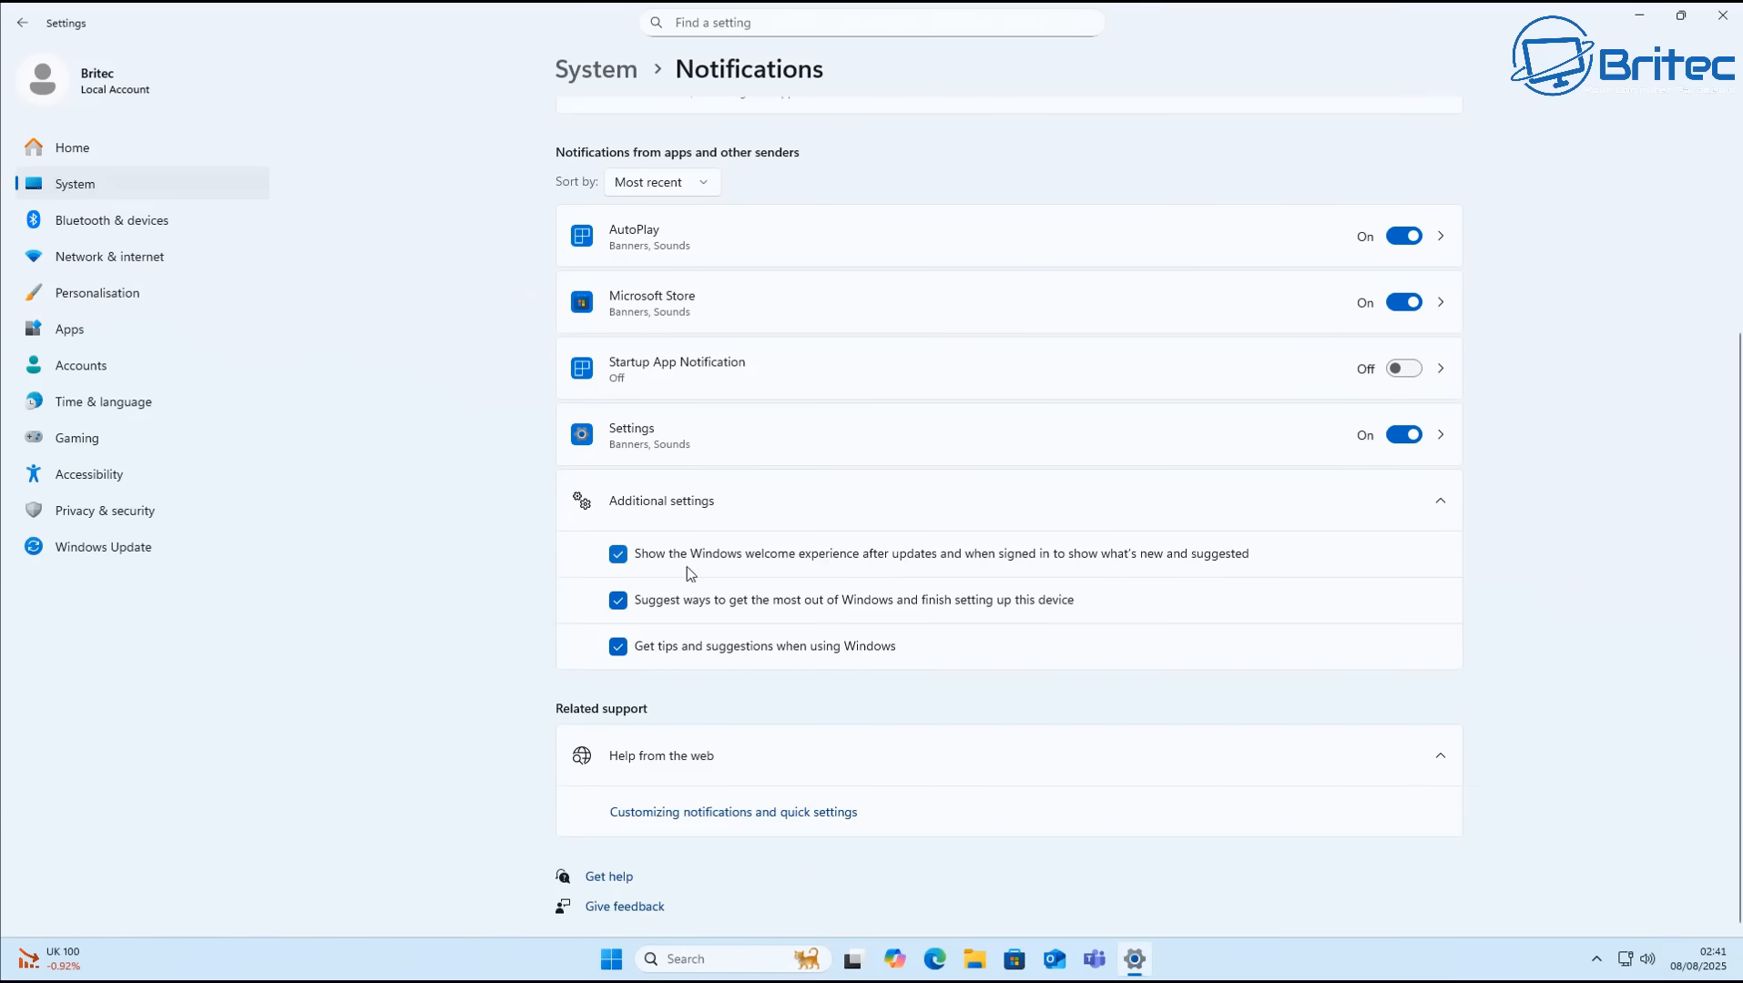
click(617, 554)
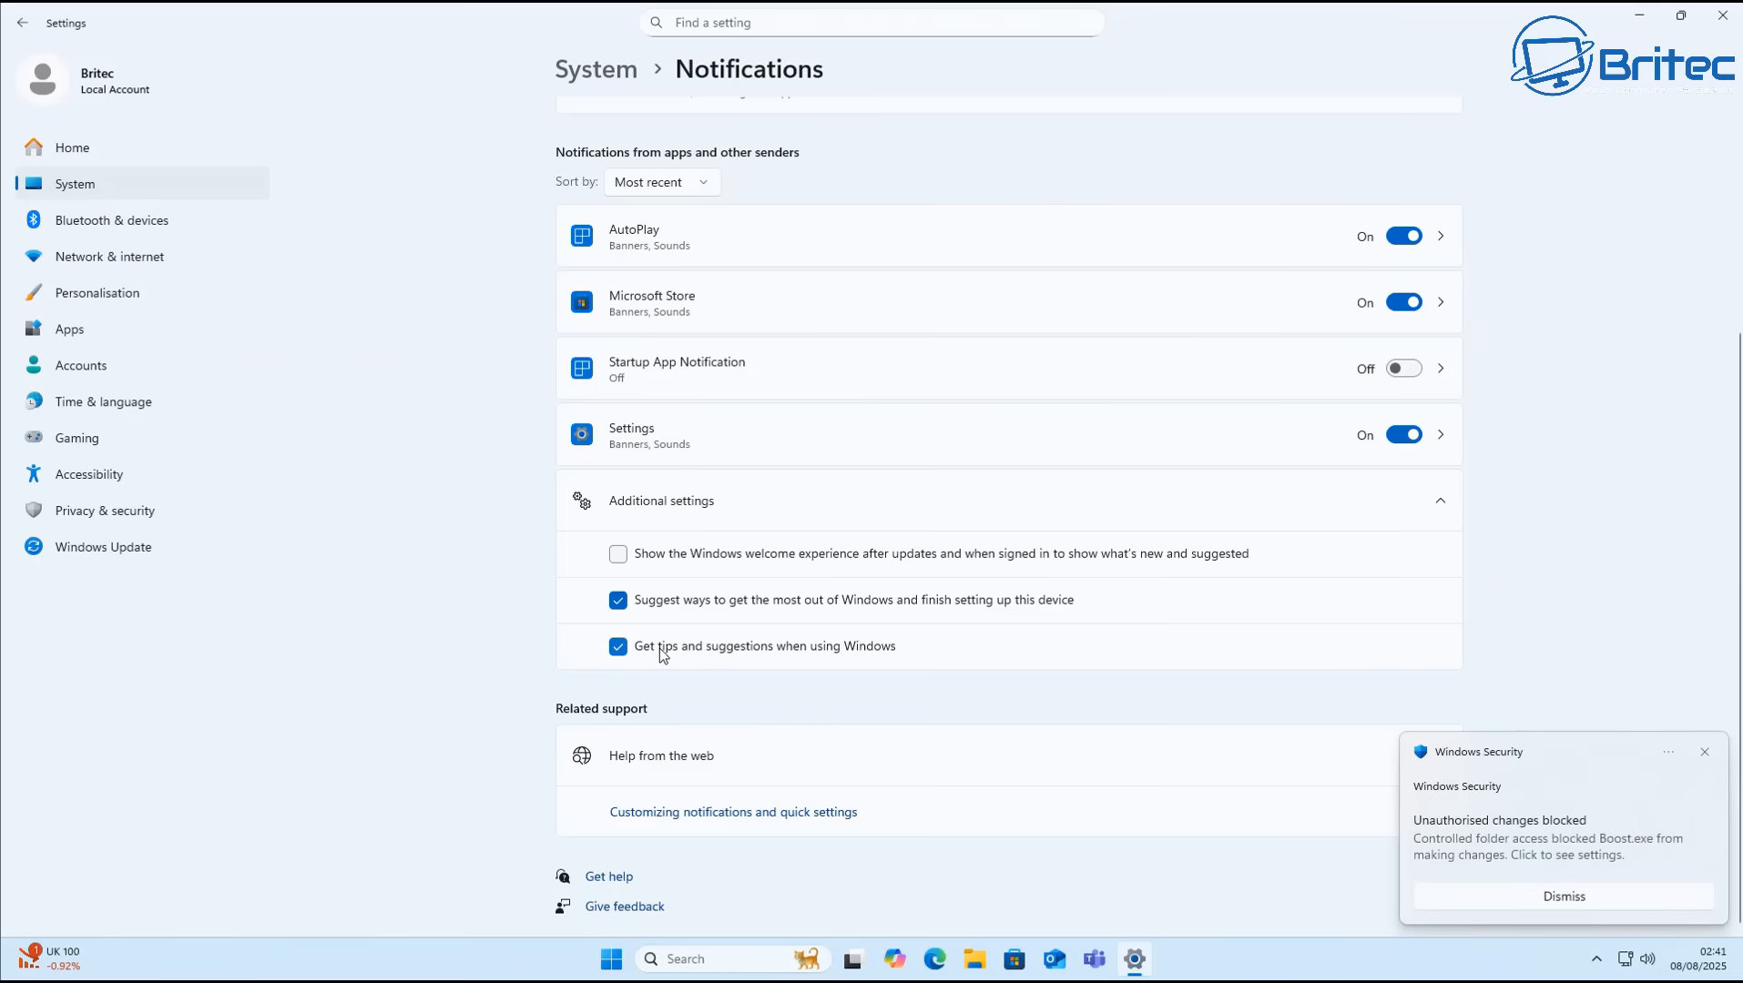
click(617, 600)
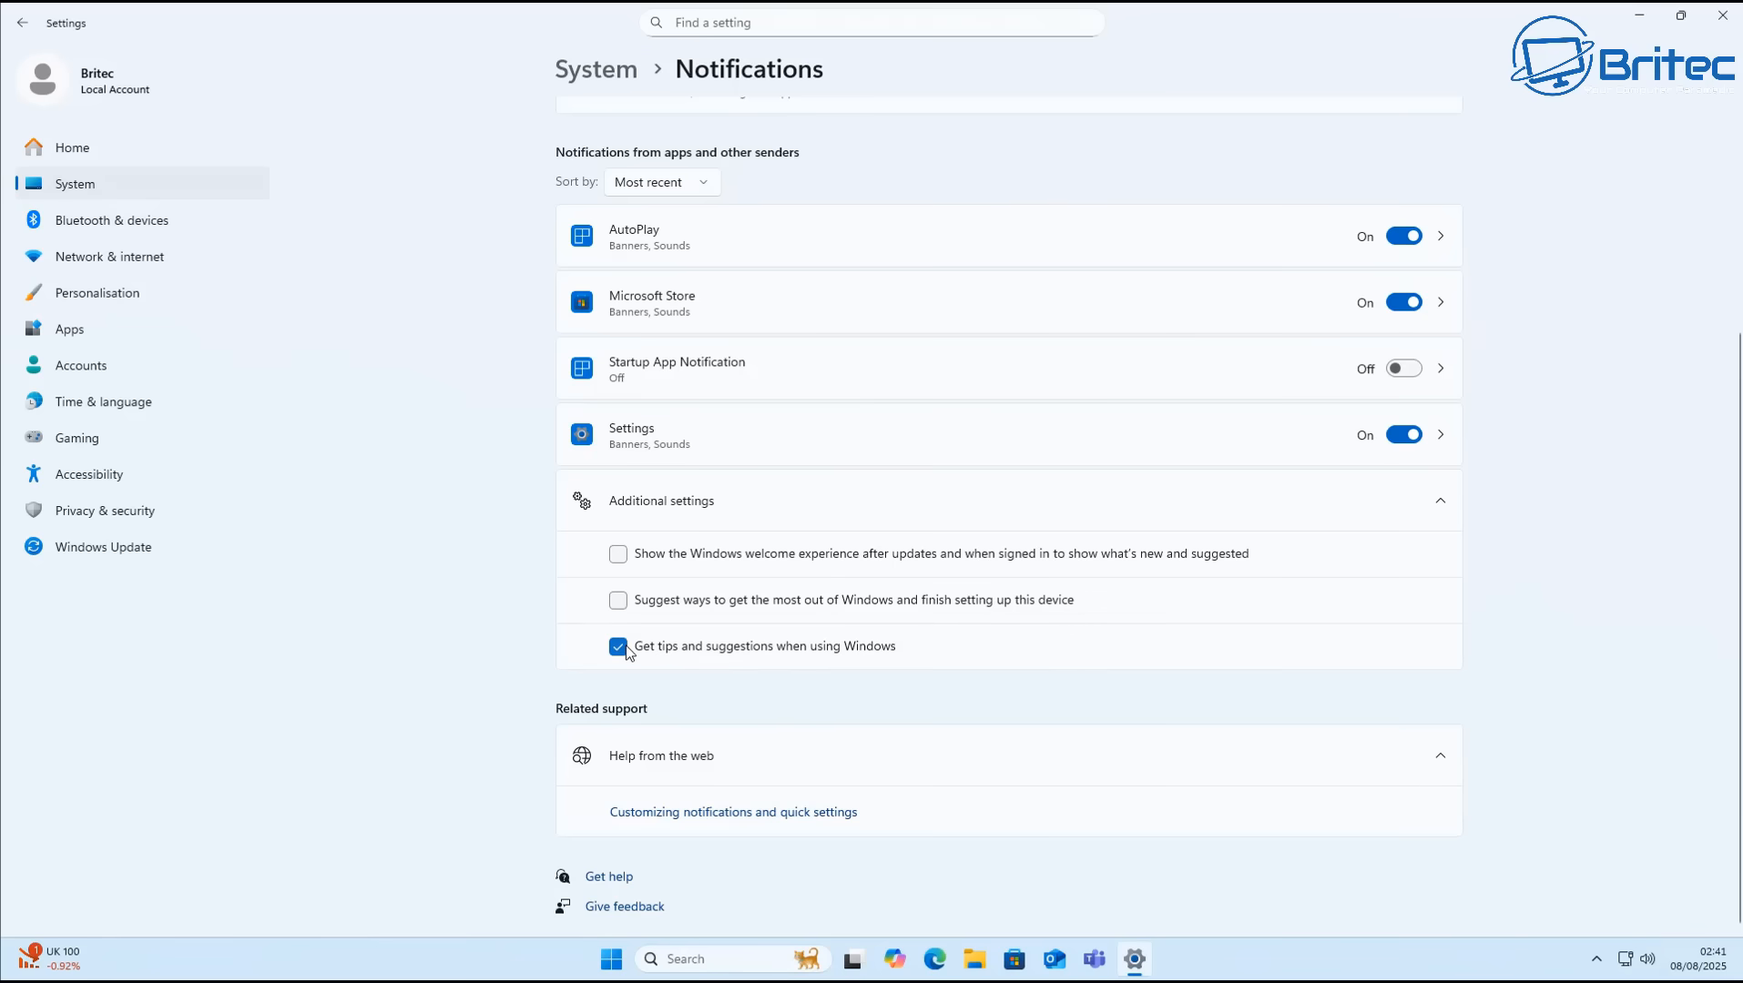
click(618, 647)
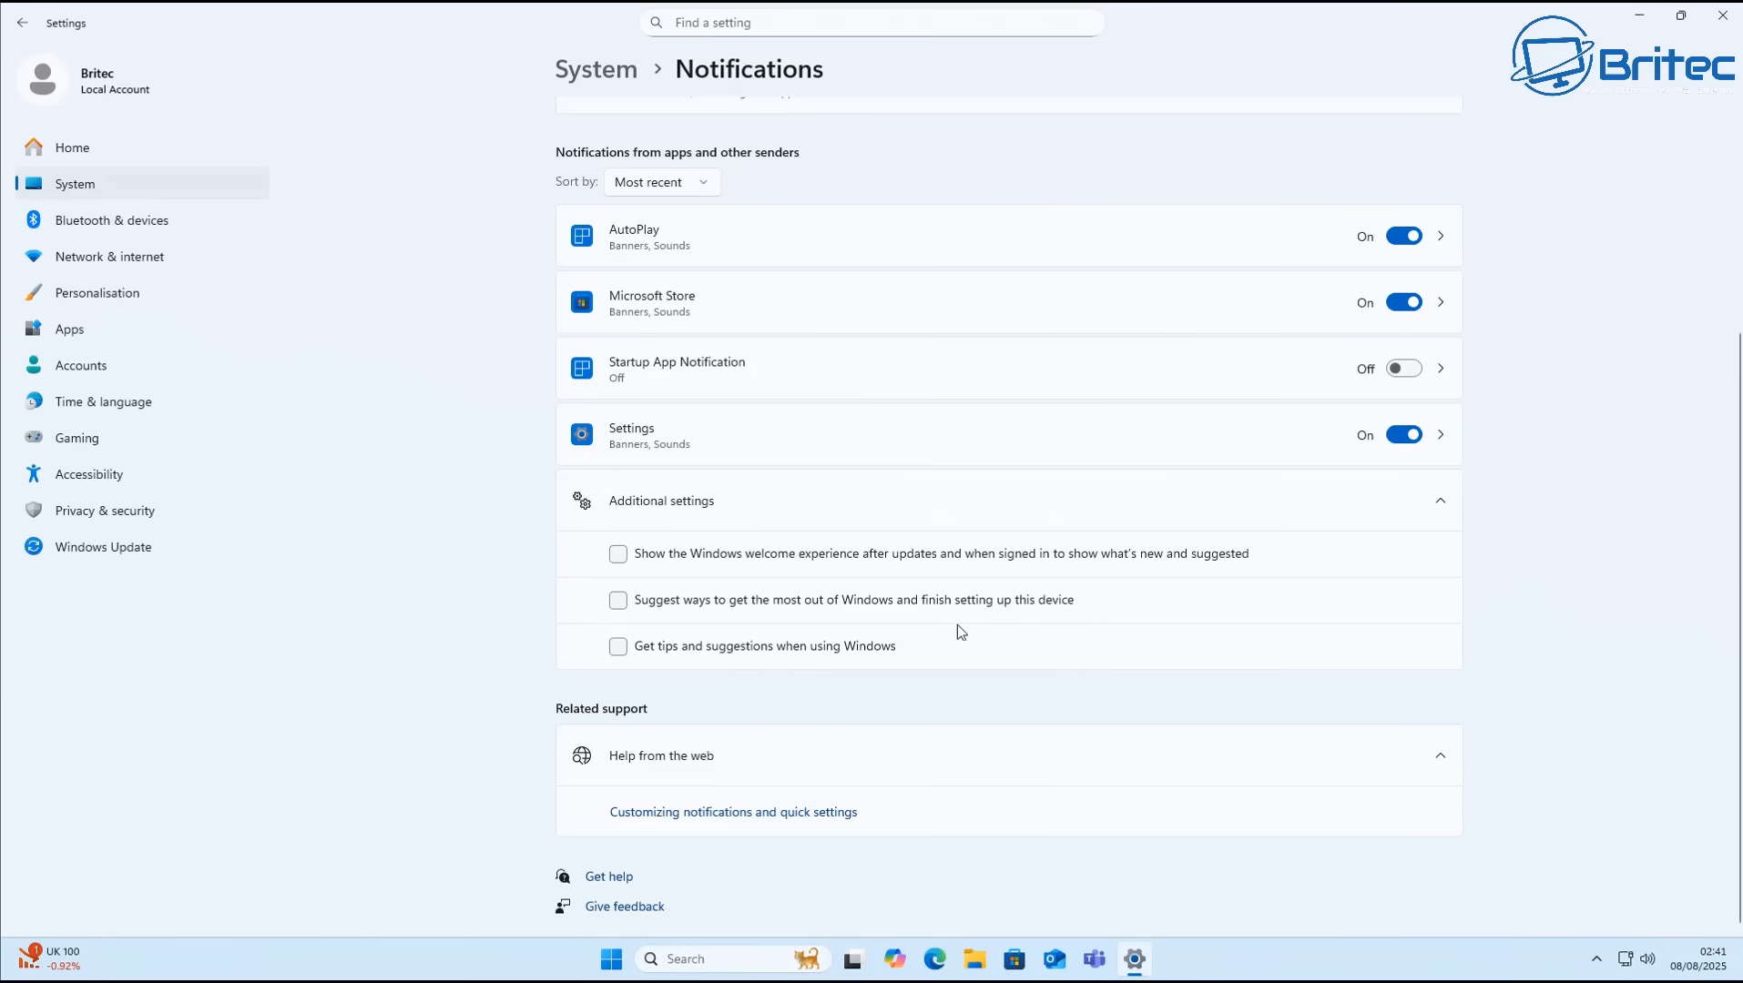
mouse_move(736, 557)
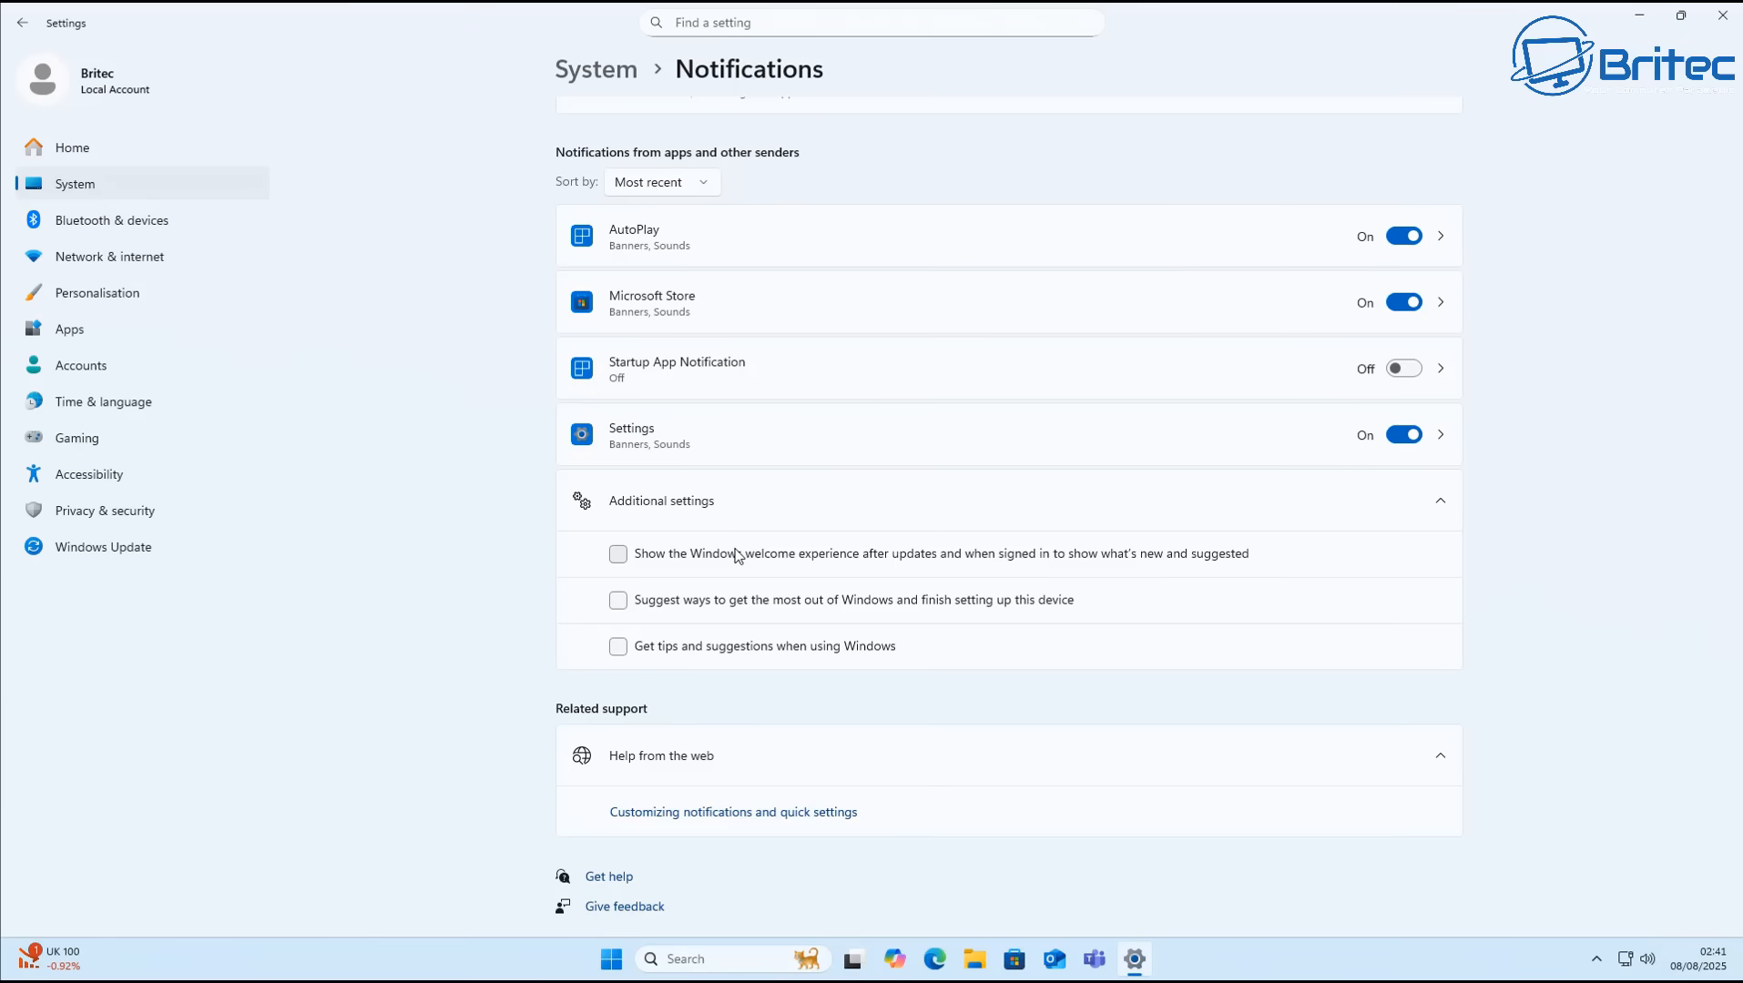
mouse_move(781, 521)
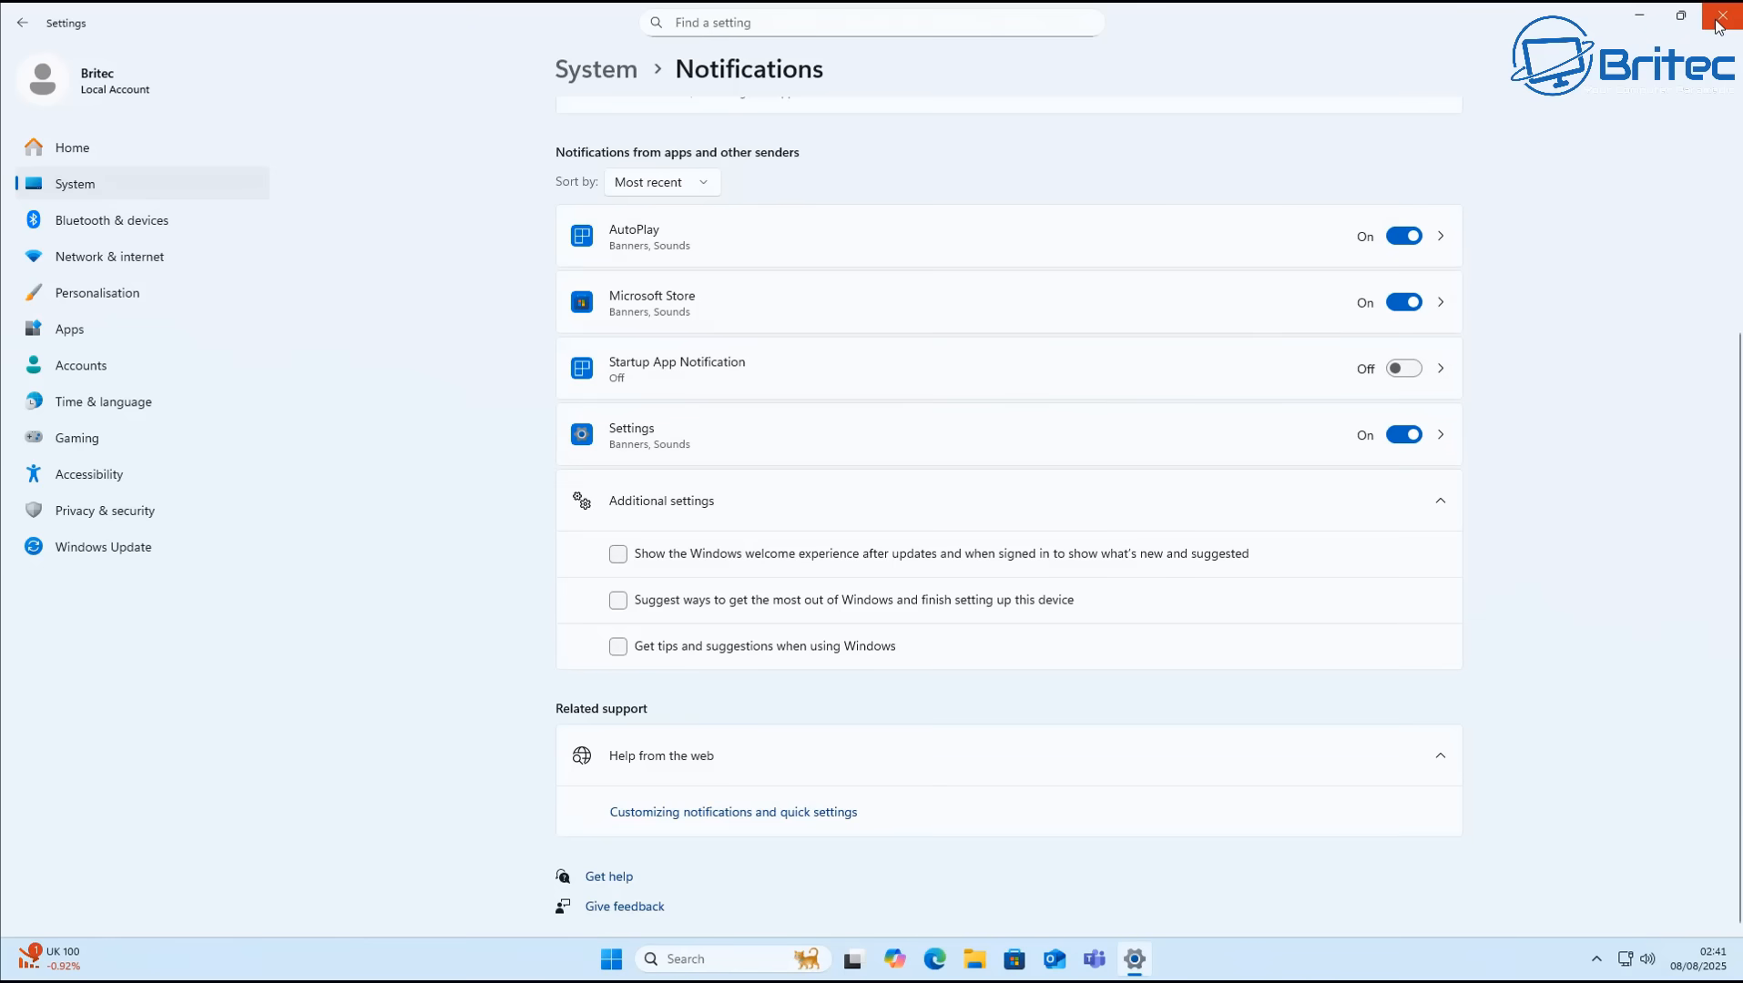
mouse_move(1721, 16)
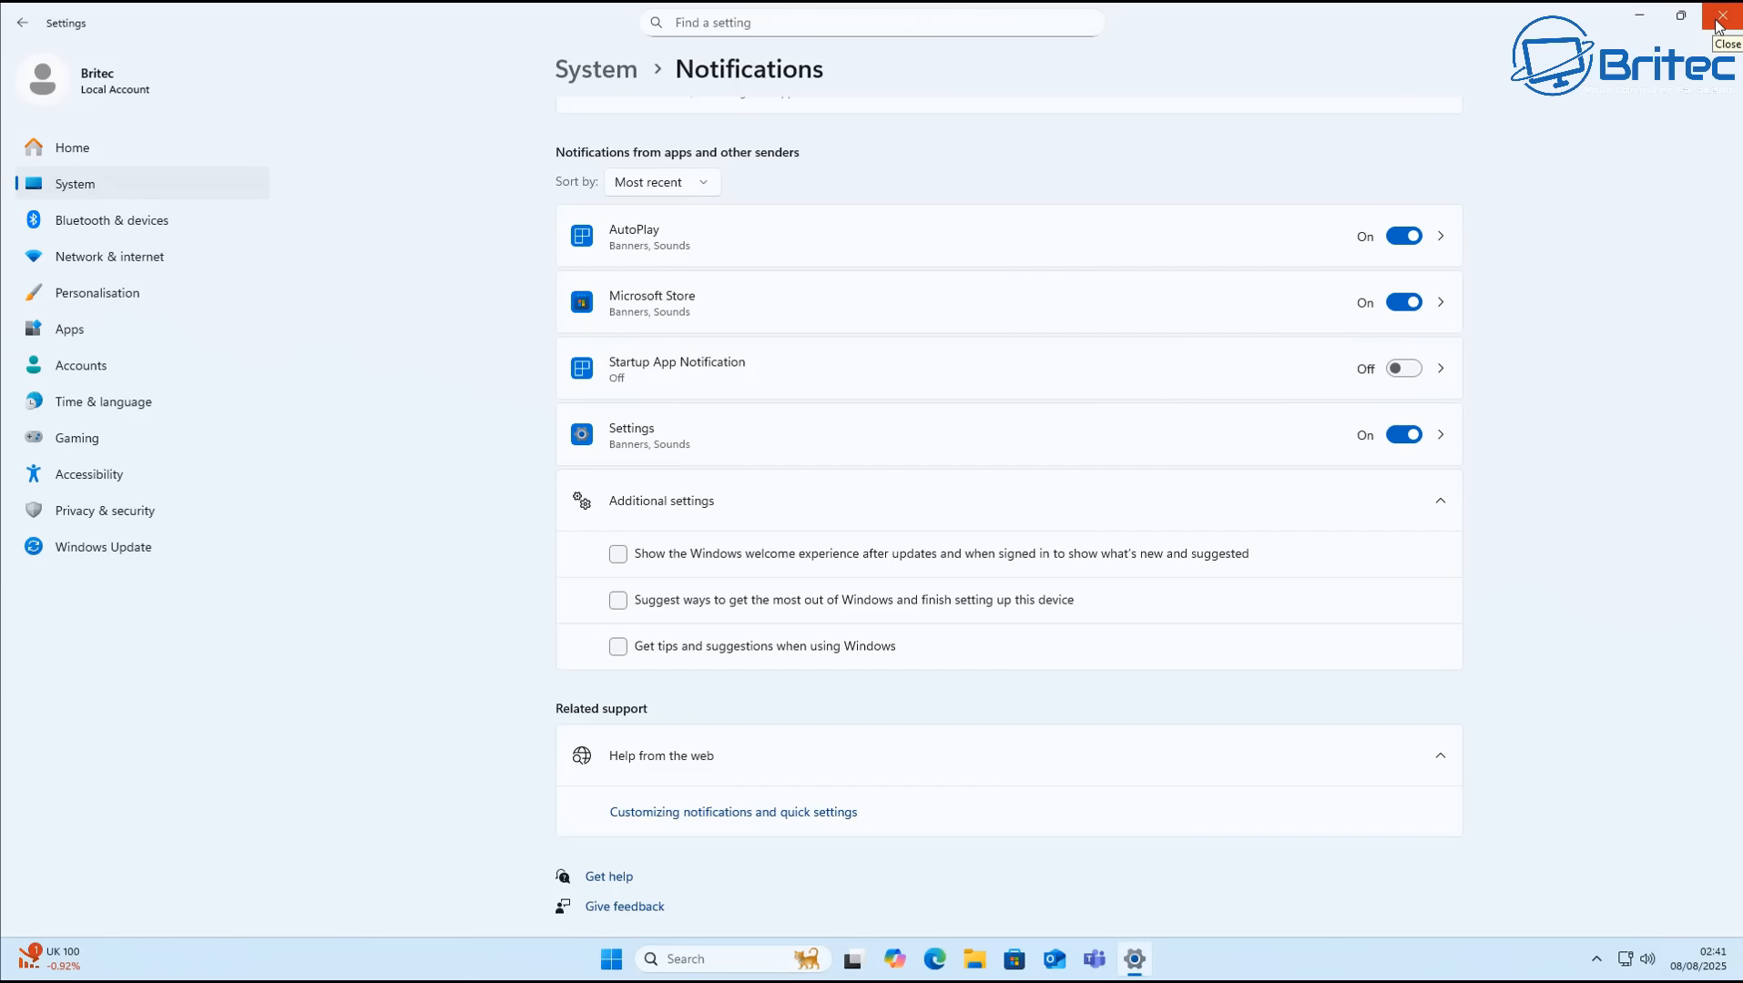
click(1721, 16)
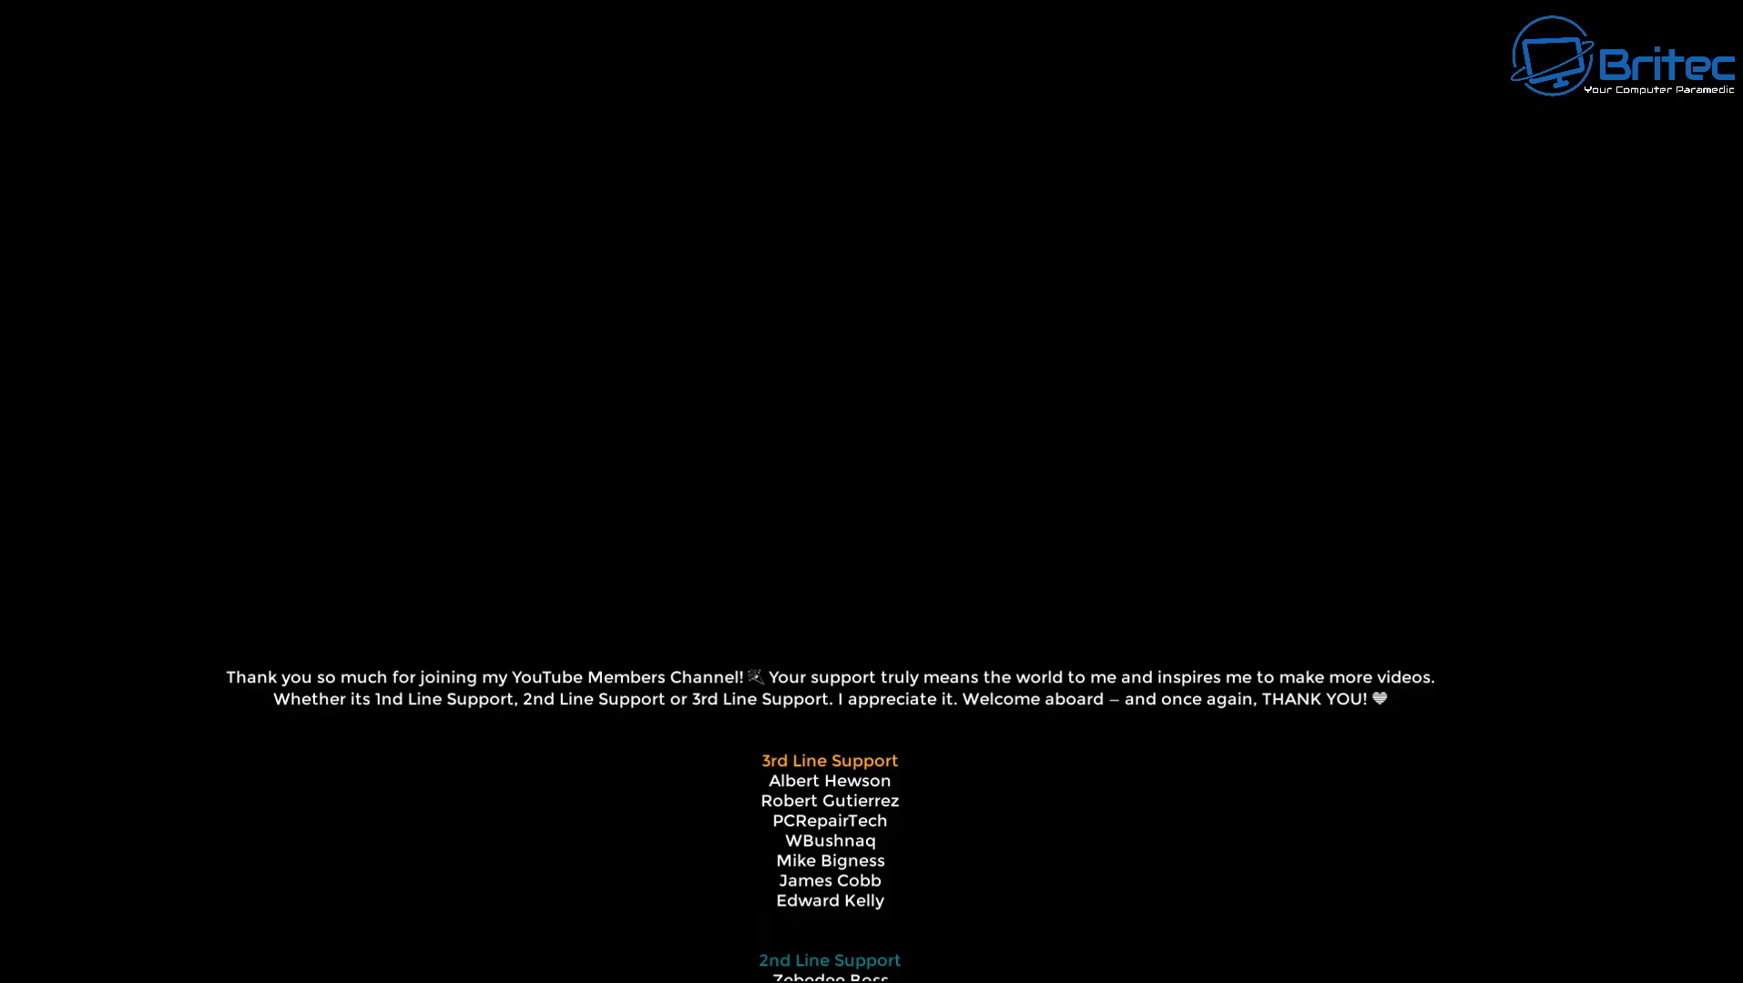